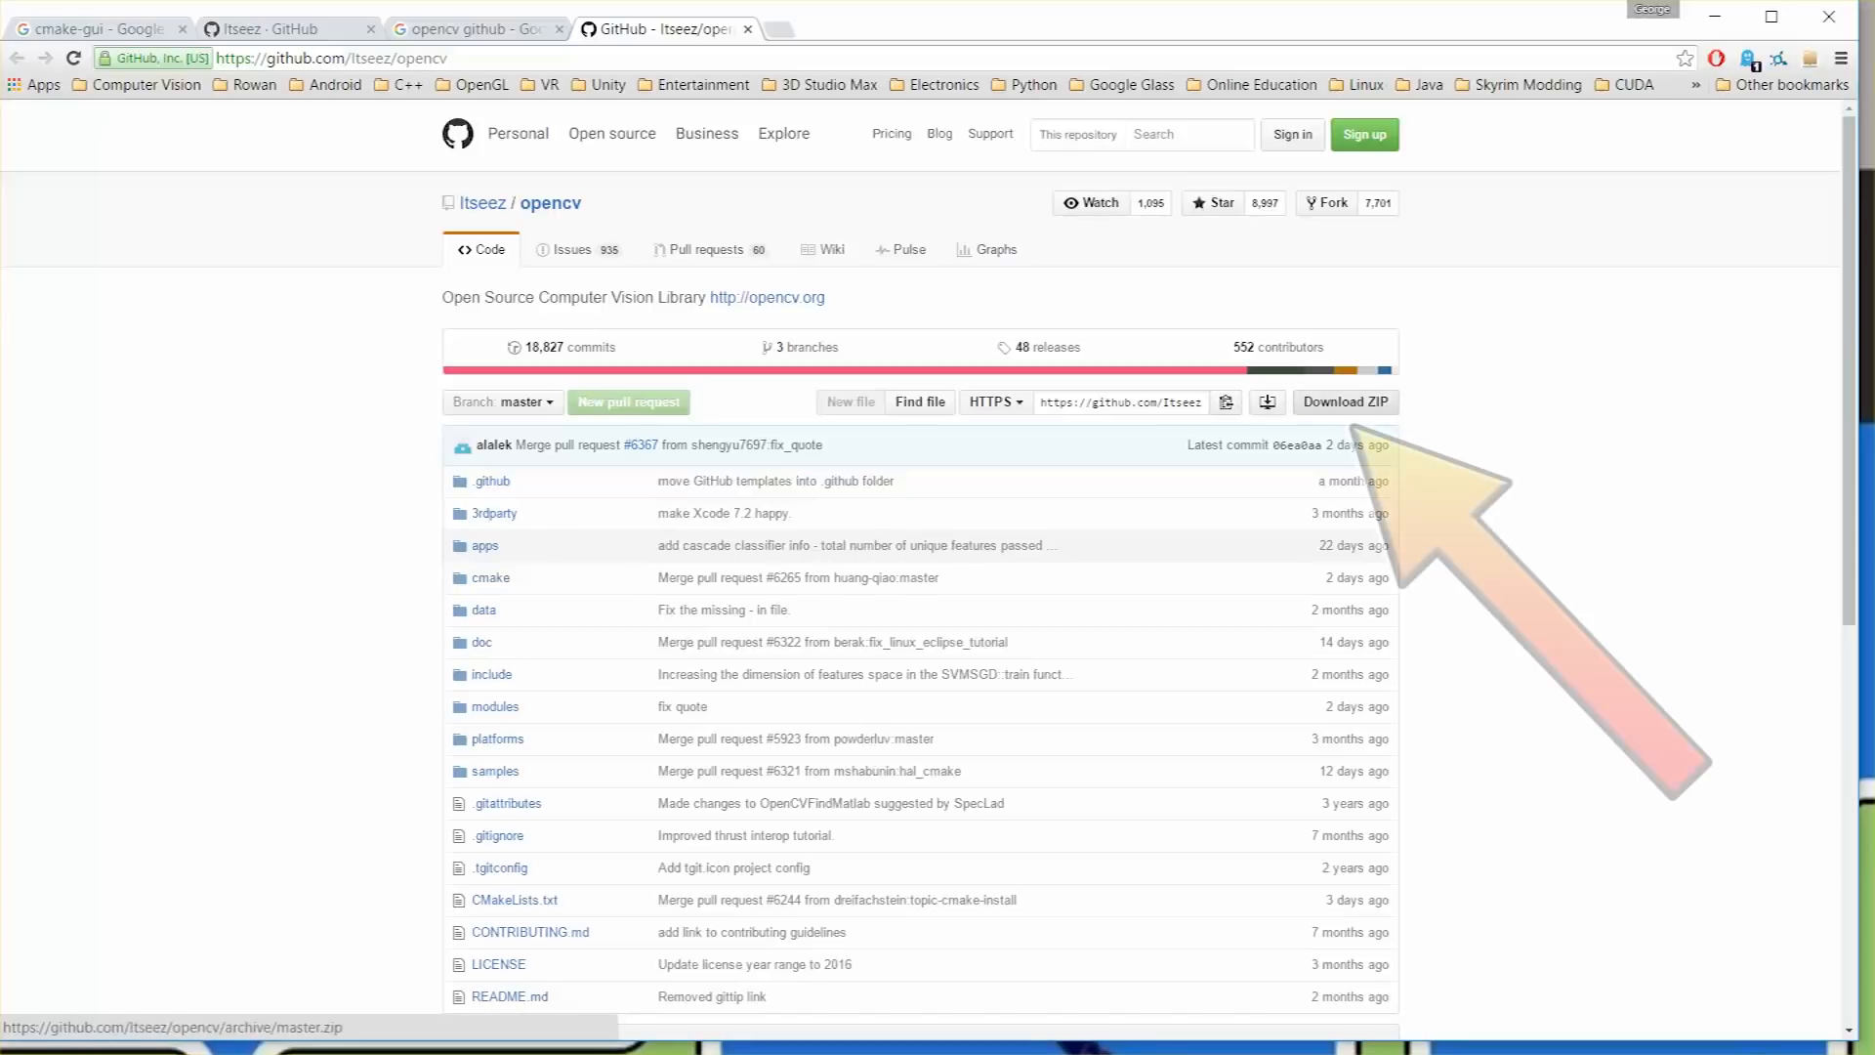
# Download the opencv source repository from GitHub as a ZIP archive.
pyautogui.click(1343, 401)
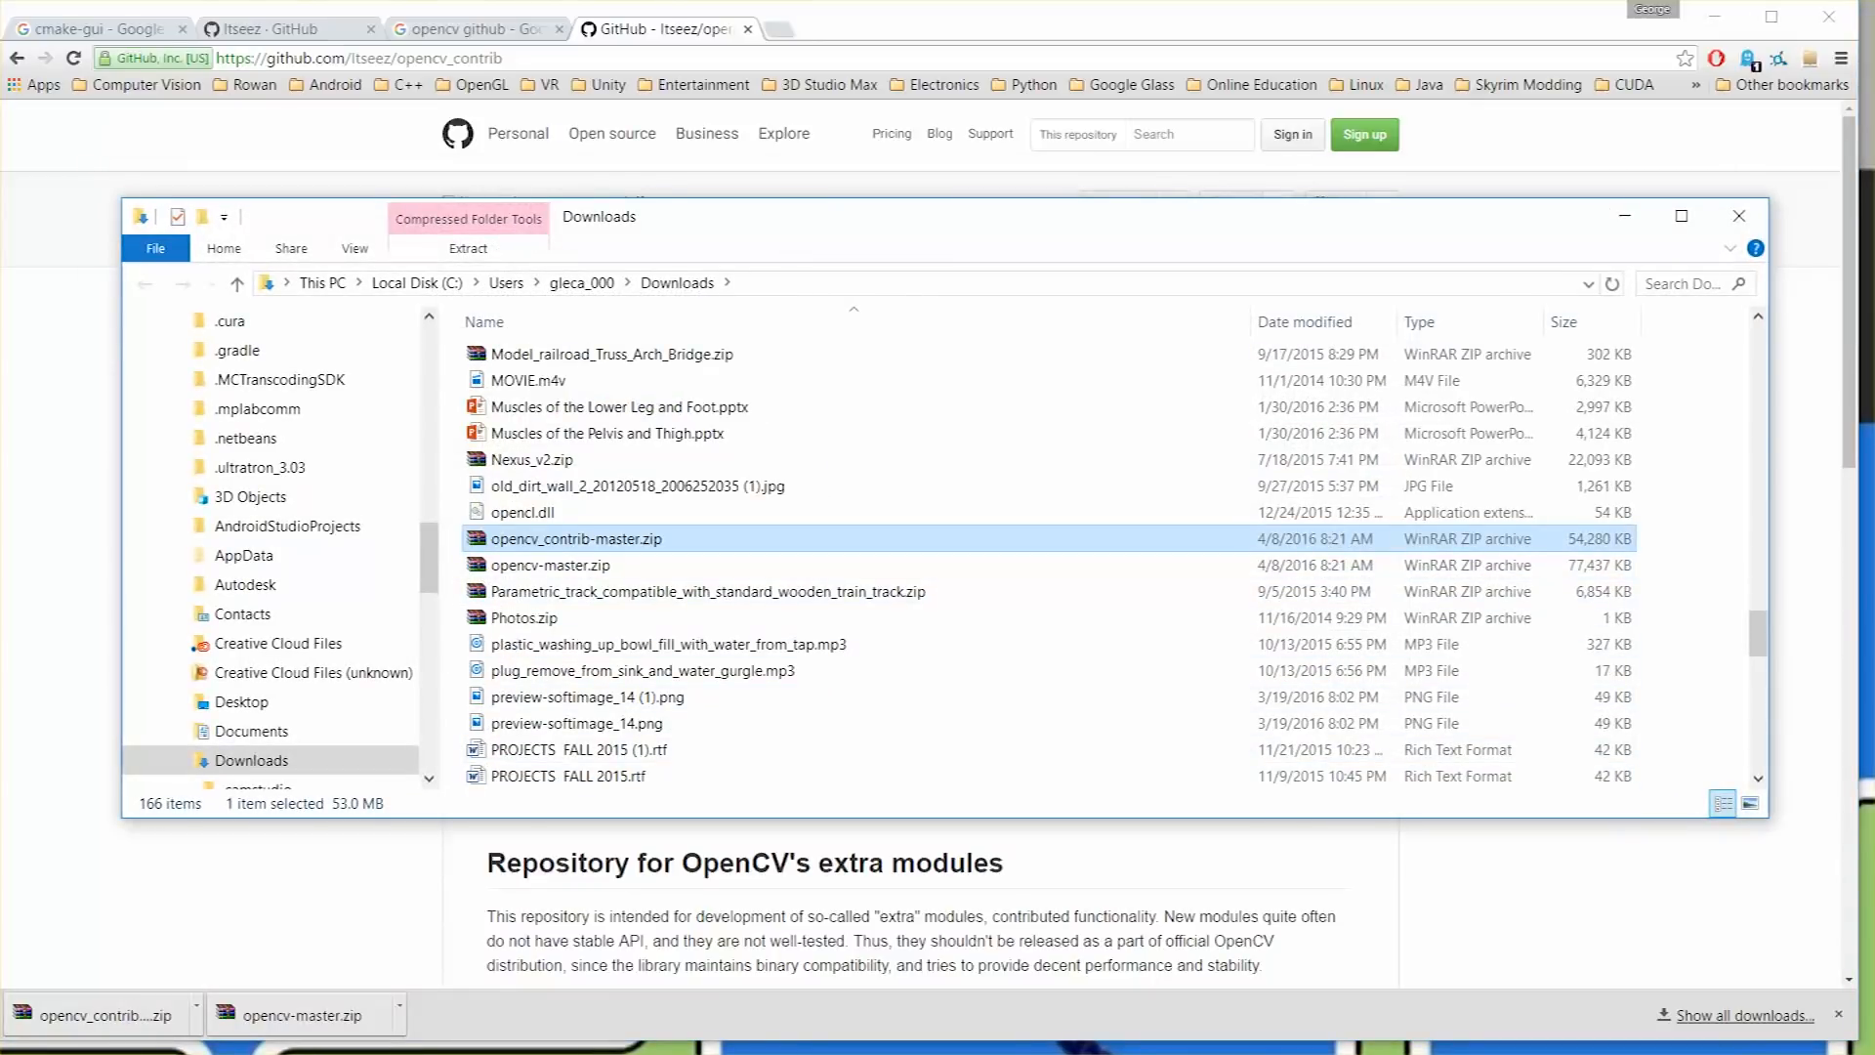
# Copy opencv-master.zip and opencv_contrib-master.zip into E:\OpenCVDirs.
pyautogui.click(551, 565)
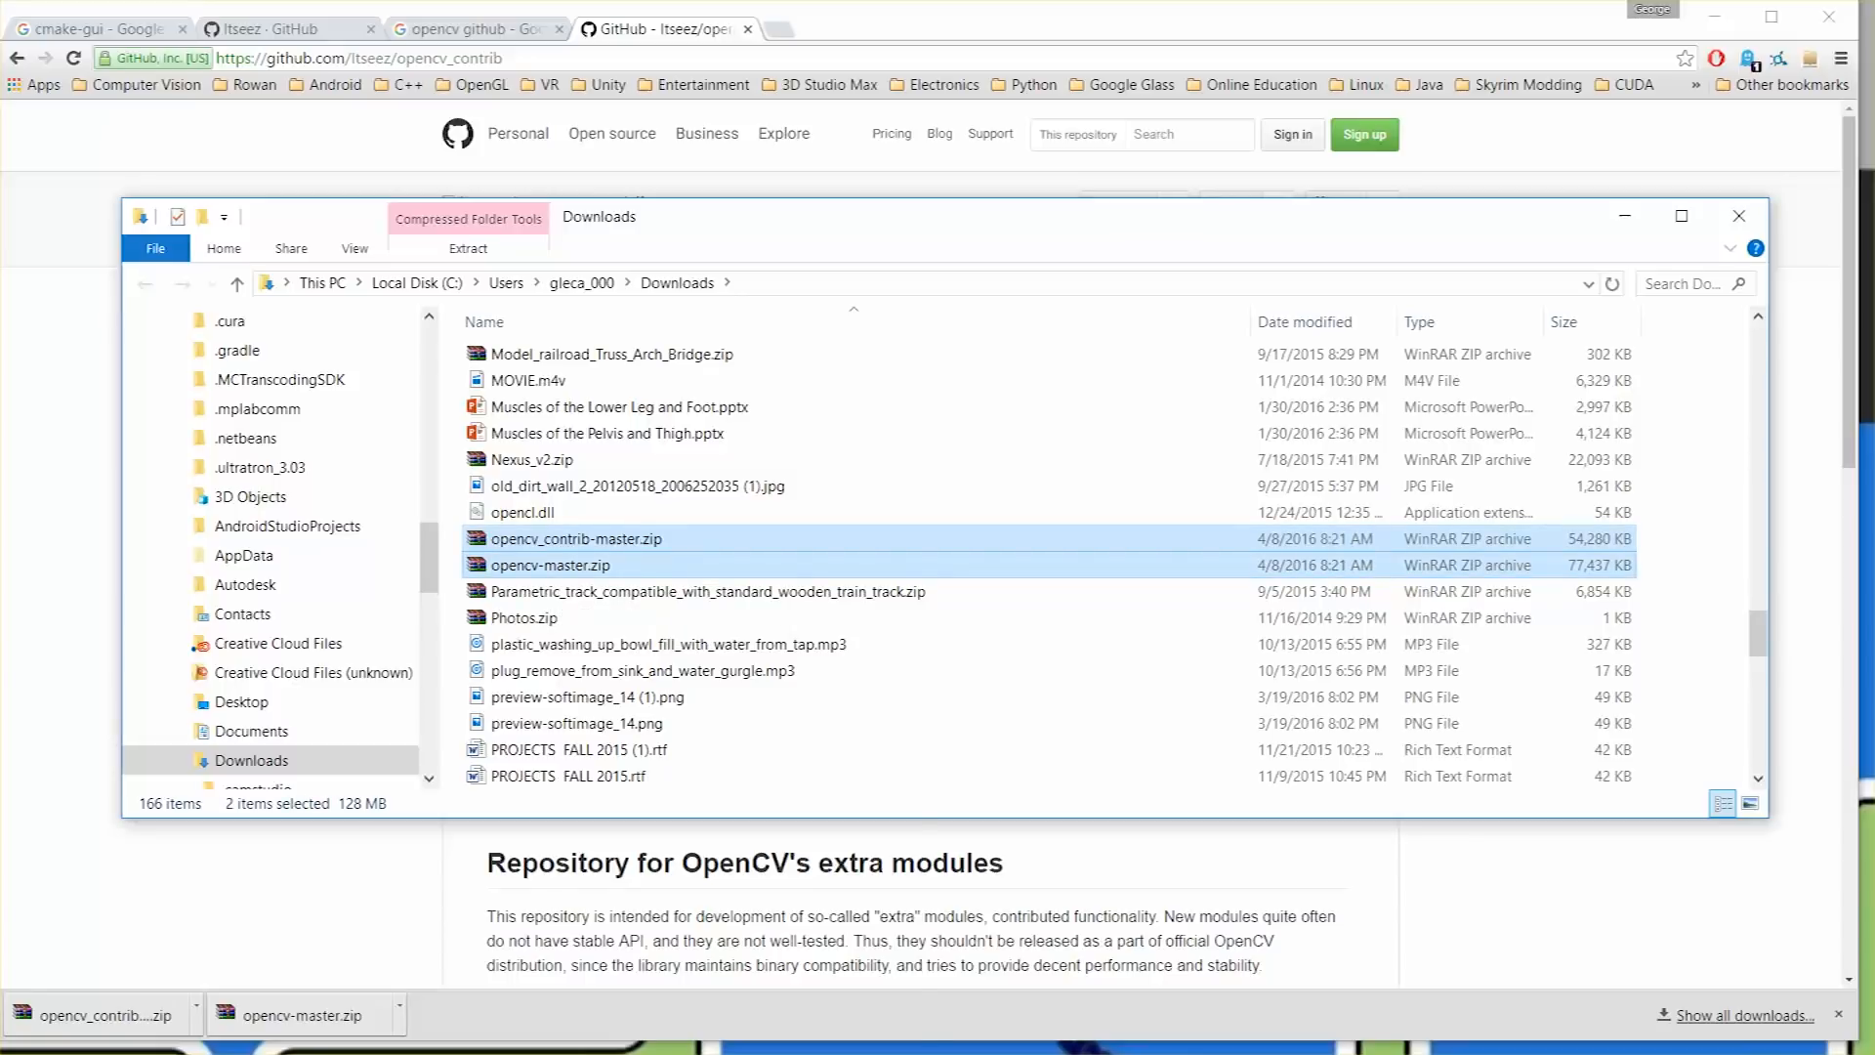
pyautogui.rightClick(574, 539)
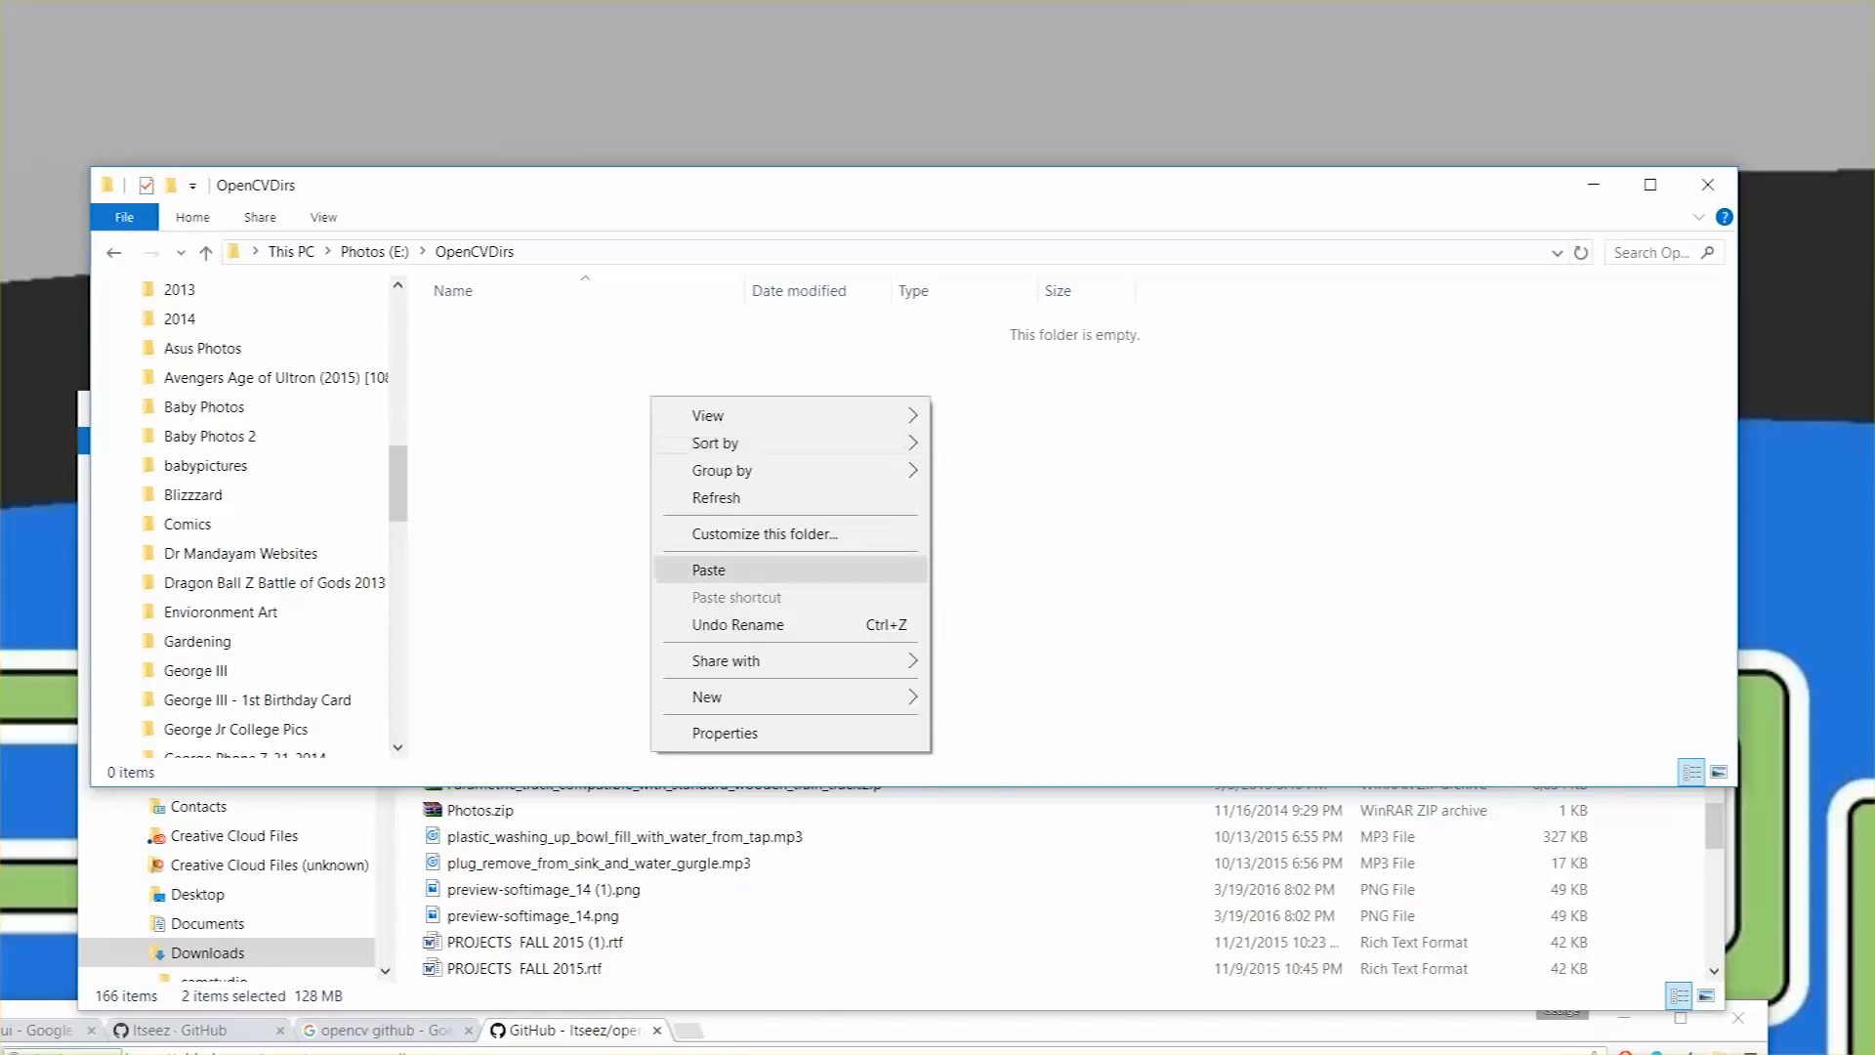
pyautogui.click(707, 568)
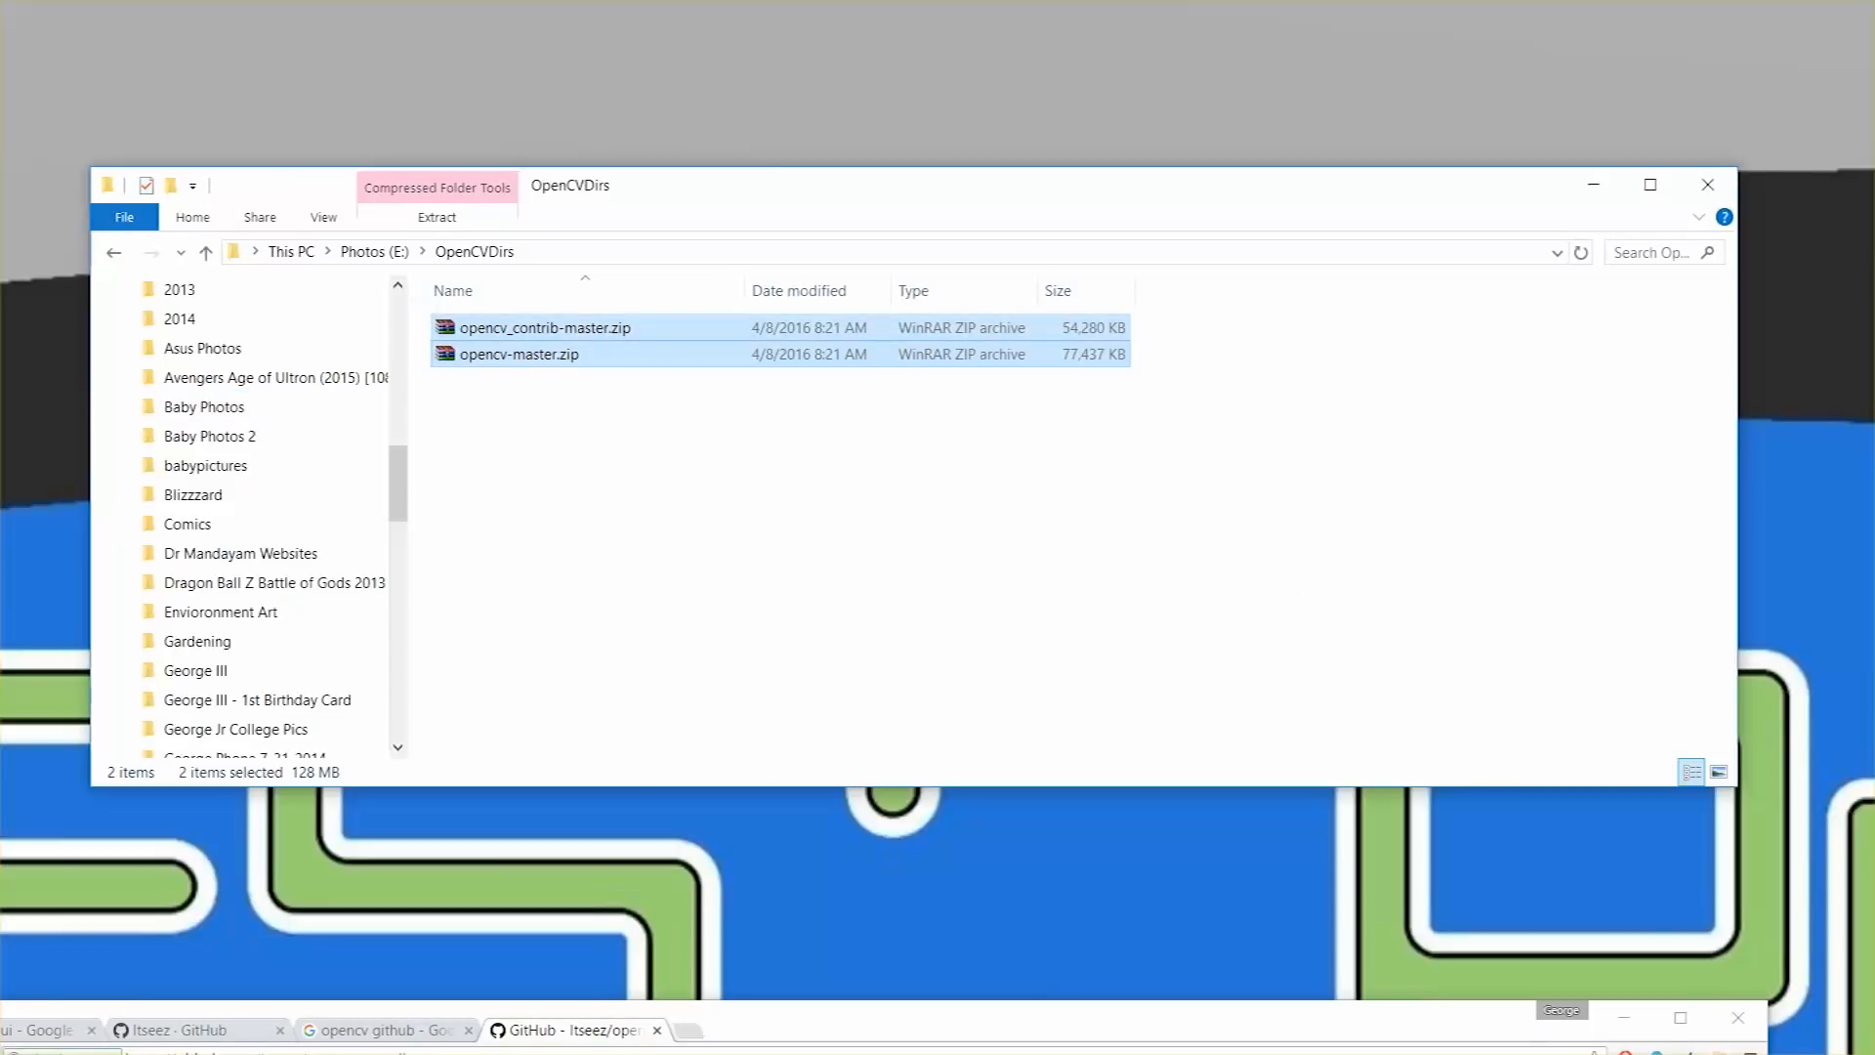
# Check opencv_contrib-master in WinRAR, then extract both archives in place.
pyautogui.click(545, 326)
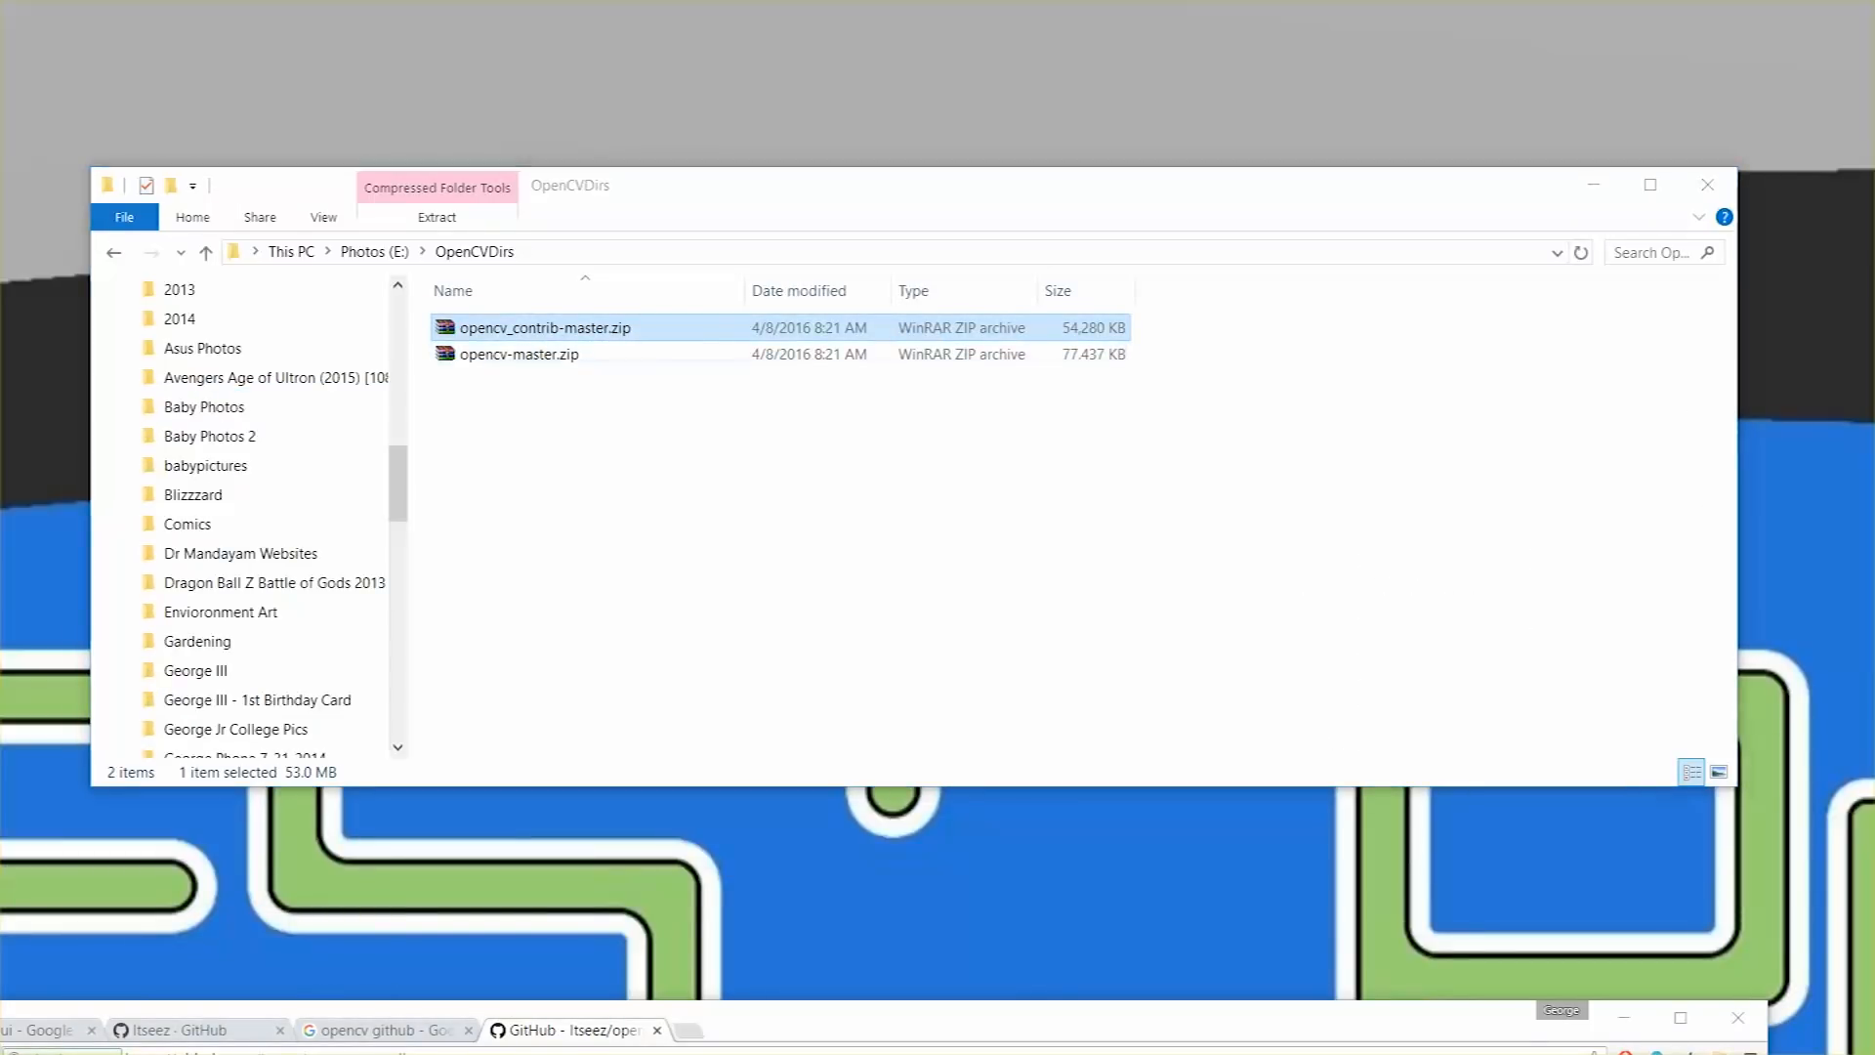
pyautogui.doubleClick(545, 326)
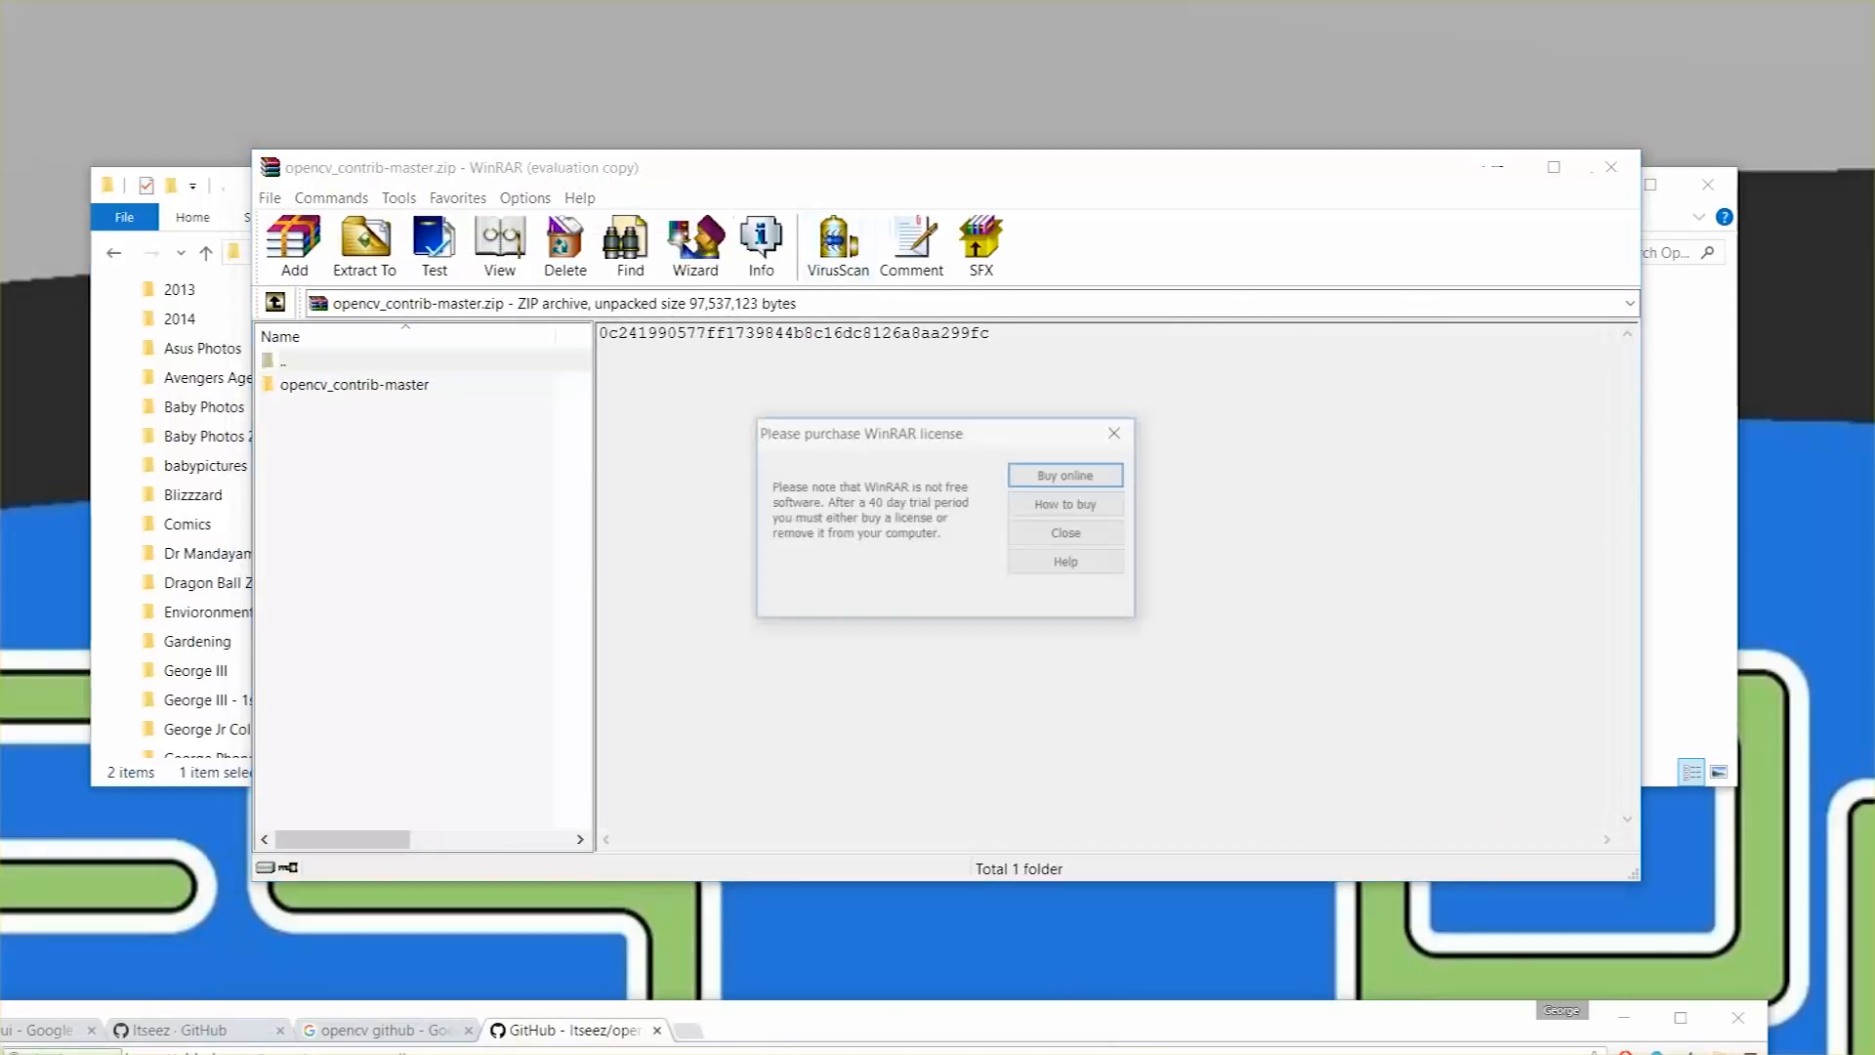
pyautogui.click(1062, 531)
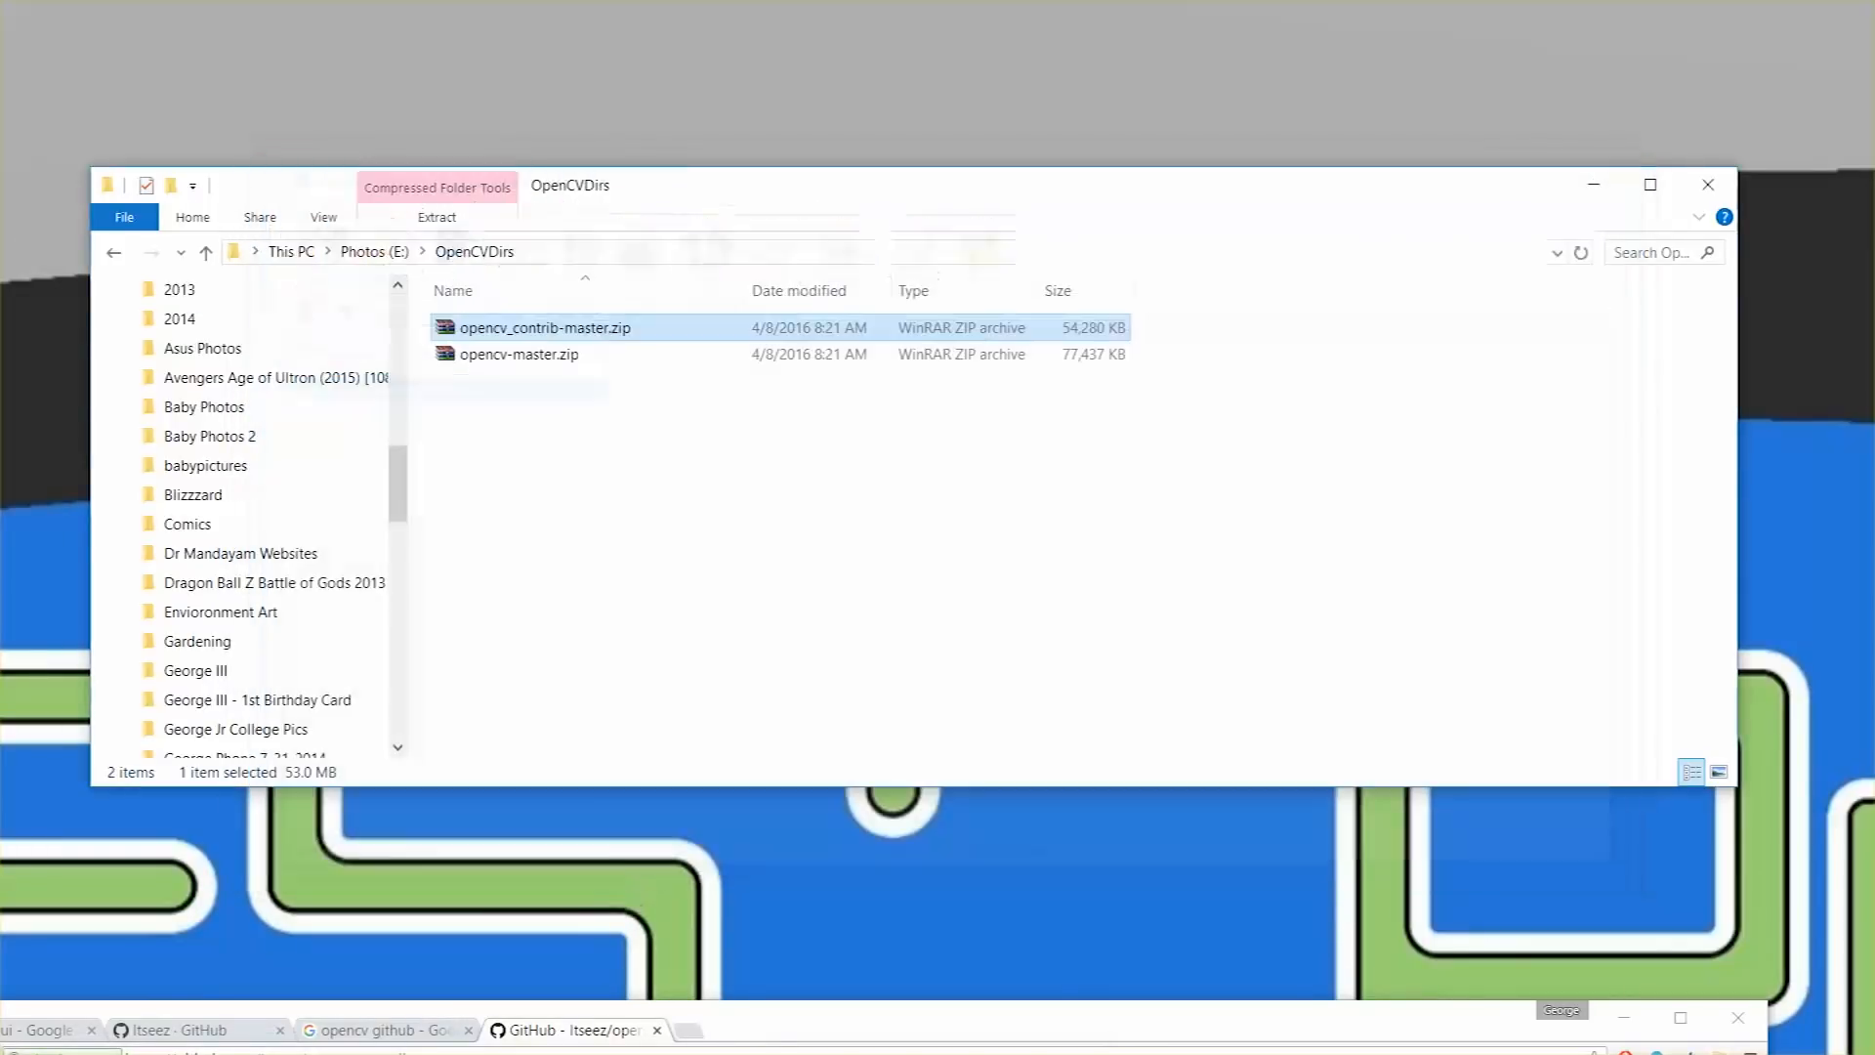
pyautogui.rightClick(519, 354)
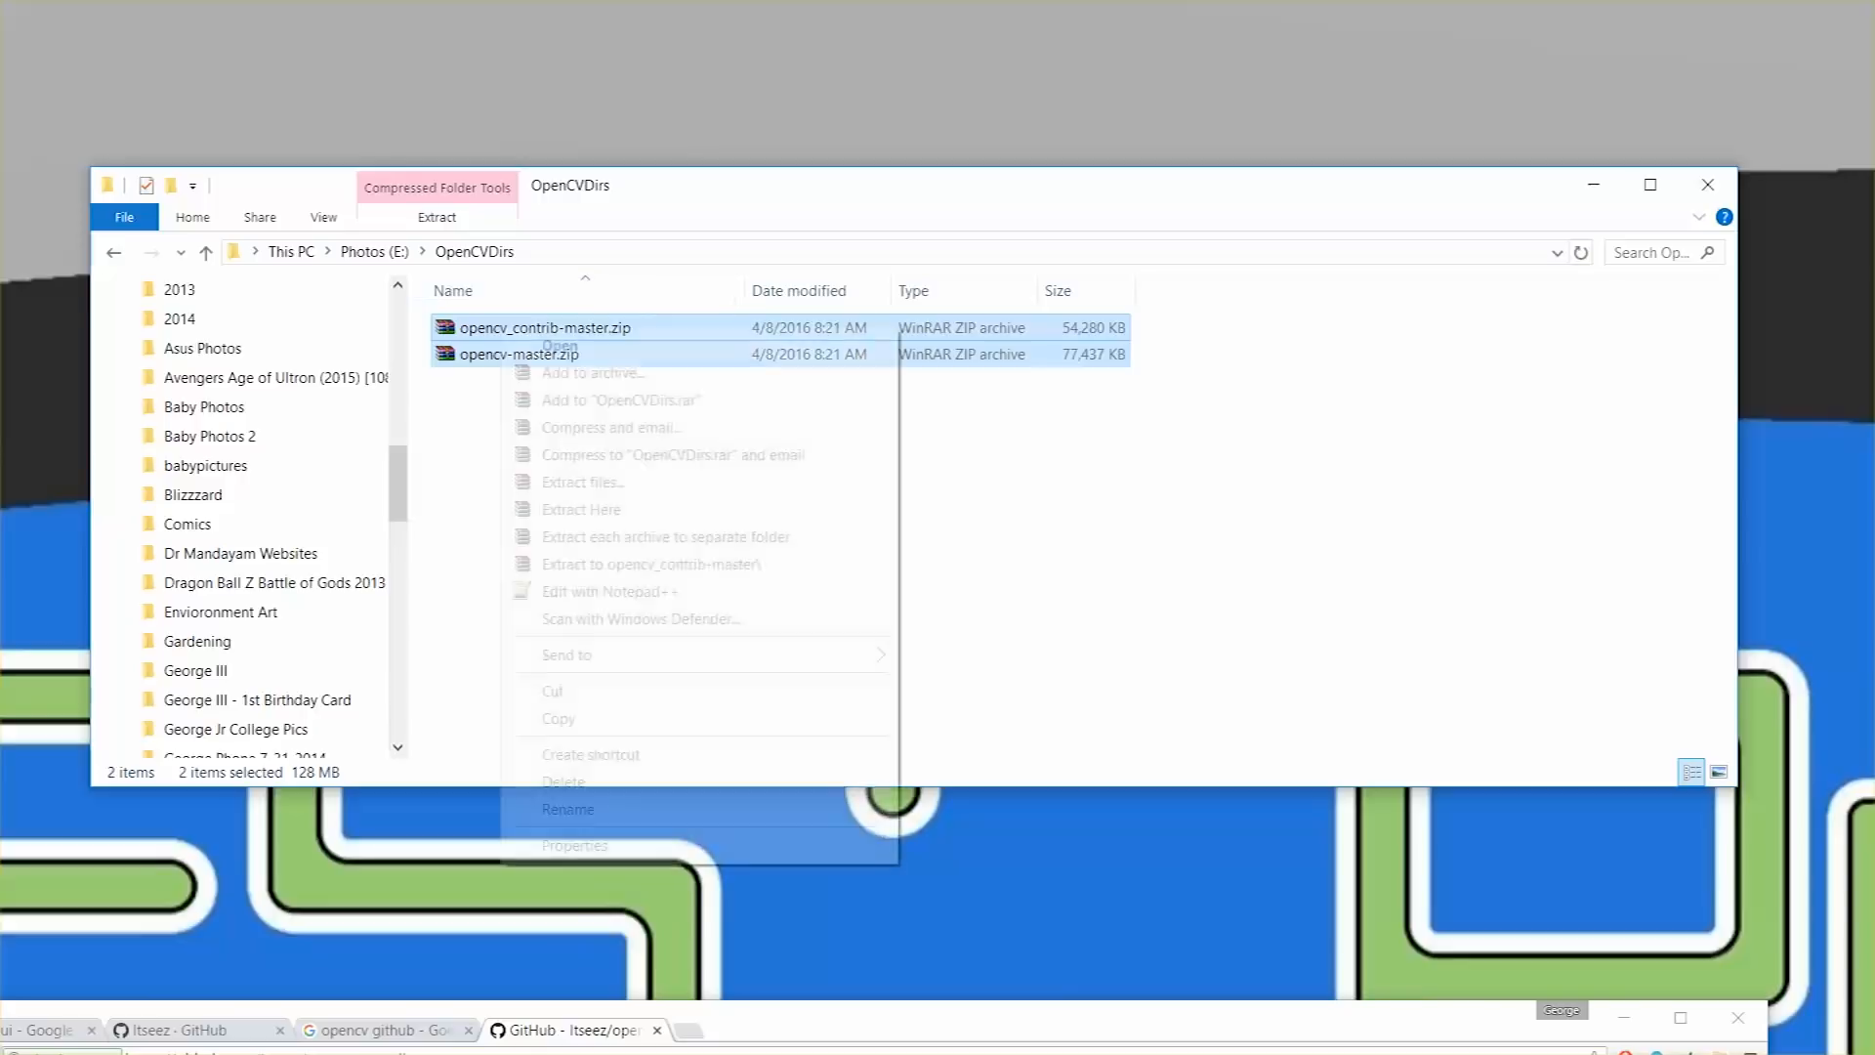
pyautogui.click(580, 508)
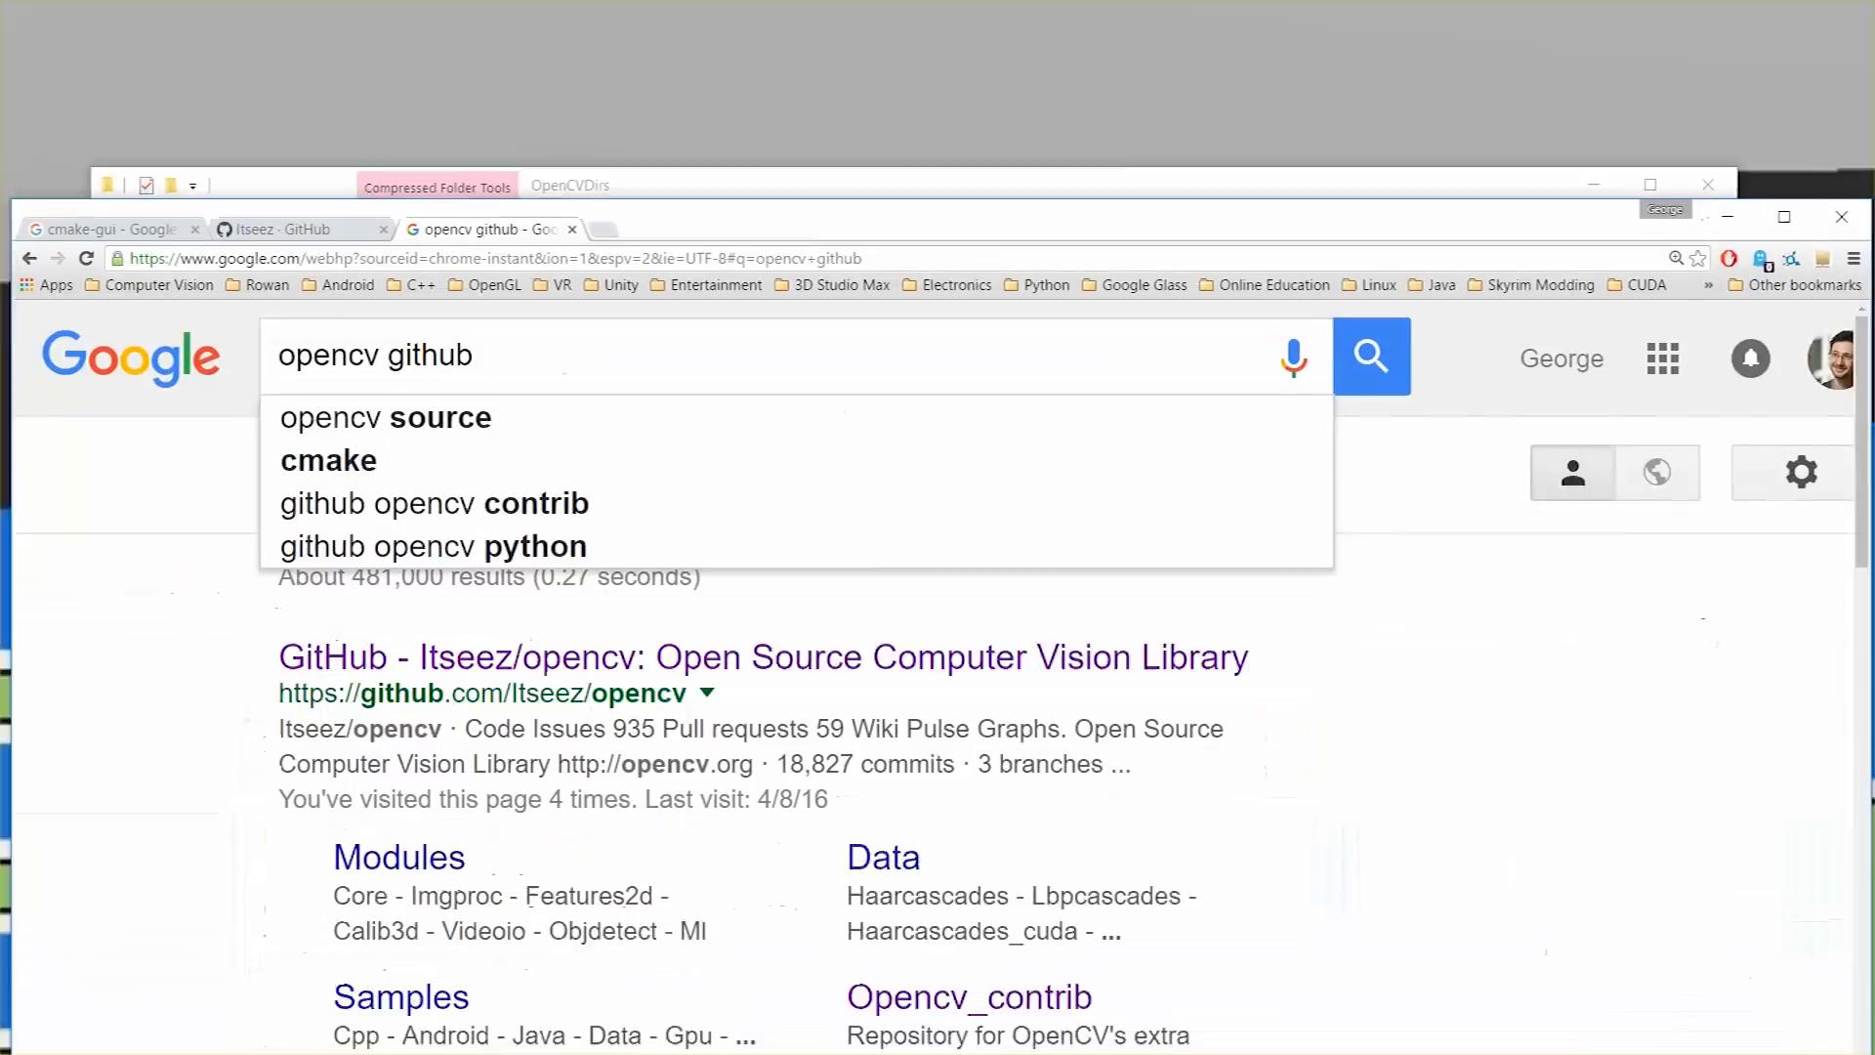
# Find cmake-gui via Google and download the CMake 3.5.1 Windows installer from cmake.org.
pyautogui.click(107, 231)
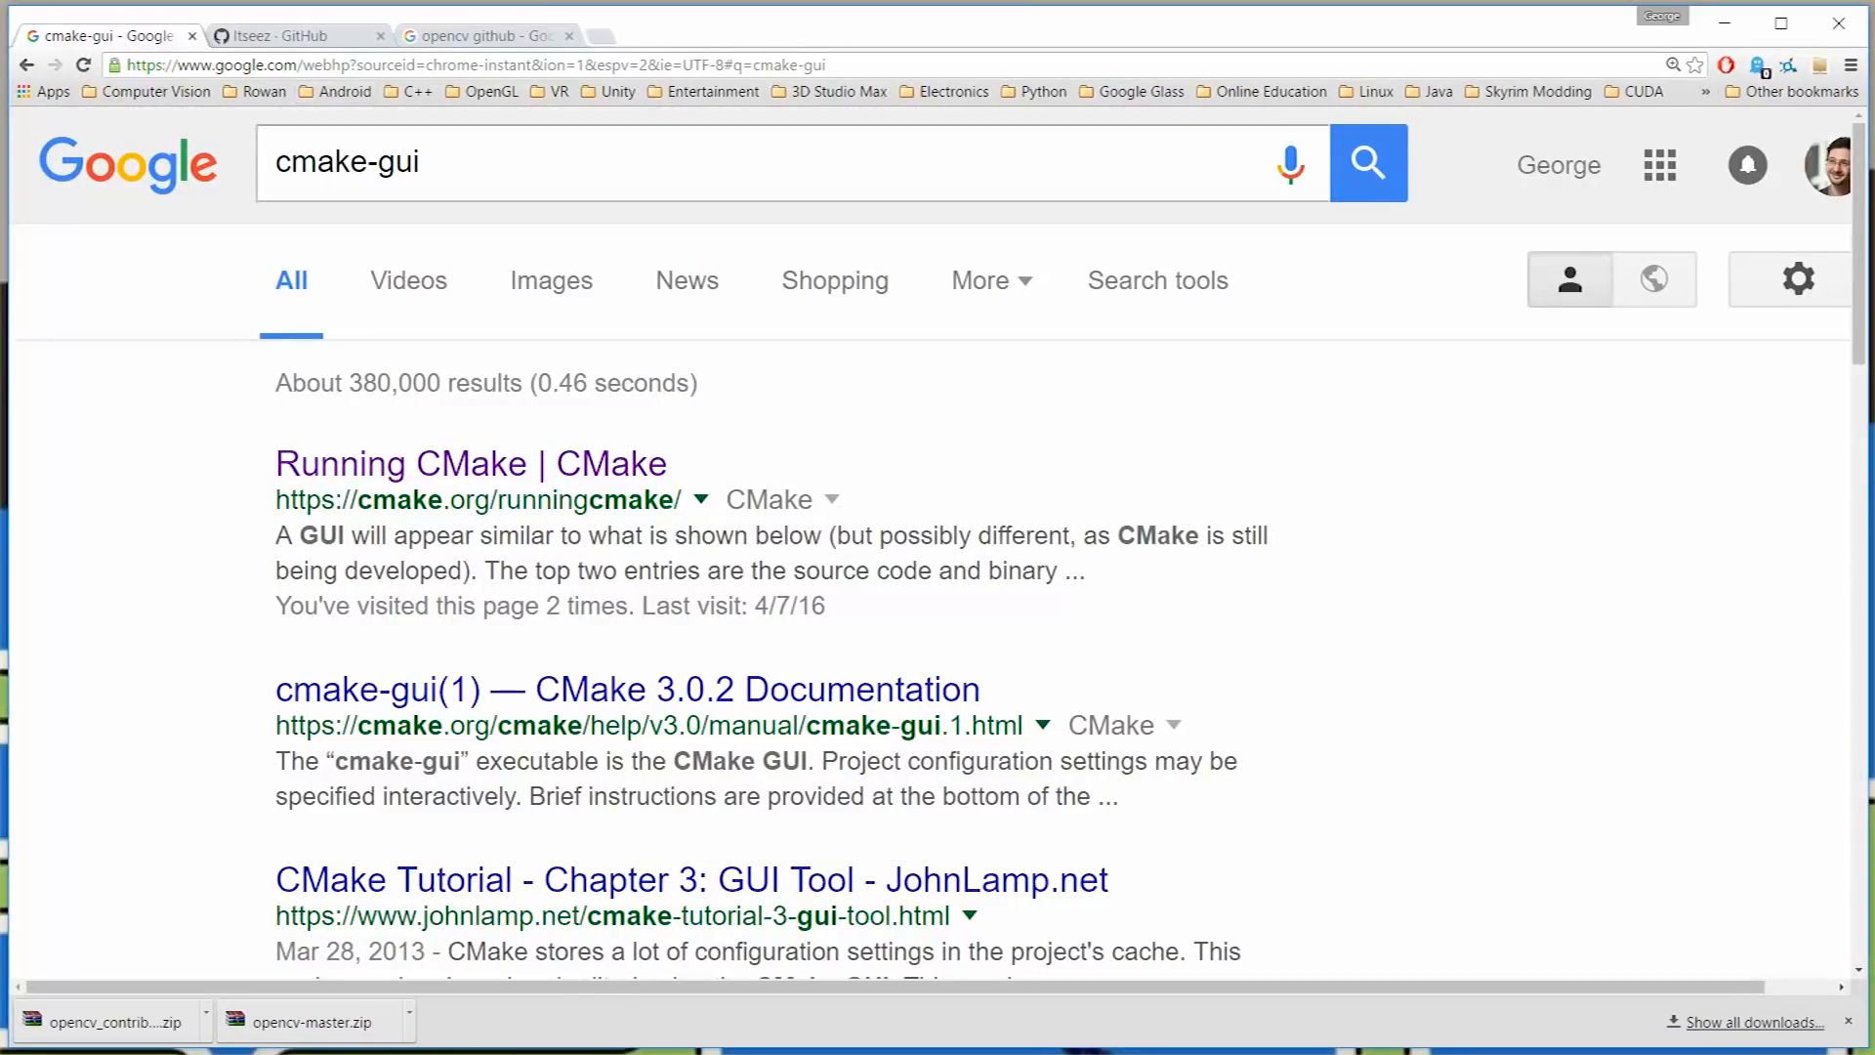
pyautogui.moveTo(468, 463)
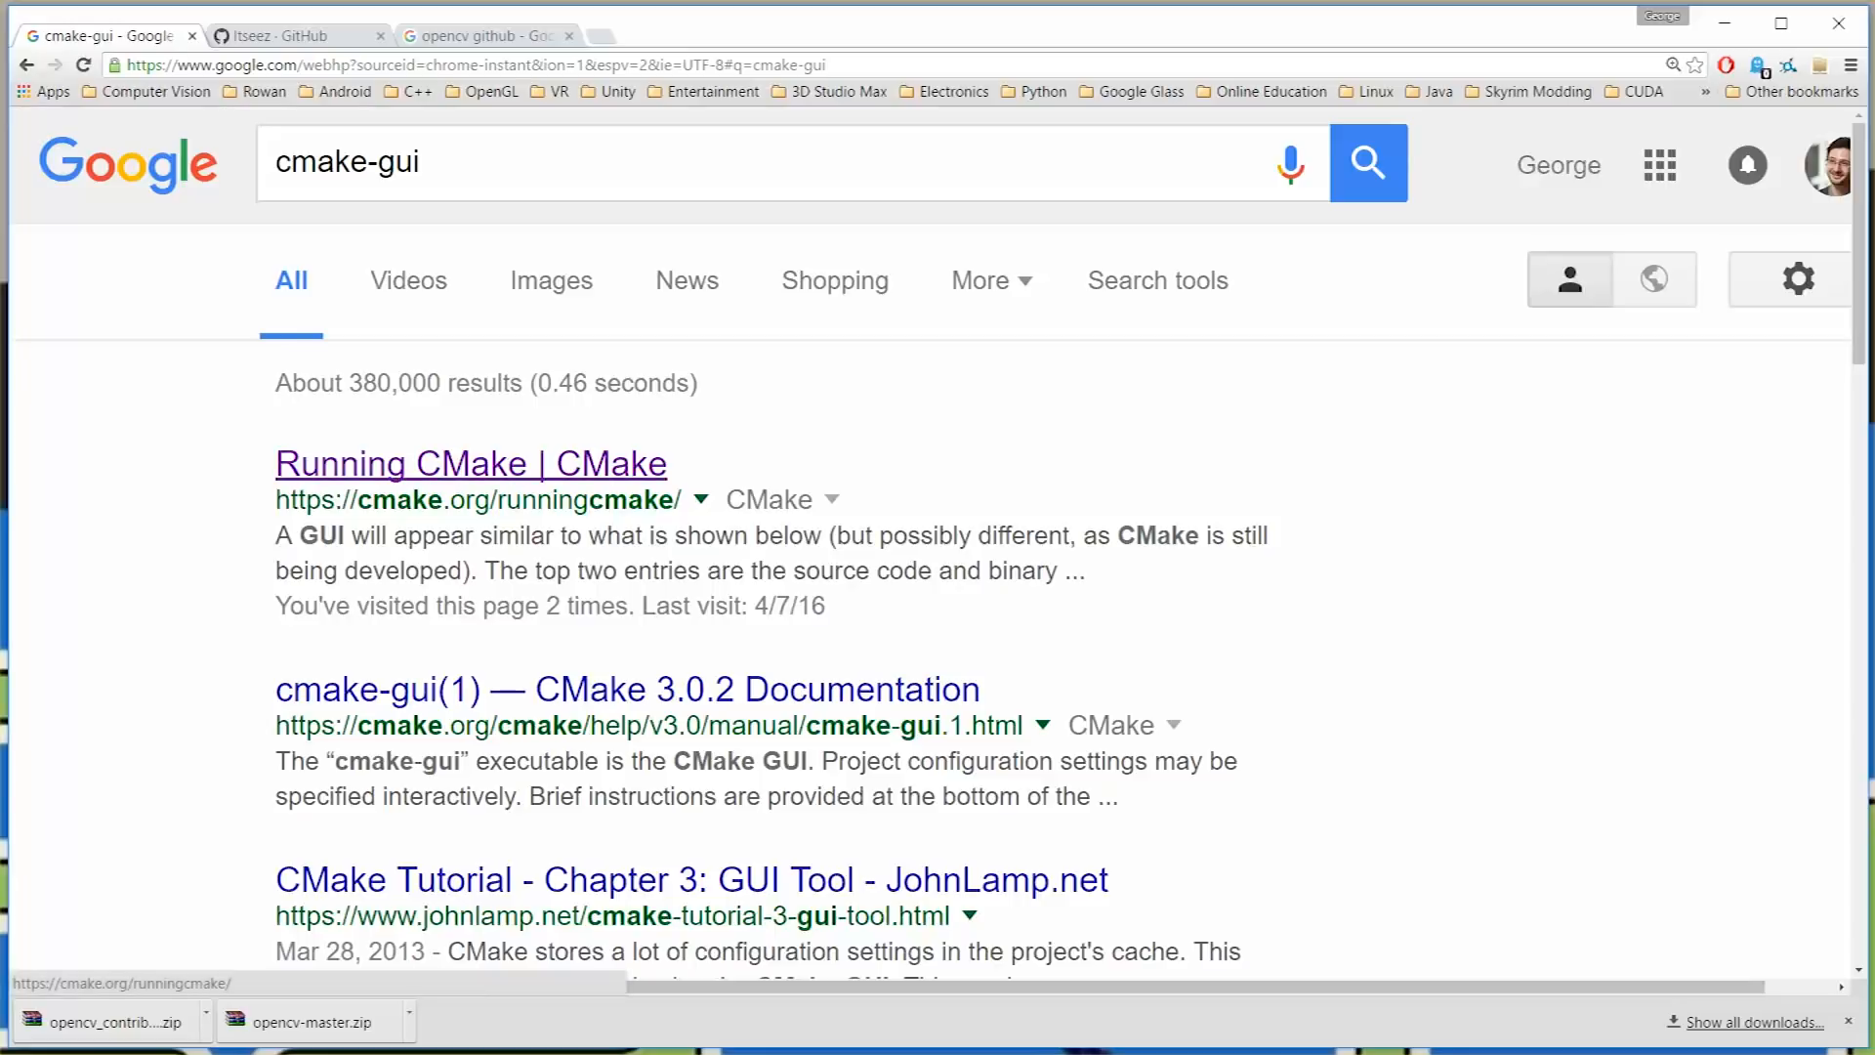
pyautogui.click(470, 464)
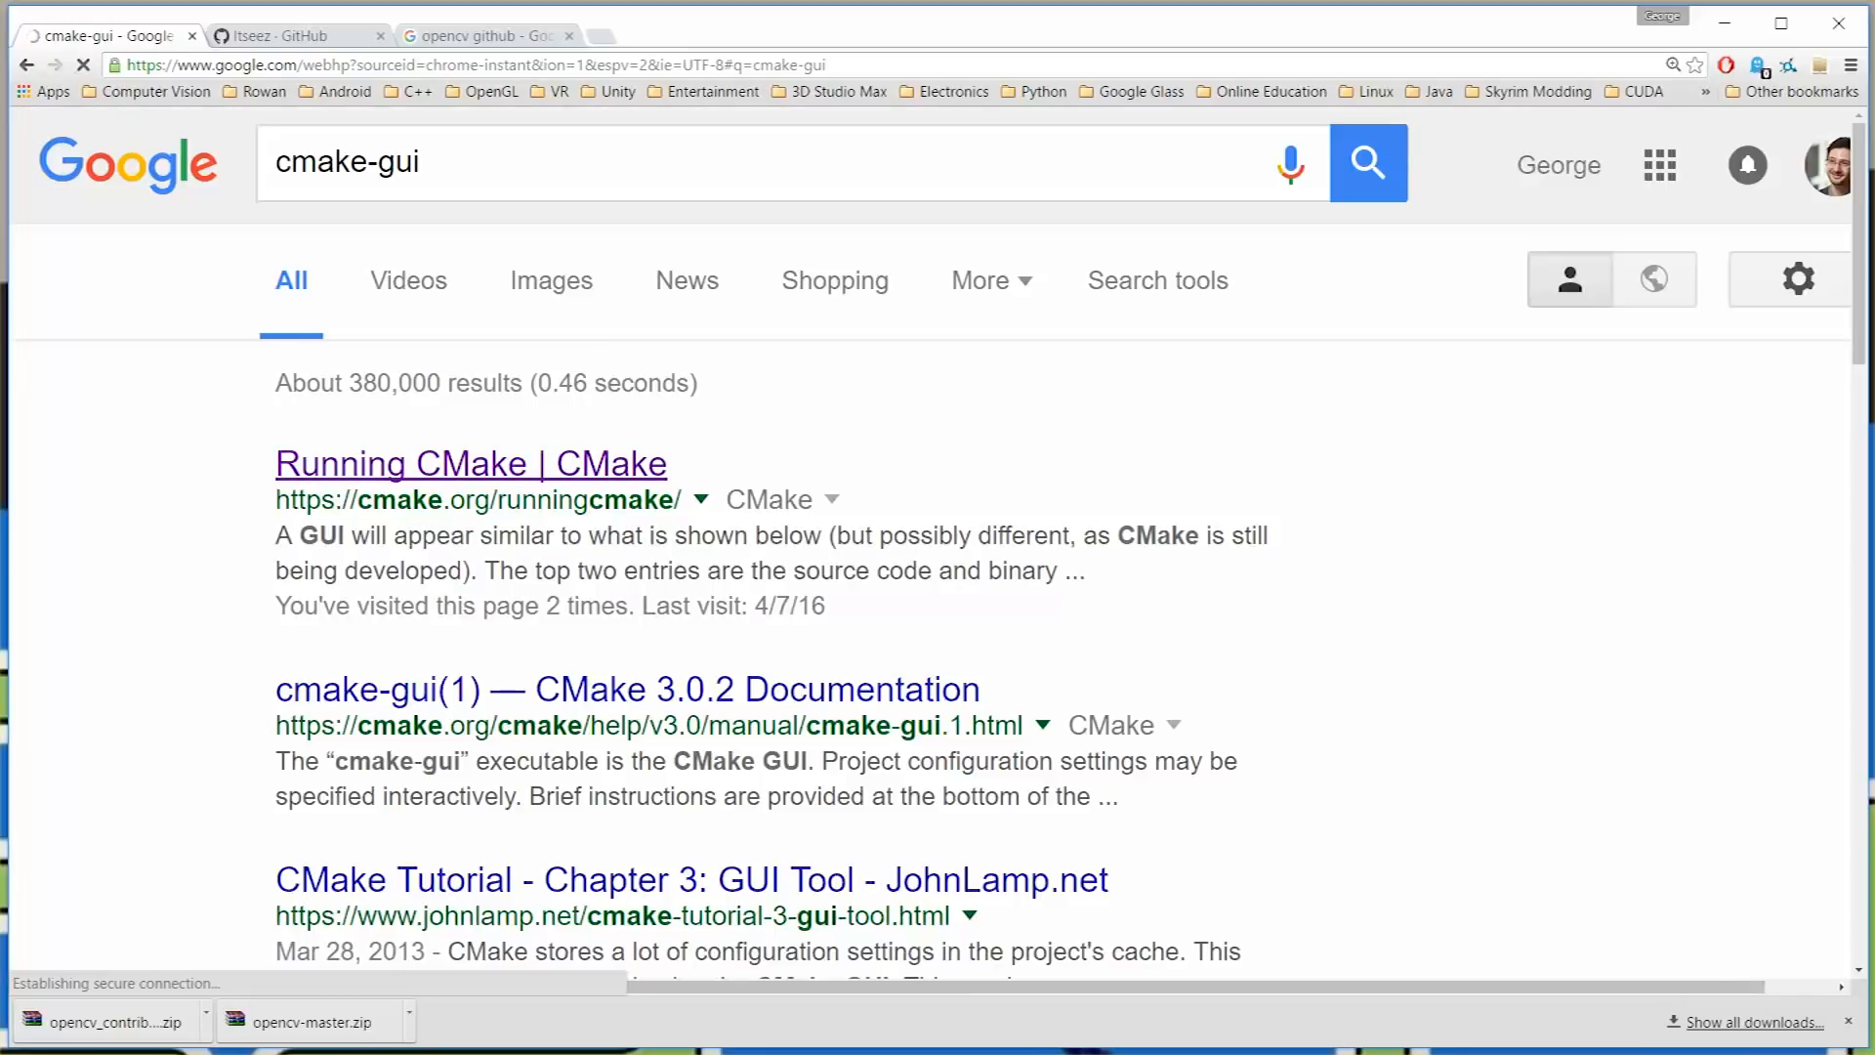
pyautogui.click(471, 465)
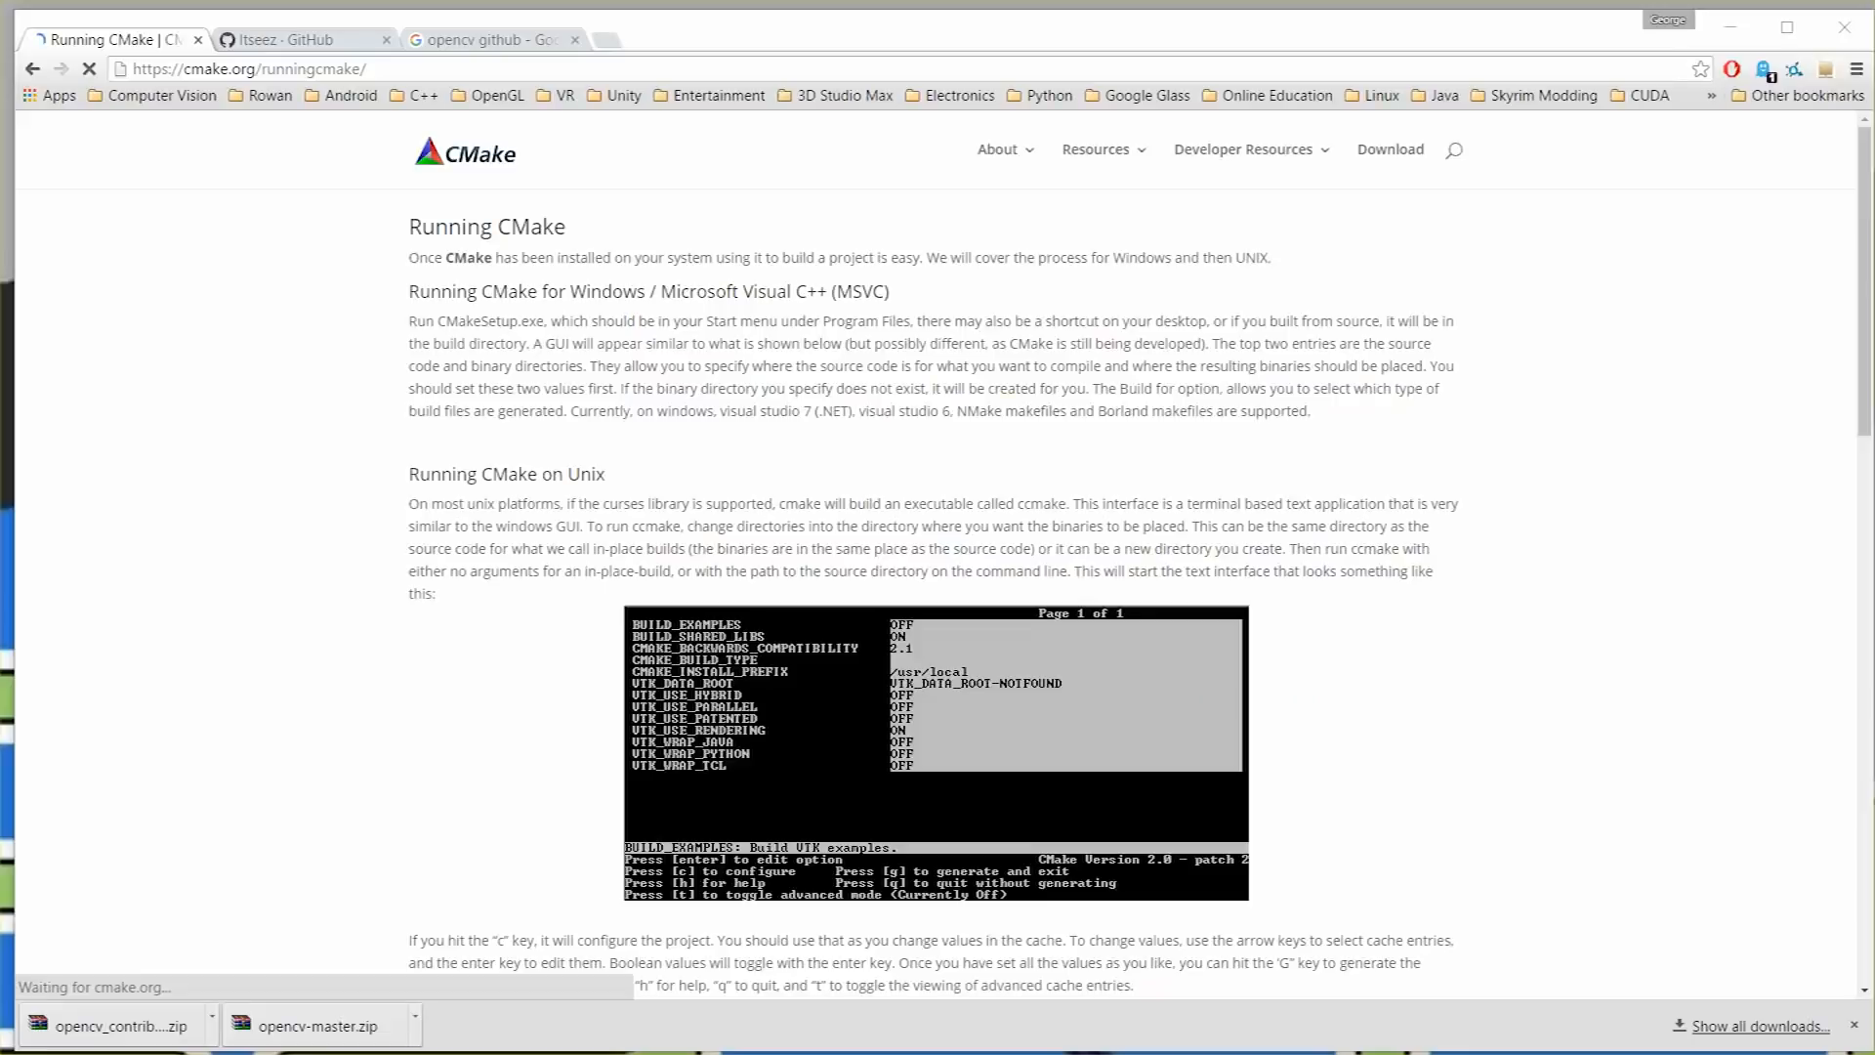
pyautogui.moveTo(1388, 148)
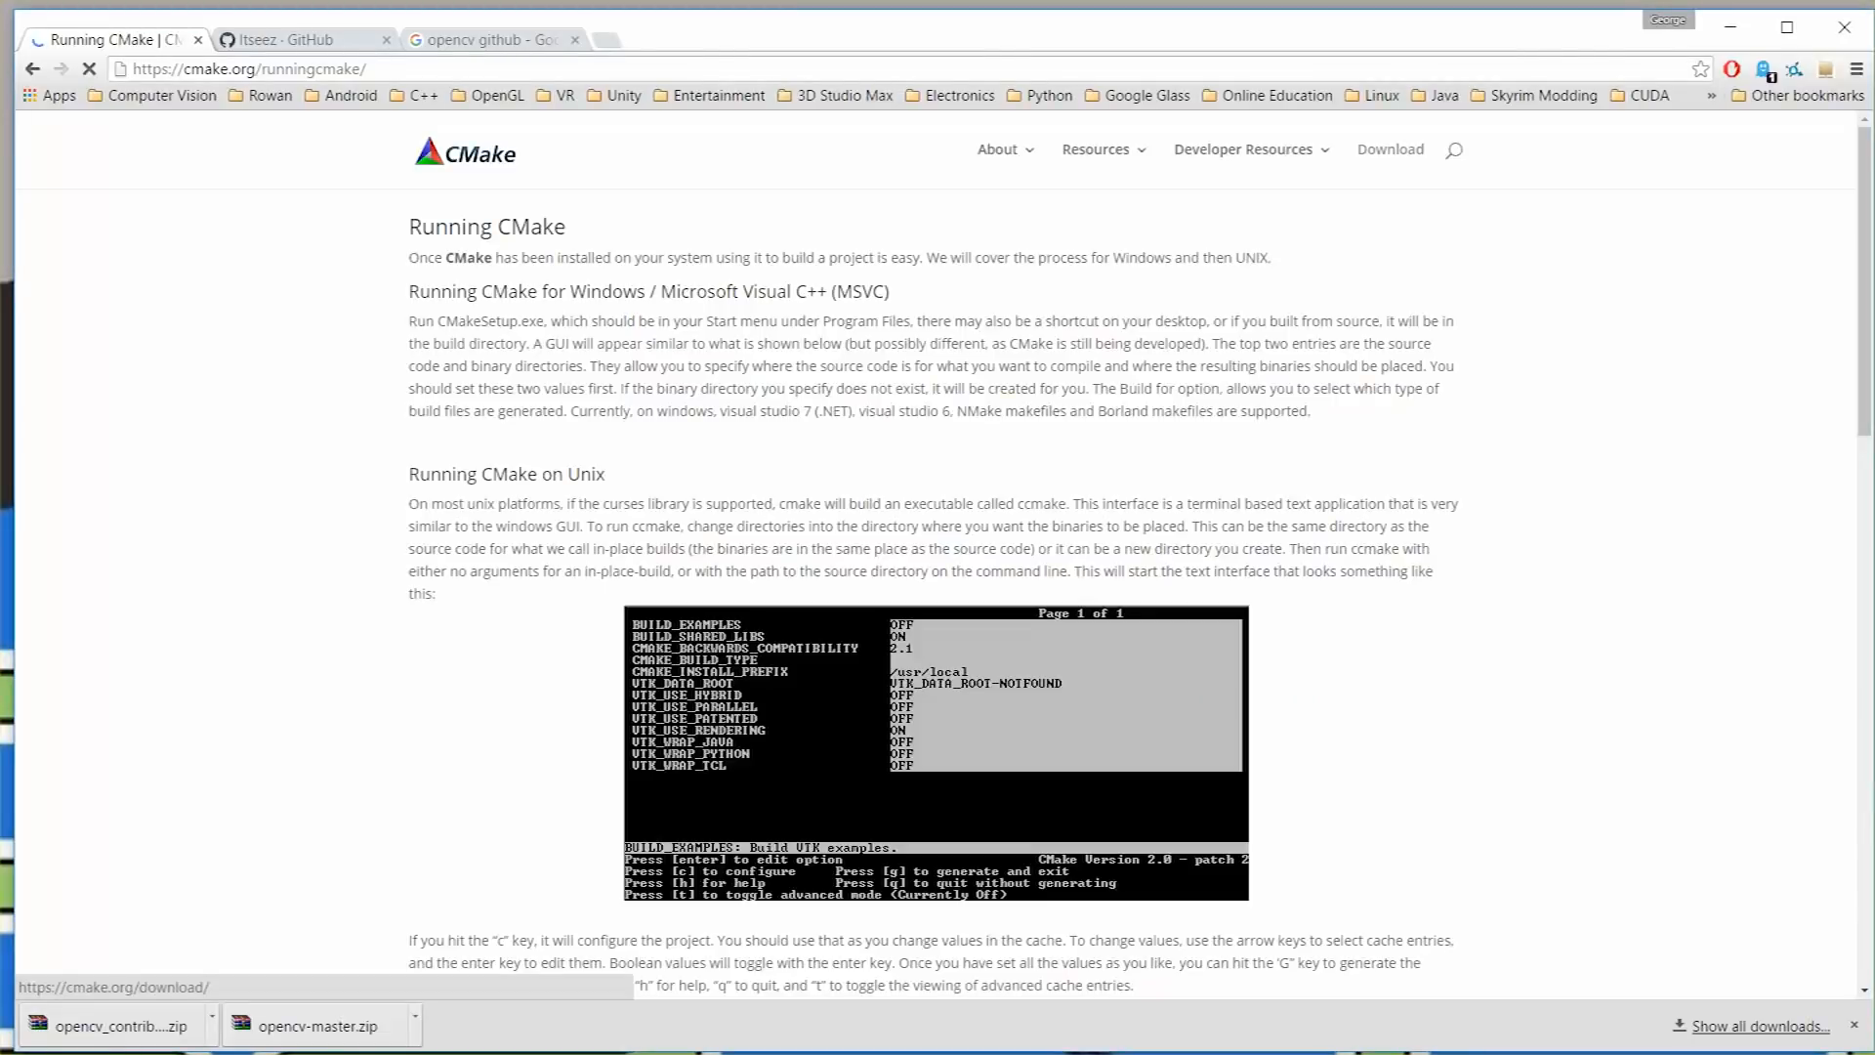
pyautogui.click(1388, 149)
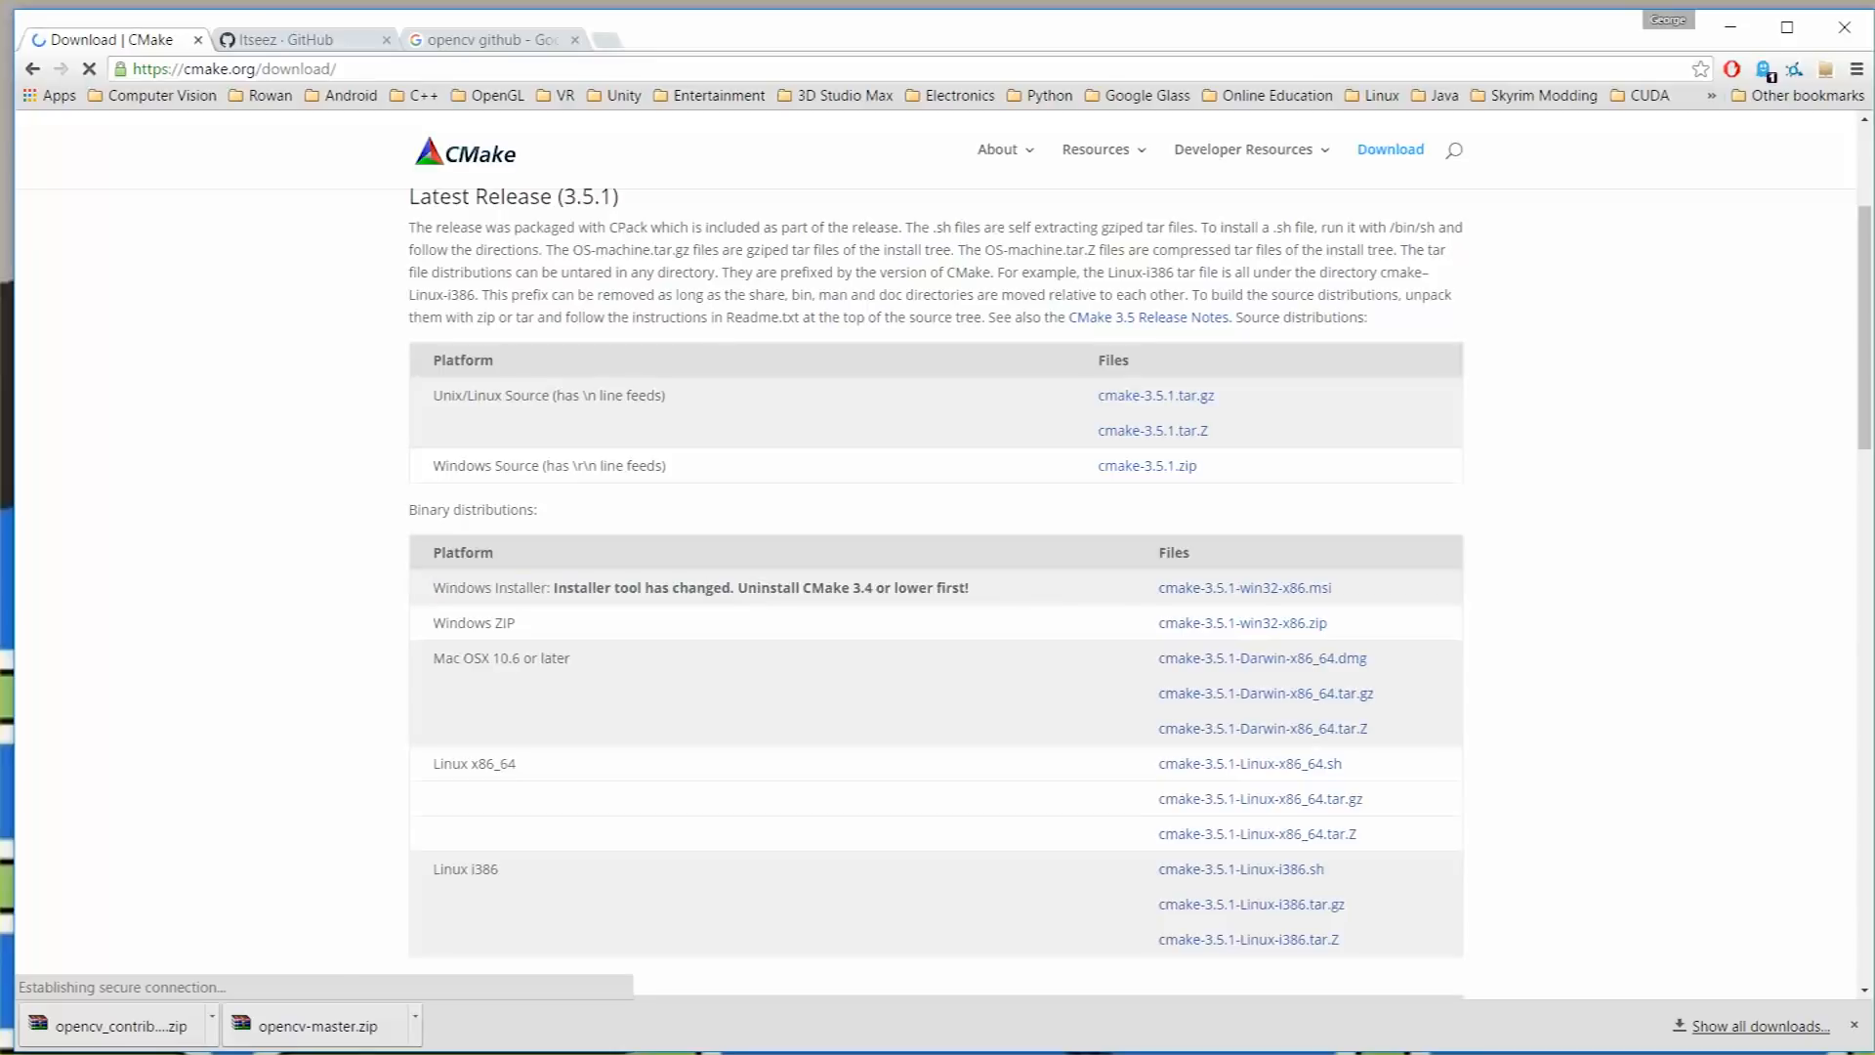
pyautogui.click(1219, 588)
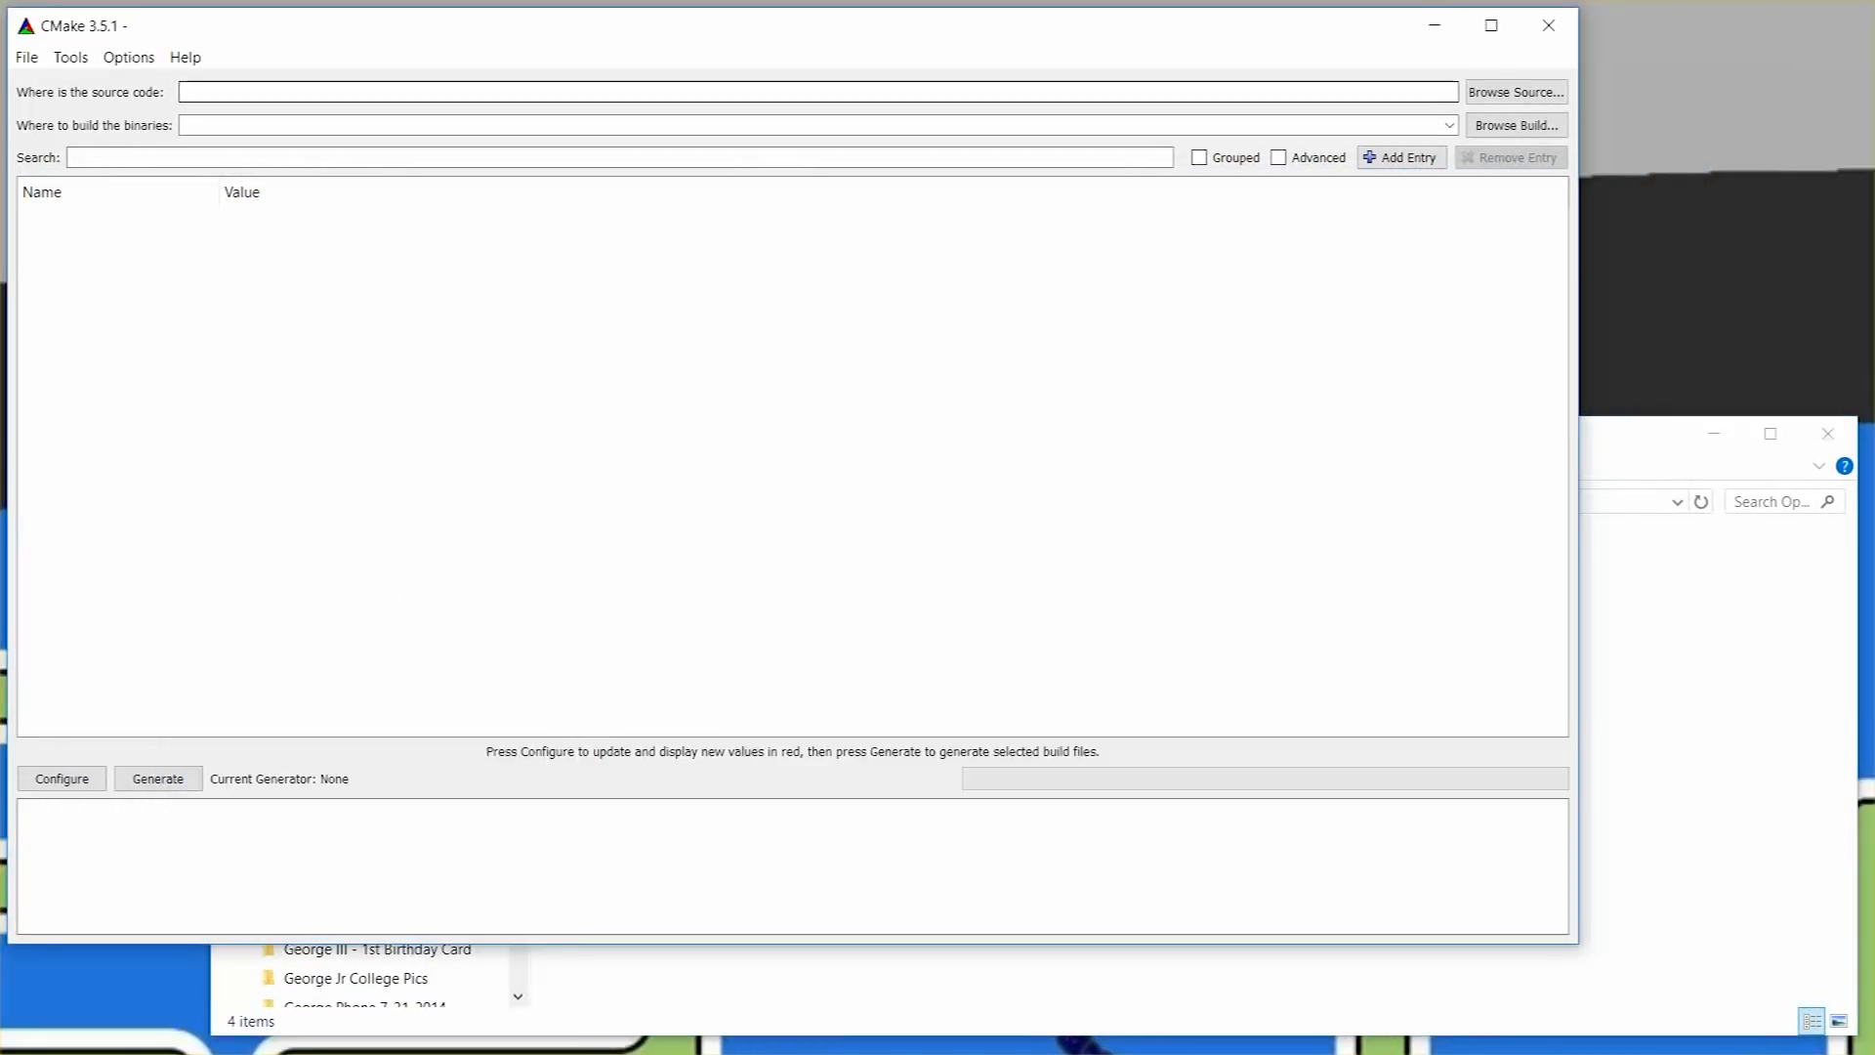
# Set the CMake source folder to E:/OpenCVDirs/opencv-master.
pyautogui.click(60, 779)
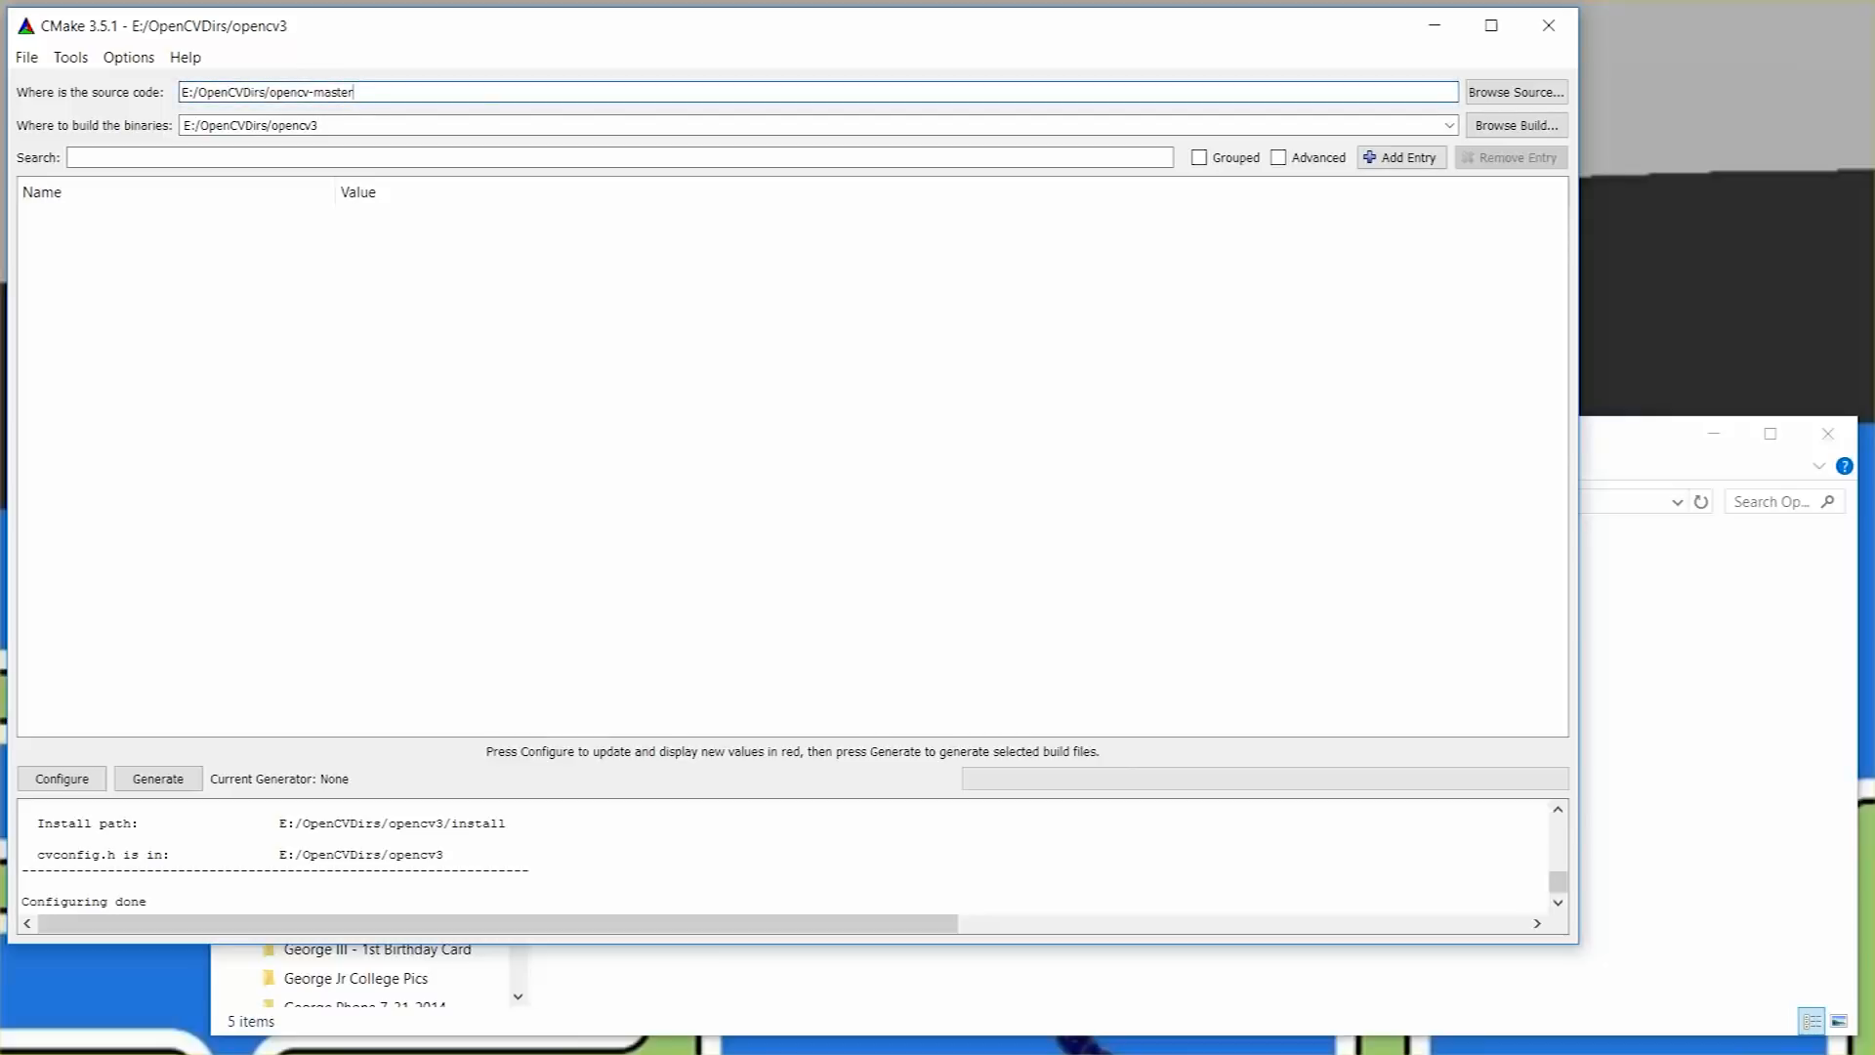
pyautogui.click(1516, 91)
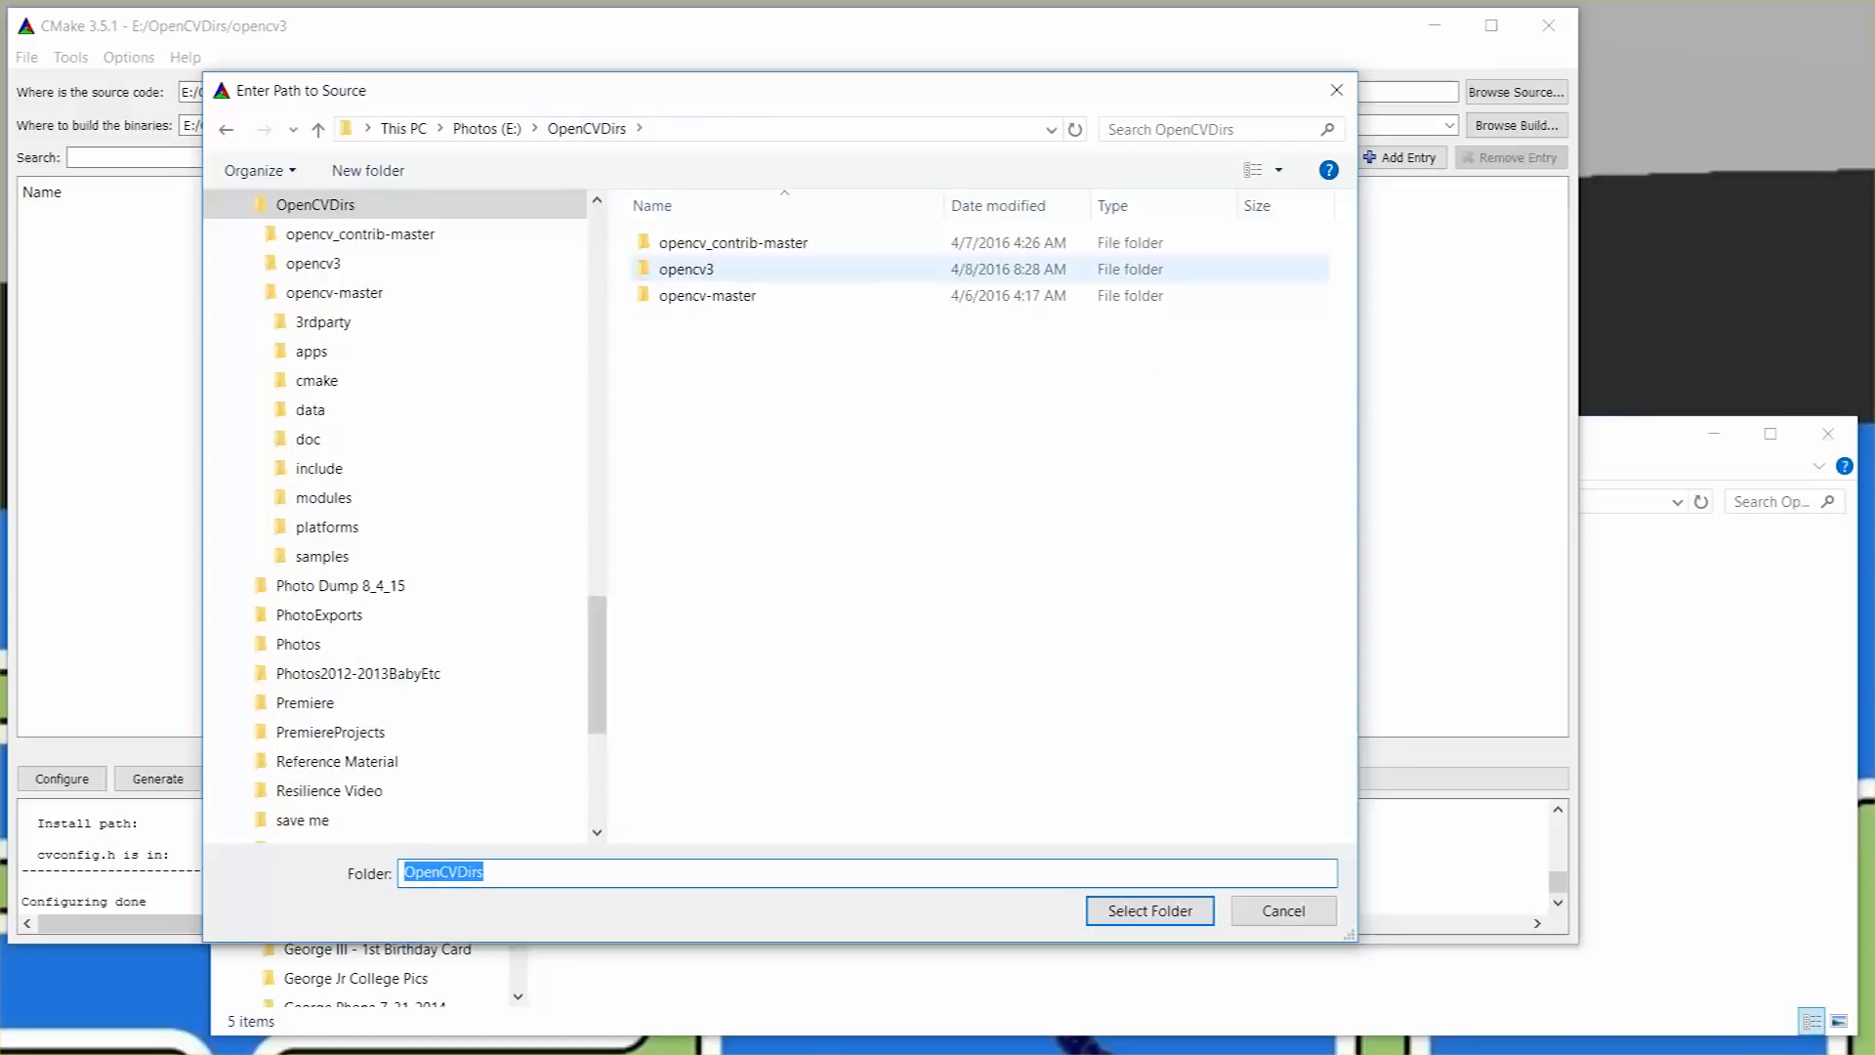
pyautogui.click(707, 295)
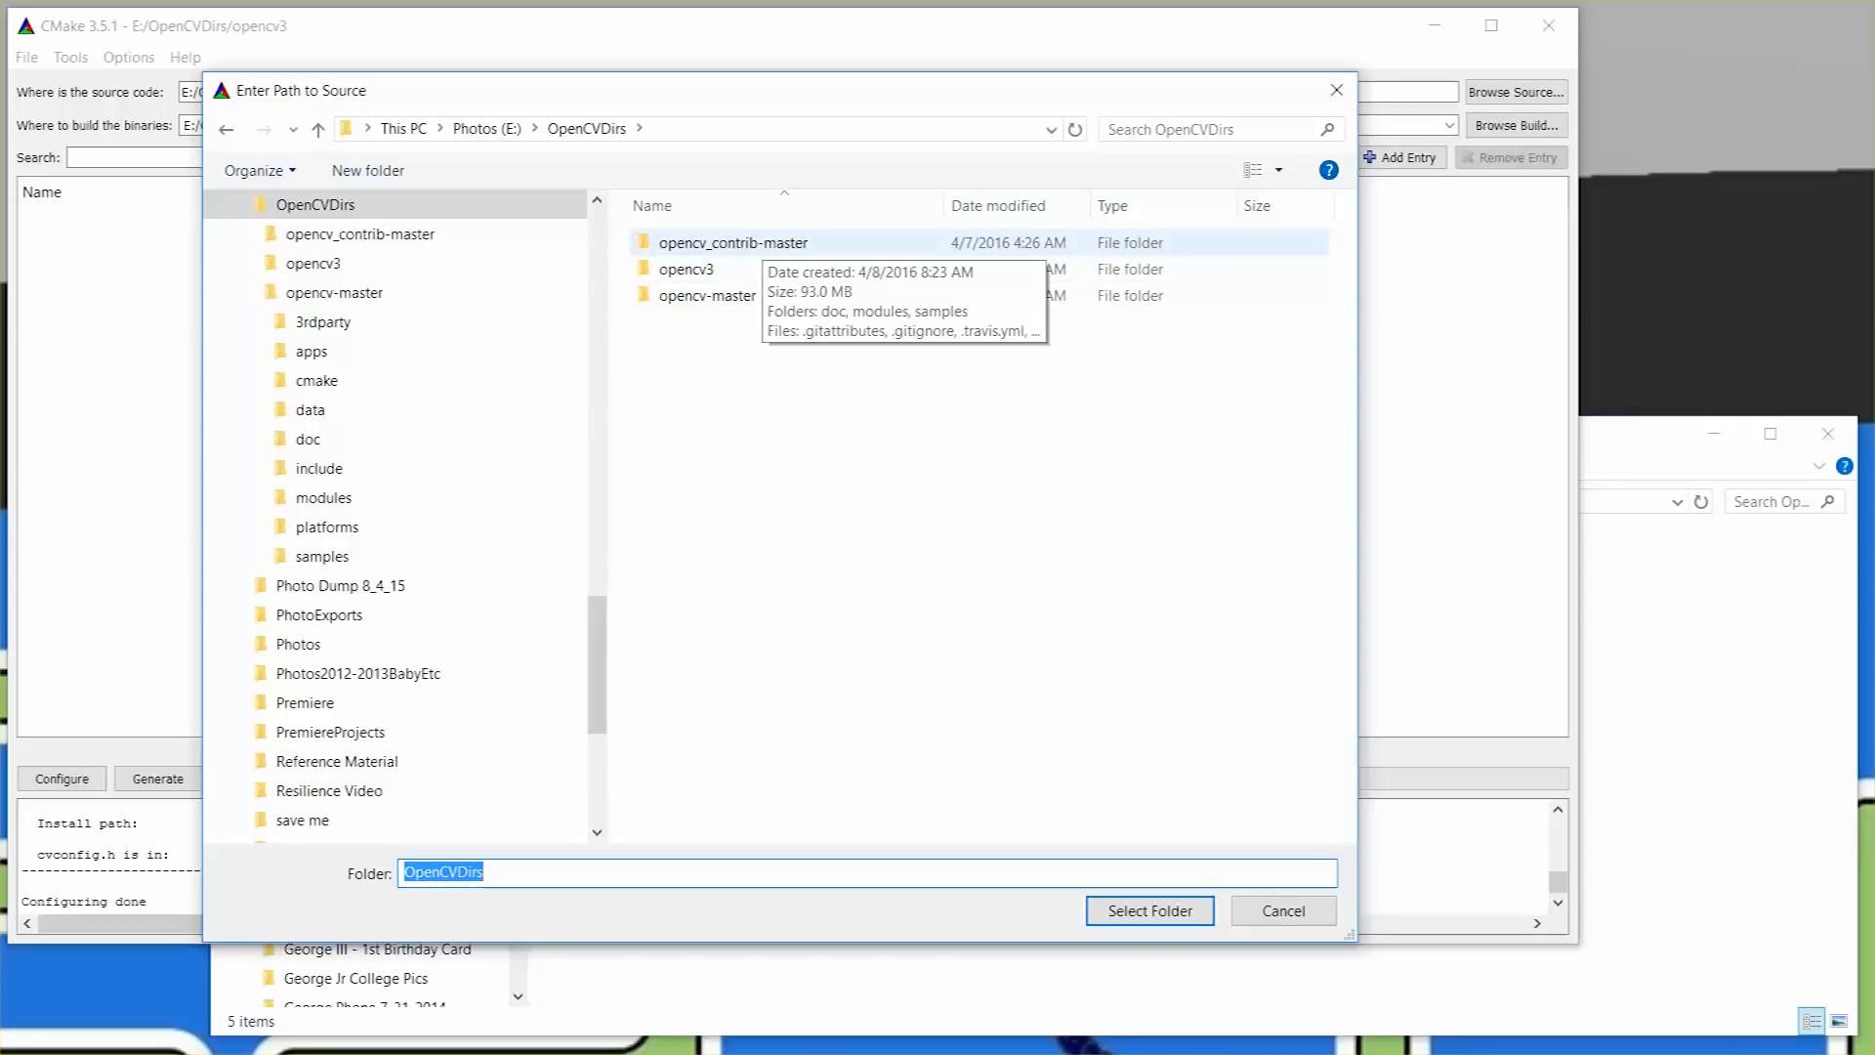
pyautogui.moveTo(707, 295)
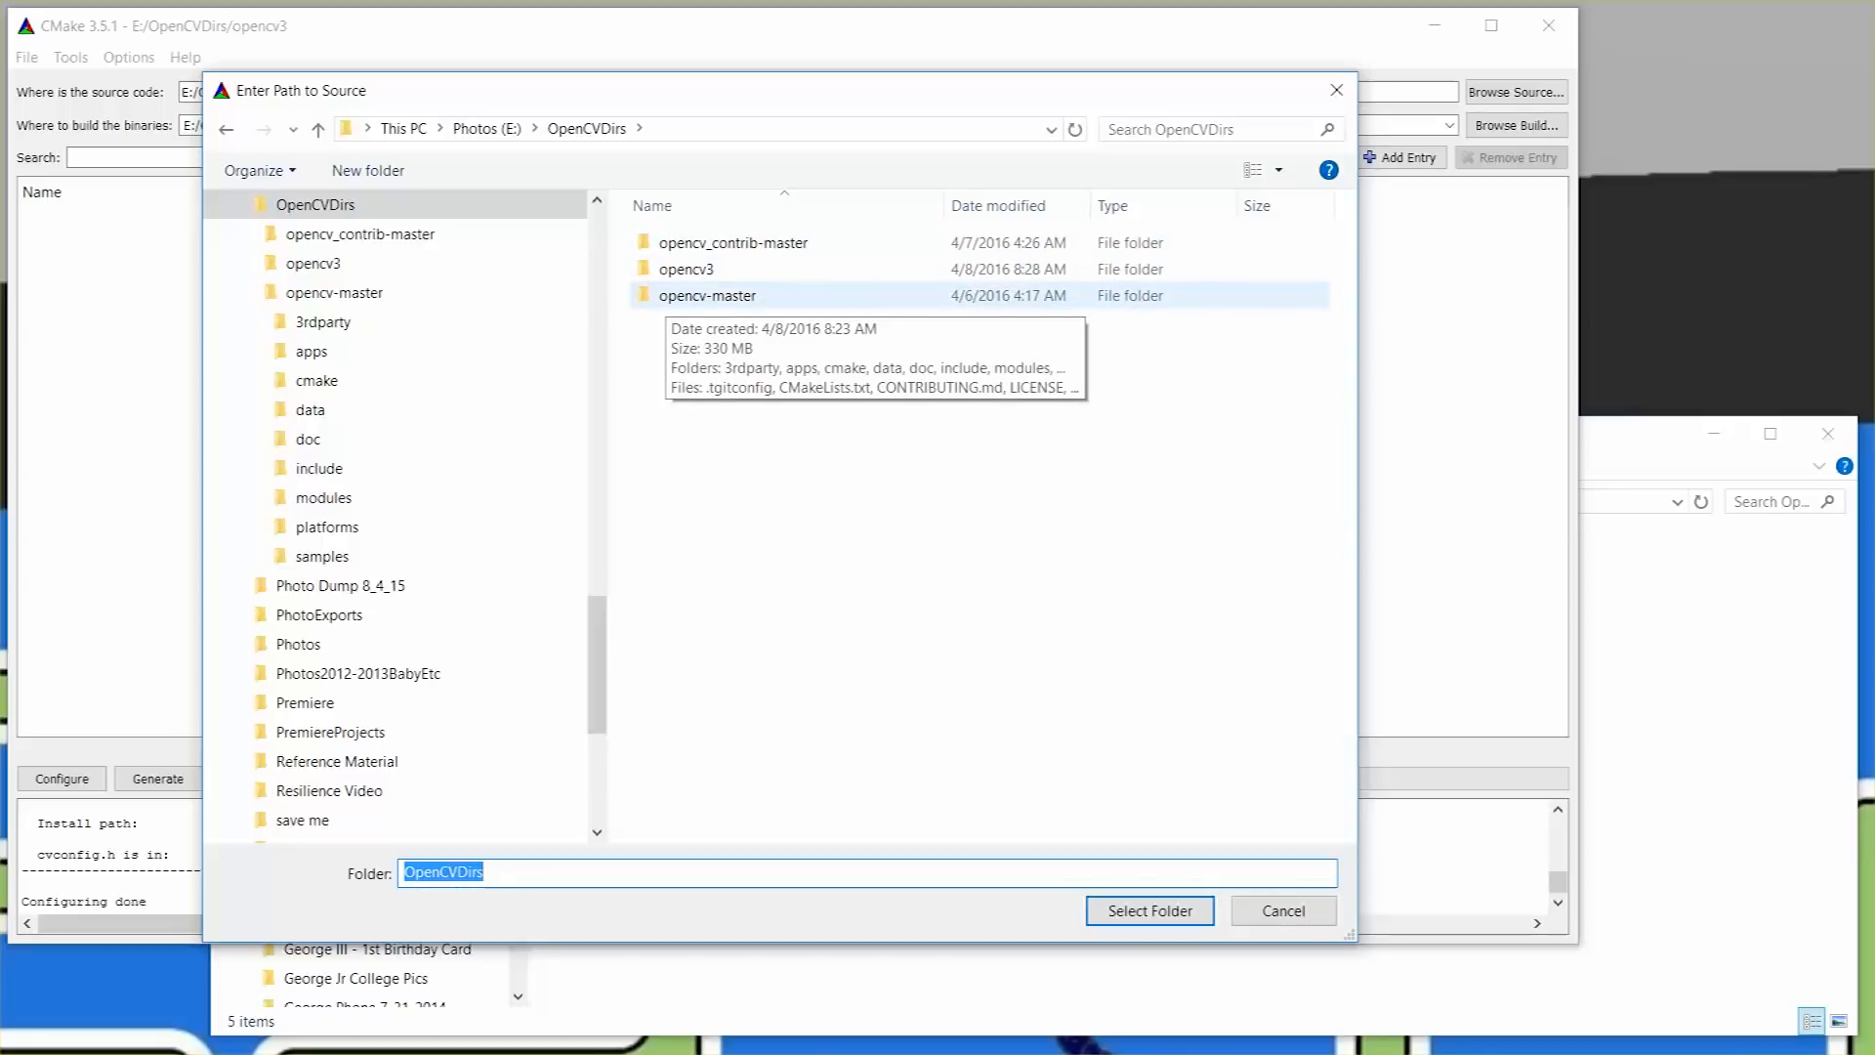
pyautogui.doubleClick(707, 295)
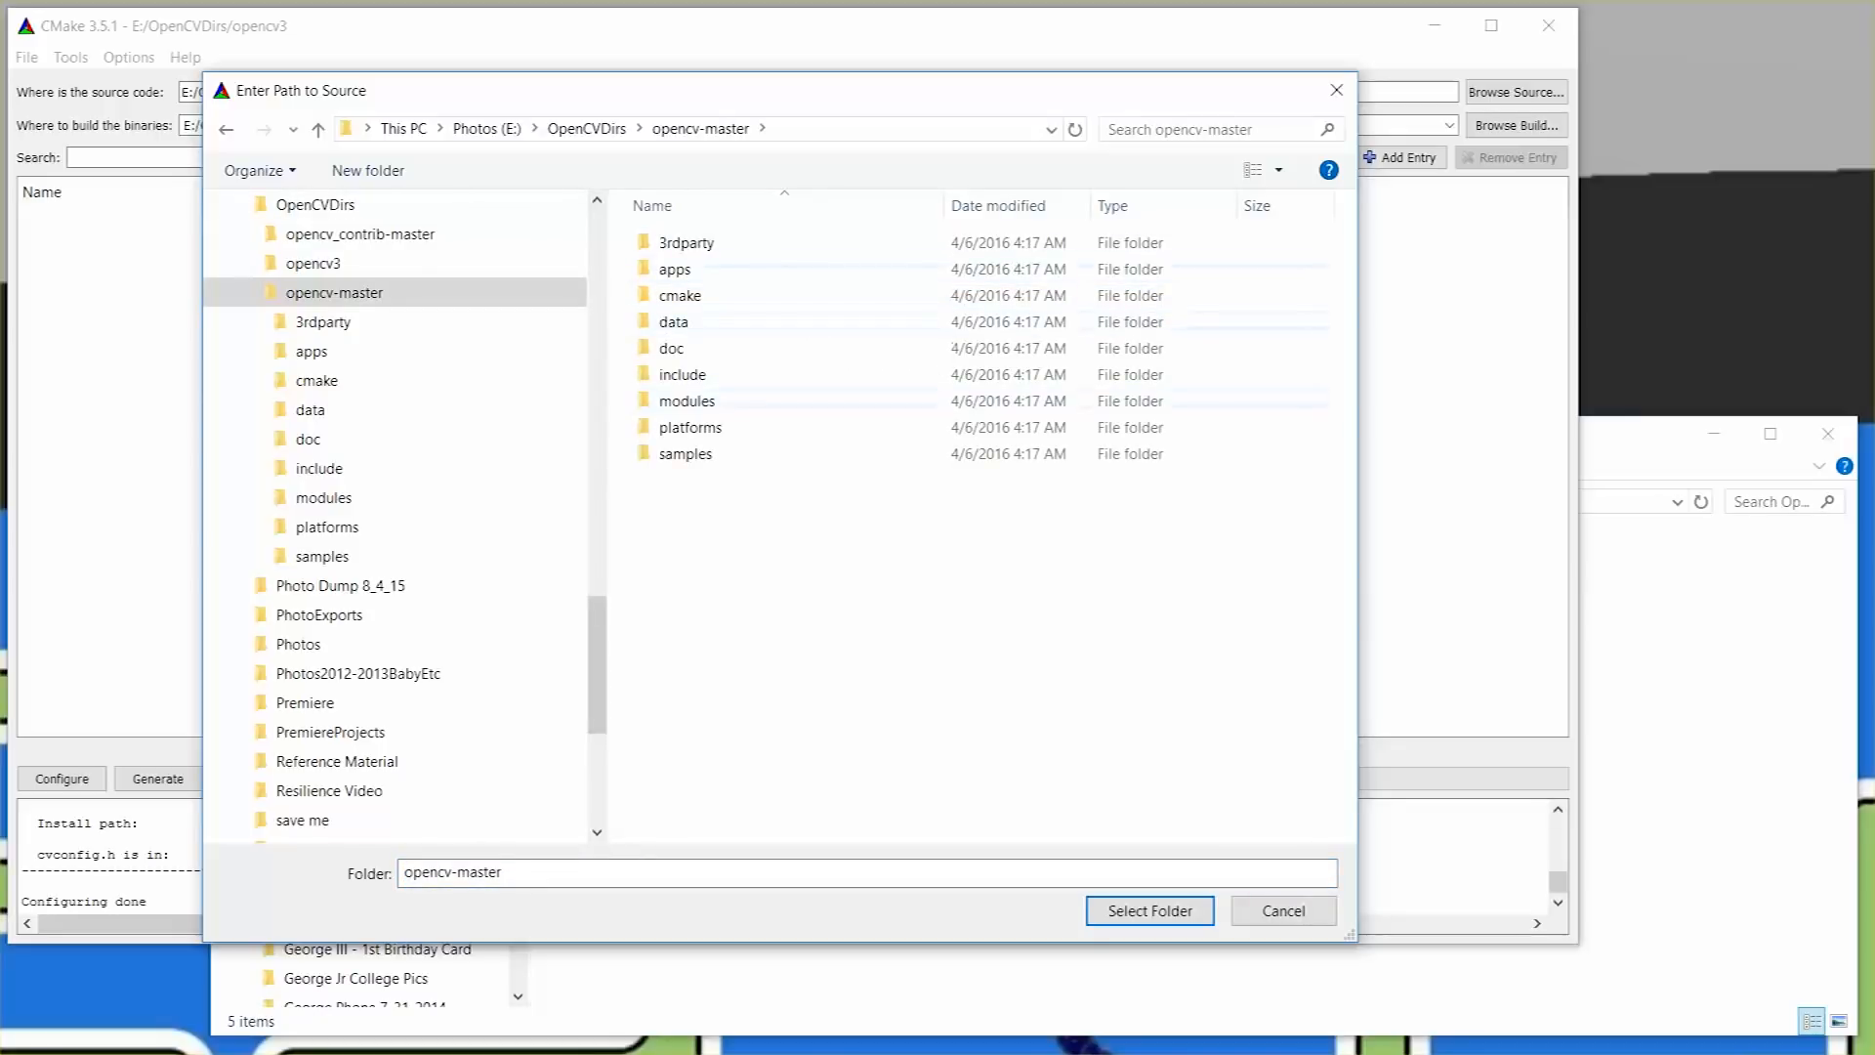
pyautogui.click(1146, 910)
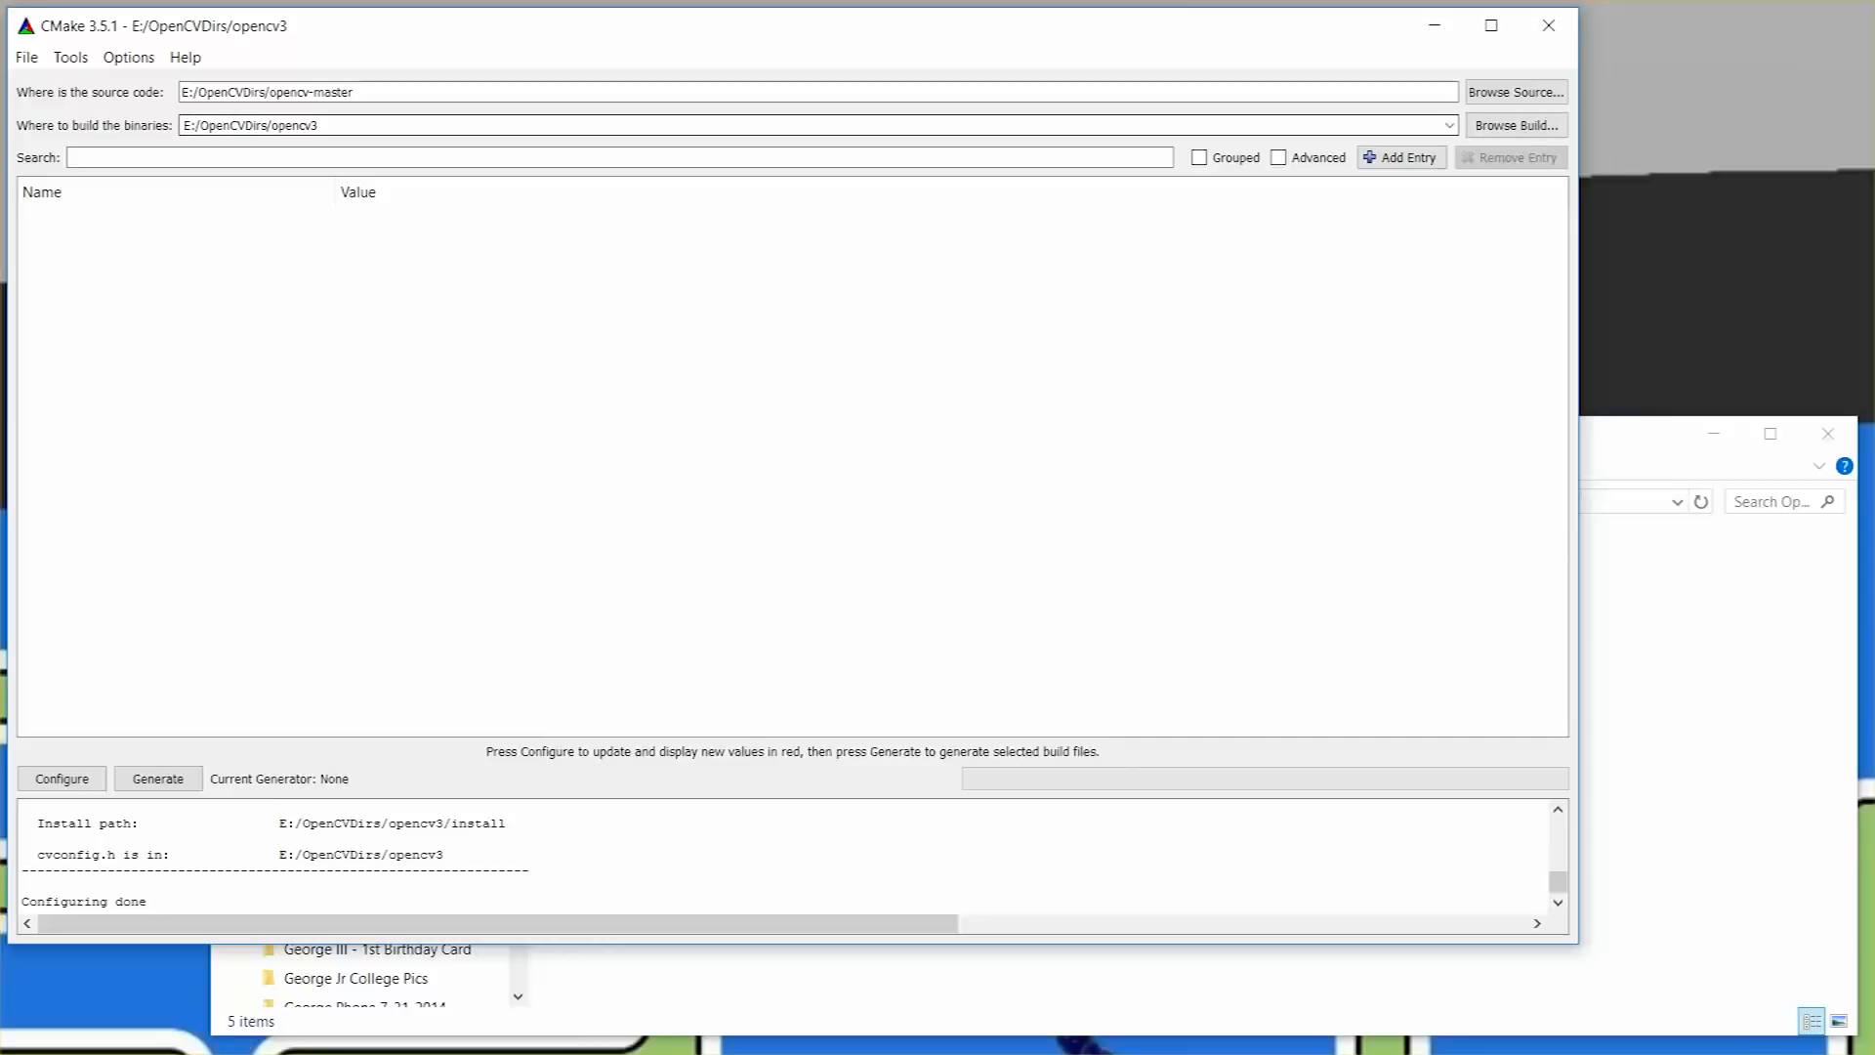
# Set the build folder to E:/OpenCVDirs/opencv3 and start Configure.
pyautogui.click(1513, 125)
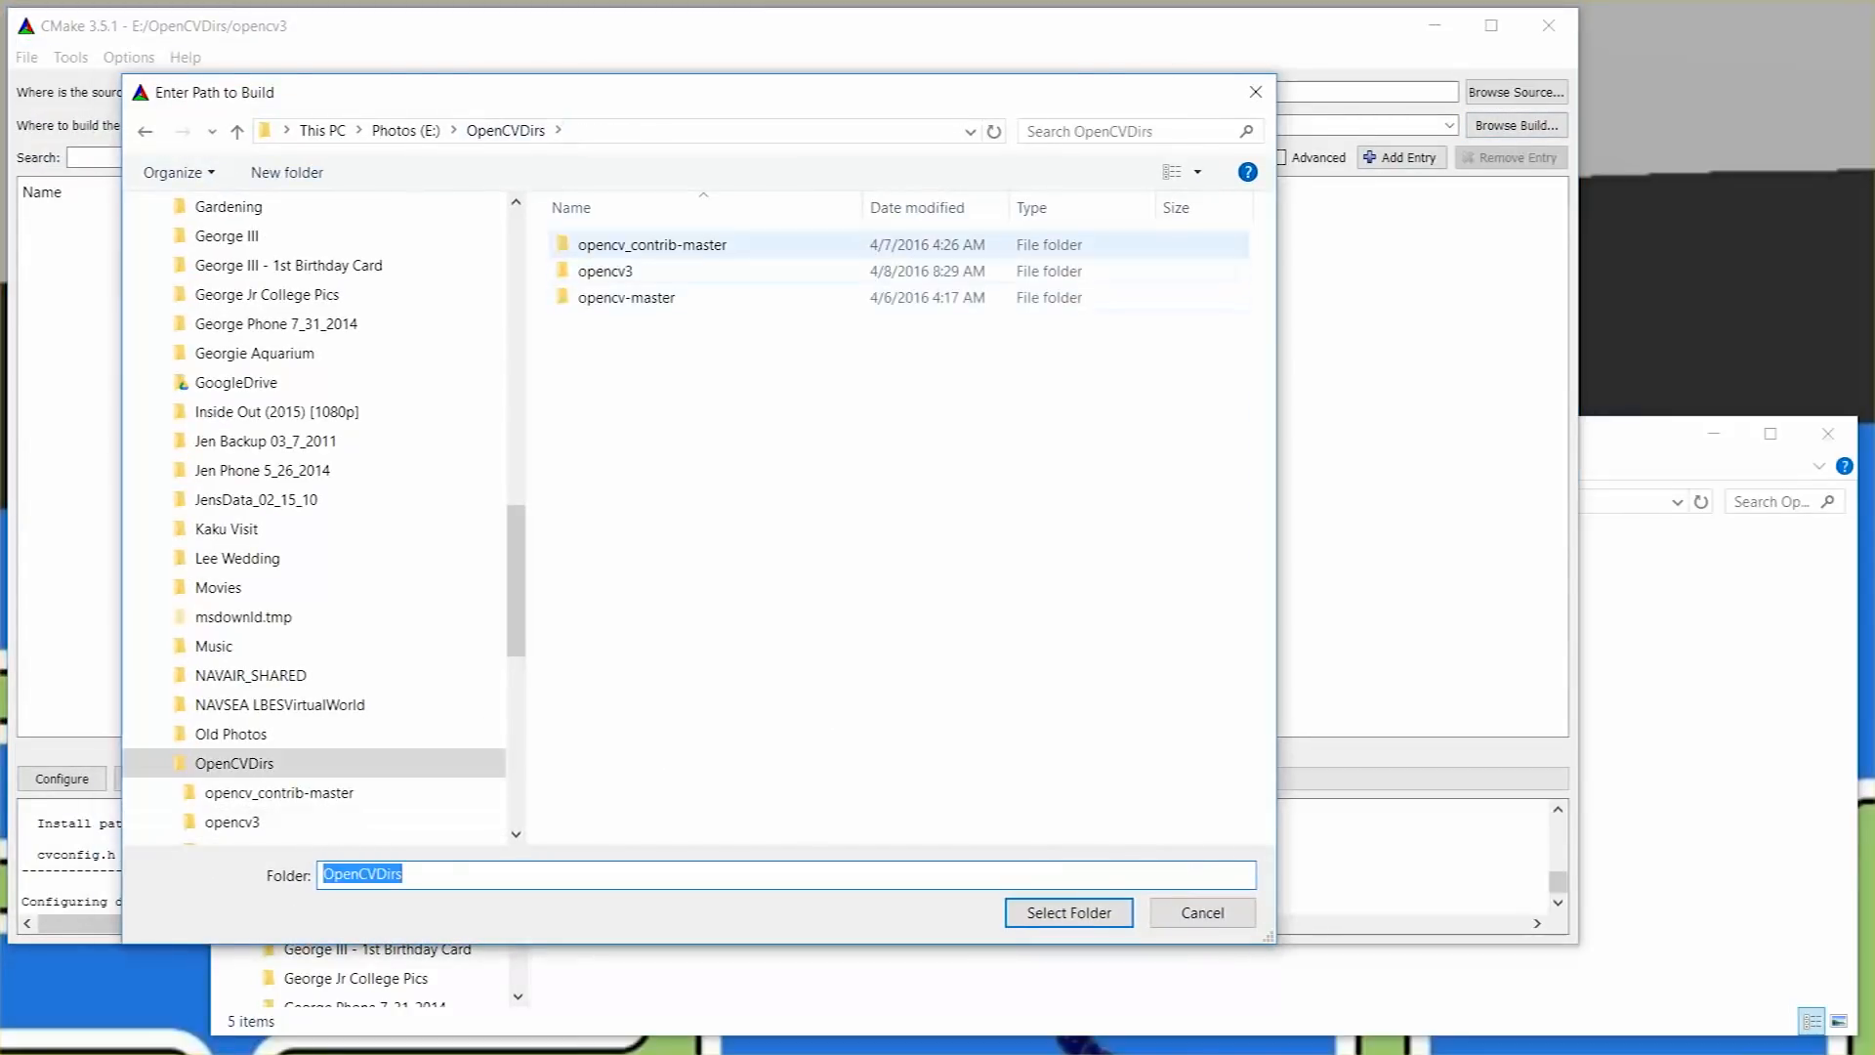
pyautogui.click(606, 270)
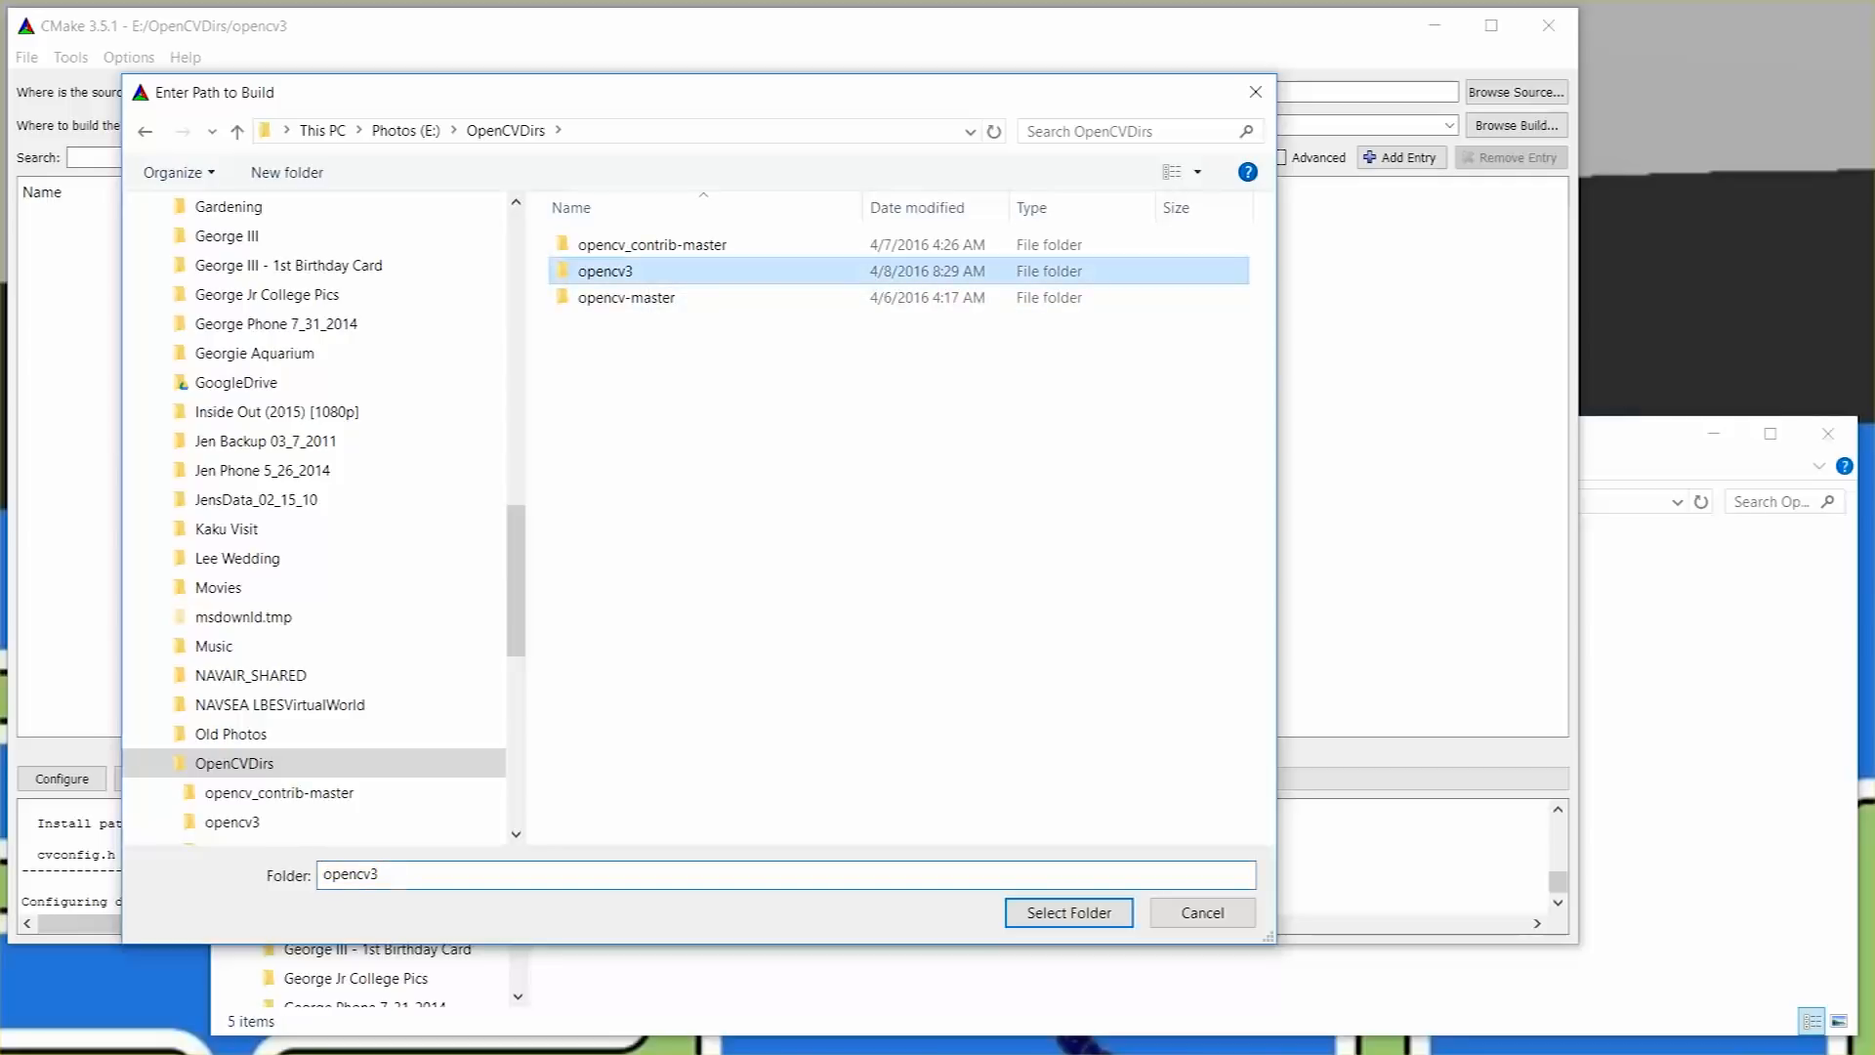
pyautogui.click(1066, 912)
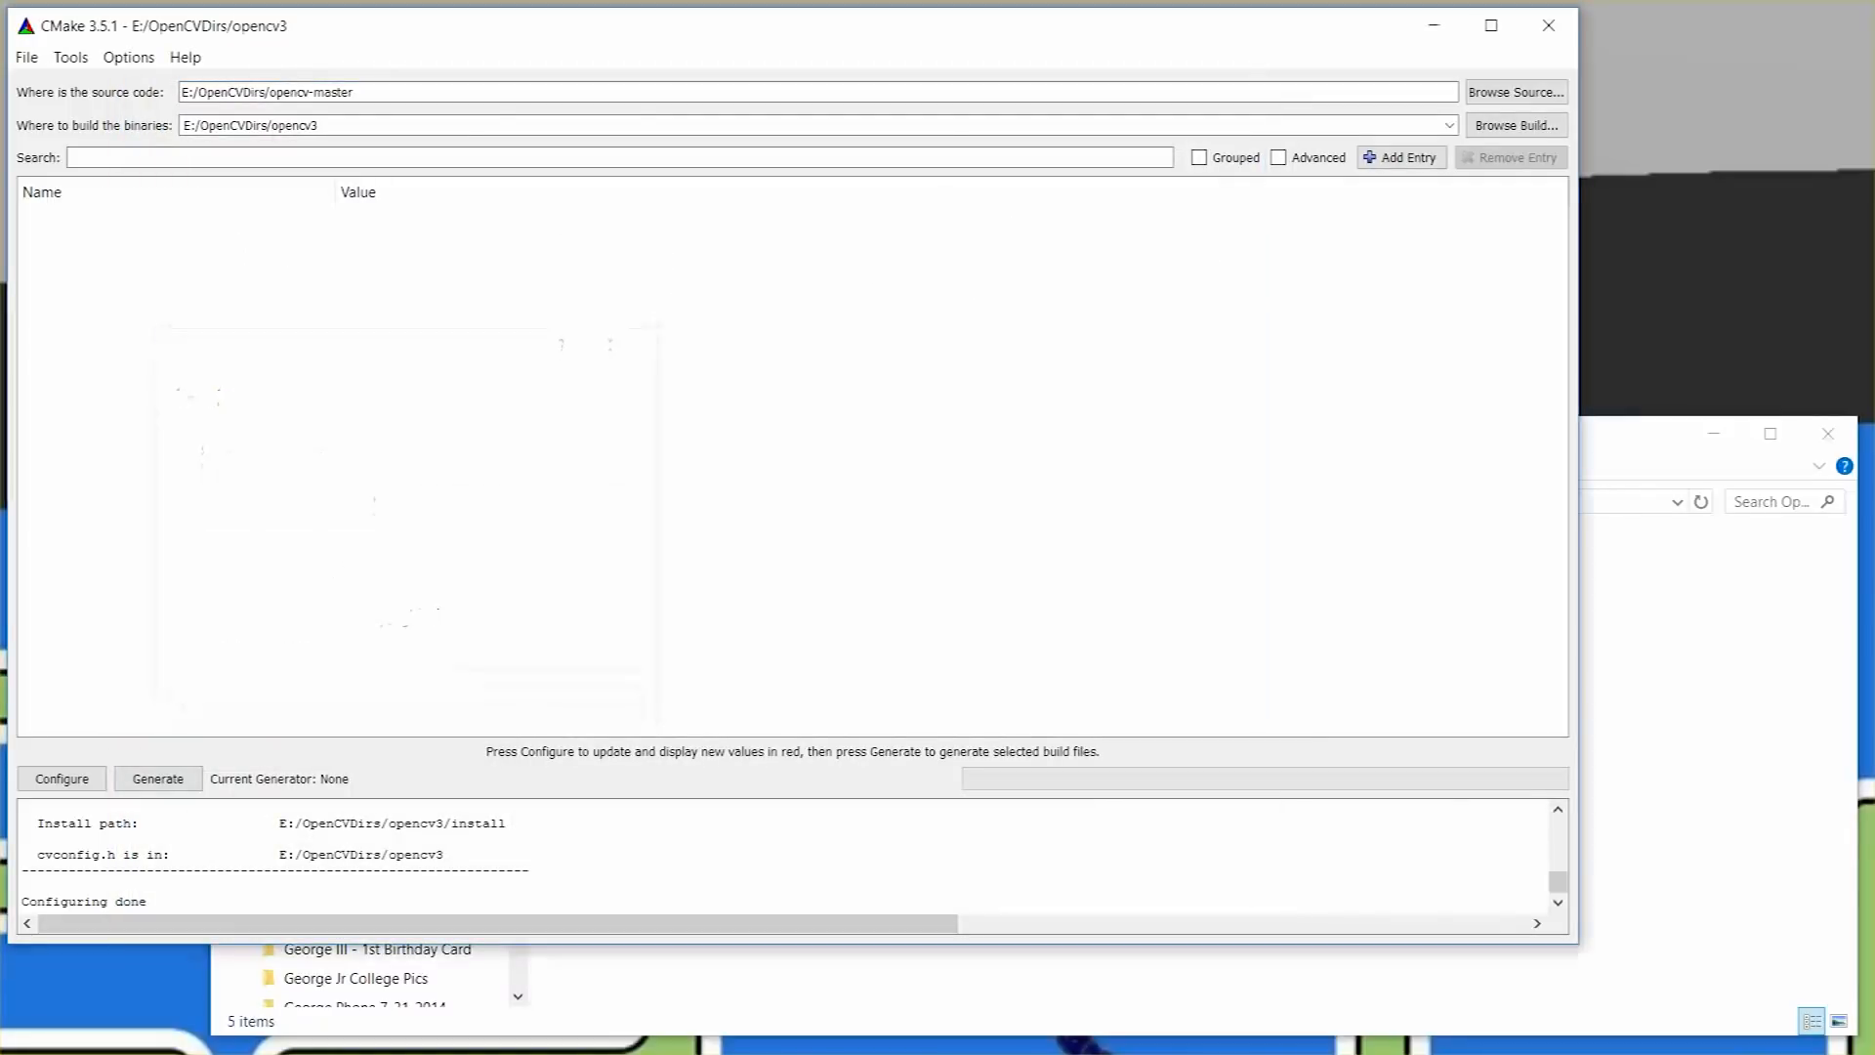
pyautogui.click(60, 780)
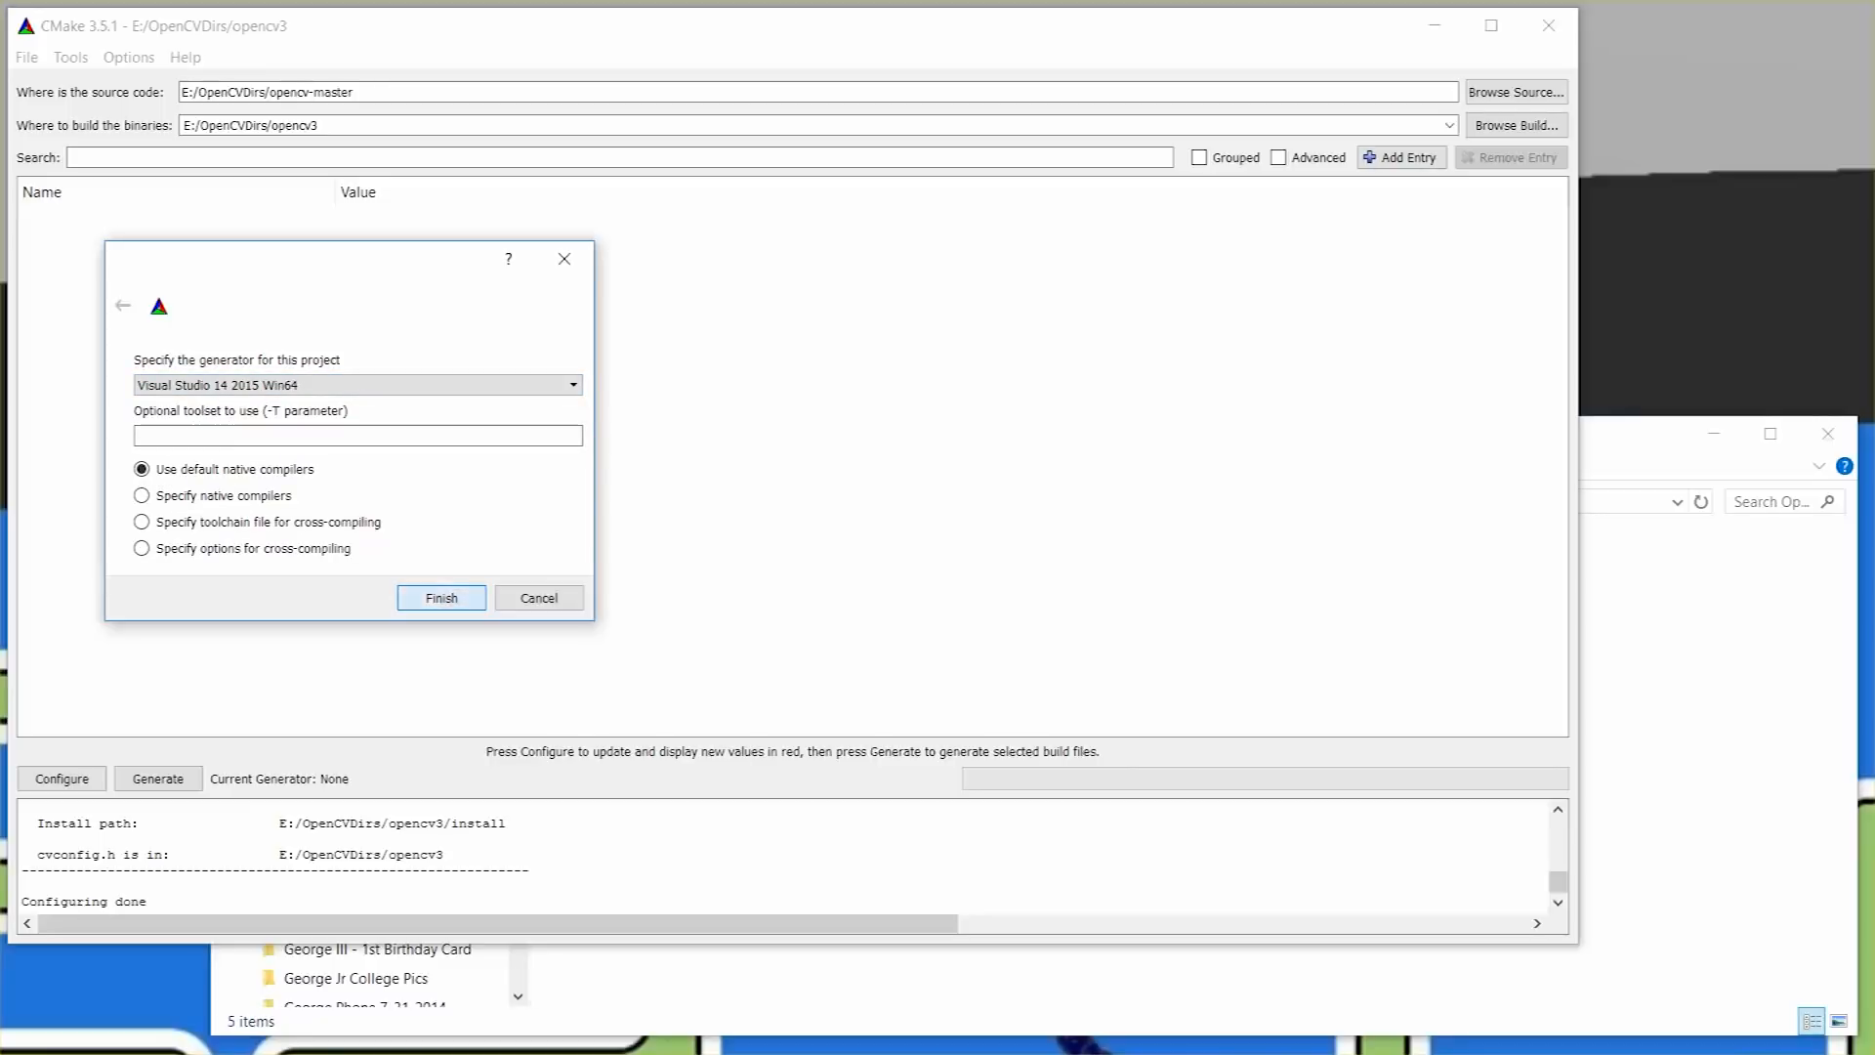
# Confirm the Visual Studio 14 2015 Win64 generator and let the first configure run finish.
pyautogui.click(440, 598)
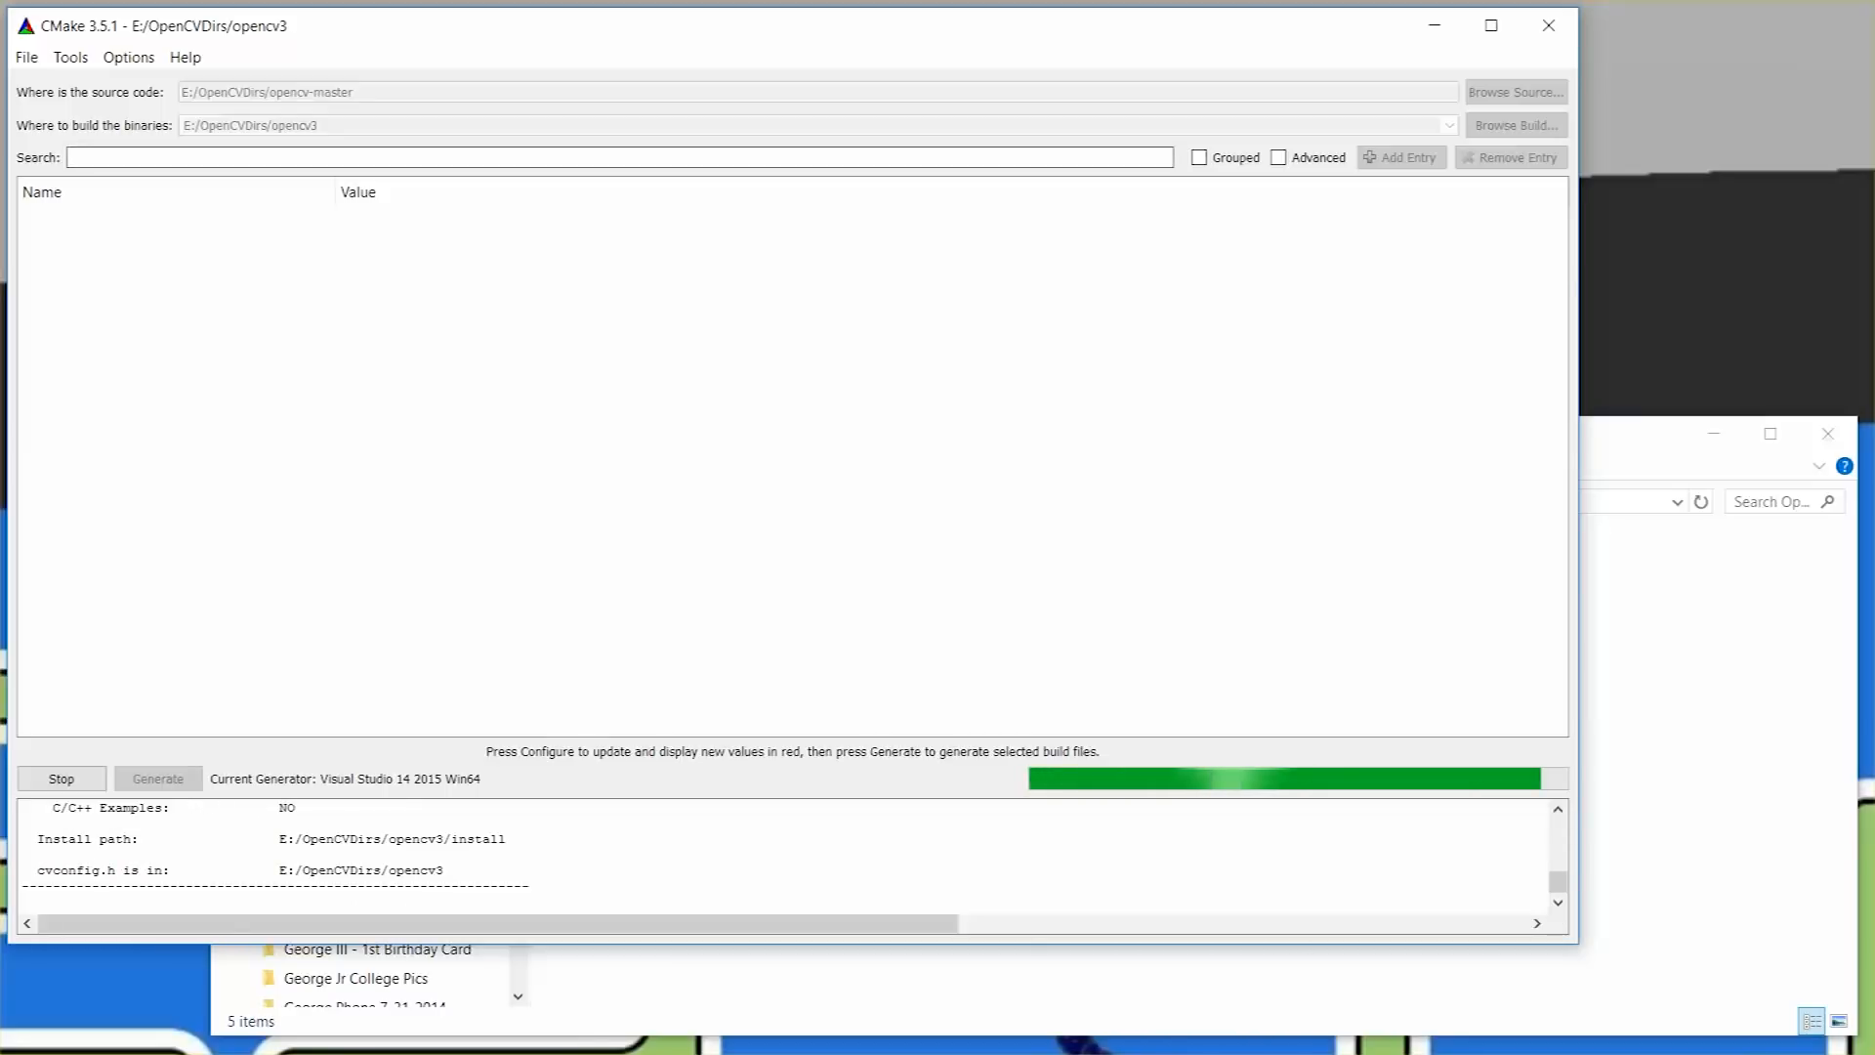
pyautogui.click(60, 779)
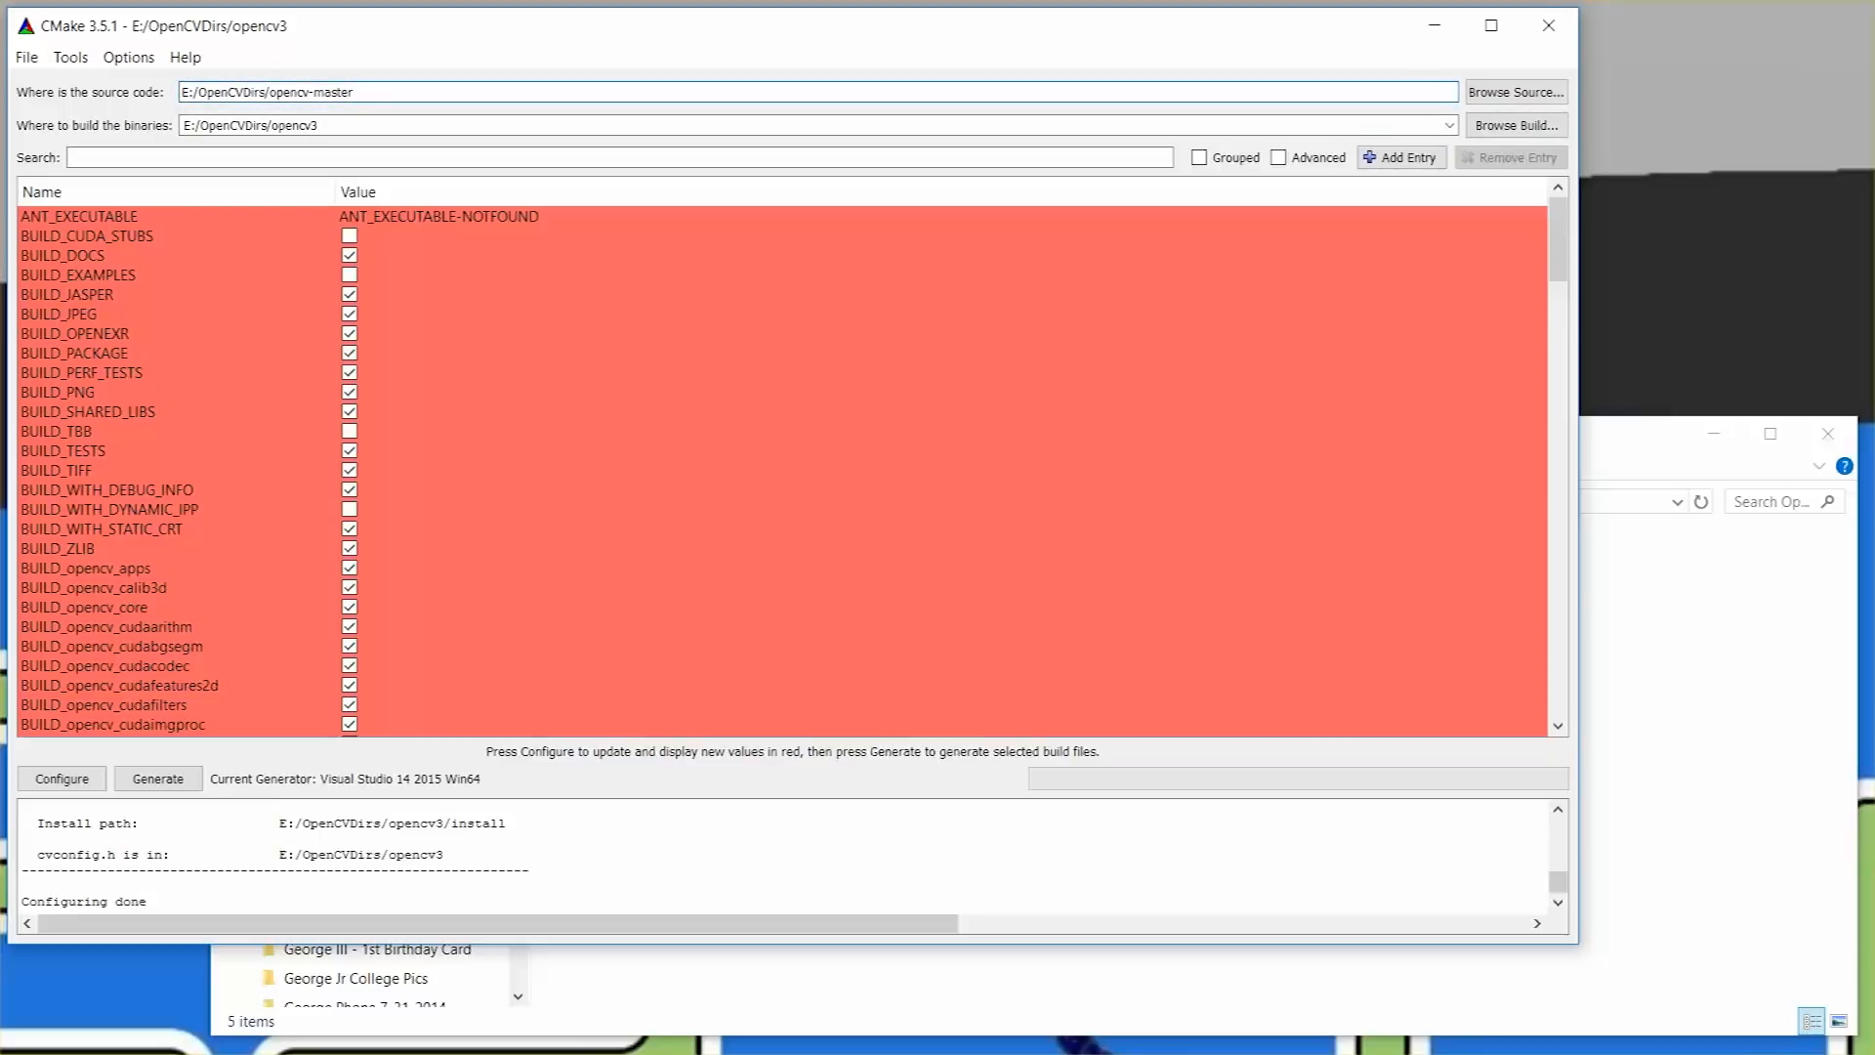
# Enable the BUILD_EXAMPLES option in the CMake cache list.
pyautogui.scroll(-3)
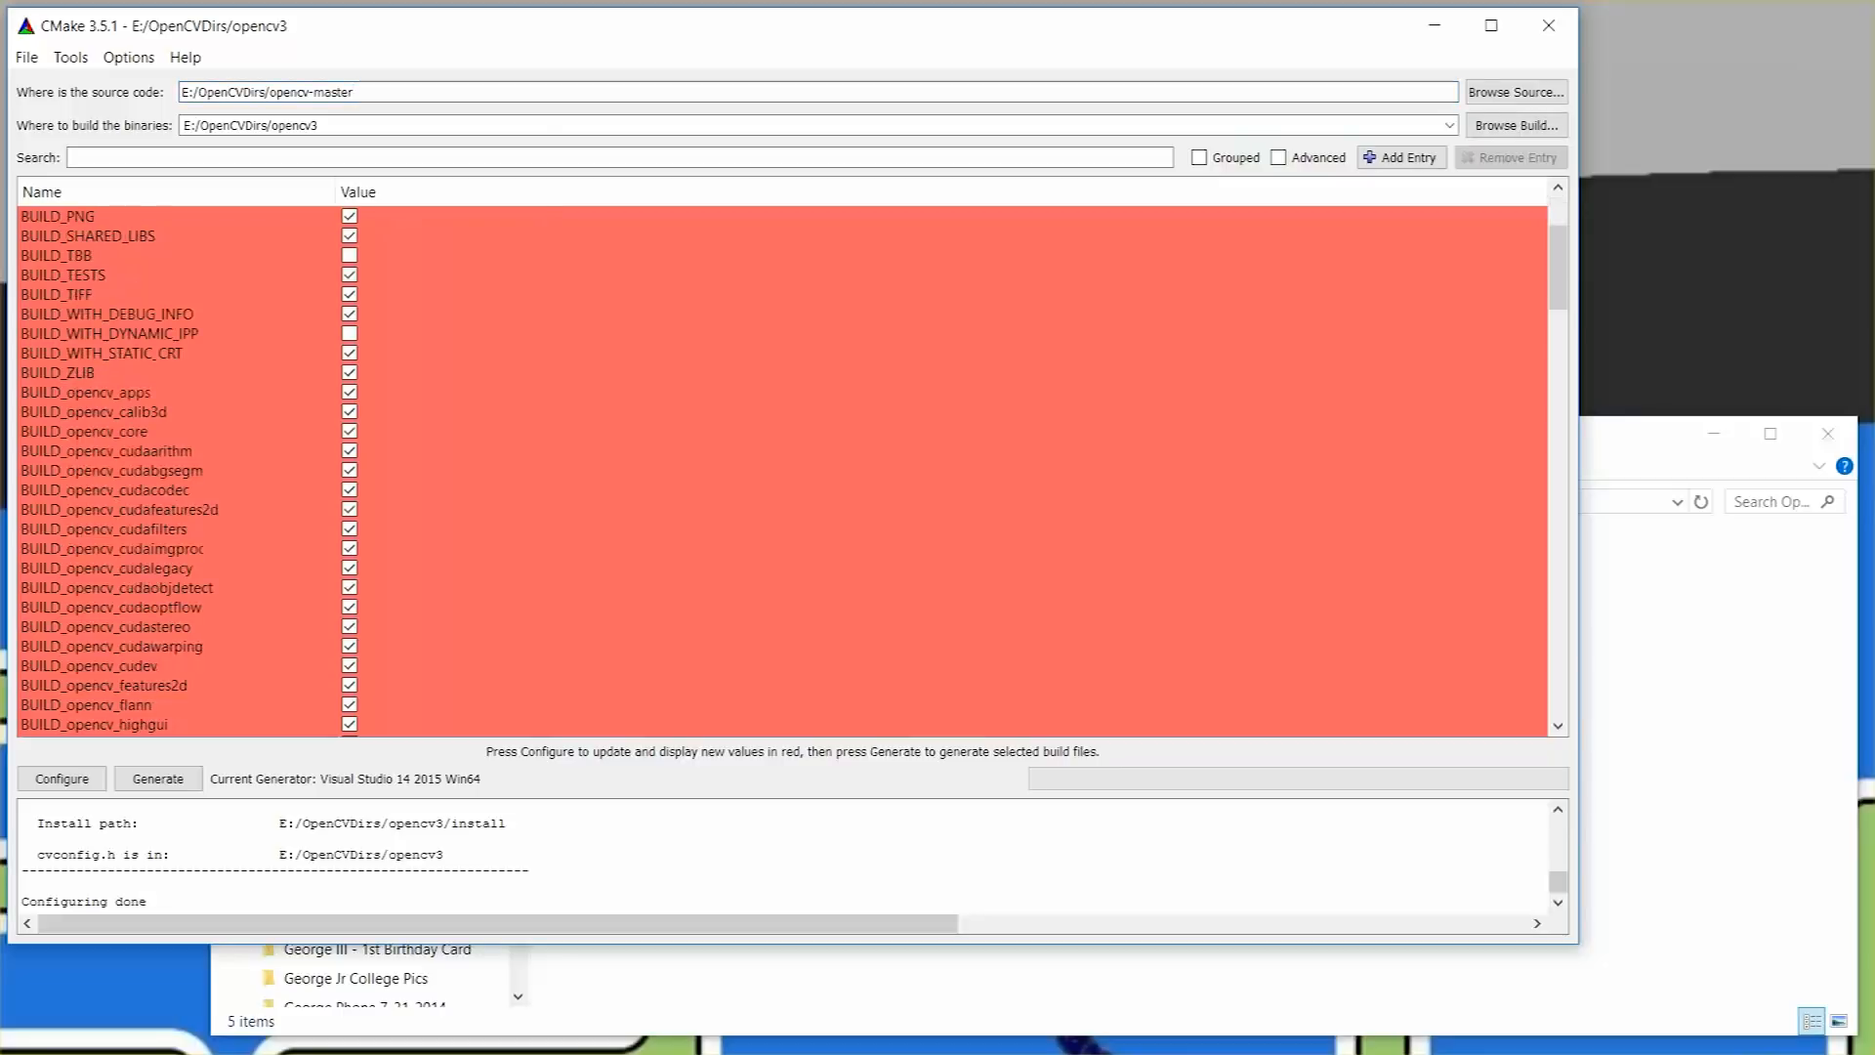
pyautogui.scroll(-3)
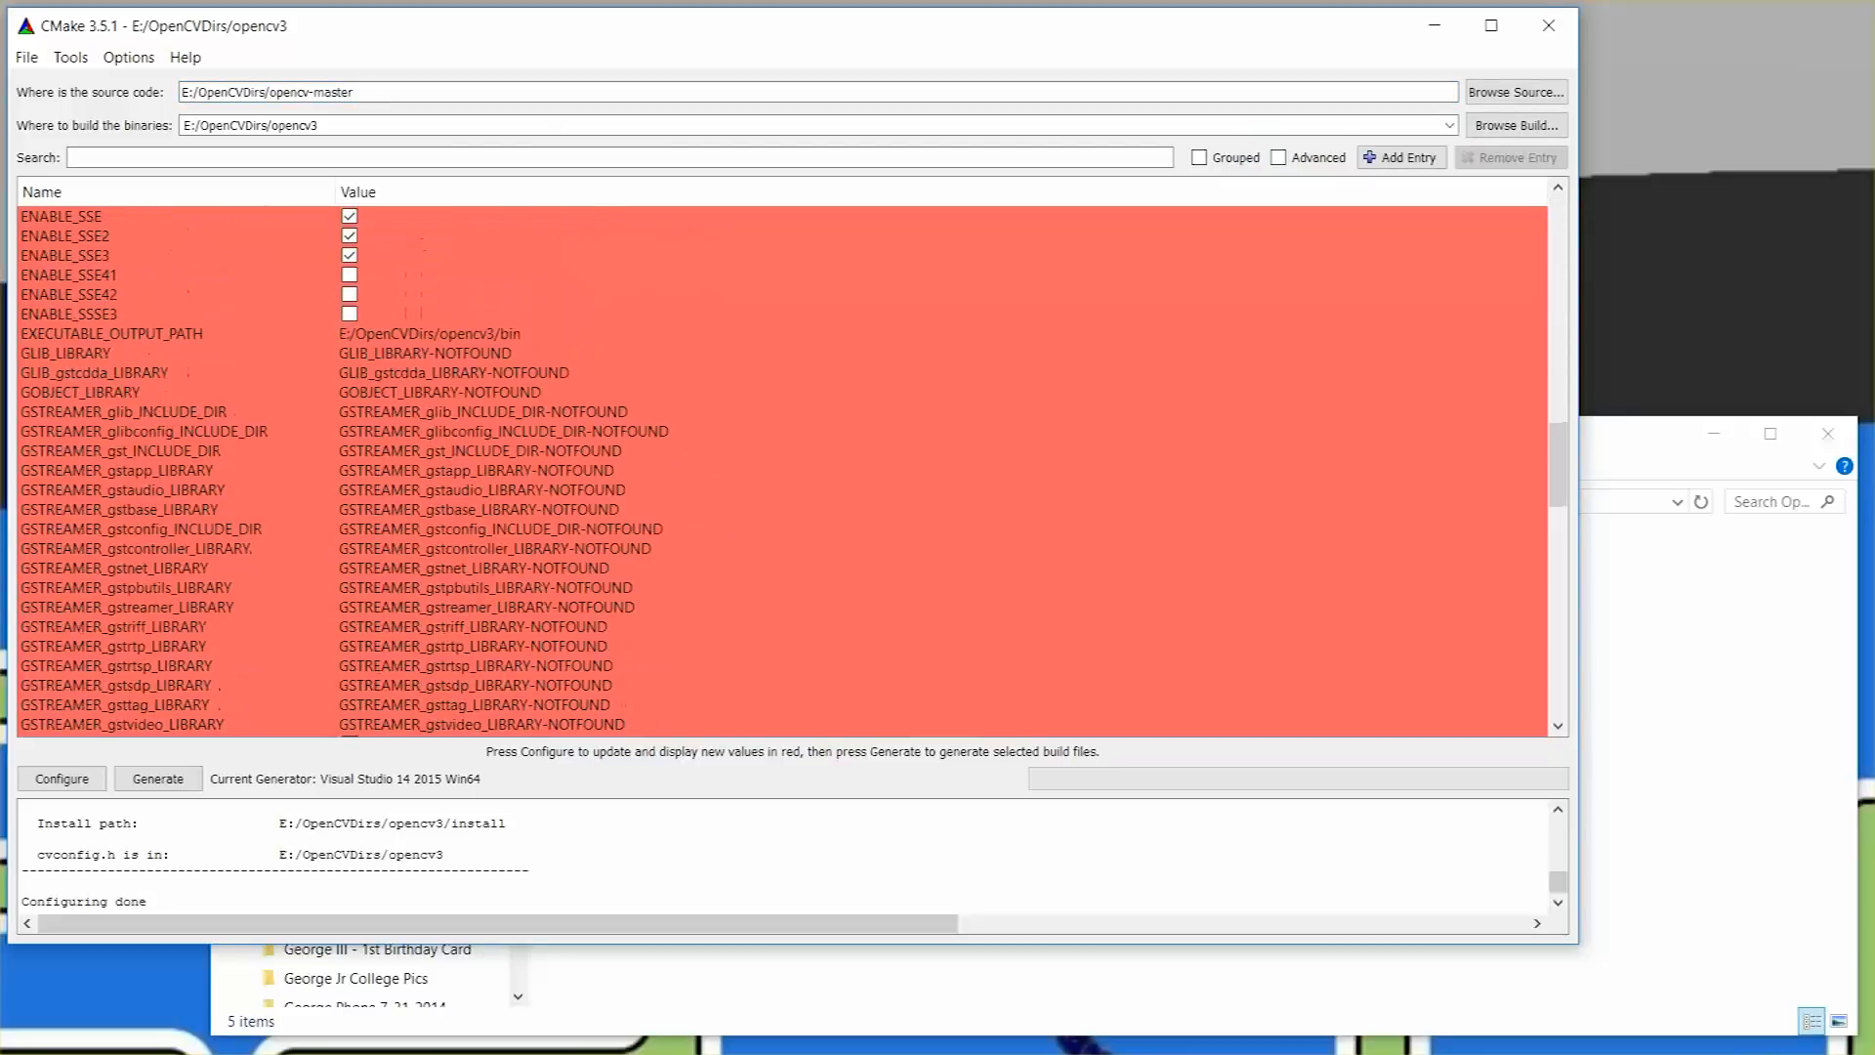
pyautogui.scroll(3)
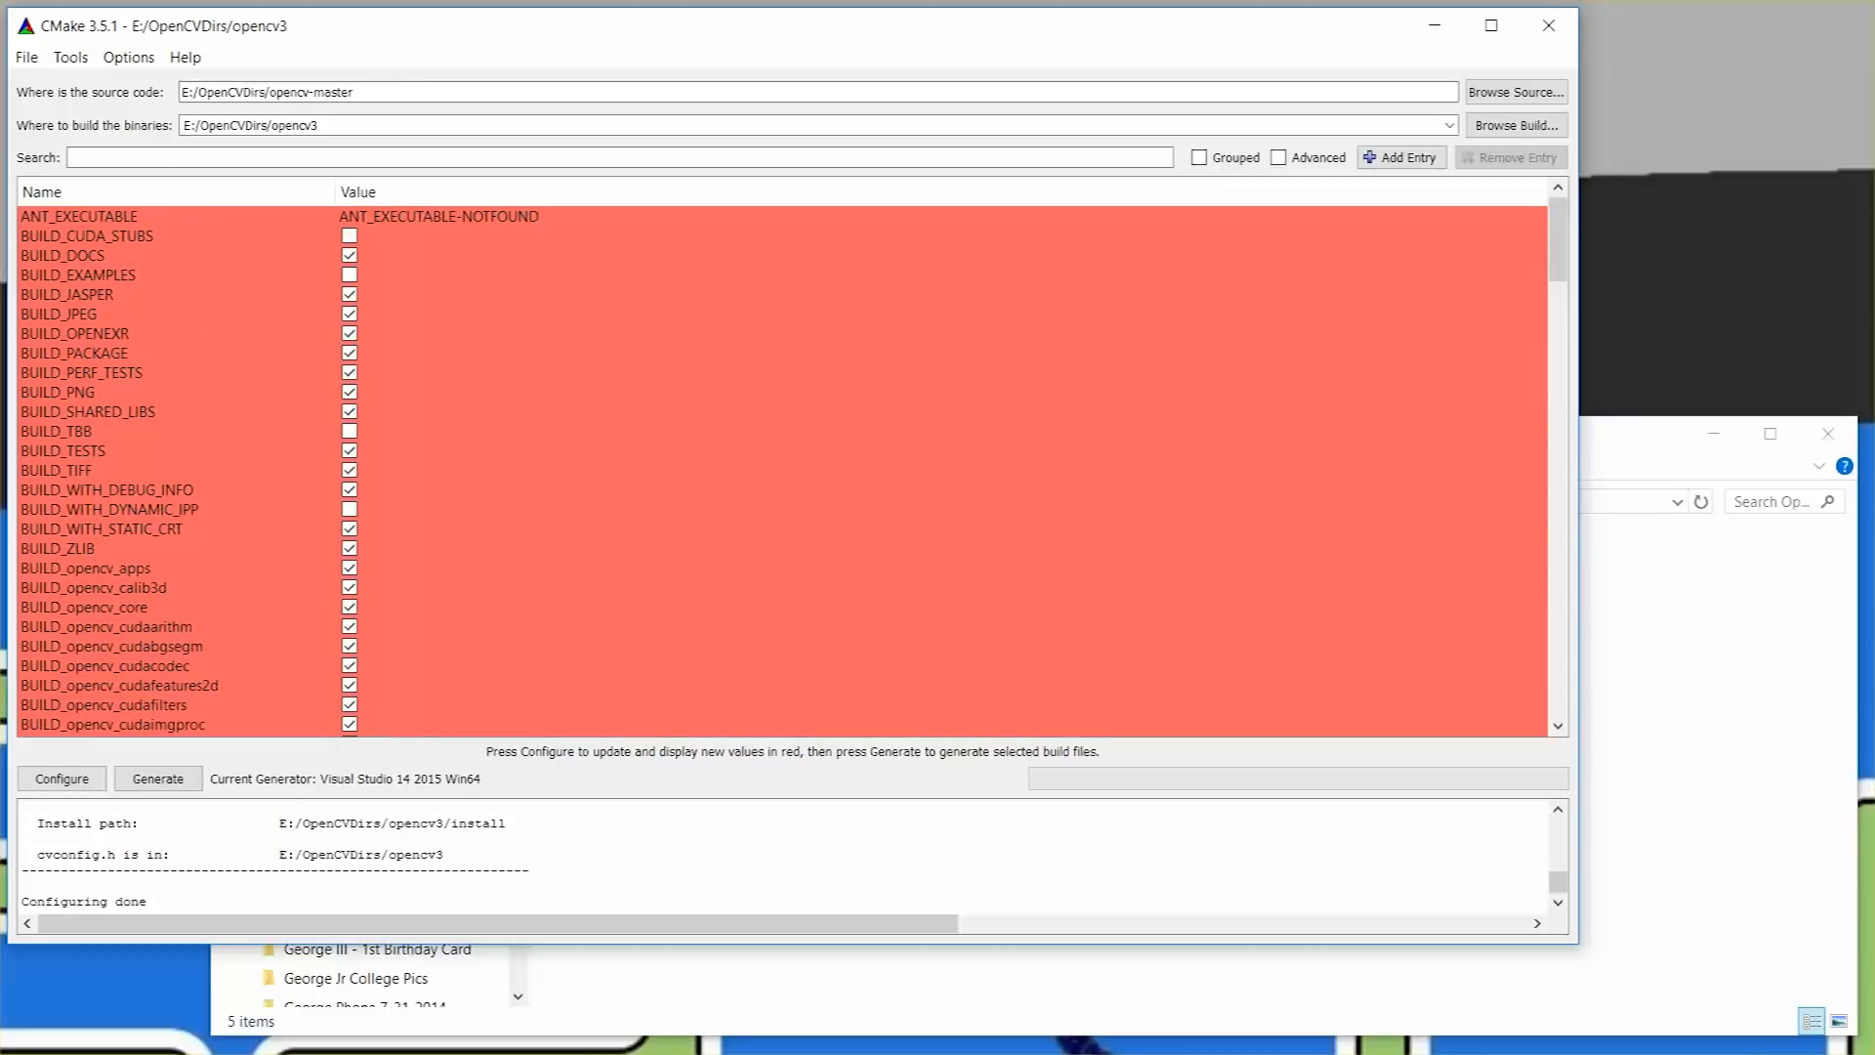
pyautogui.click(78, 276)
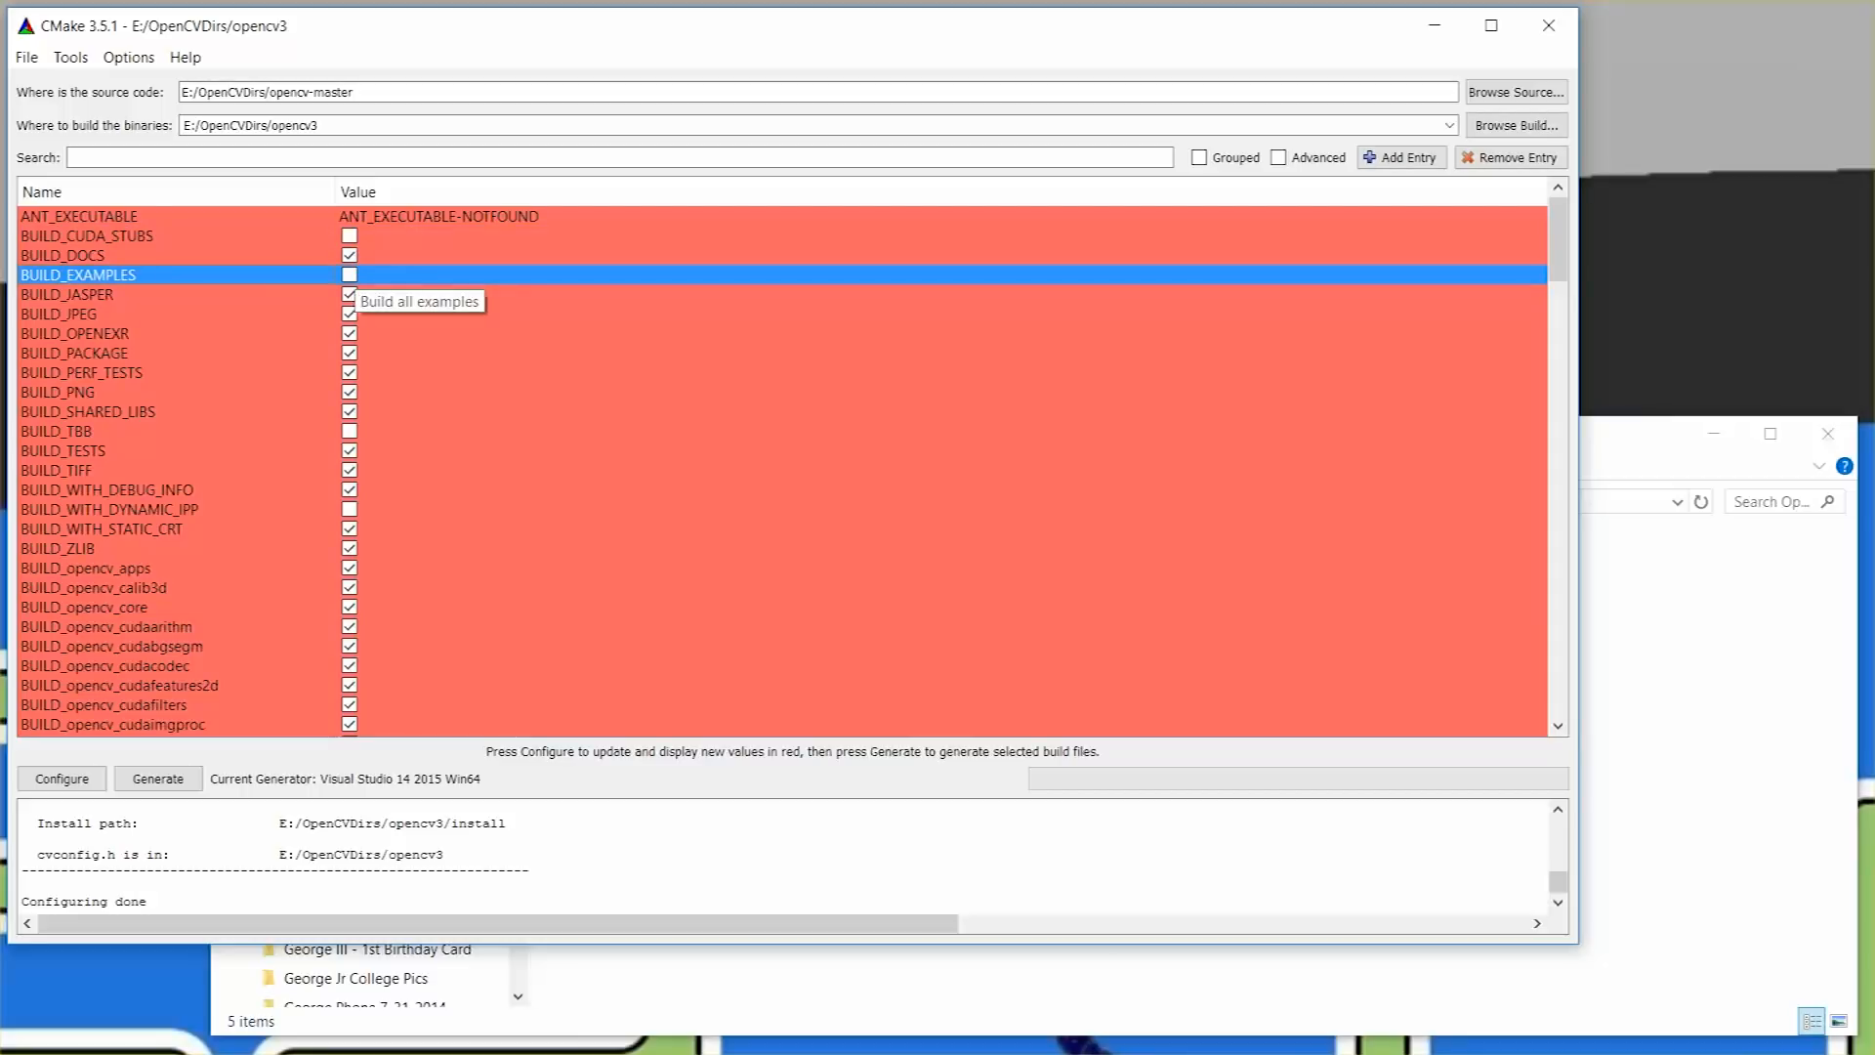
pyautogui.click(350, 276)
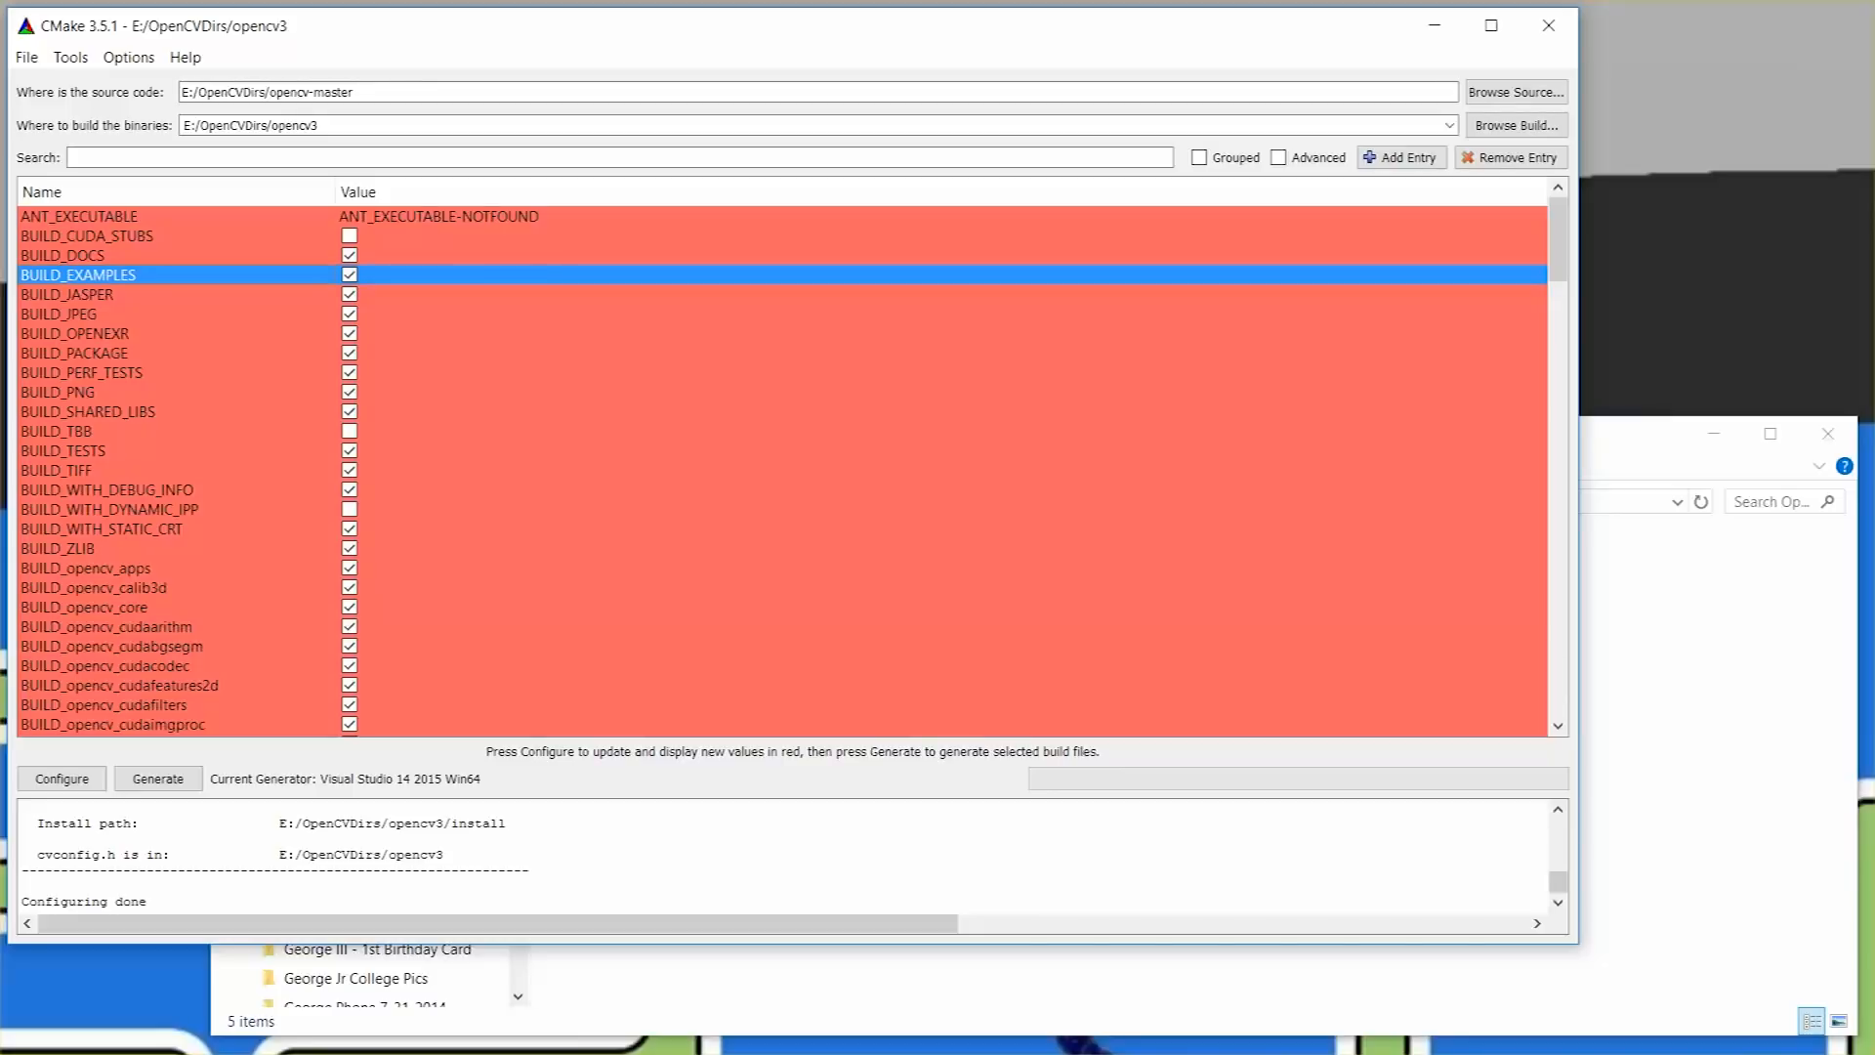
# Review BUILD_opencv_world, leaving it disabled, and locate OPENCV_EXTRA_MODULES_PATH.
pyautogui.scroll(-3)
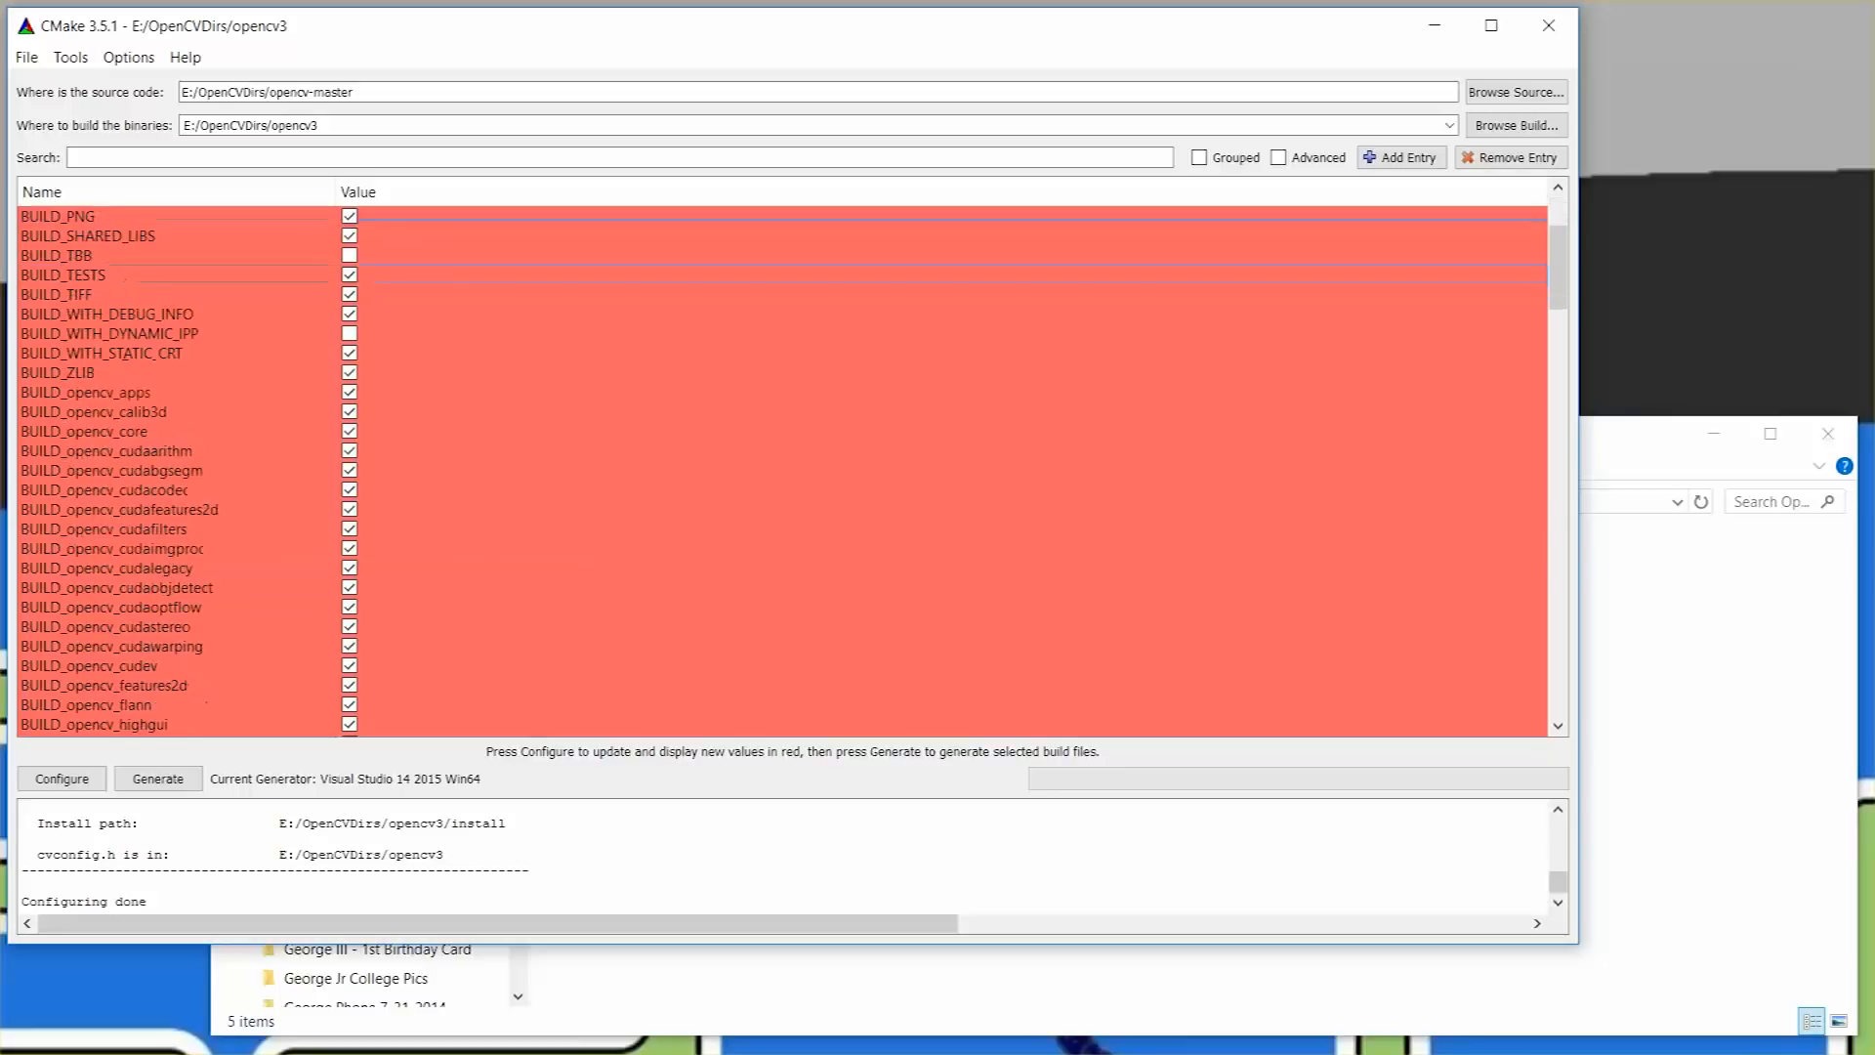
pyautogui.scroll(-3)
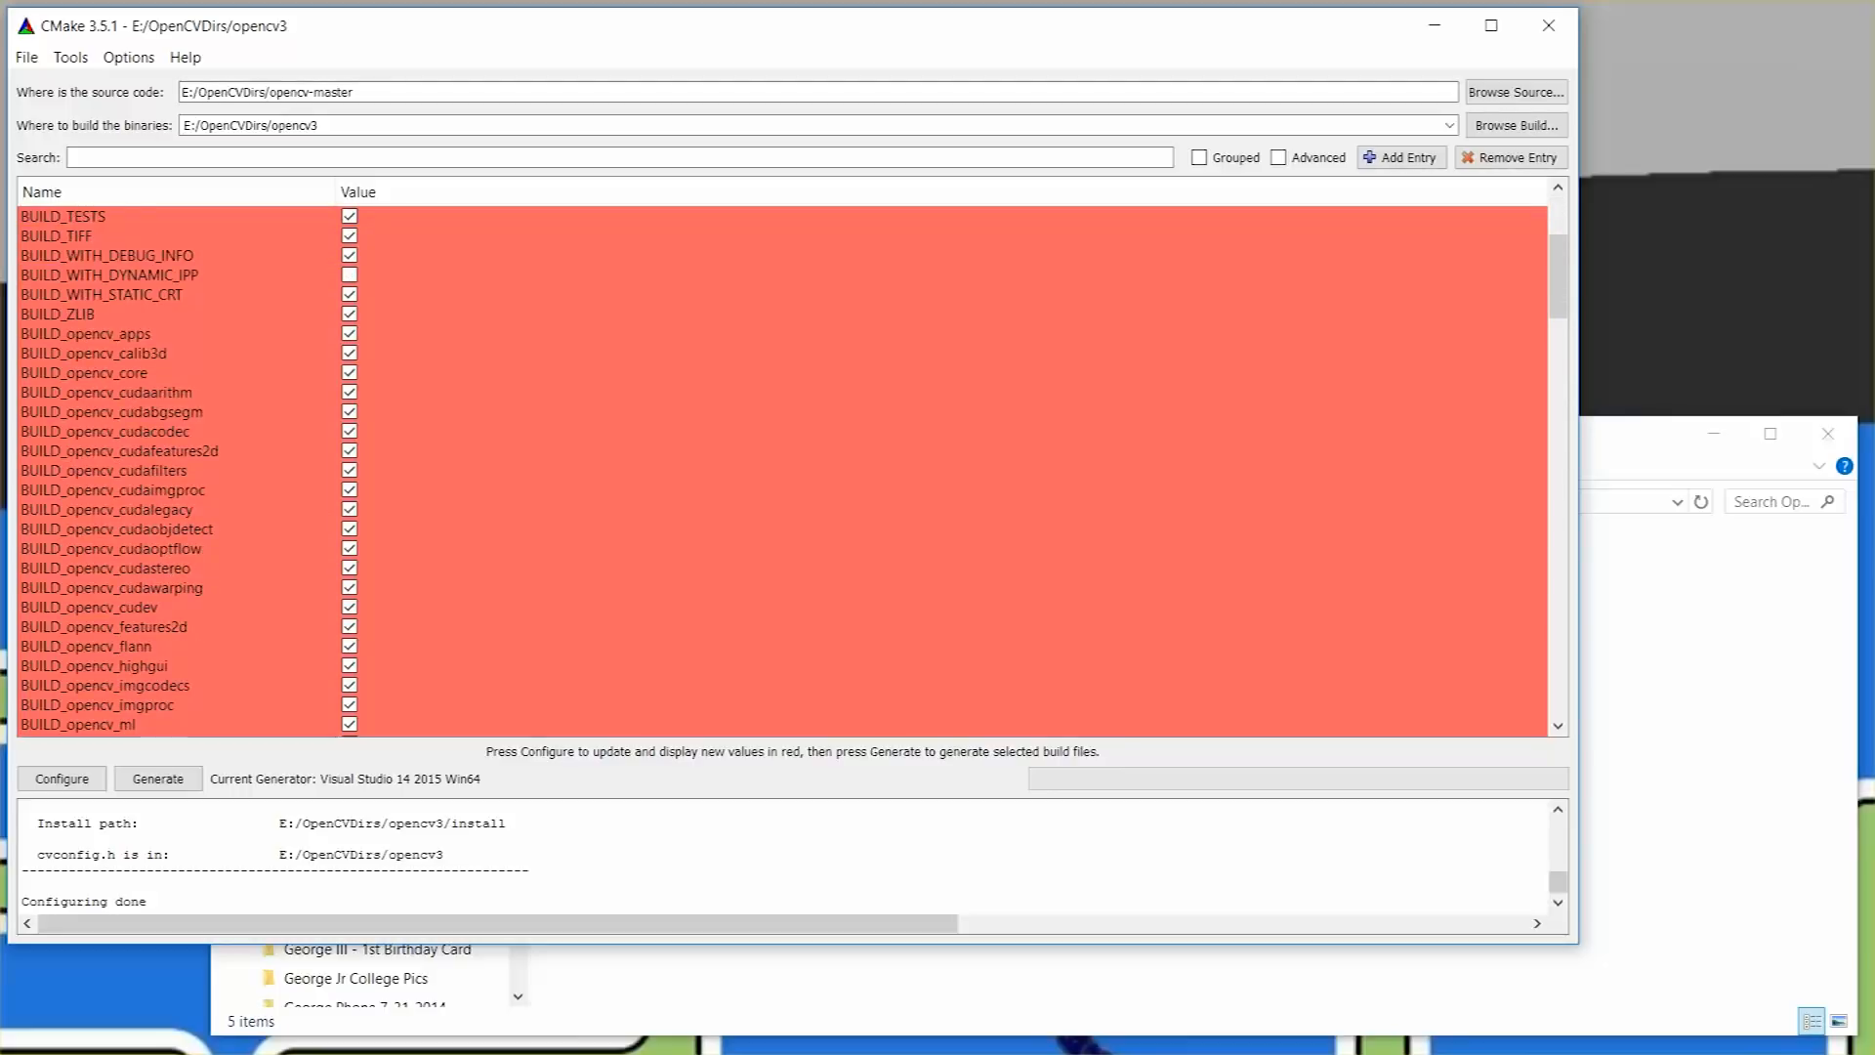
pyautogui.scroll(-3)
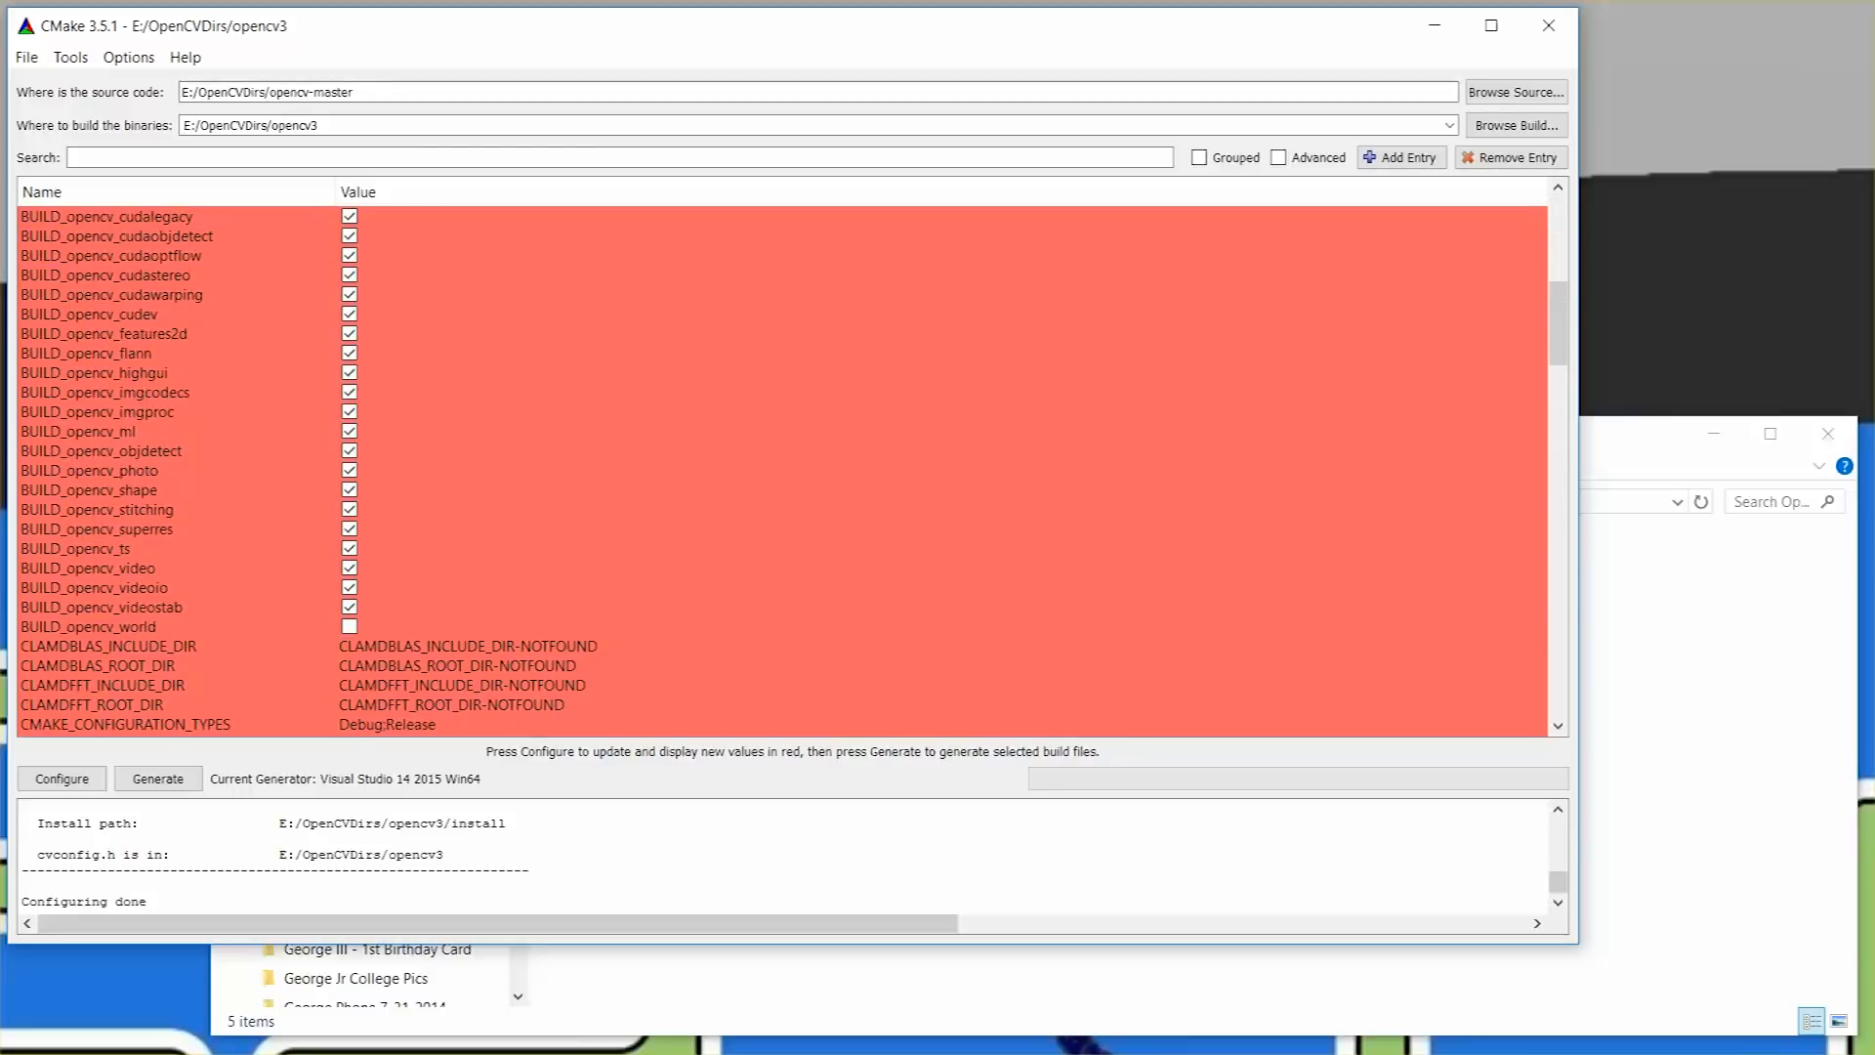
pyautogui.click(88, 625)
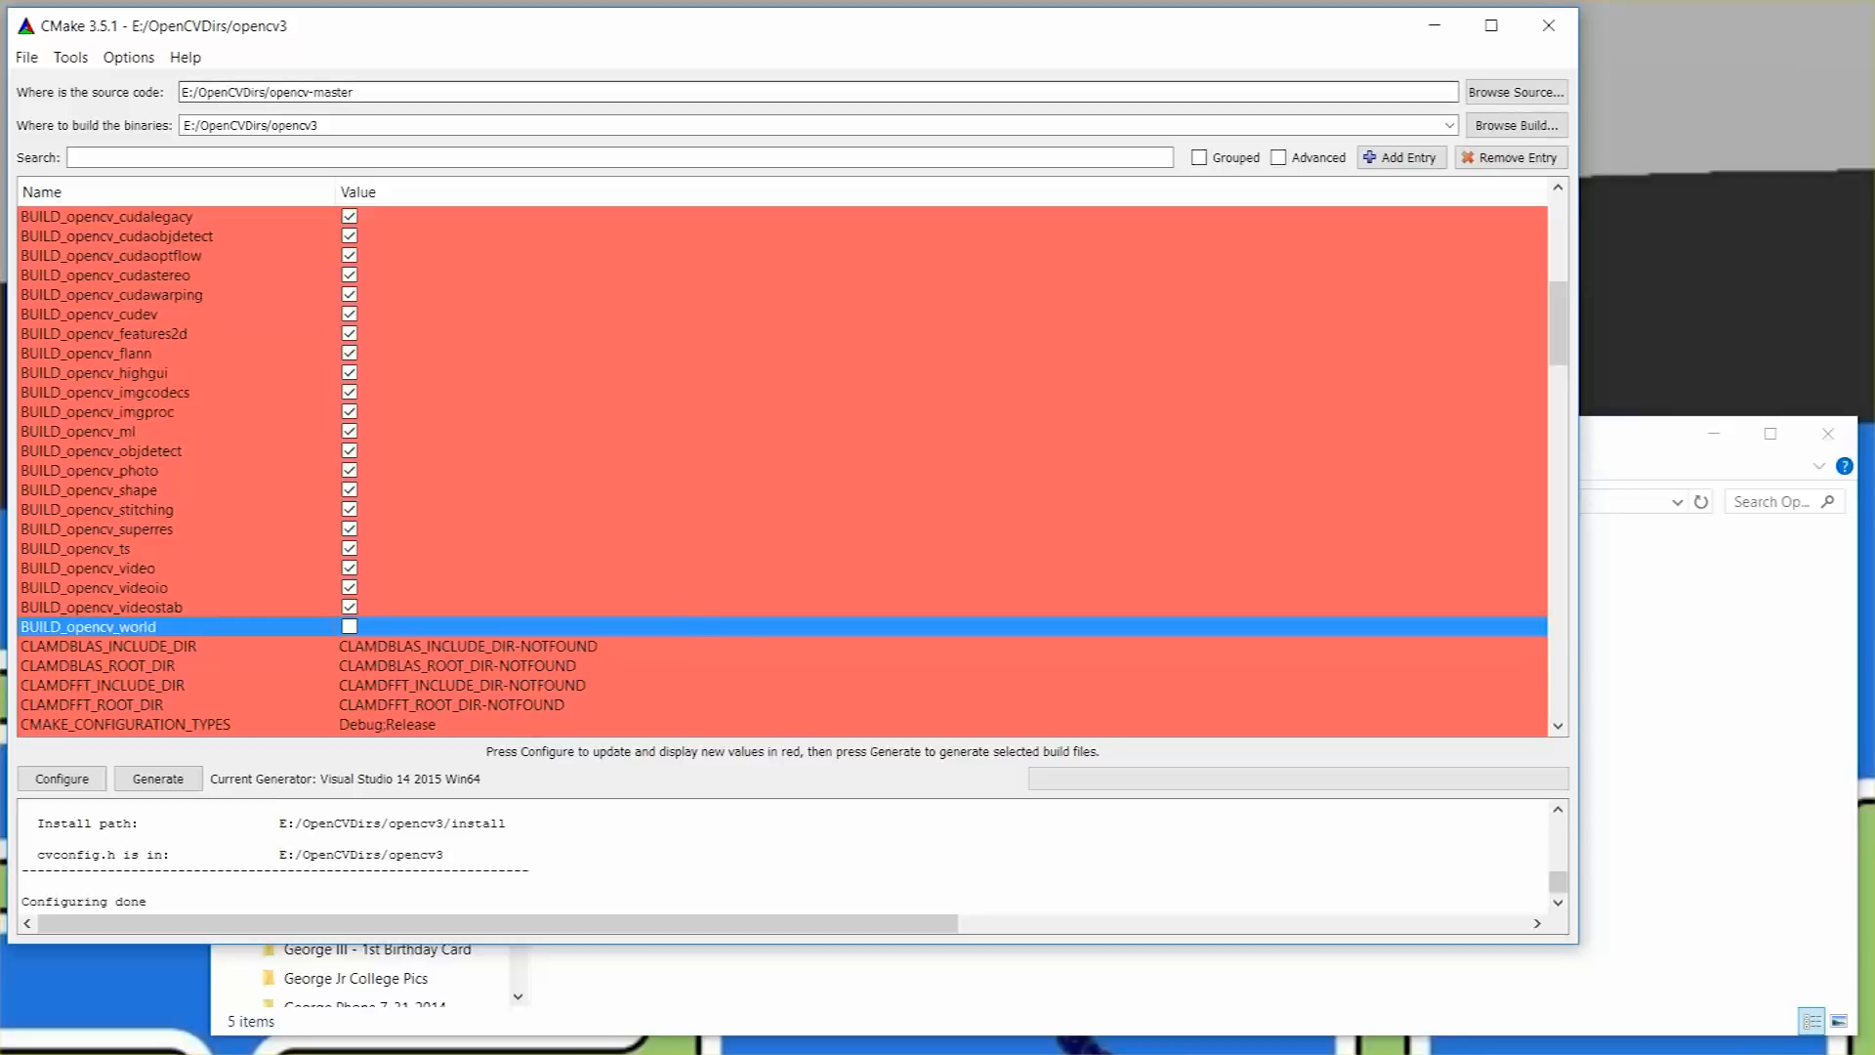
pyautogui.moveTo(466, 666)
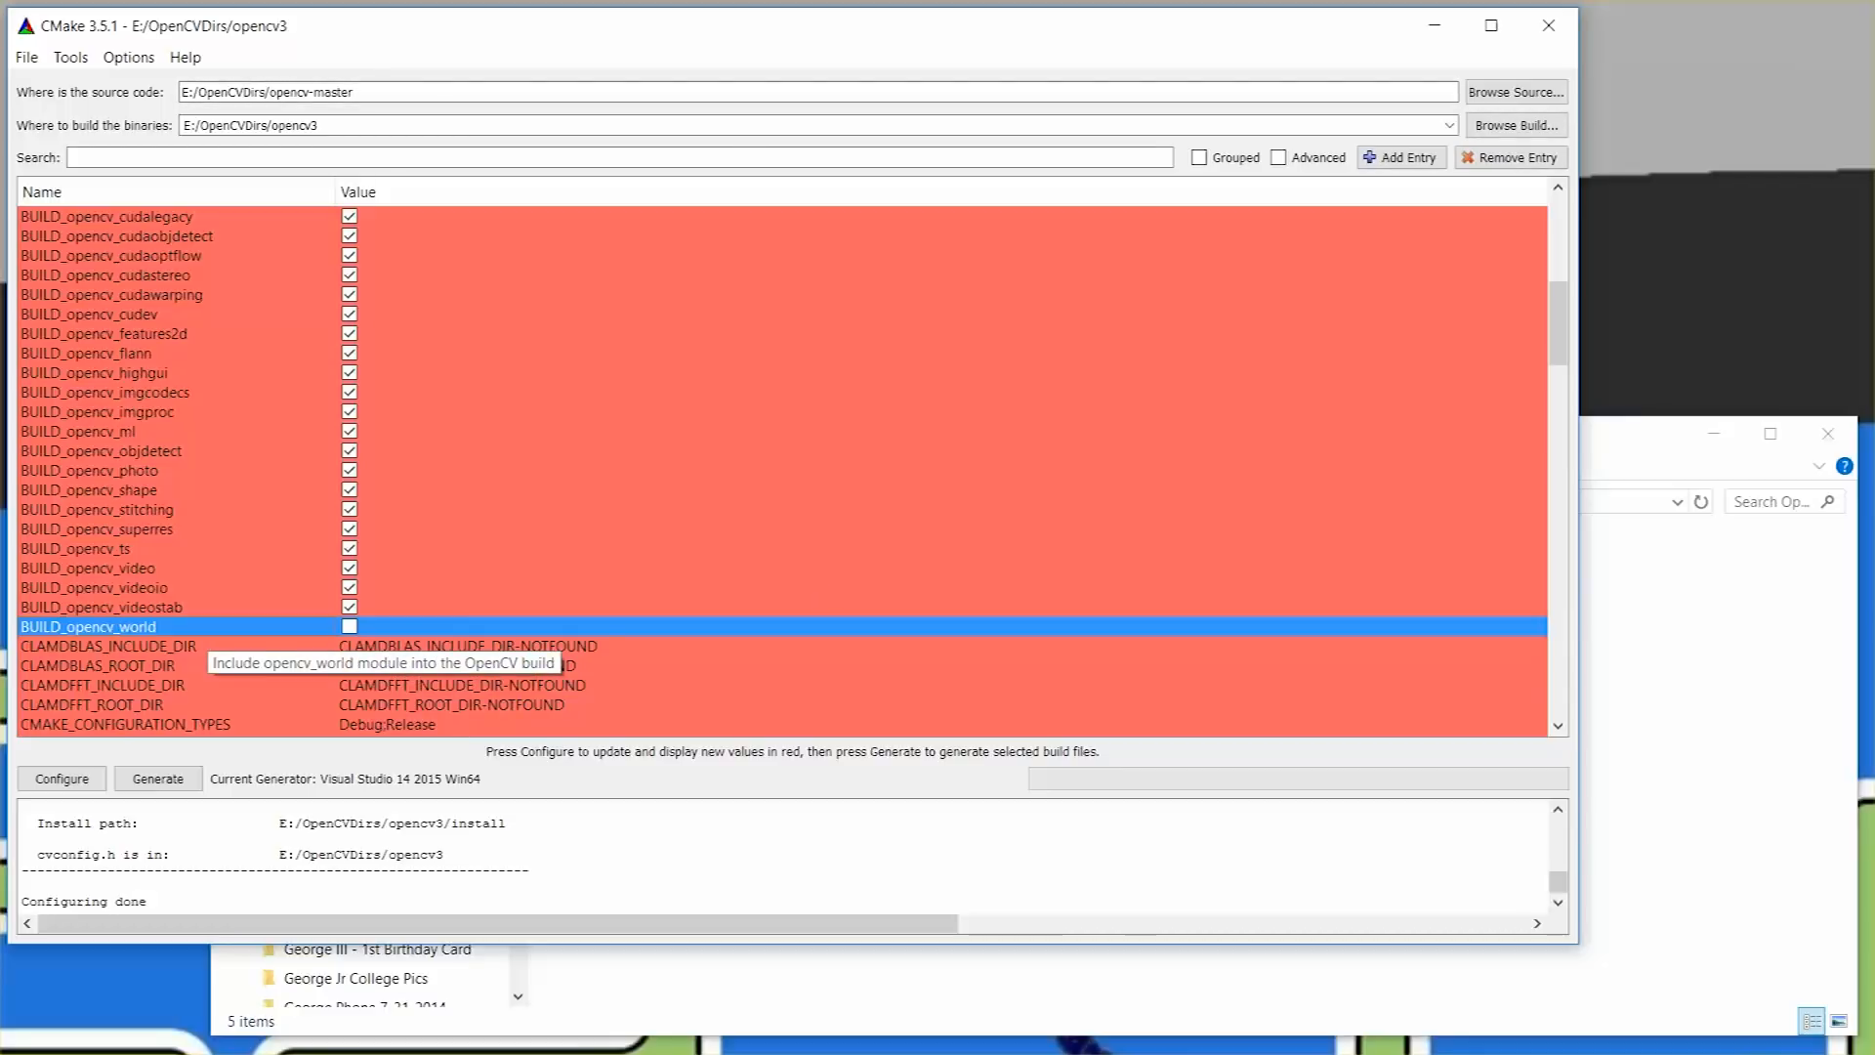
pyautogui.moveTo(102, 683)
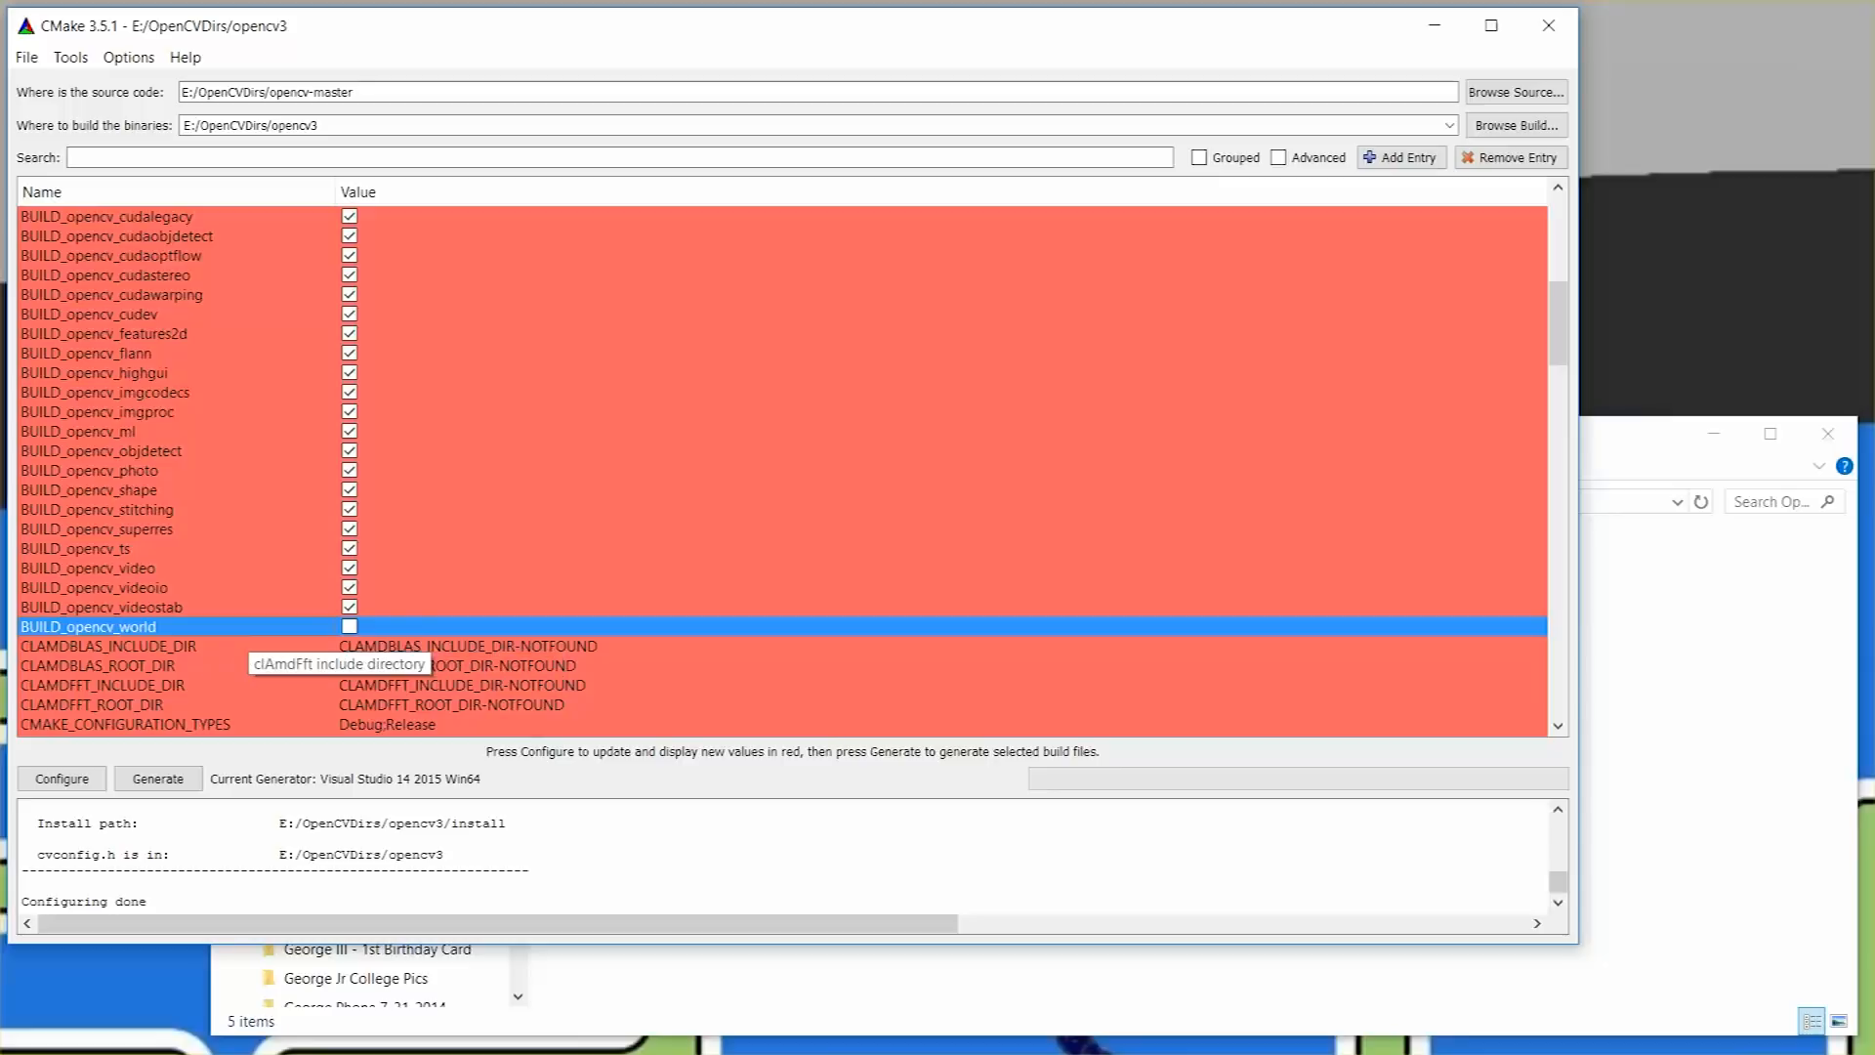
pyautogui.scroll(3)
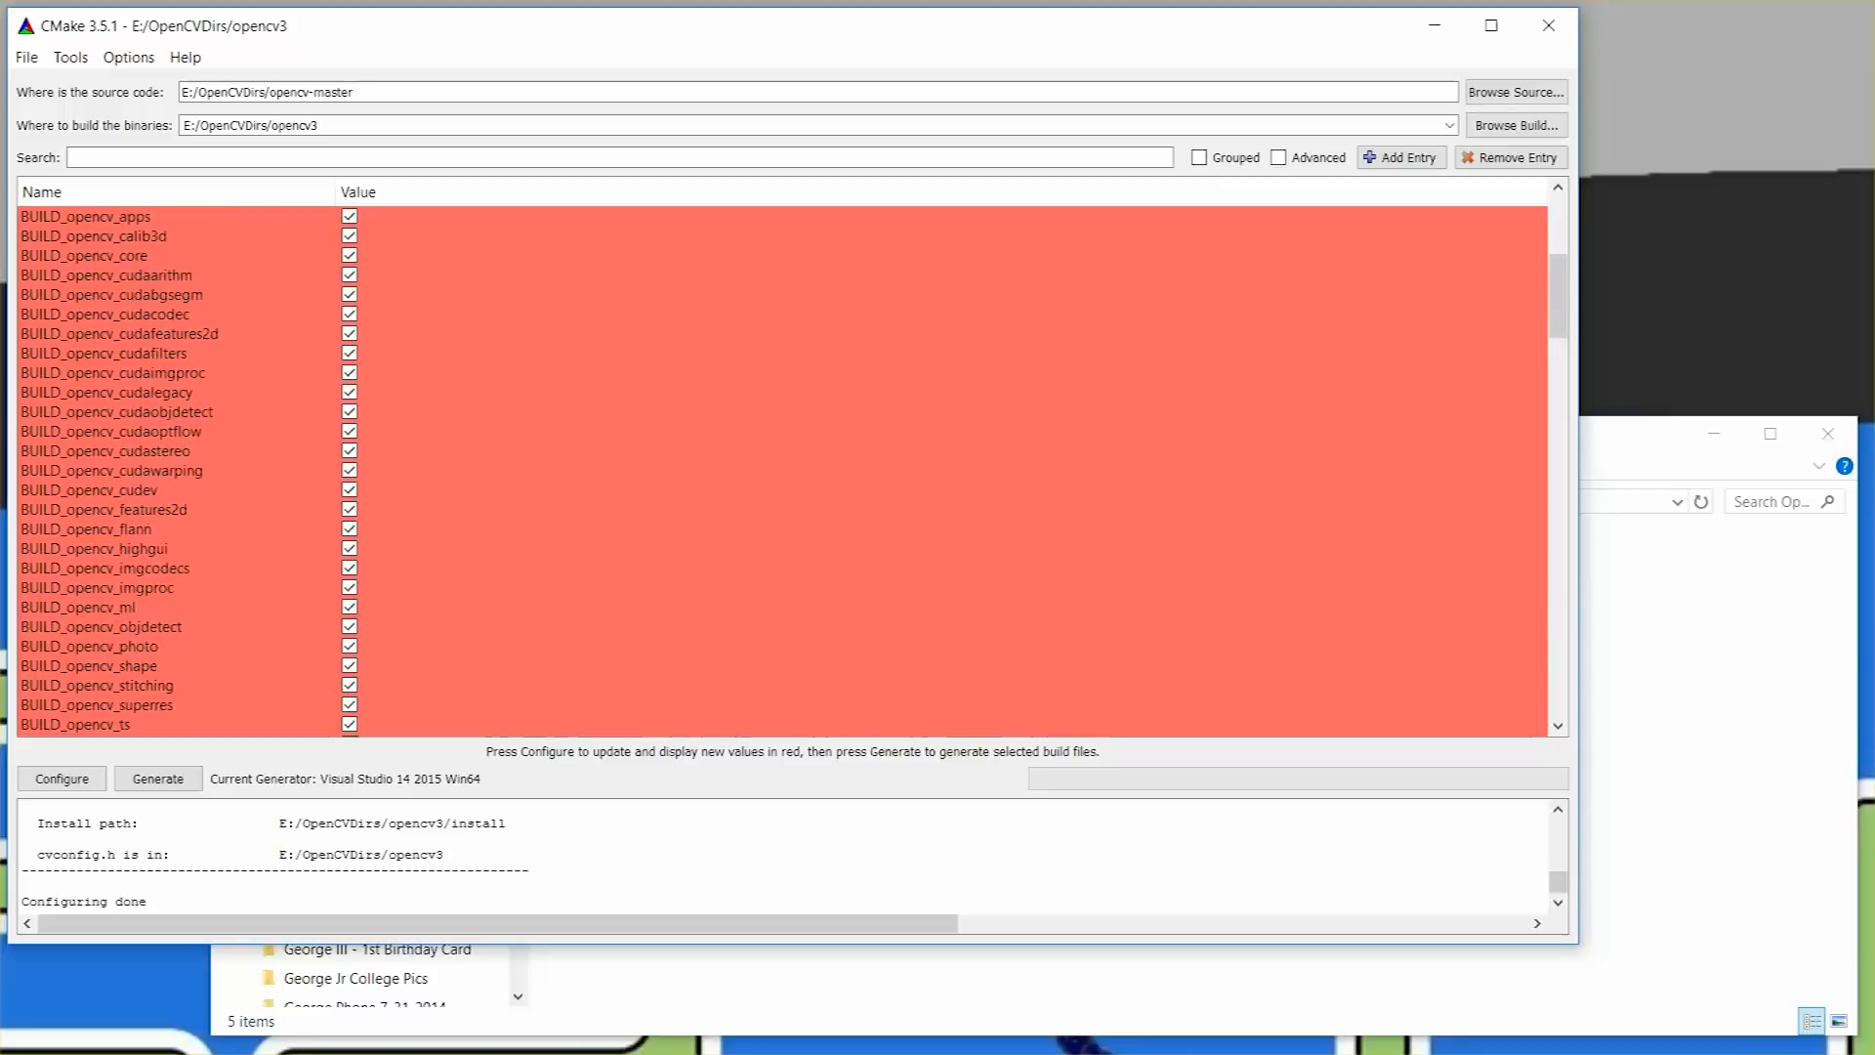
pyautogui.scroll(3)
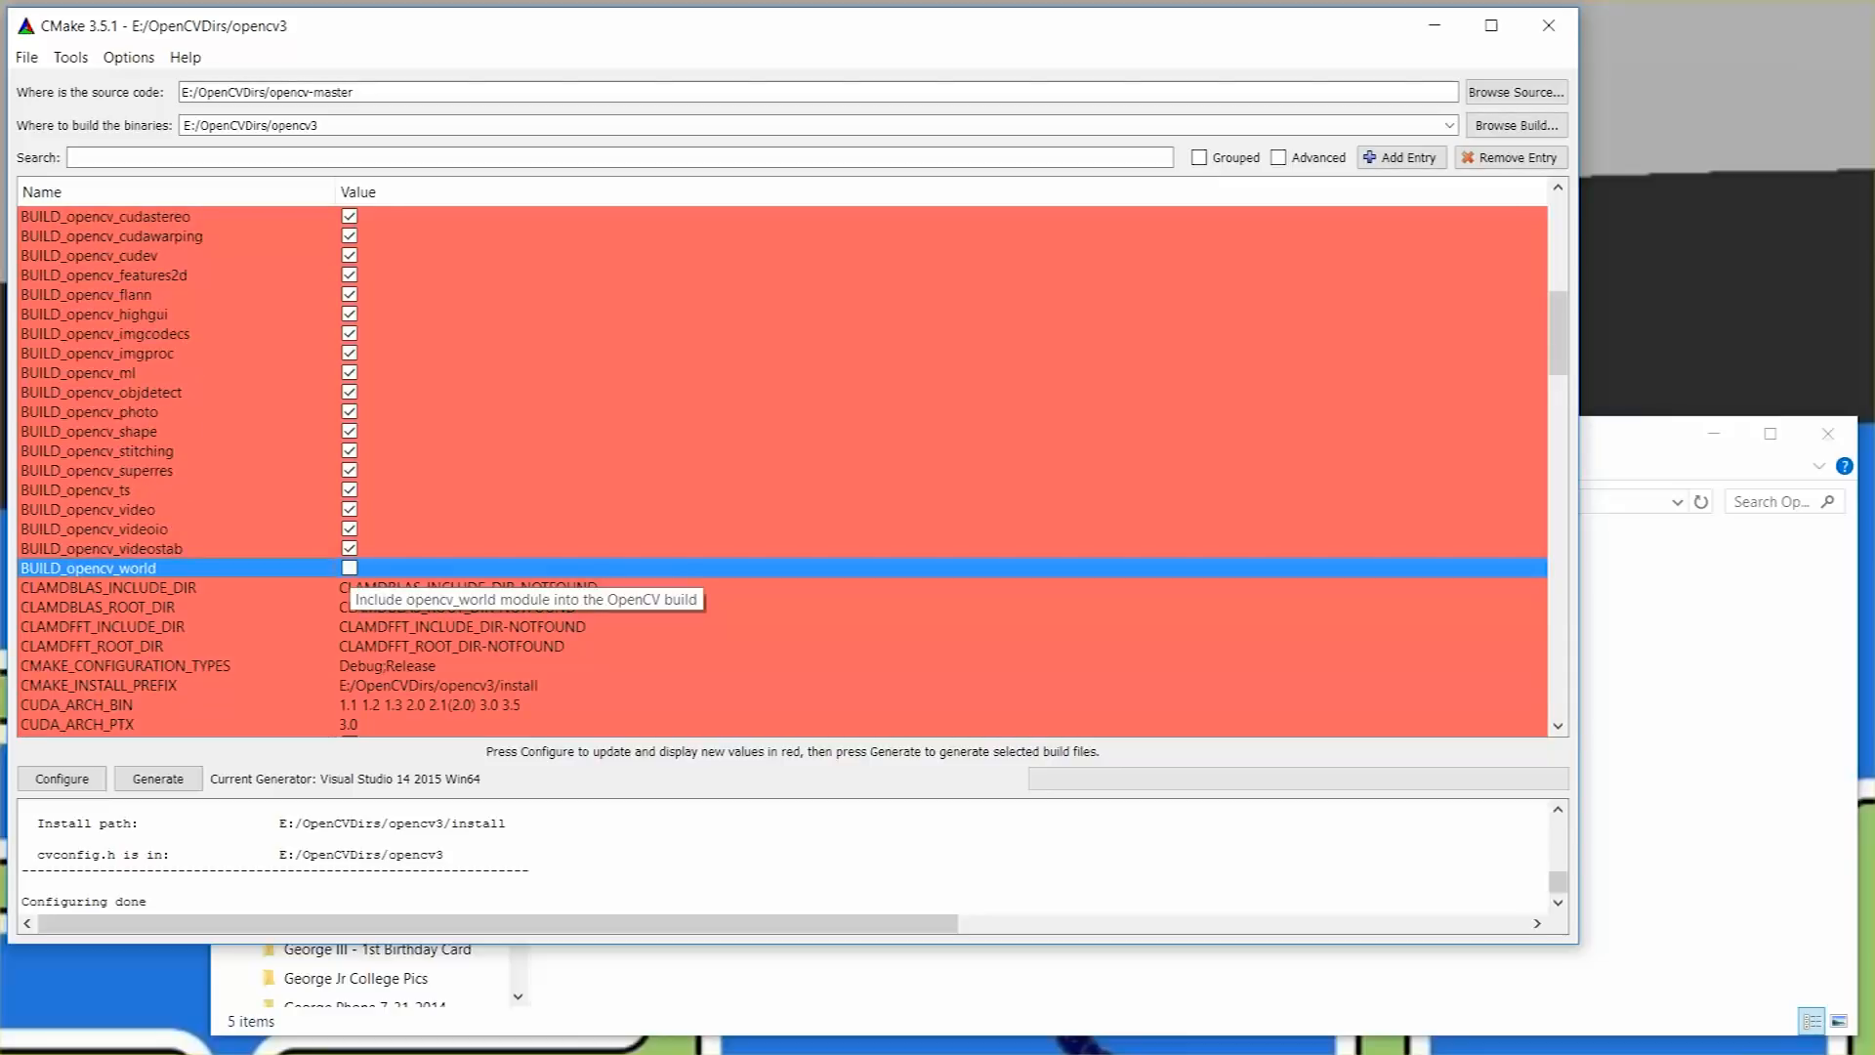
pyautogui.scroll(-3)
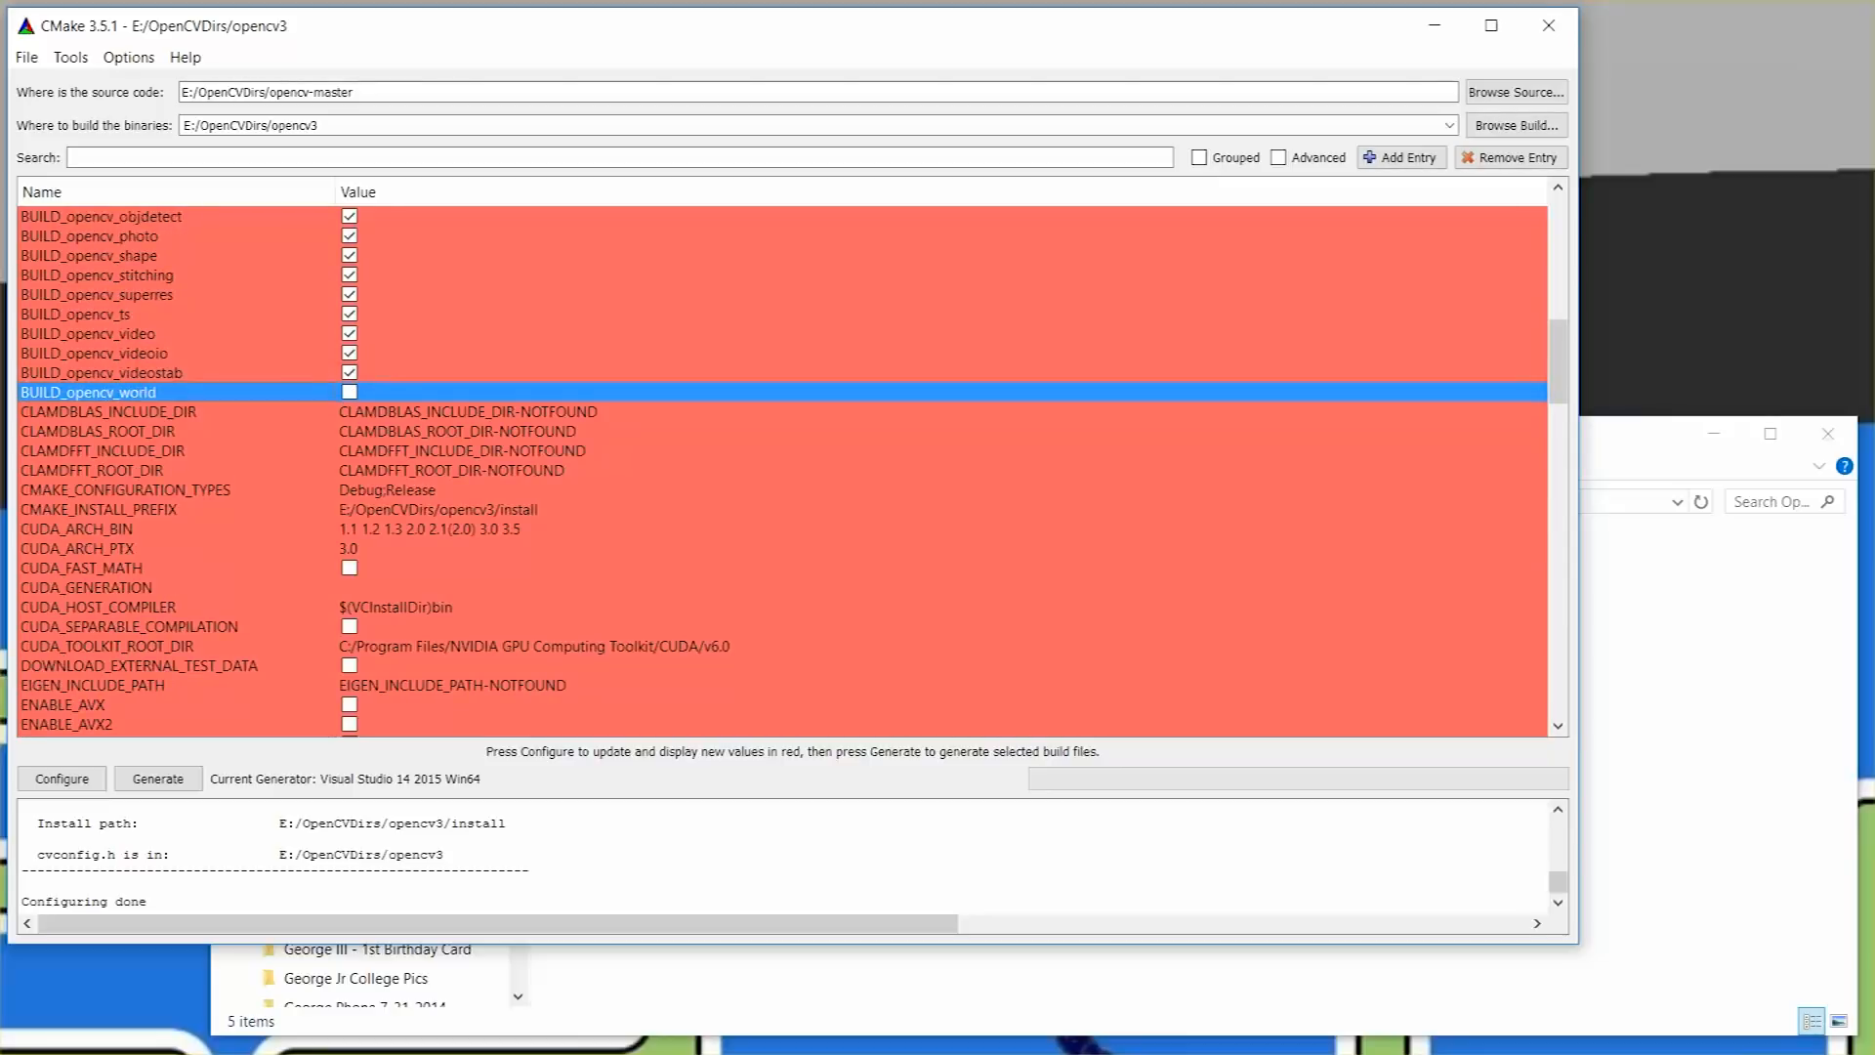
pyautogui.moveTo(90, 391)
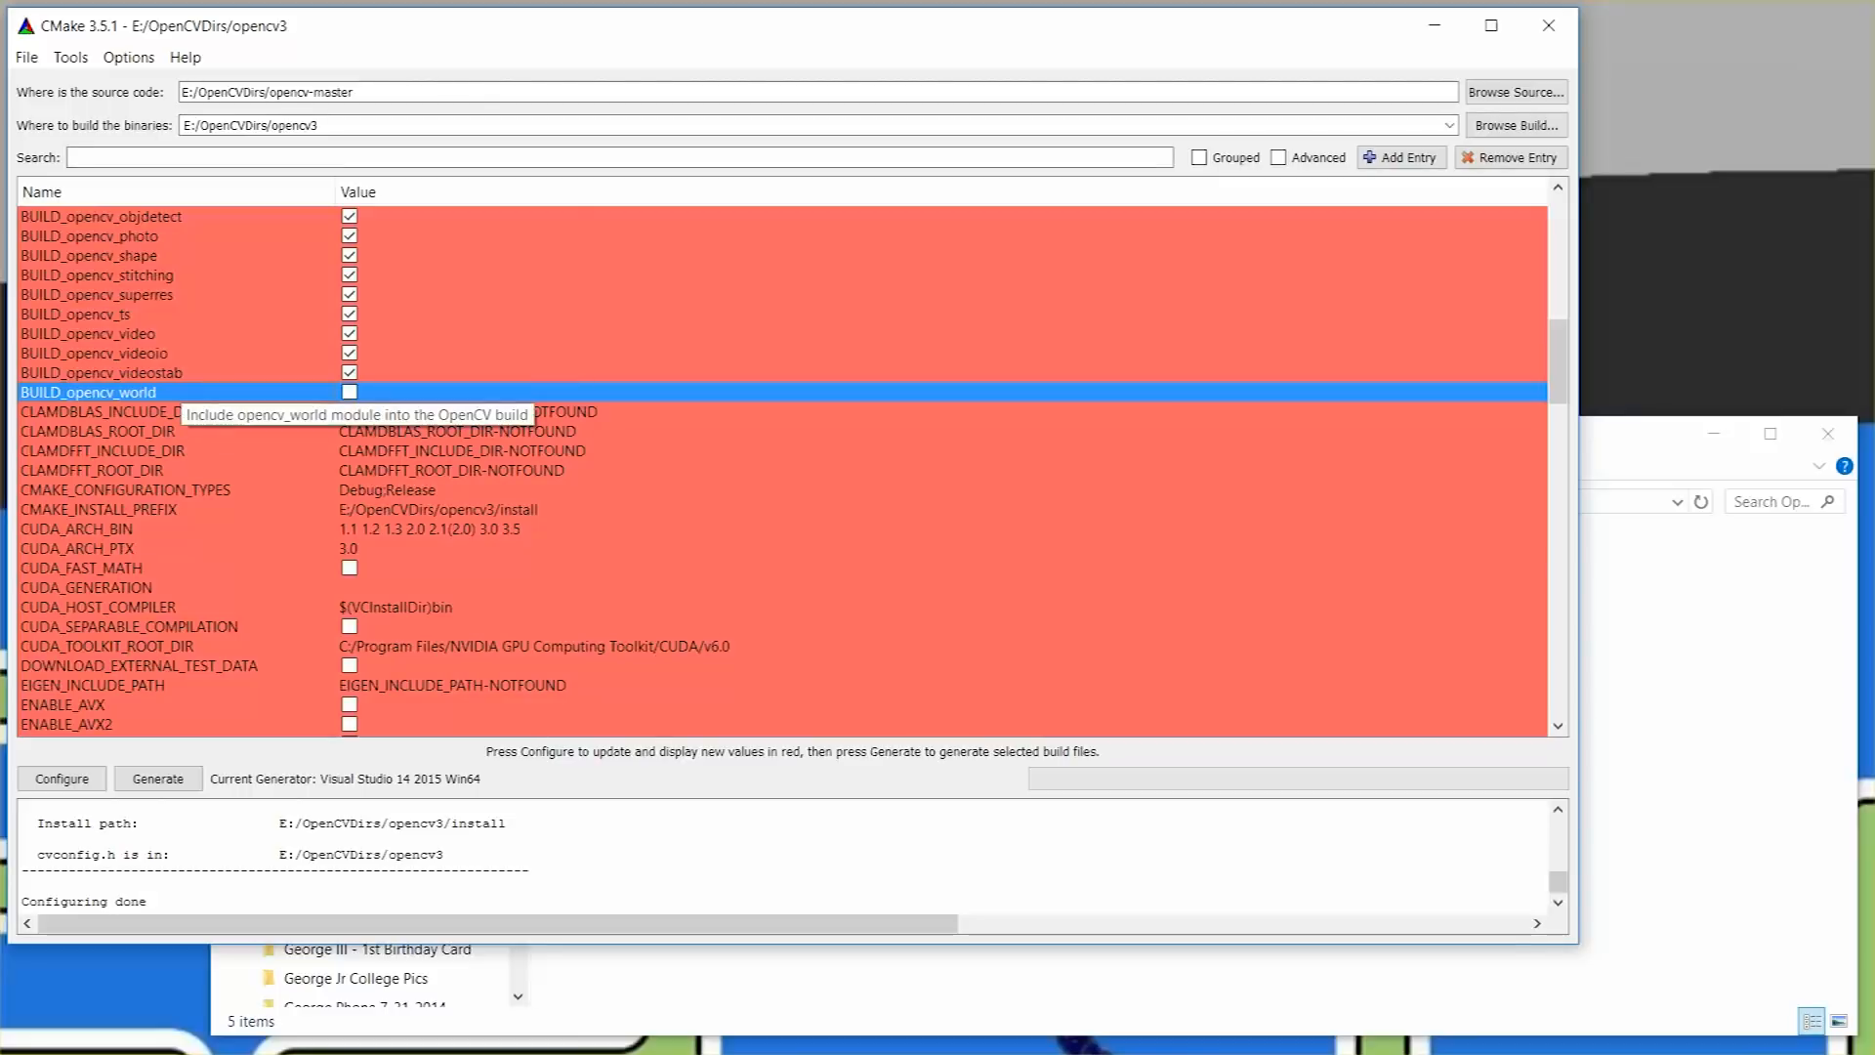
pyautogui.scroll(-3)
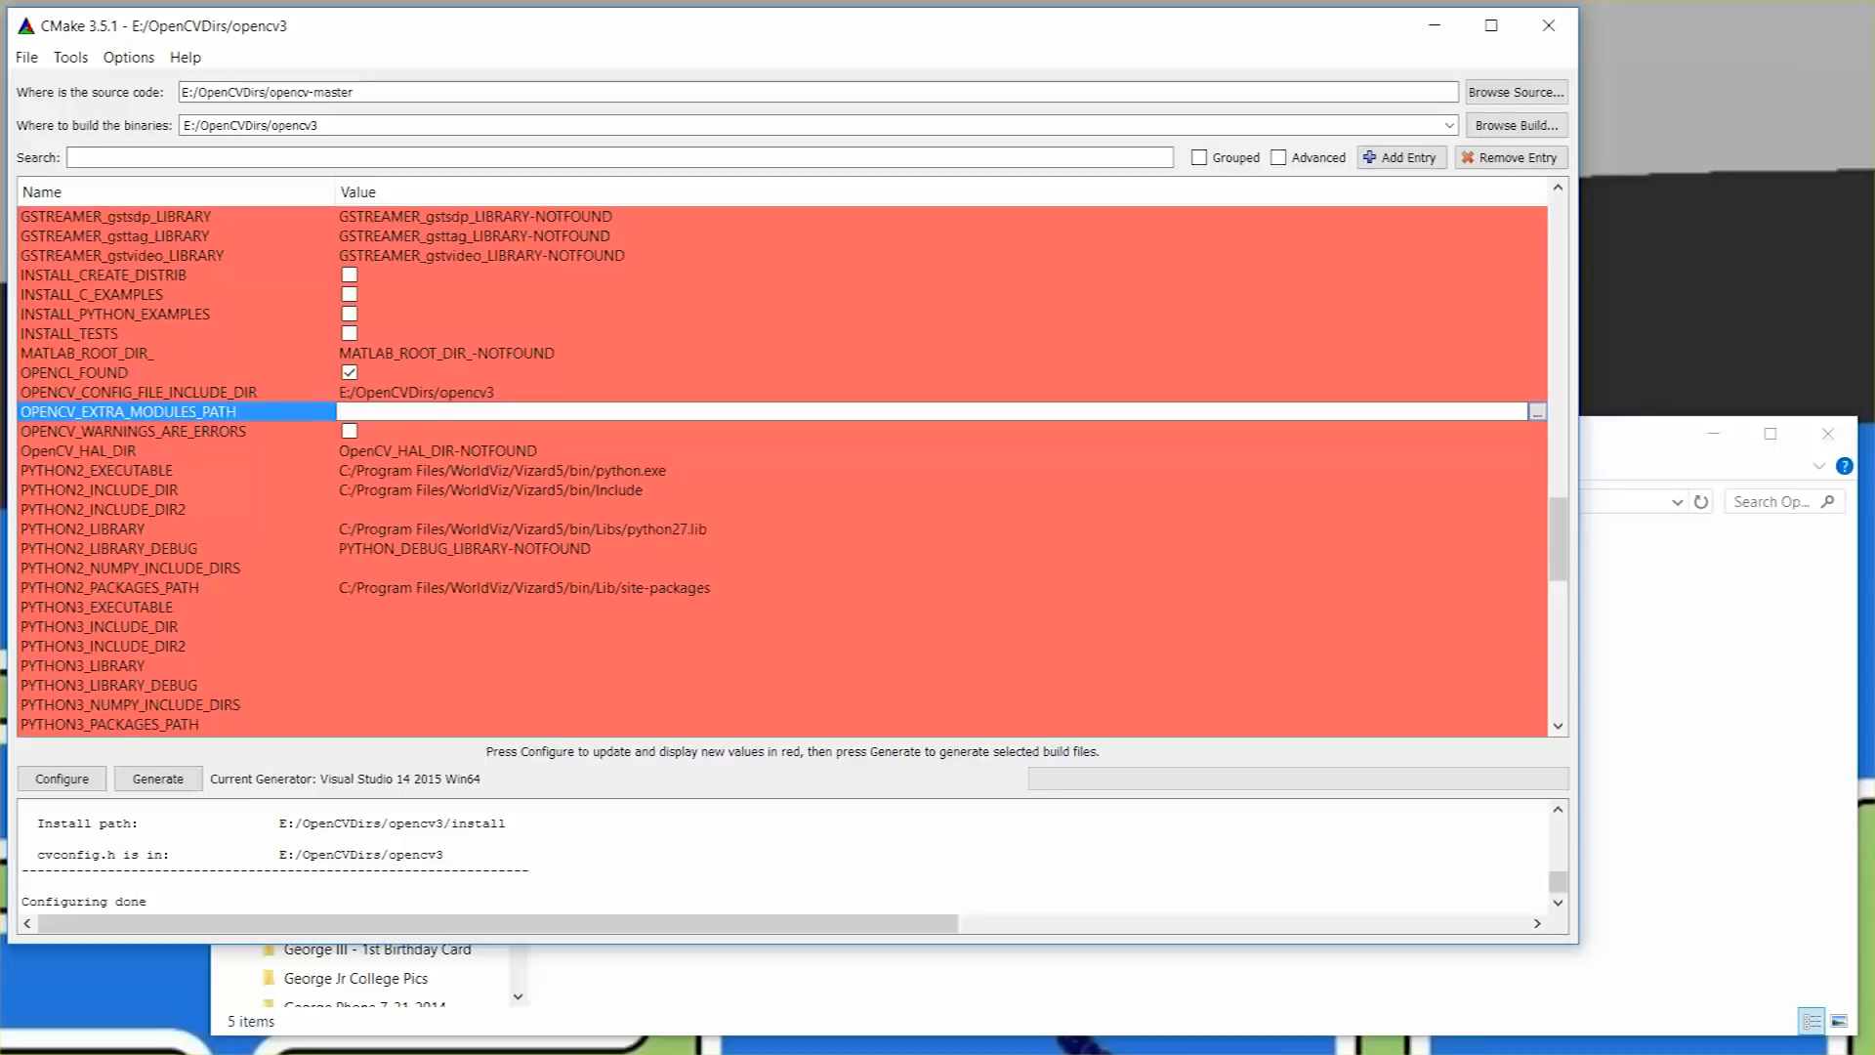
pyautogui.scroll(3)
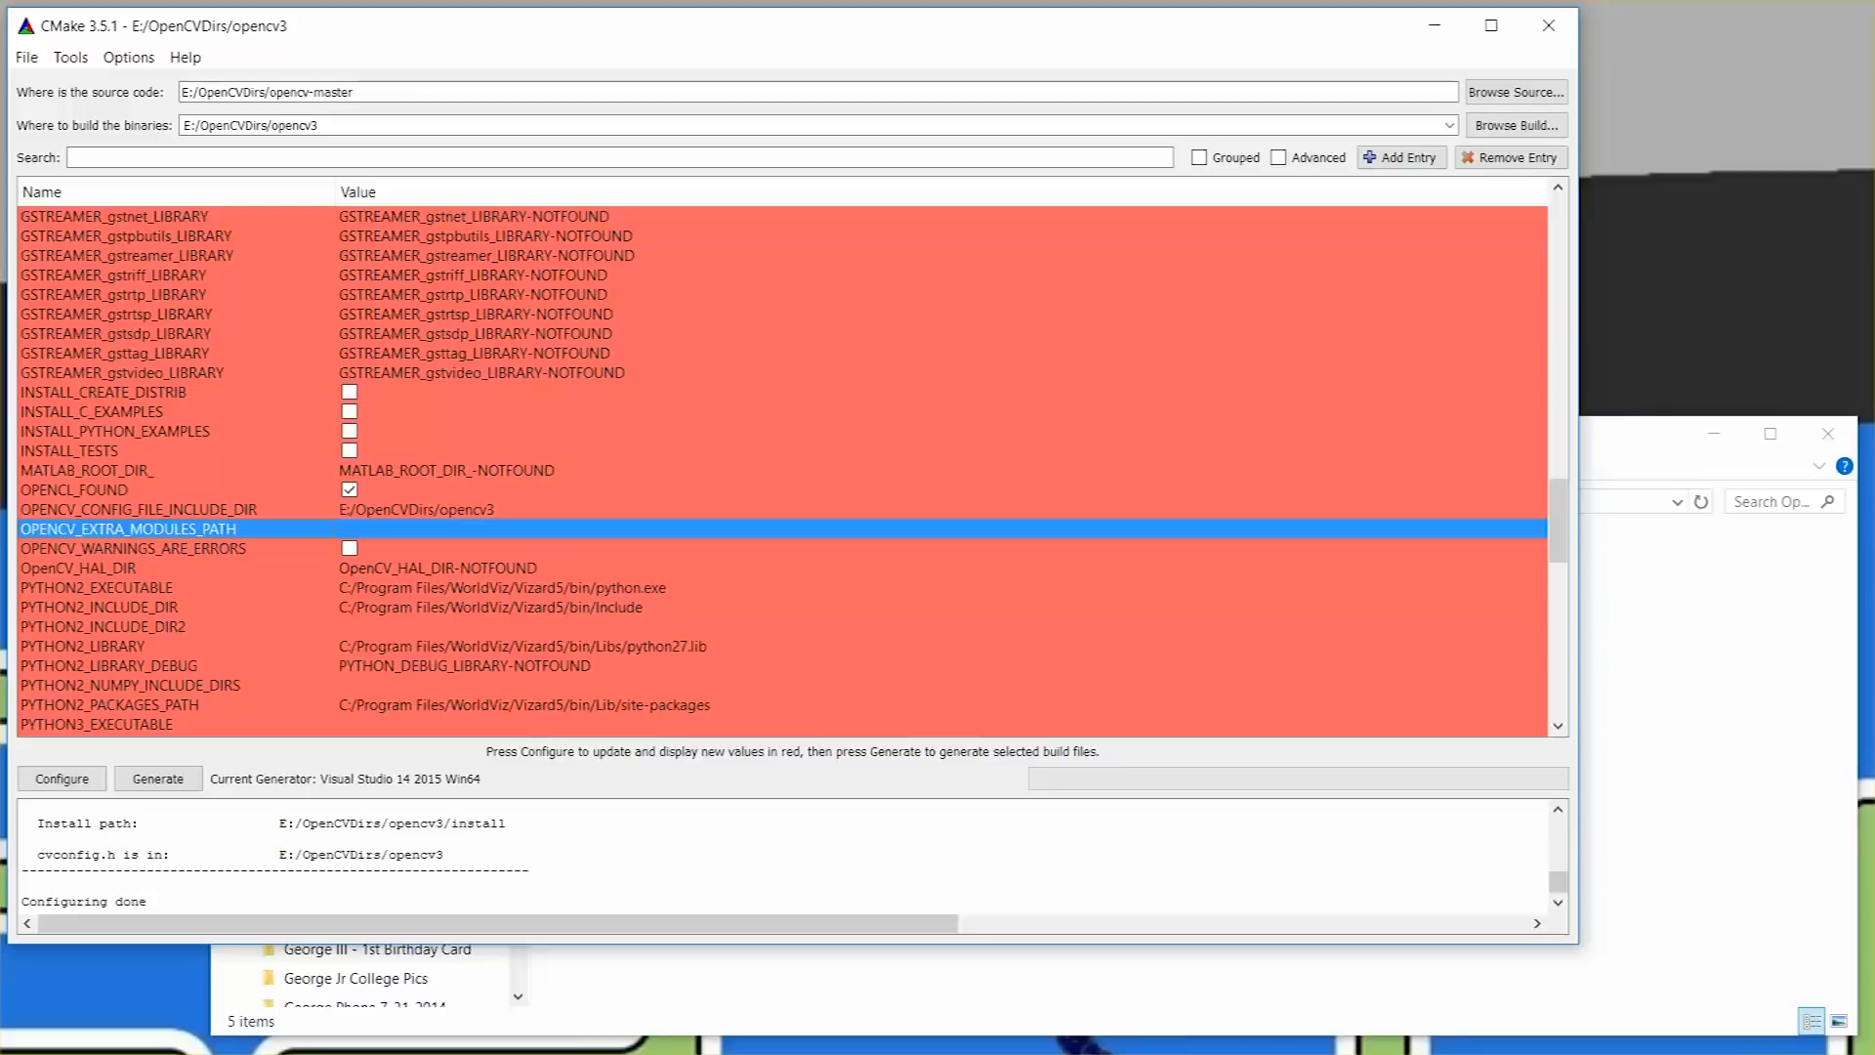
# Point OPENCV_EXTRA_MODULES_PATH to E:/OpenCVDirs/opencv_contrib-master/modules.
pyautogui.click(838, 530)
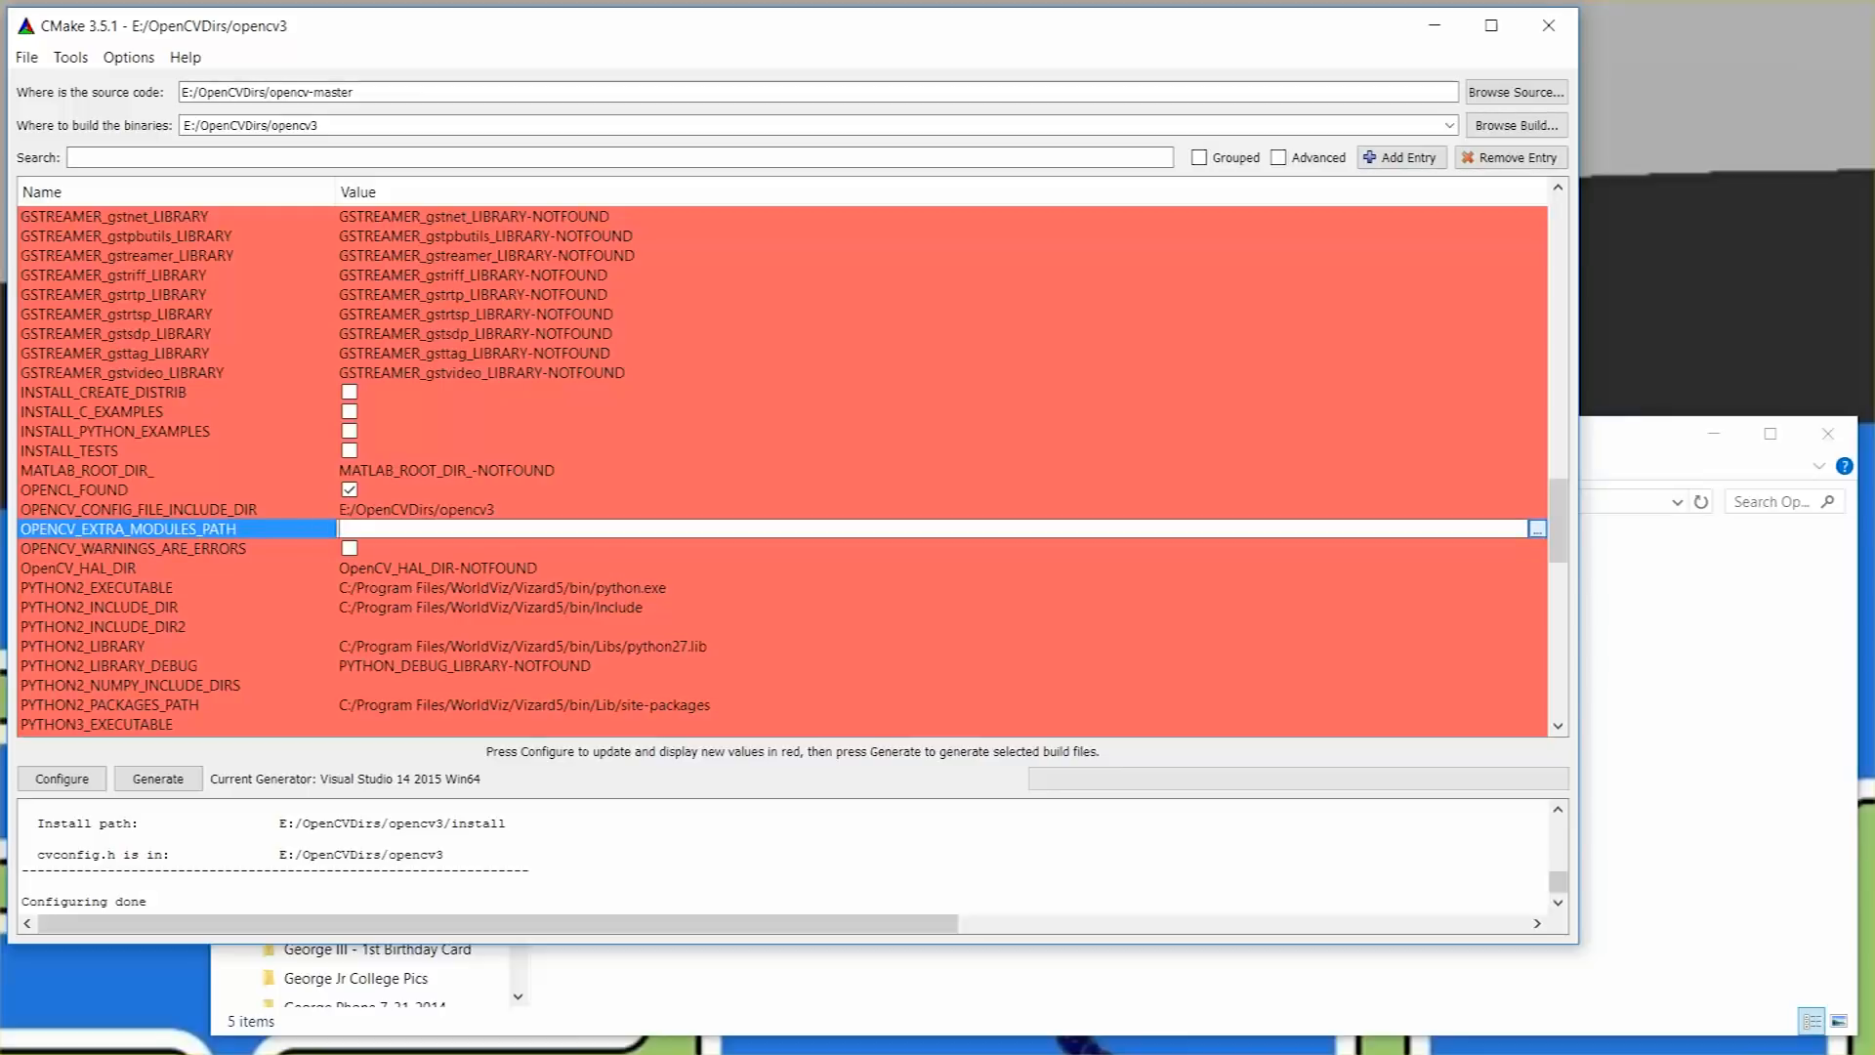
pyautogui.click(1537, 529)
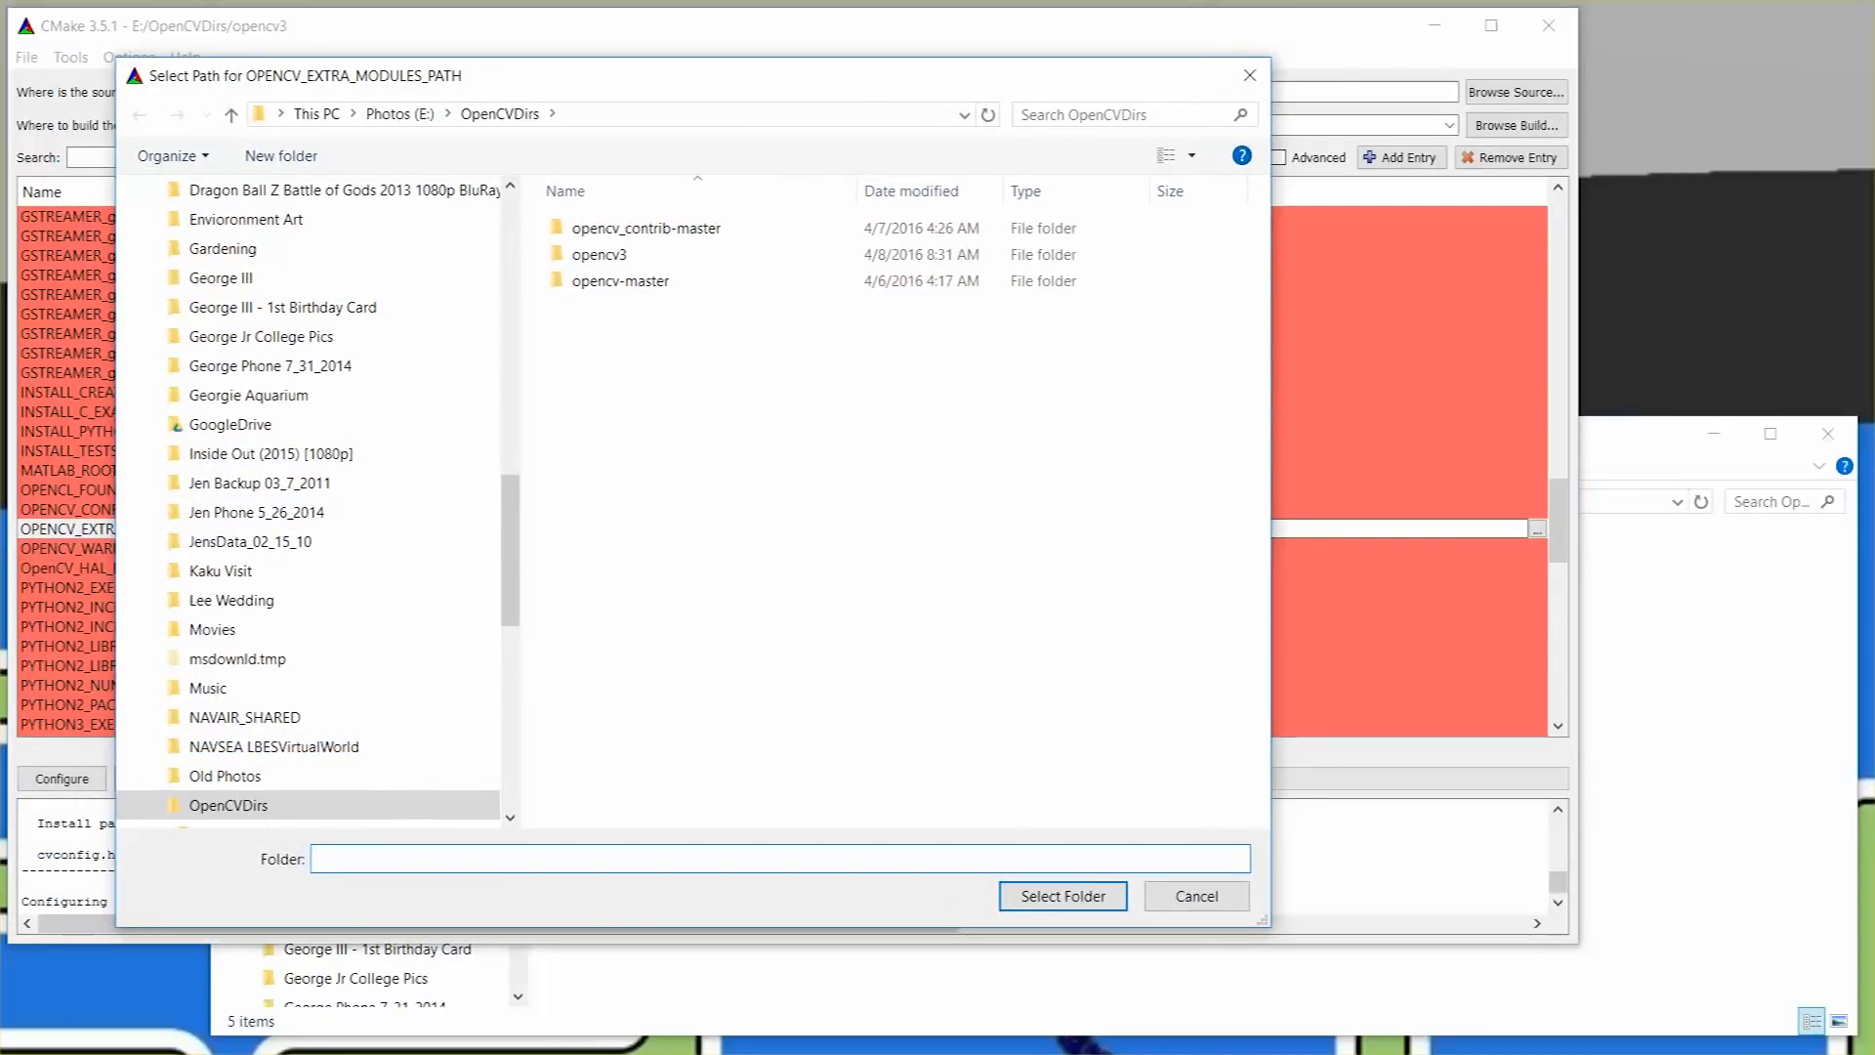
pyautogui.click(647, 226)
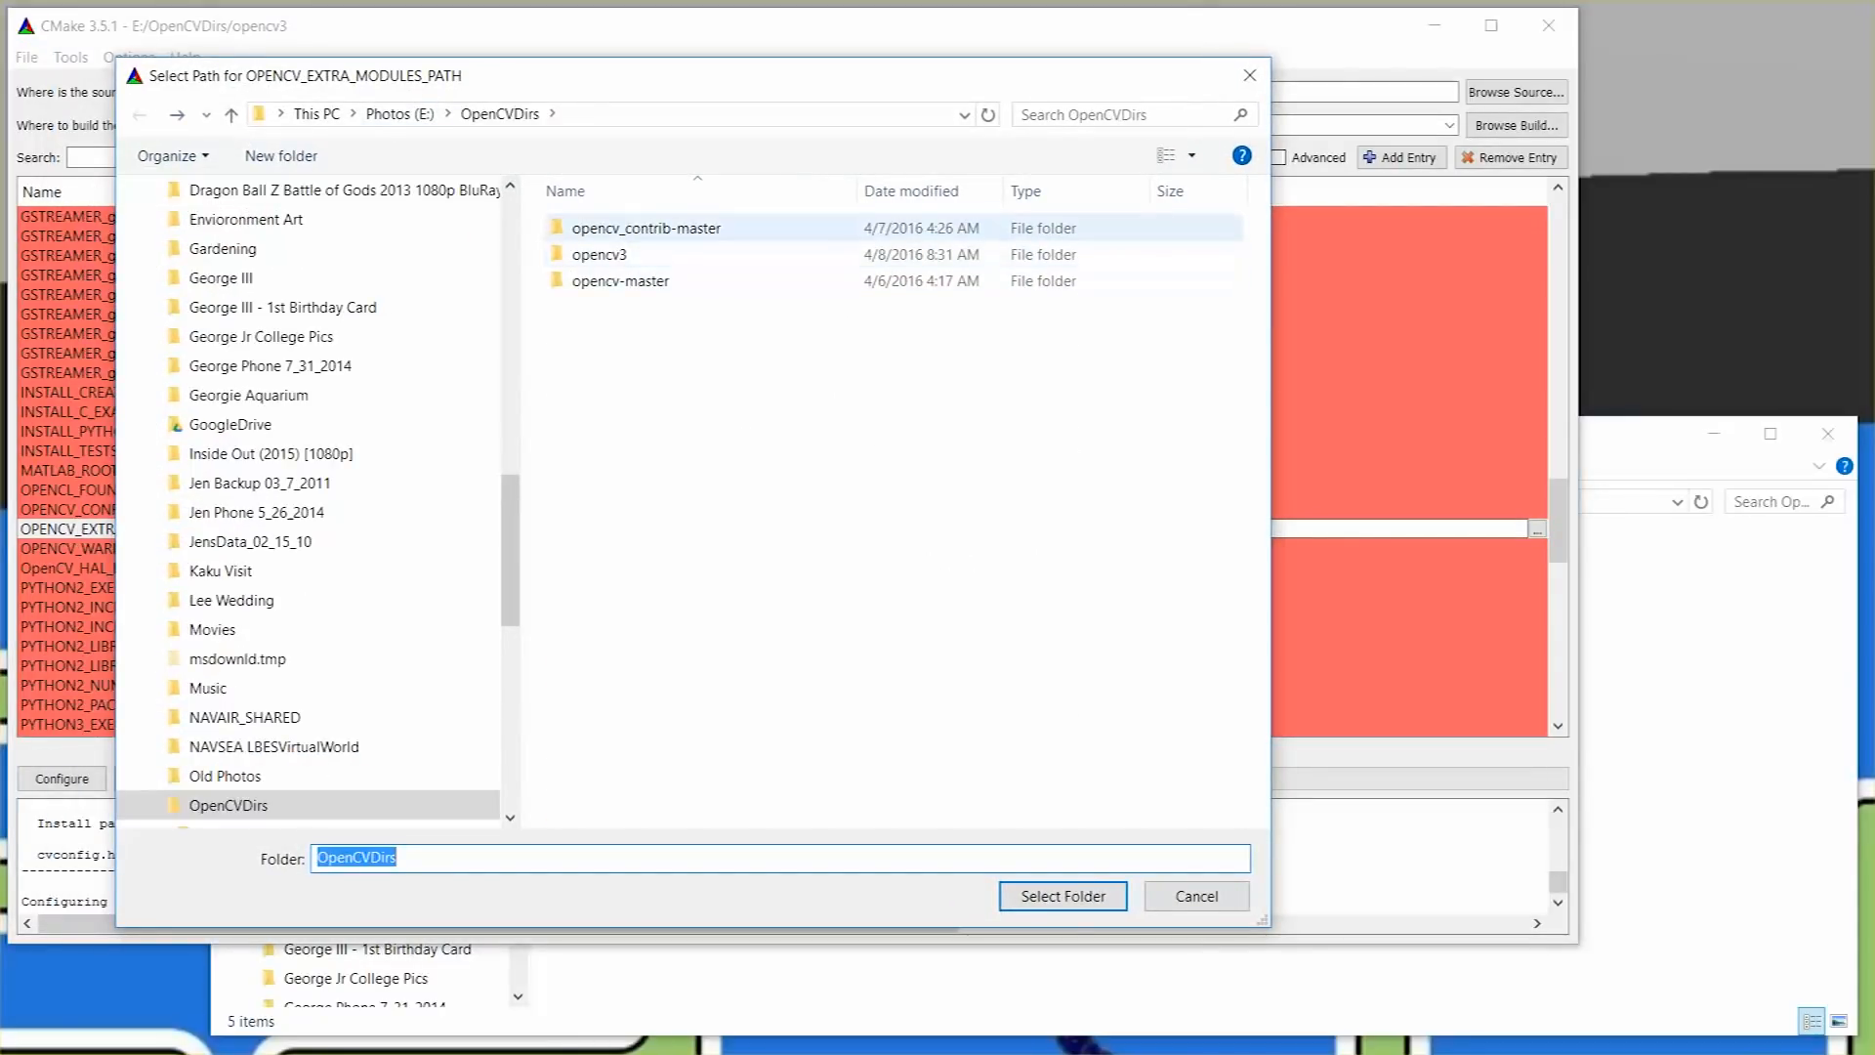
pyautogui.doubleClick(647, 226)
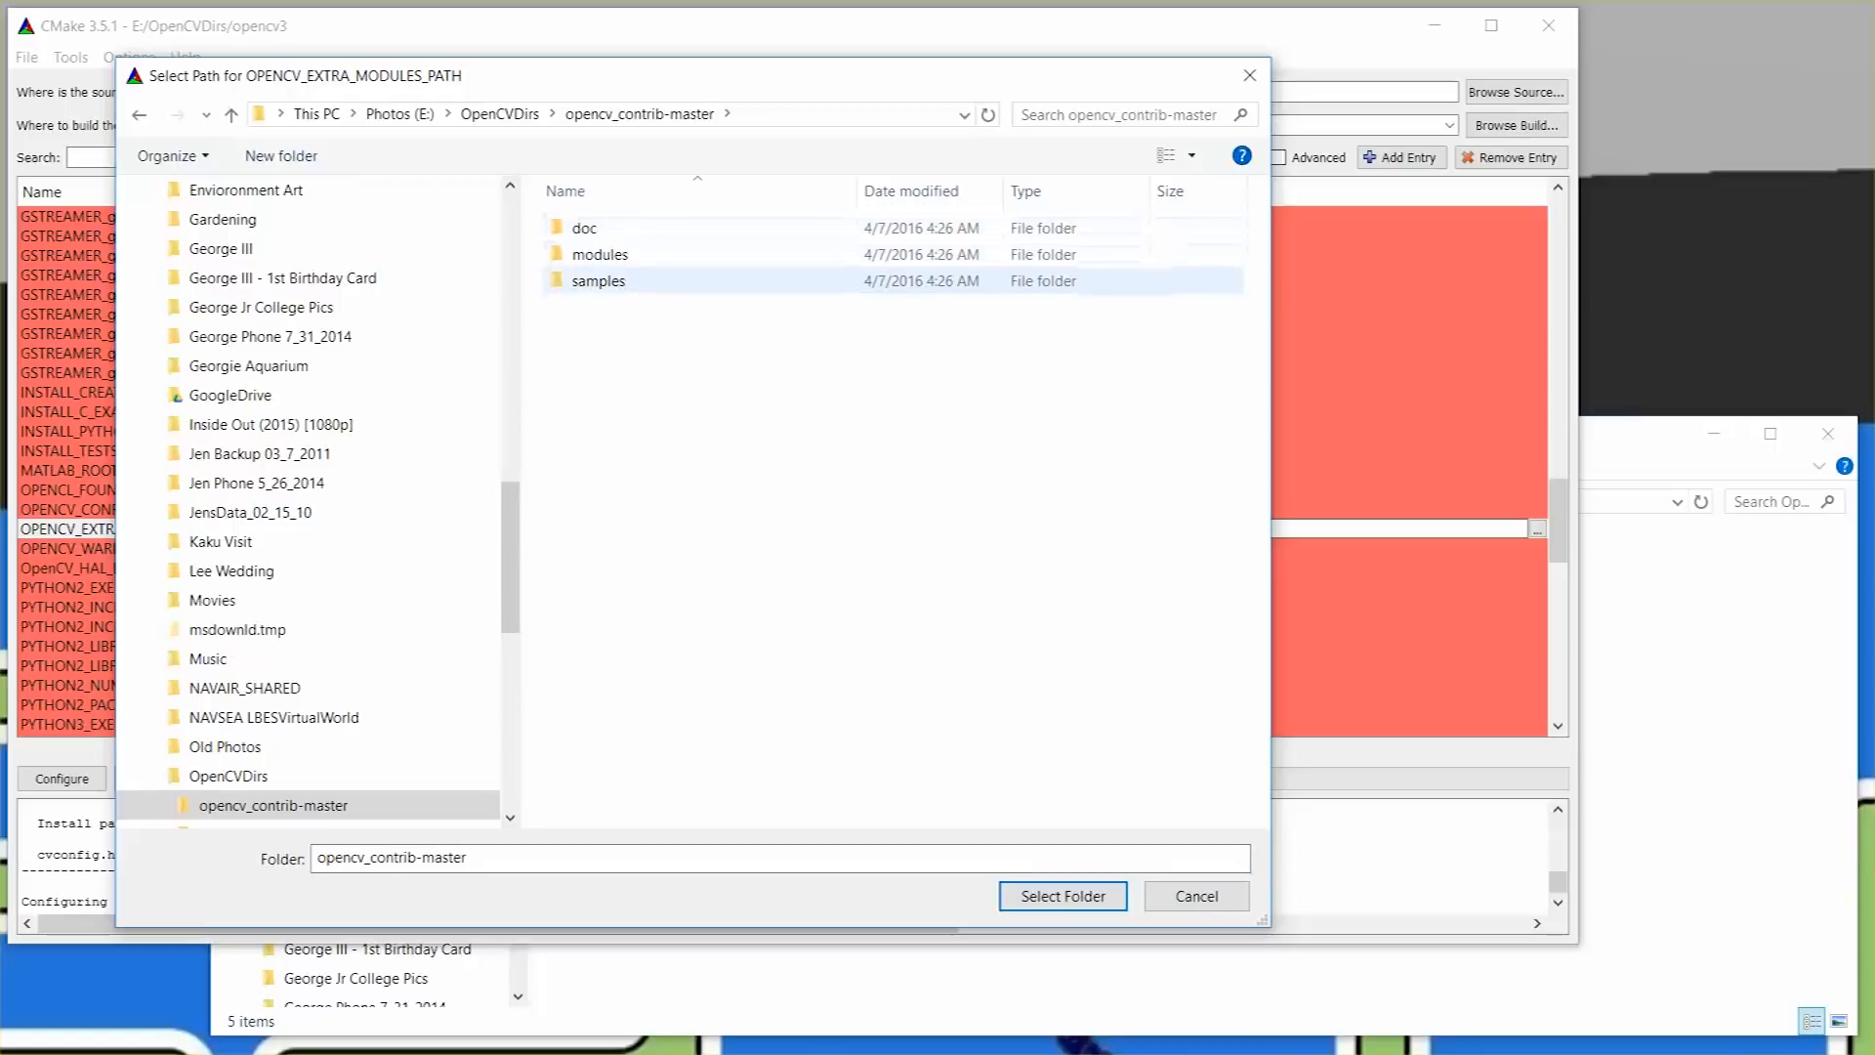
pyautogui.click(600, 254)
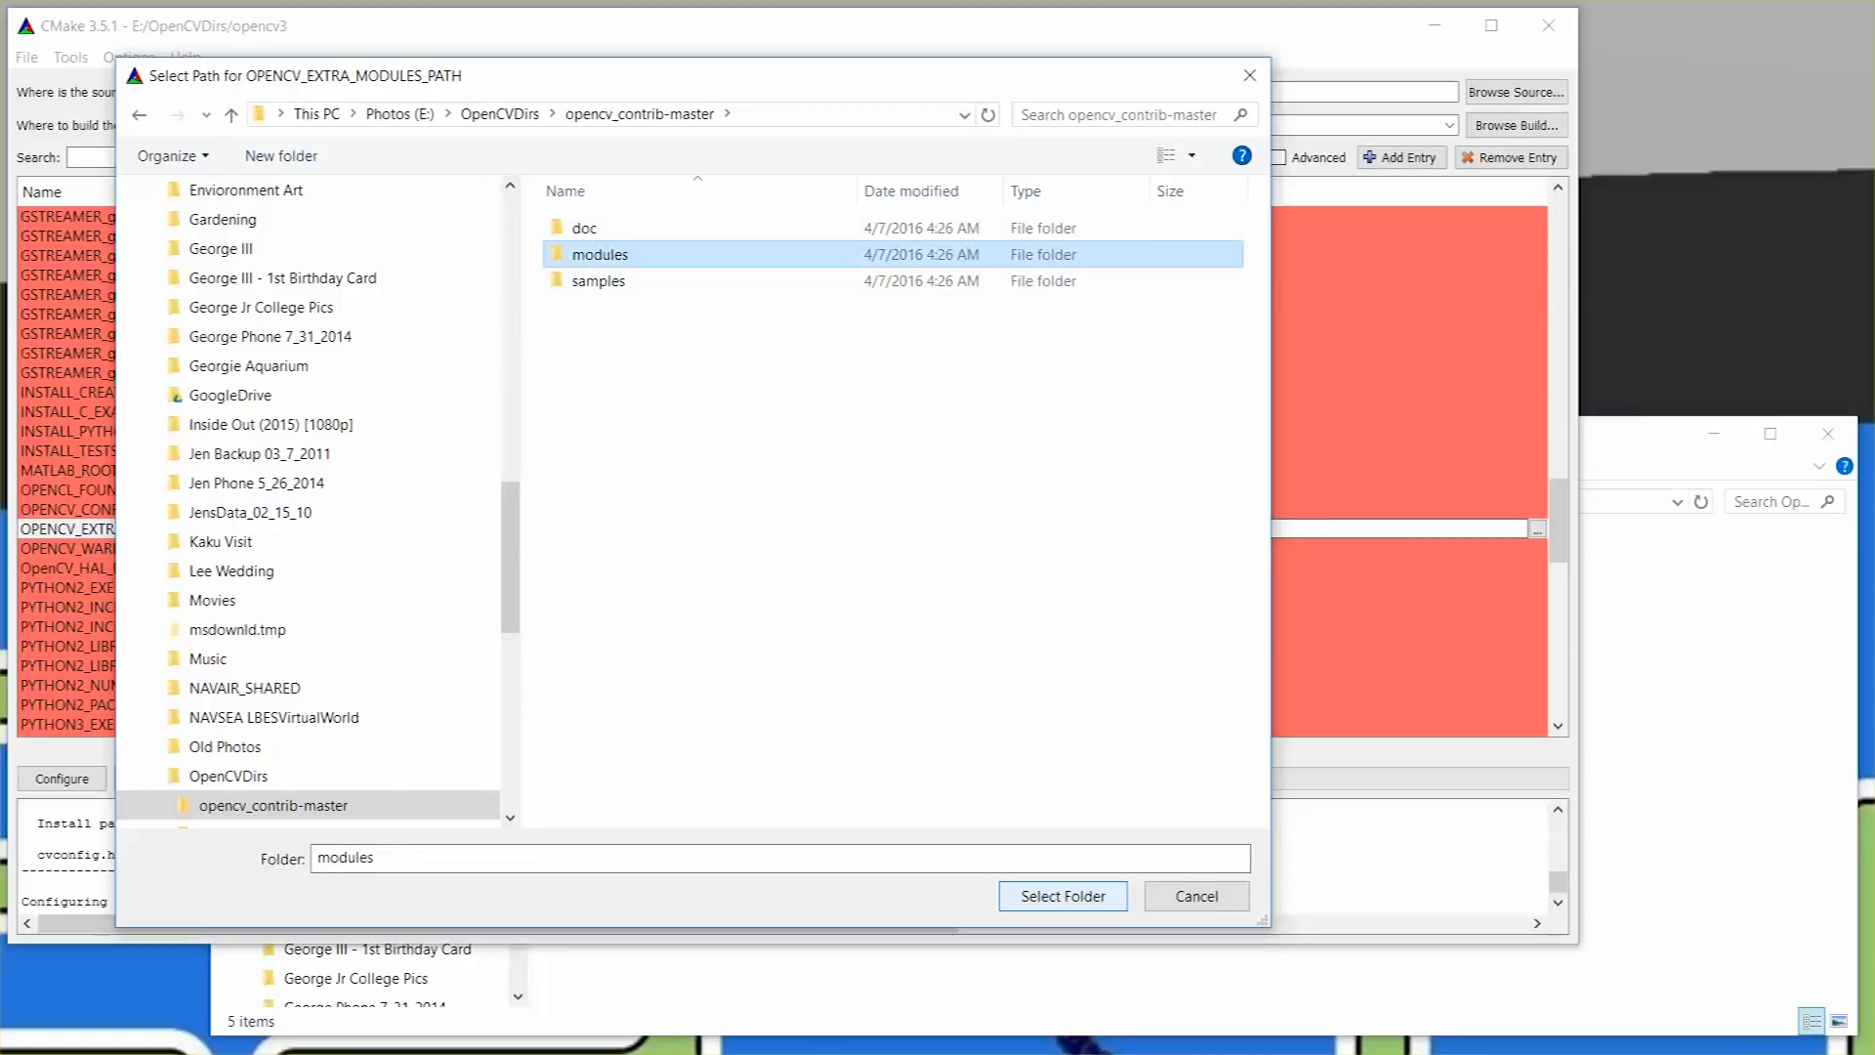
pyautogui.click(1058, 897)
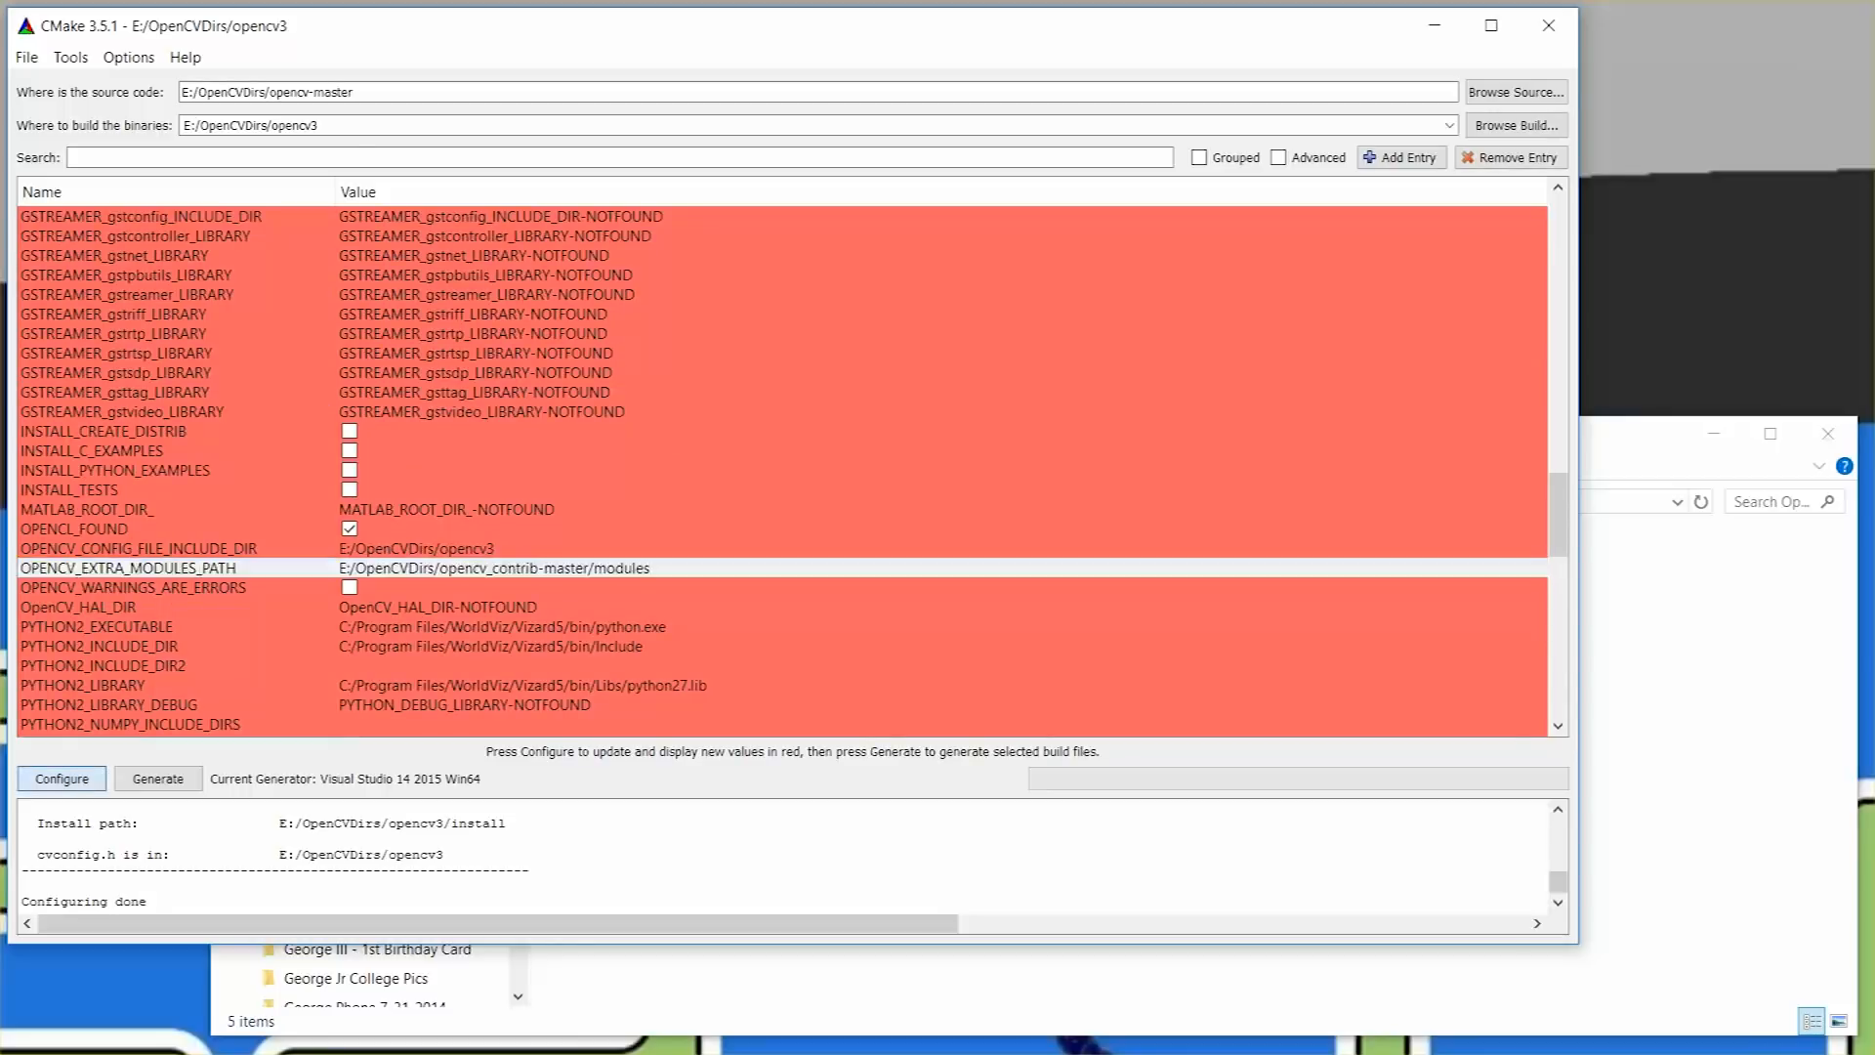
# Rerun Configure with the contrib path and review the added BUILD_opencv module options.
pyautogui.click(60, 777)
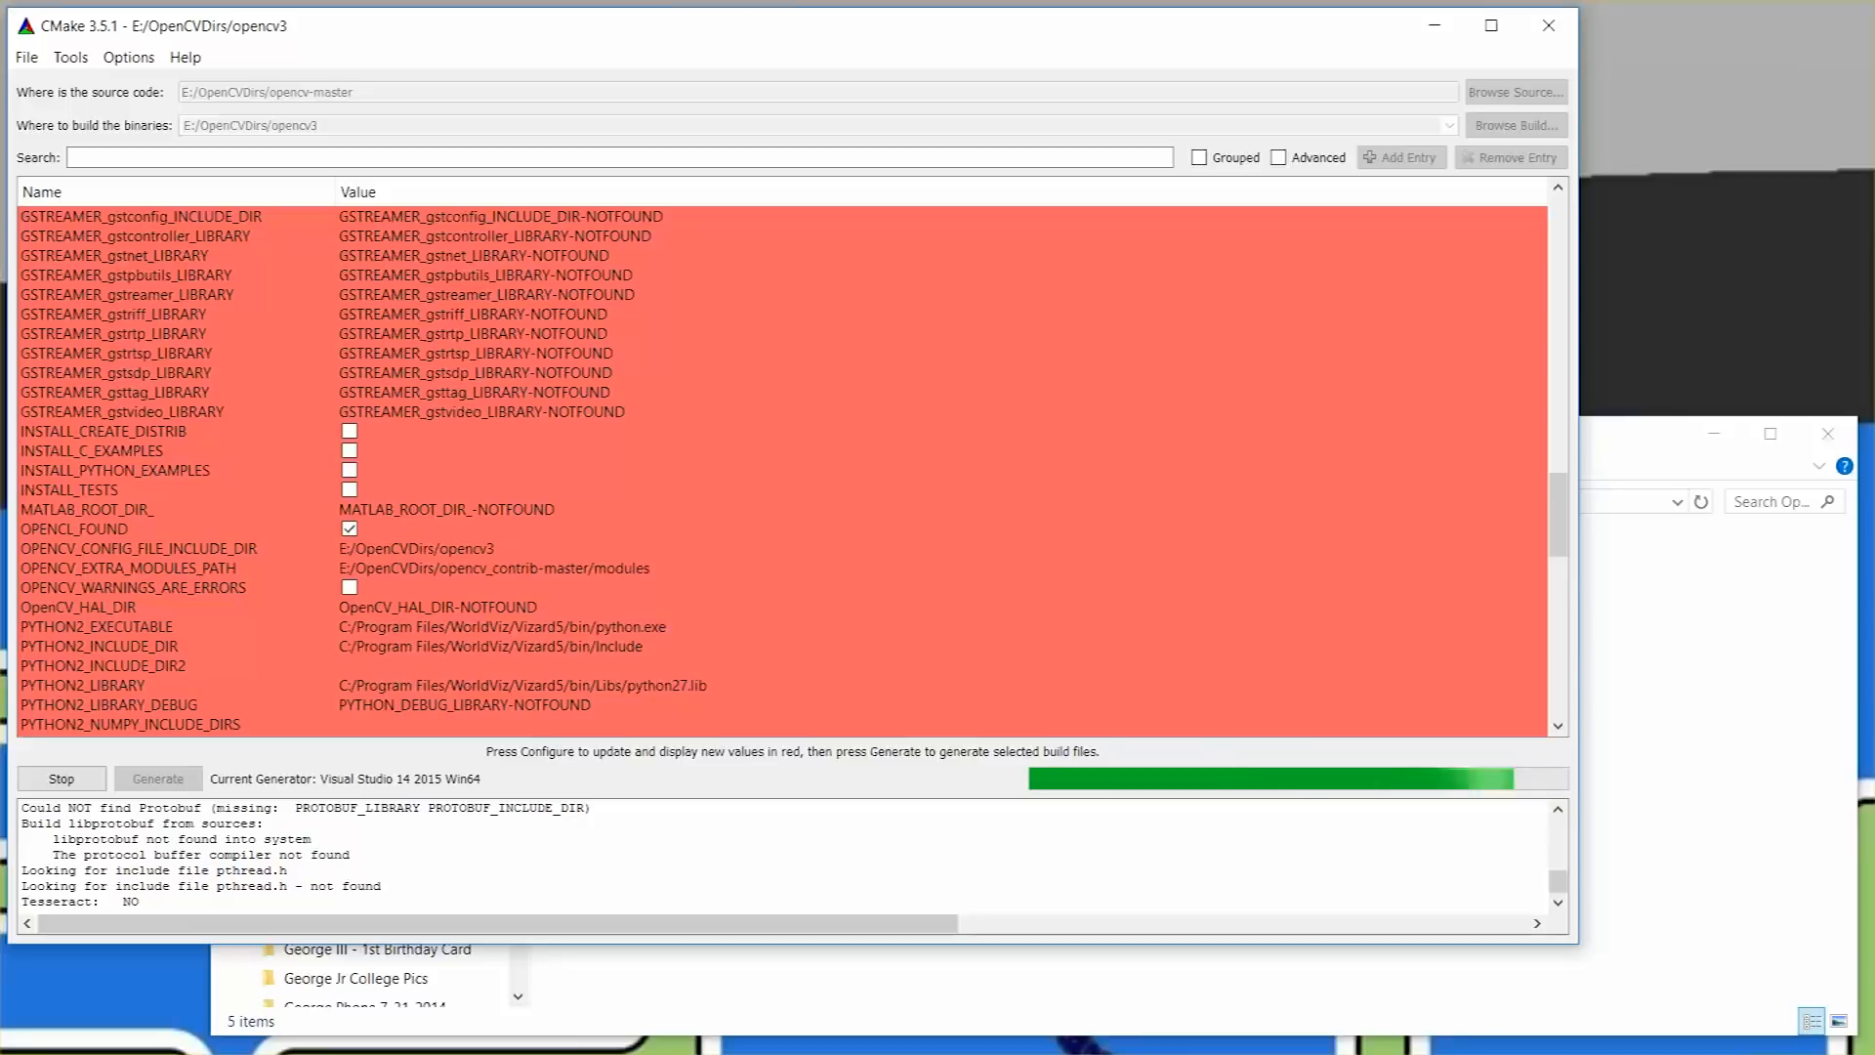
pyautogui.click(61, 779)
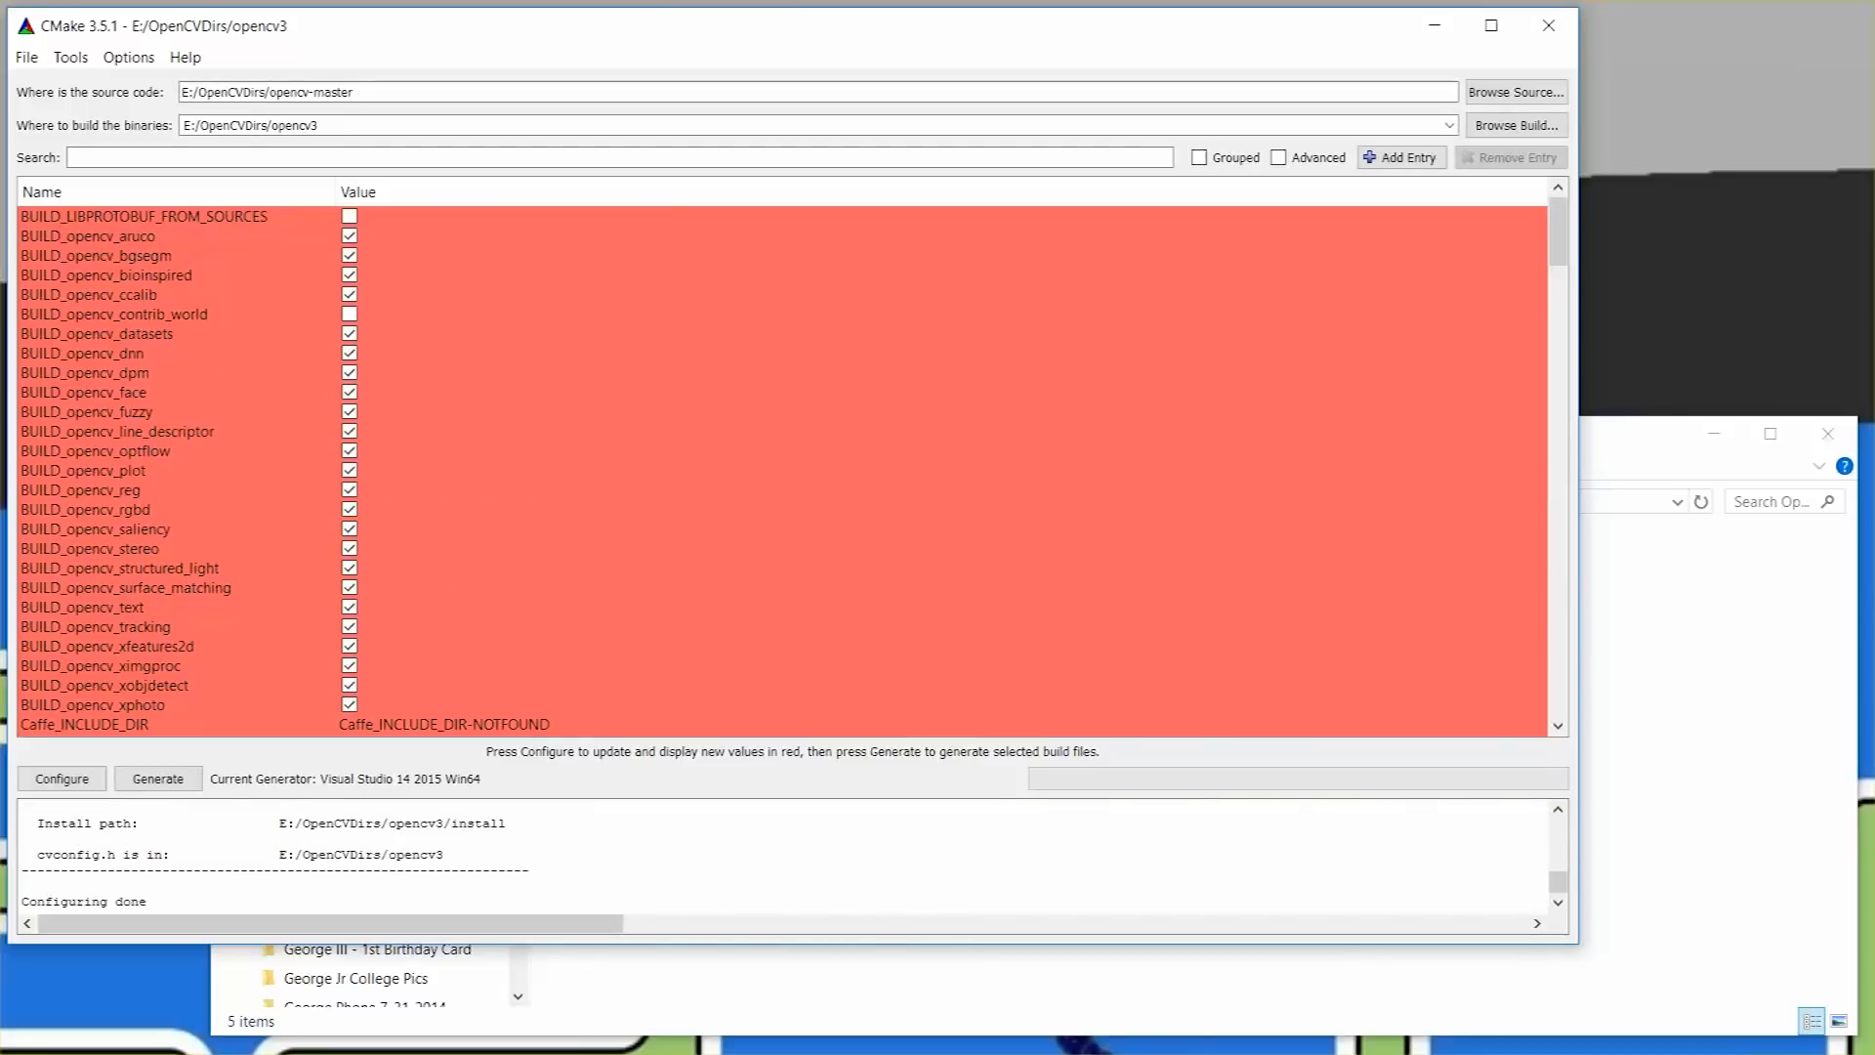
pyautogui.click(143, 237)
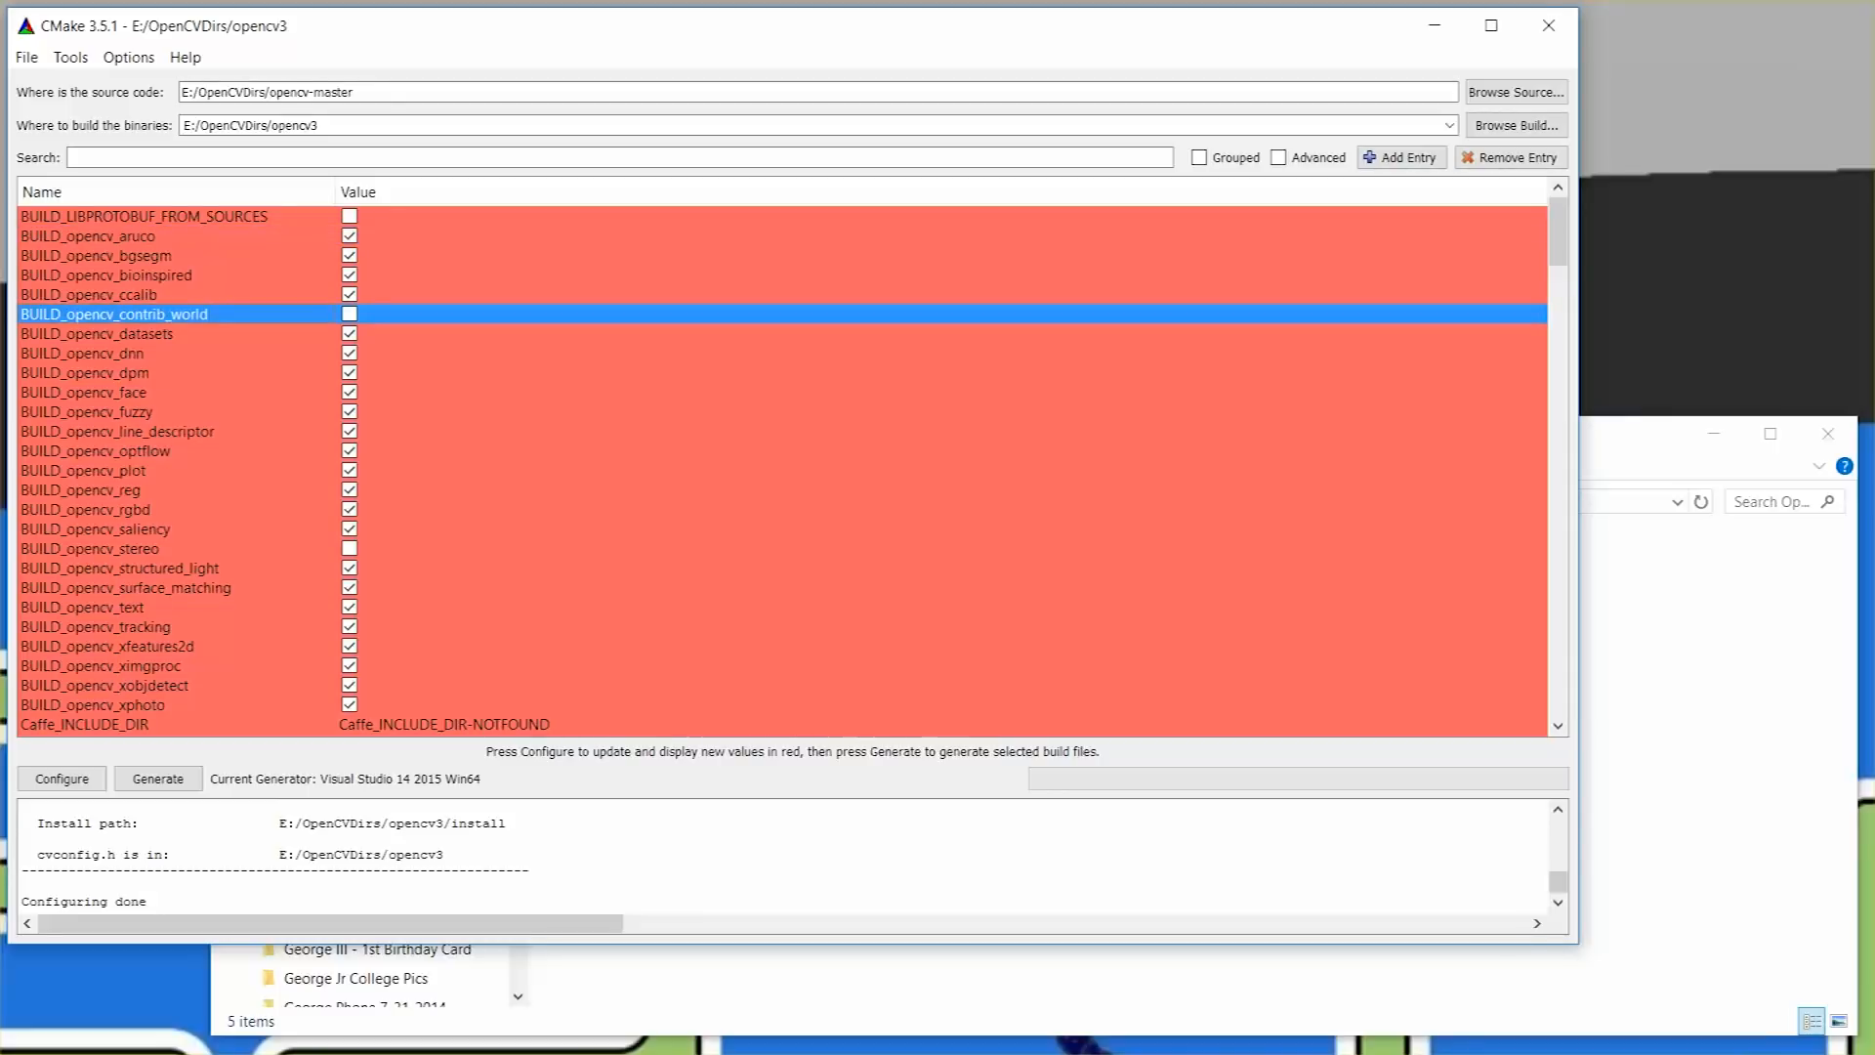
pyautogui.scroll(-3)
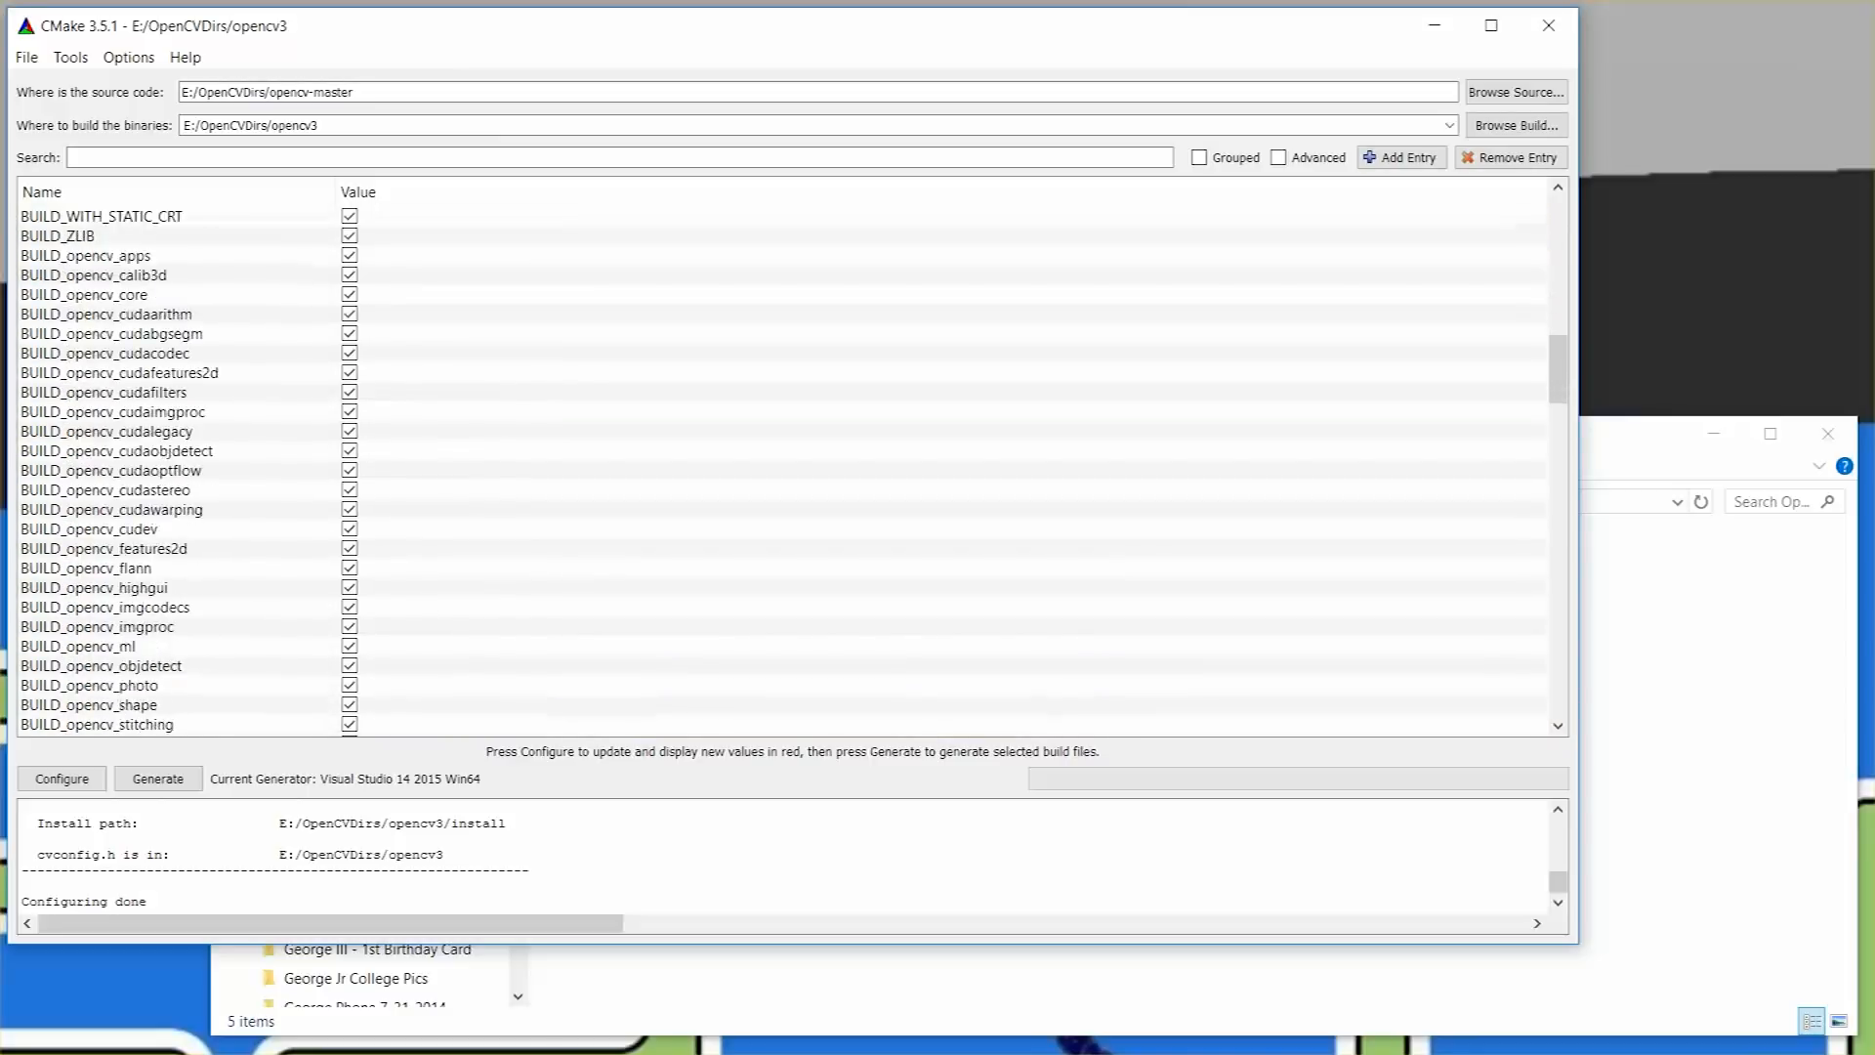
pyautogui.scroll(-3)
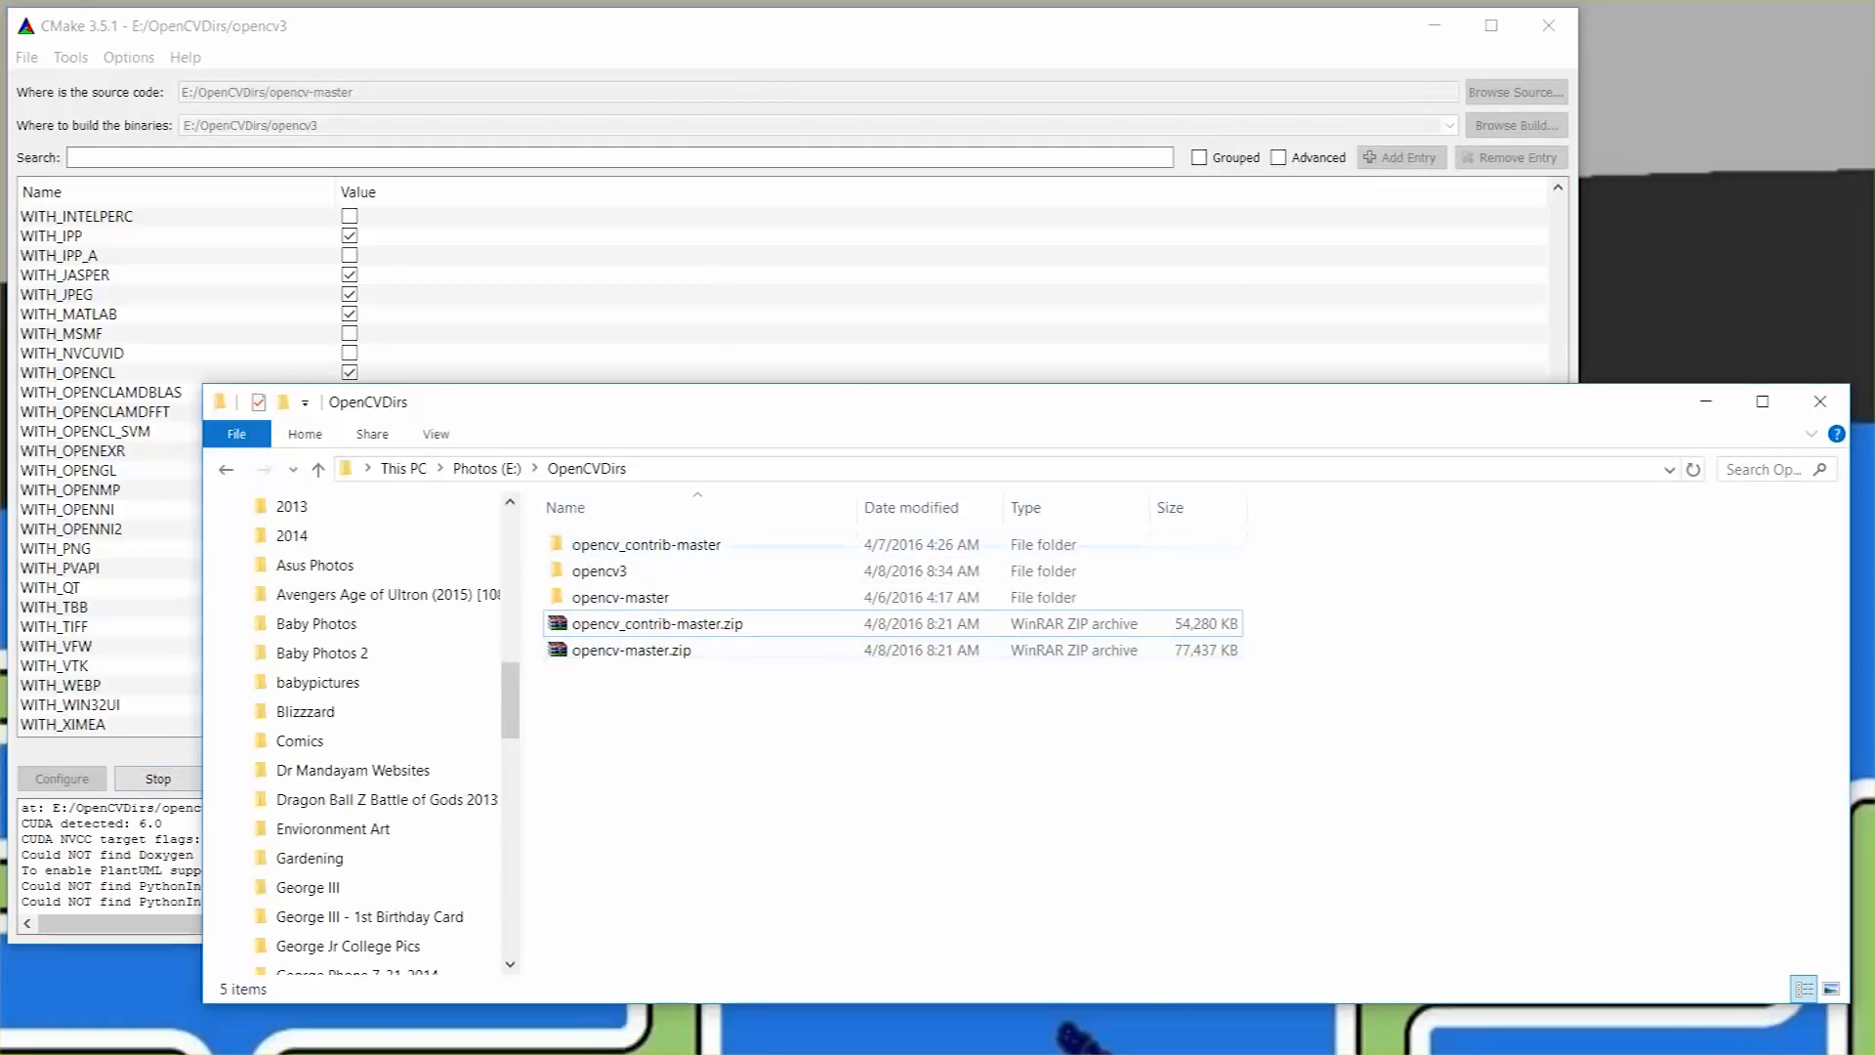
# Generate the project, then locate OpenCV.sln among the files in the opencv3 build folder.
pyautogui.doubleClick(621, 570)
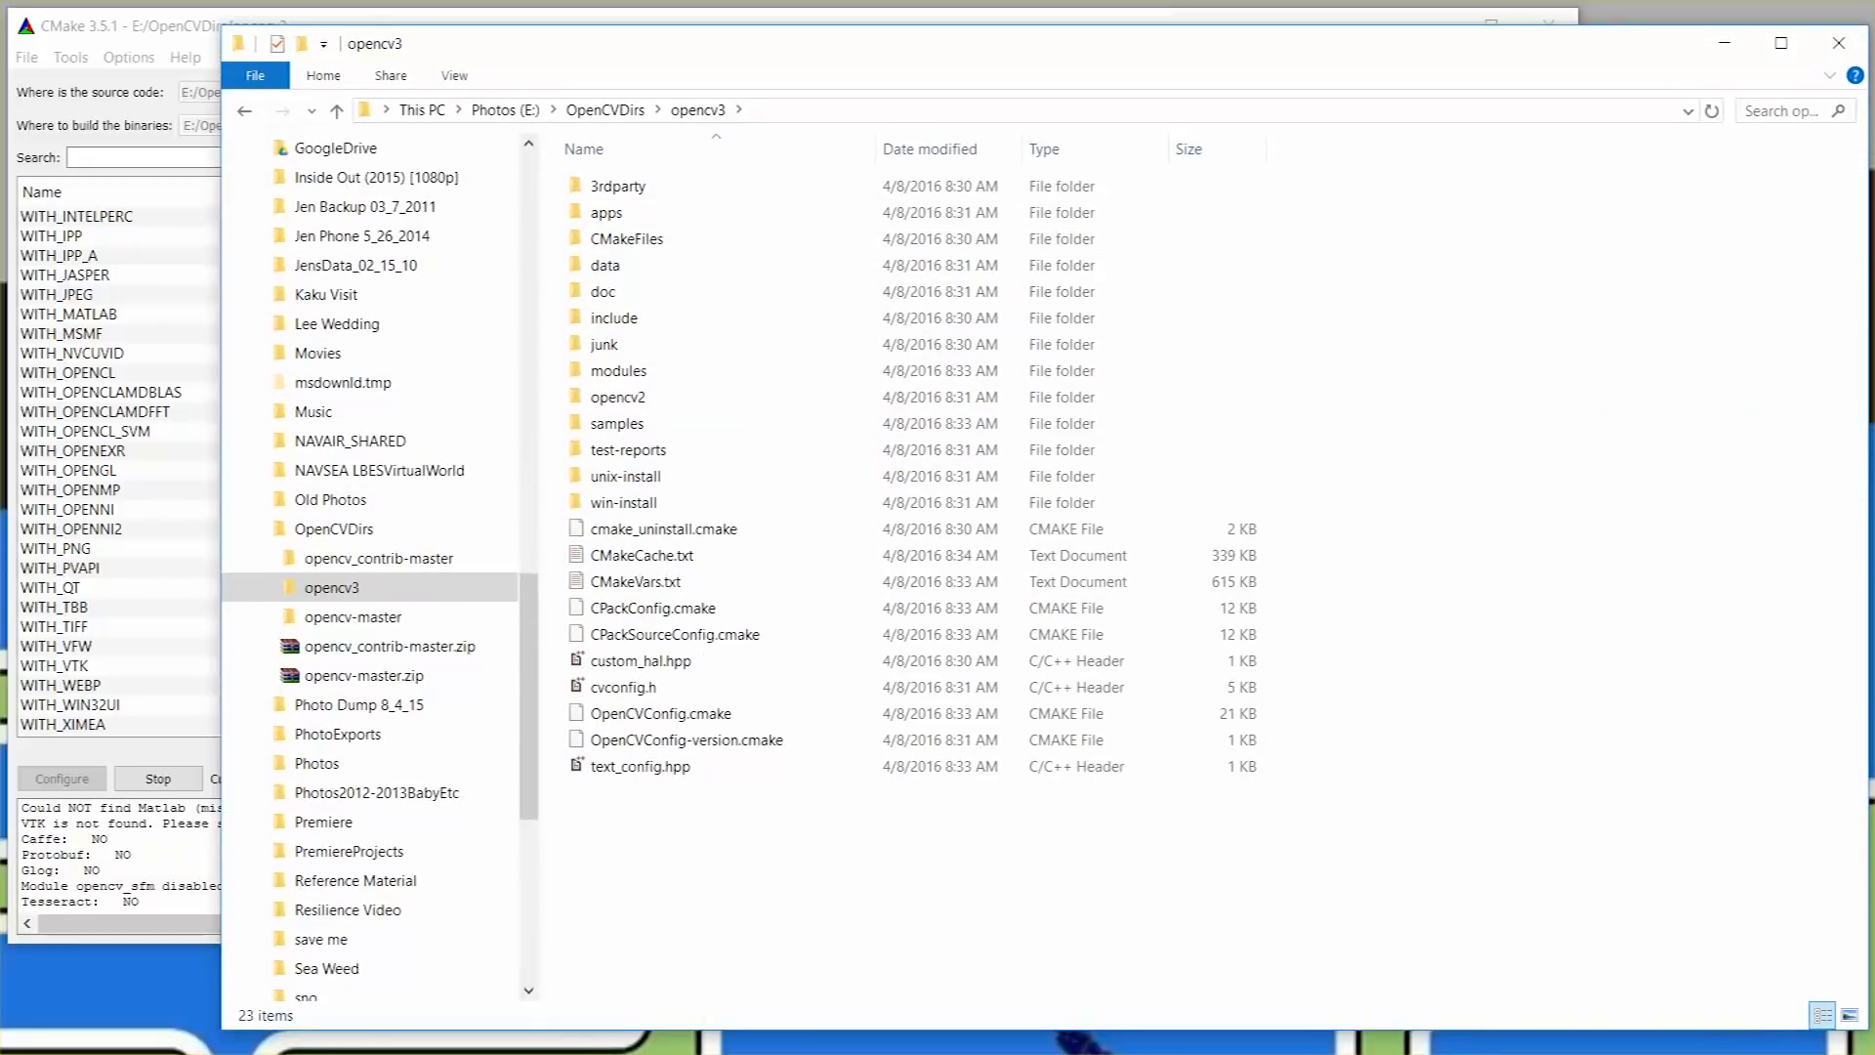
pyautogui.click(627, 449)
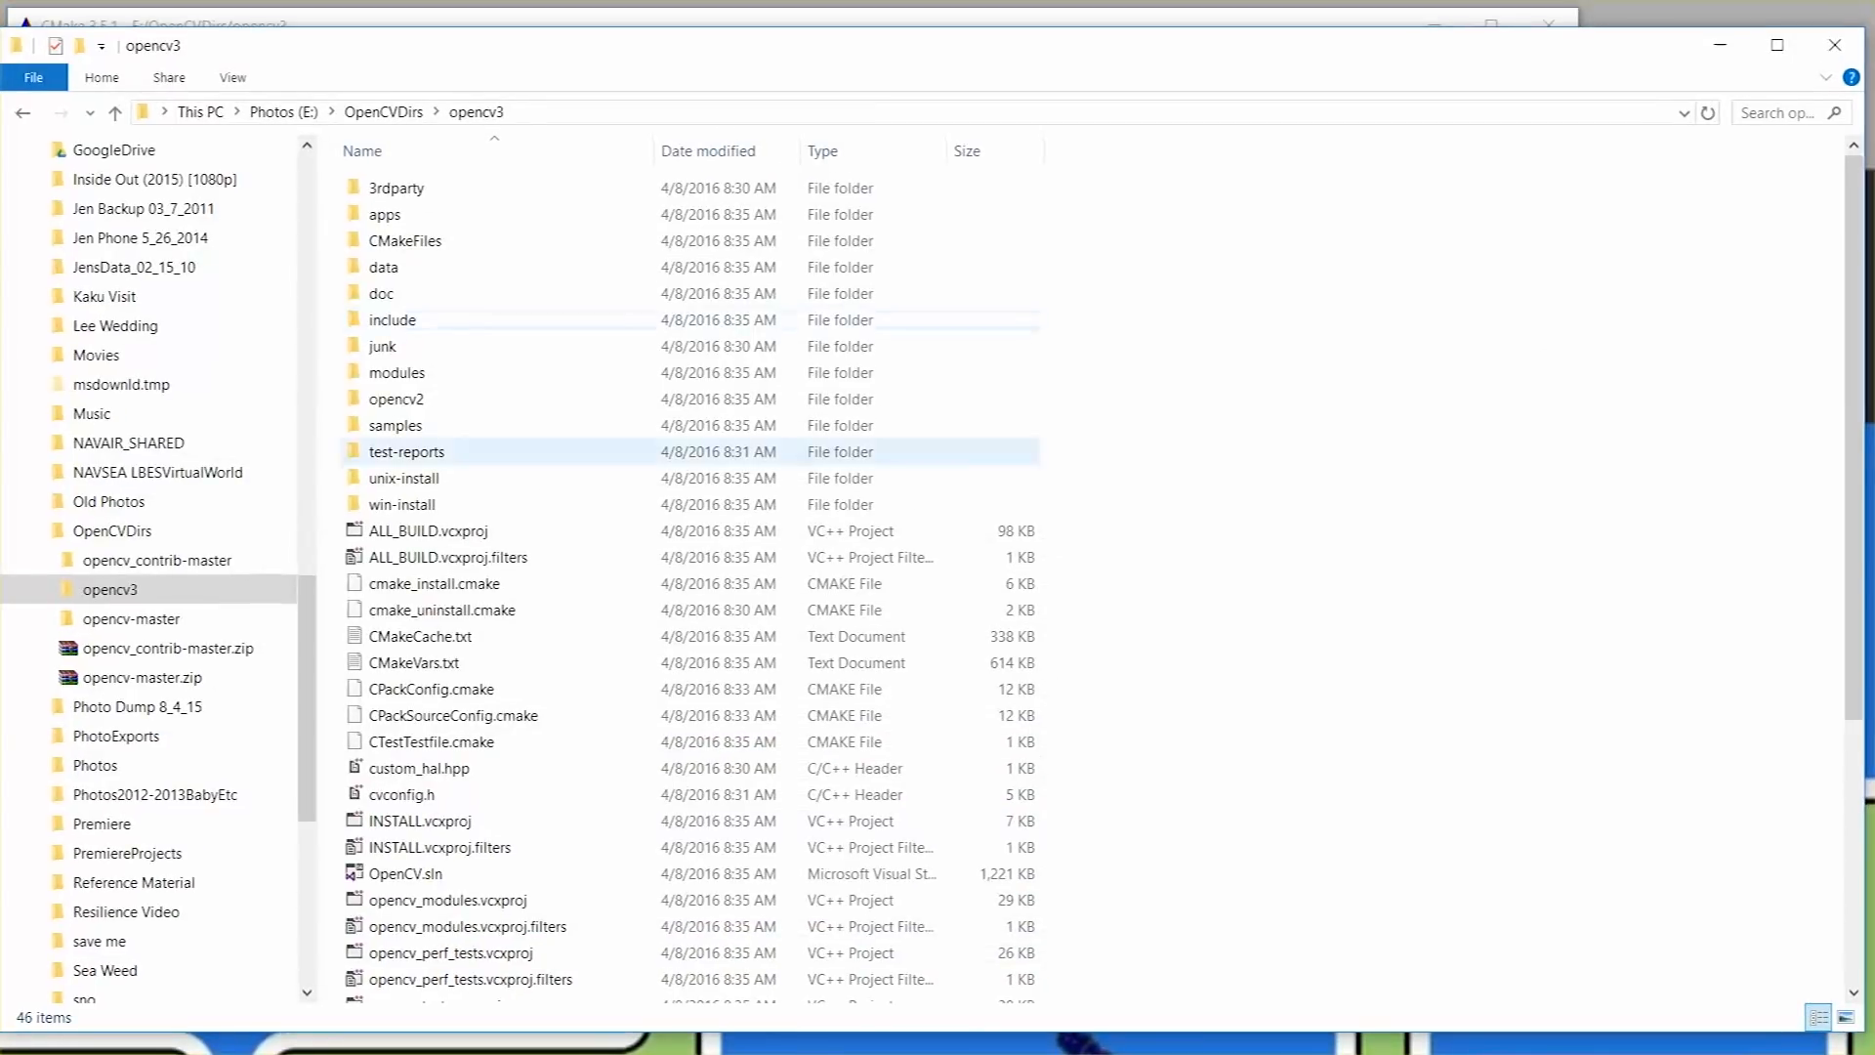
pyautogui.scroll(-3)
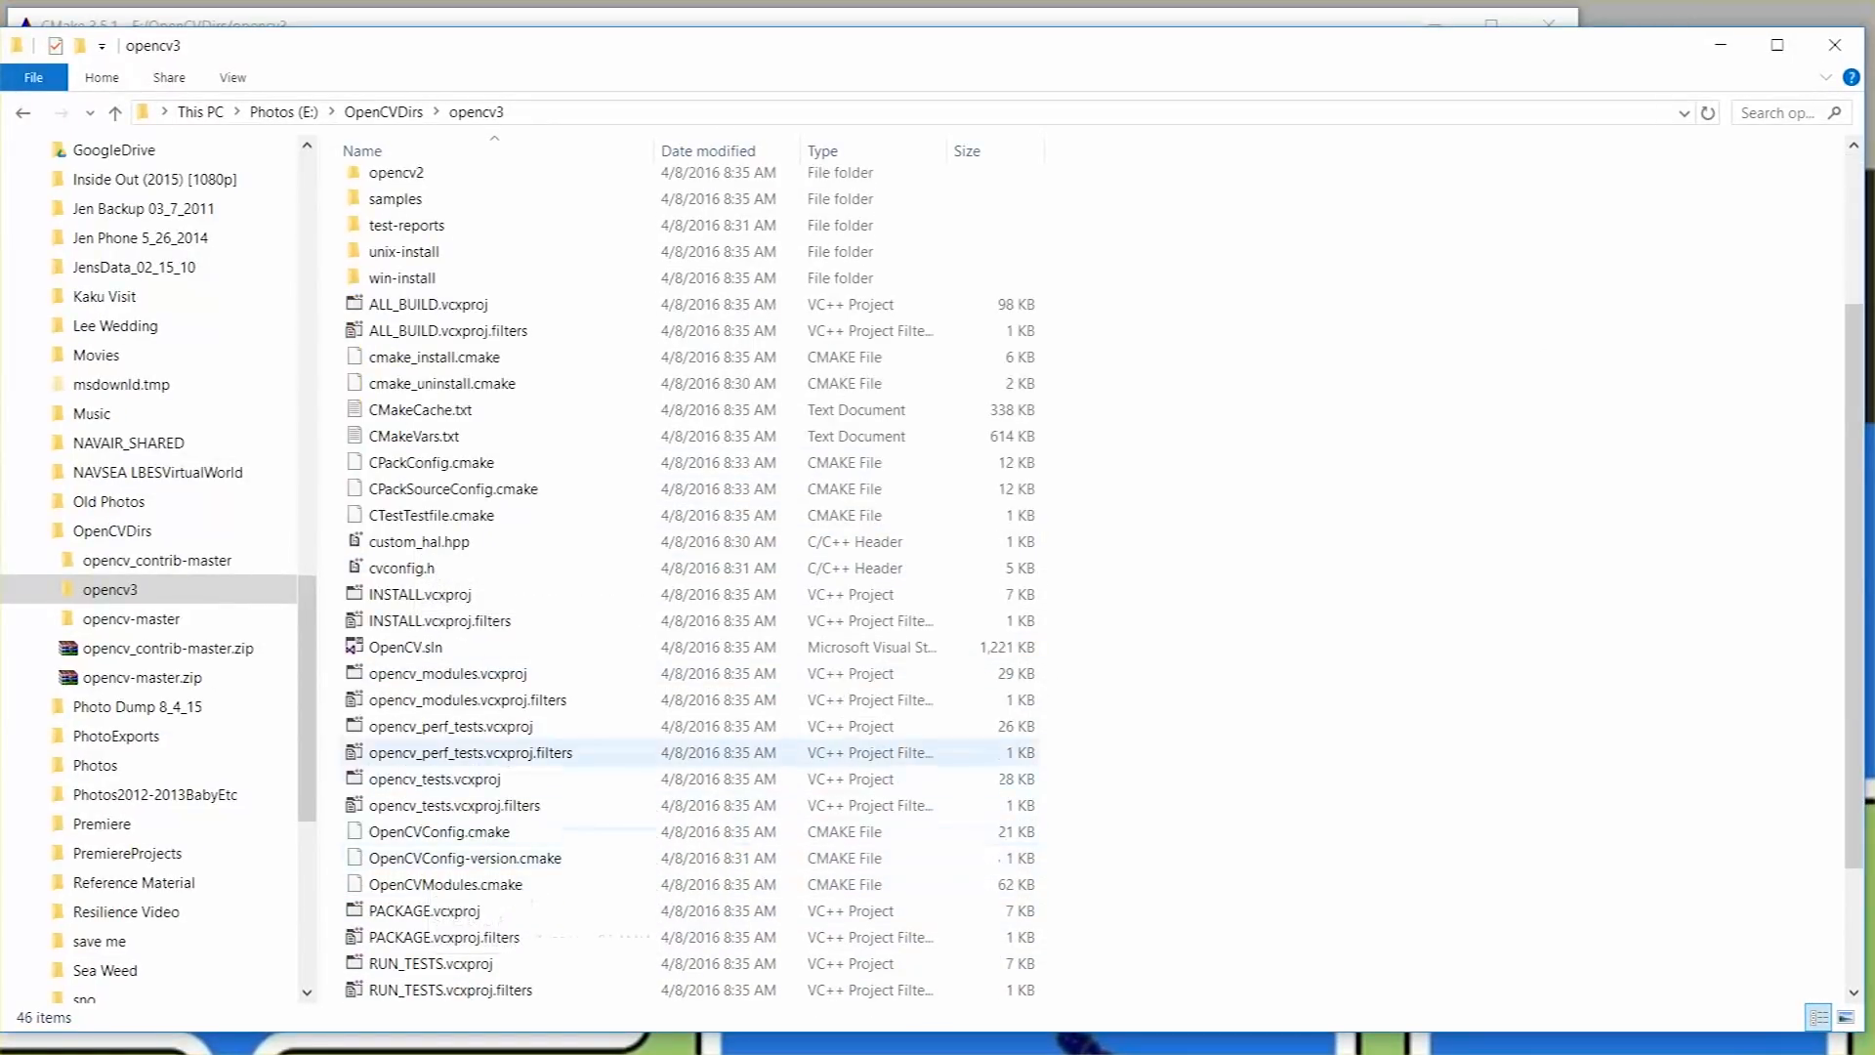
pyautogui.moveTo(401, 566)
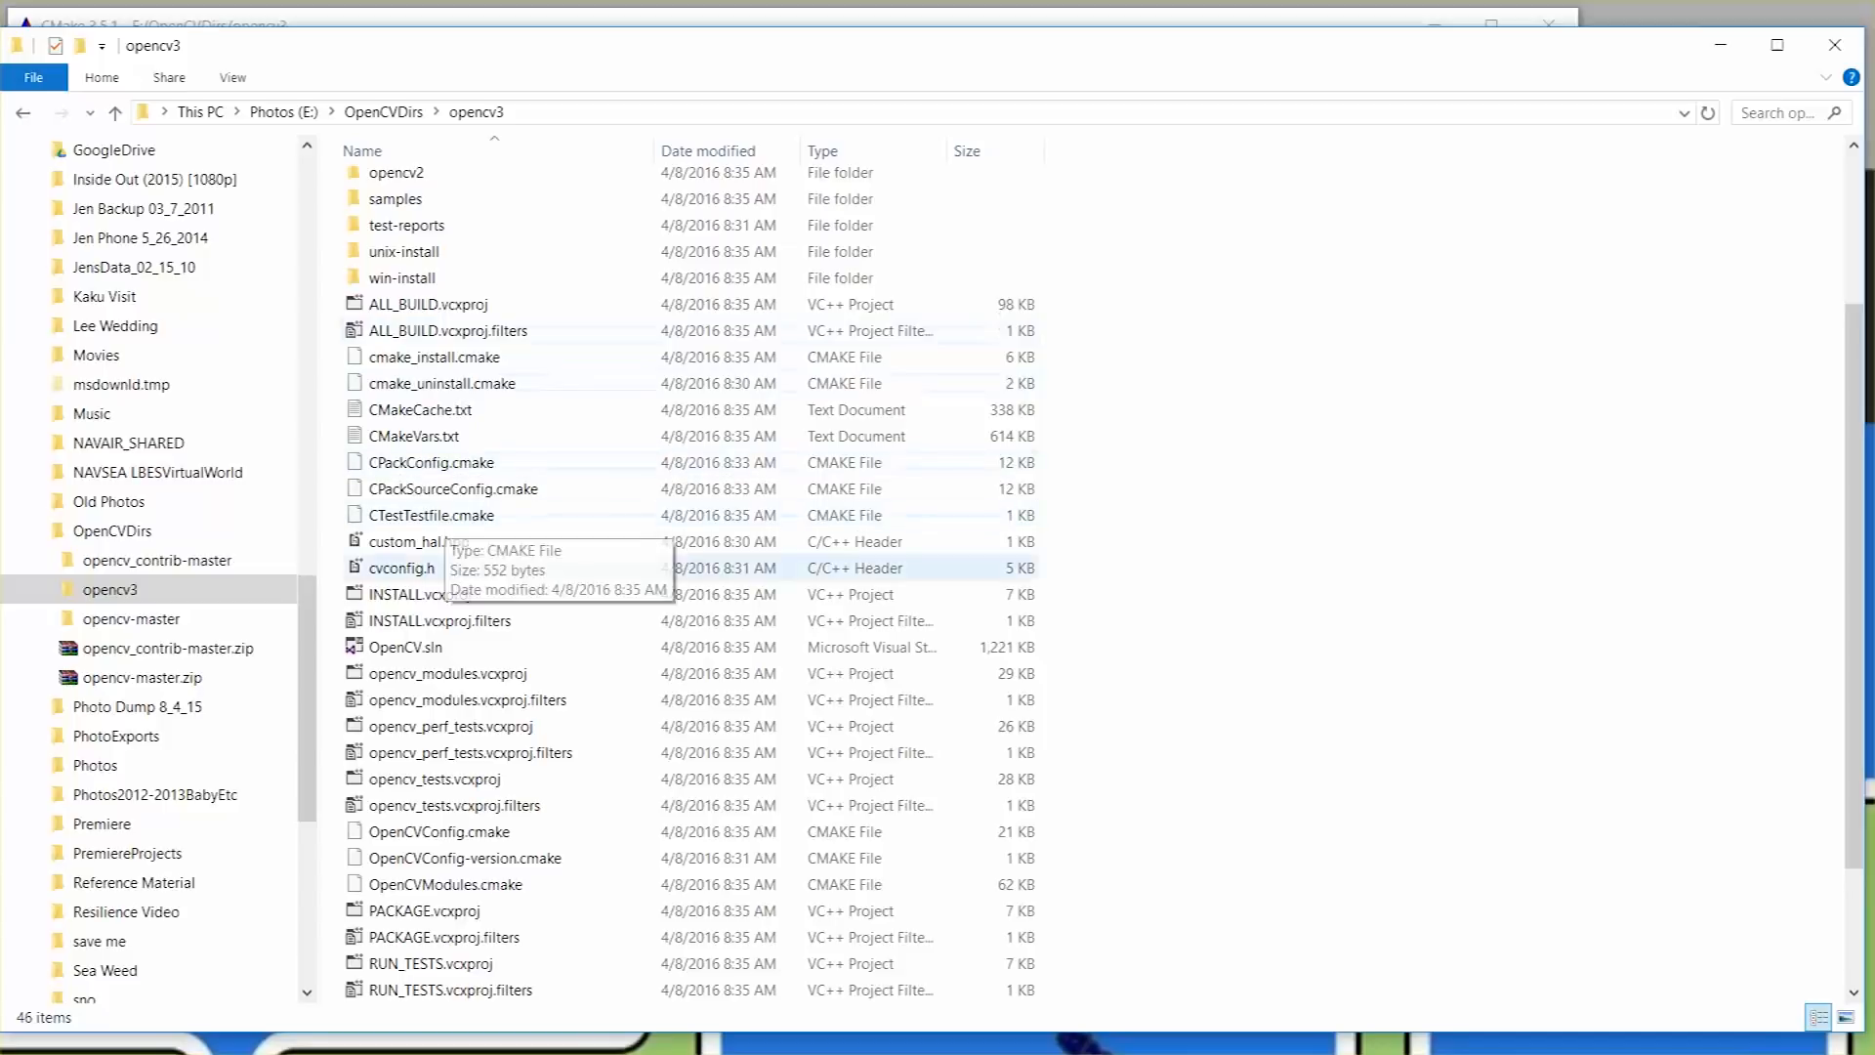
pyautogui.click(406, 647)
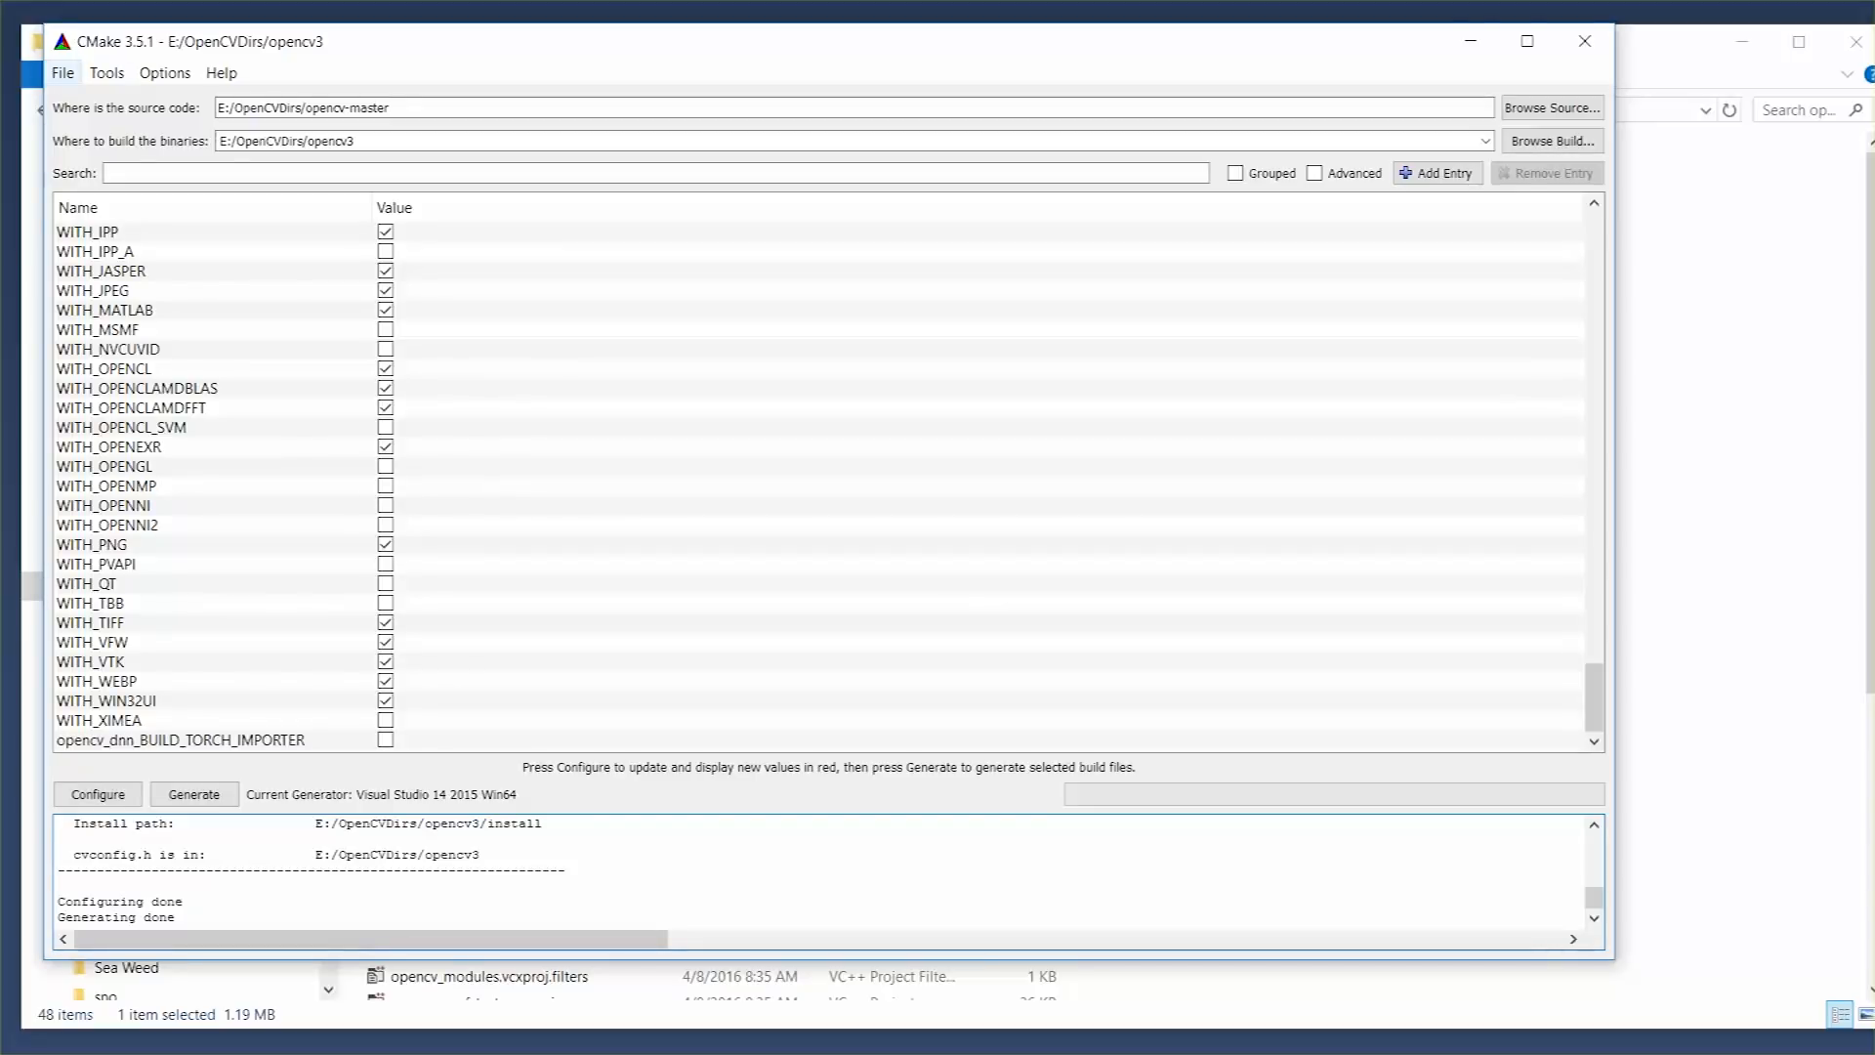
pyautogui.click(62, 72)
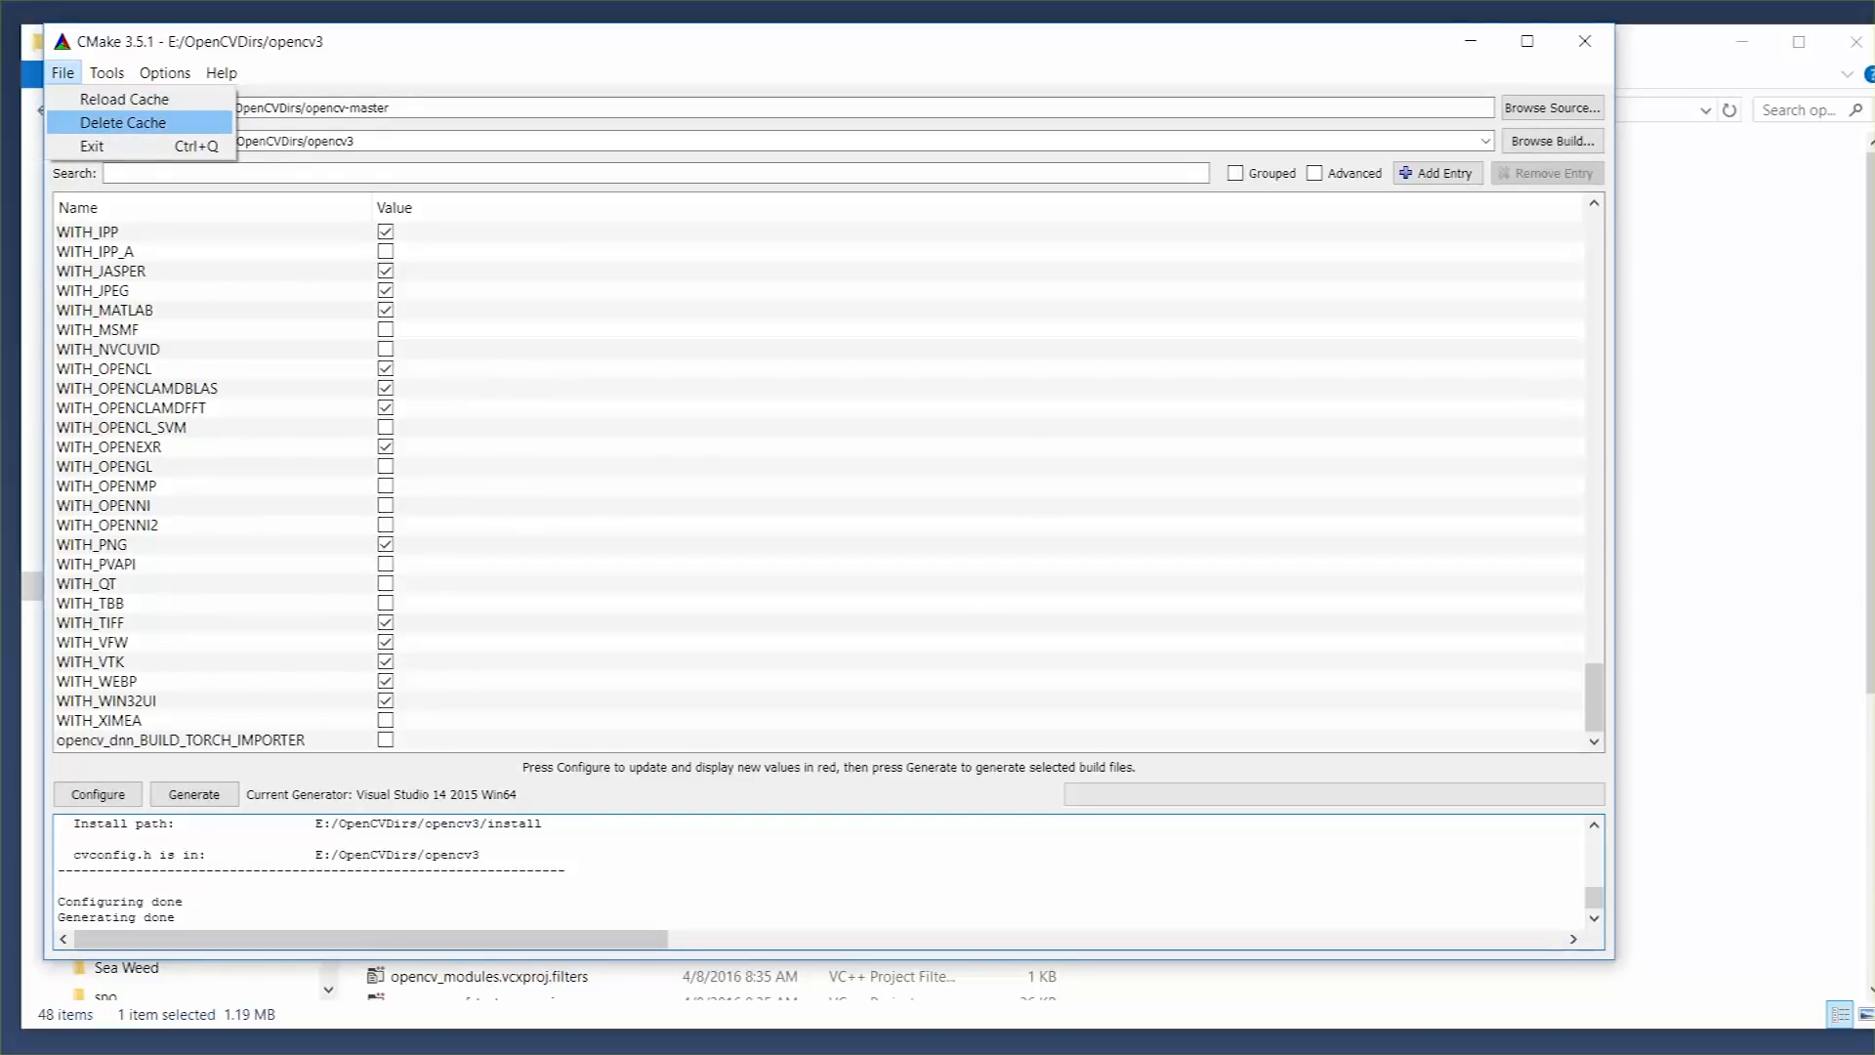
pyautogui.click(121, 122)
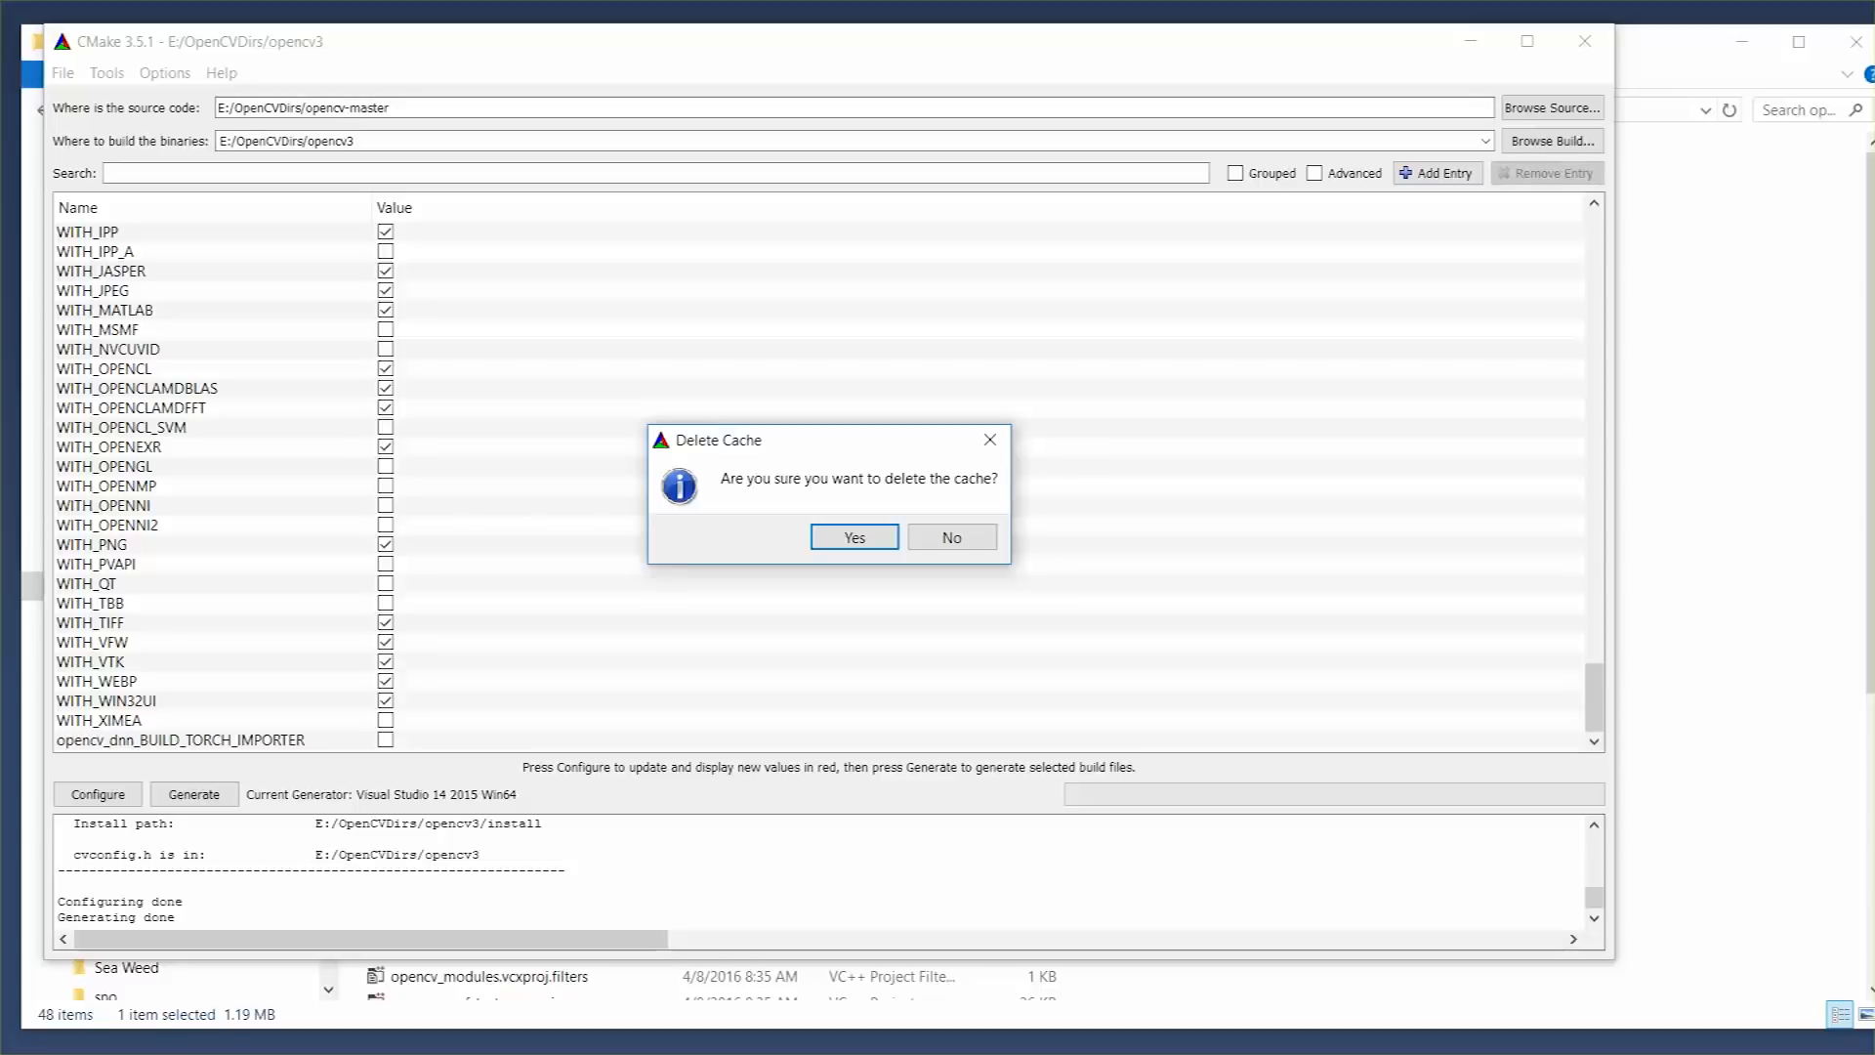
pyautogui.click(853, 535)
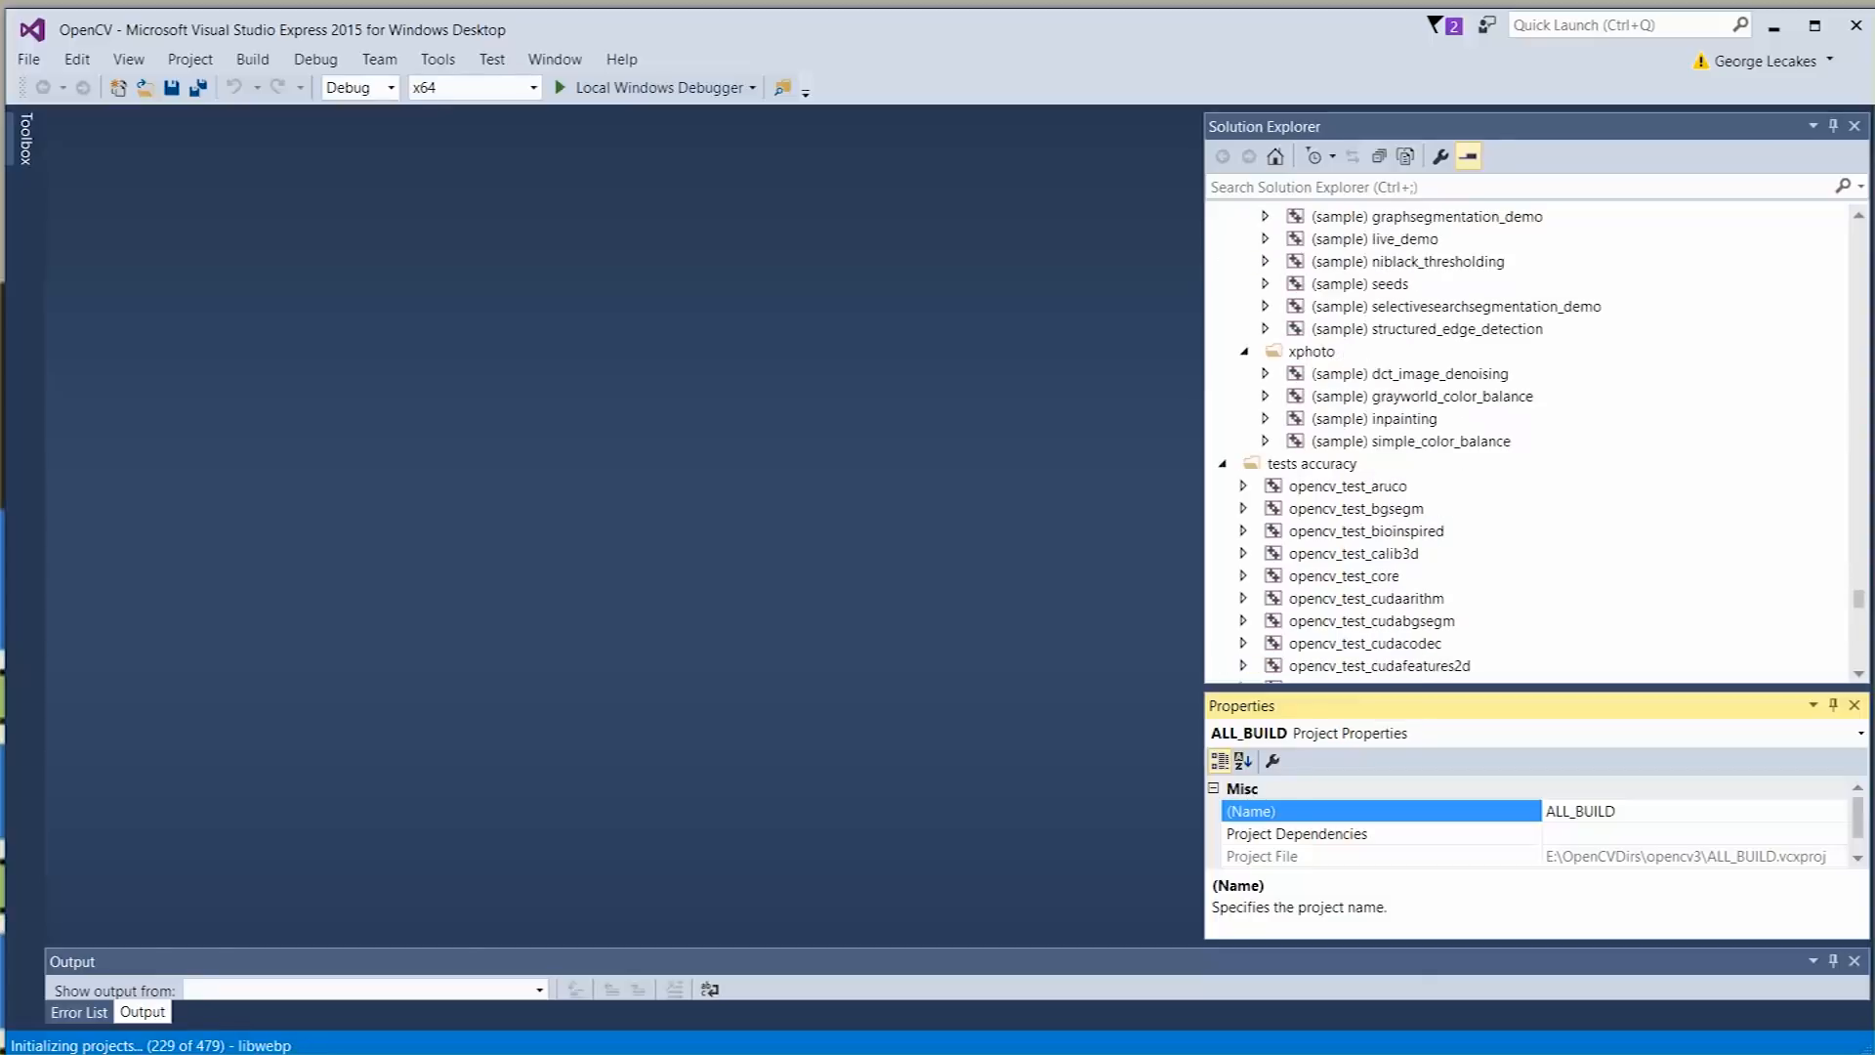
# Scroll Solution Explorer while the 478-project OpenCV solution initializes.
pyautogui.scroll(-3)
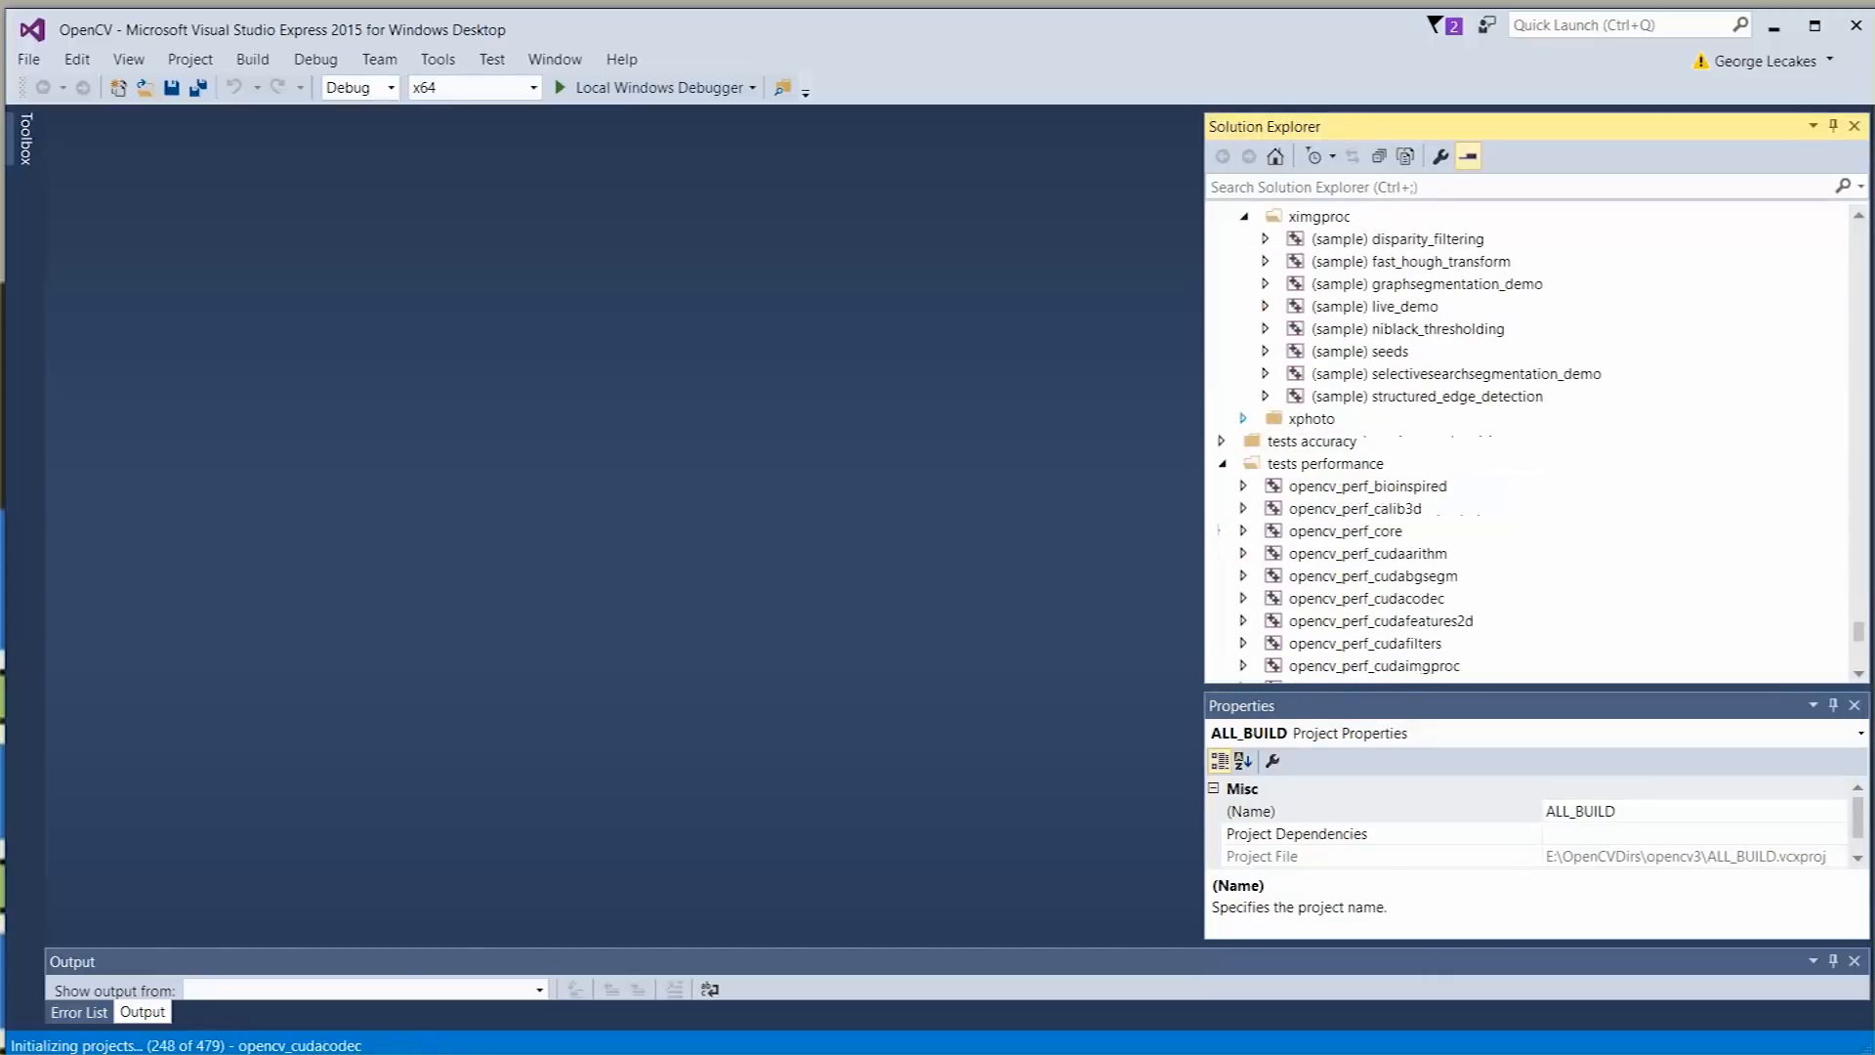
pyautogui.scroll(3)
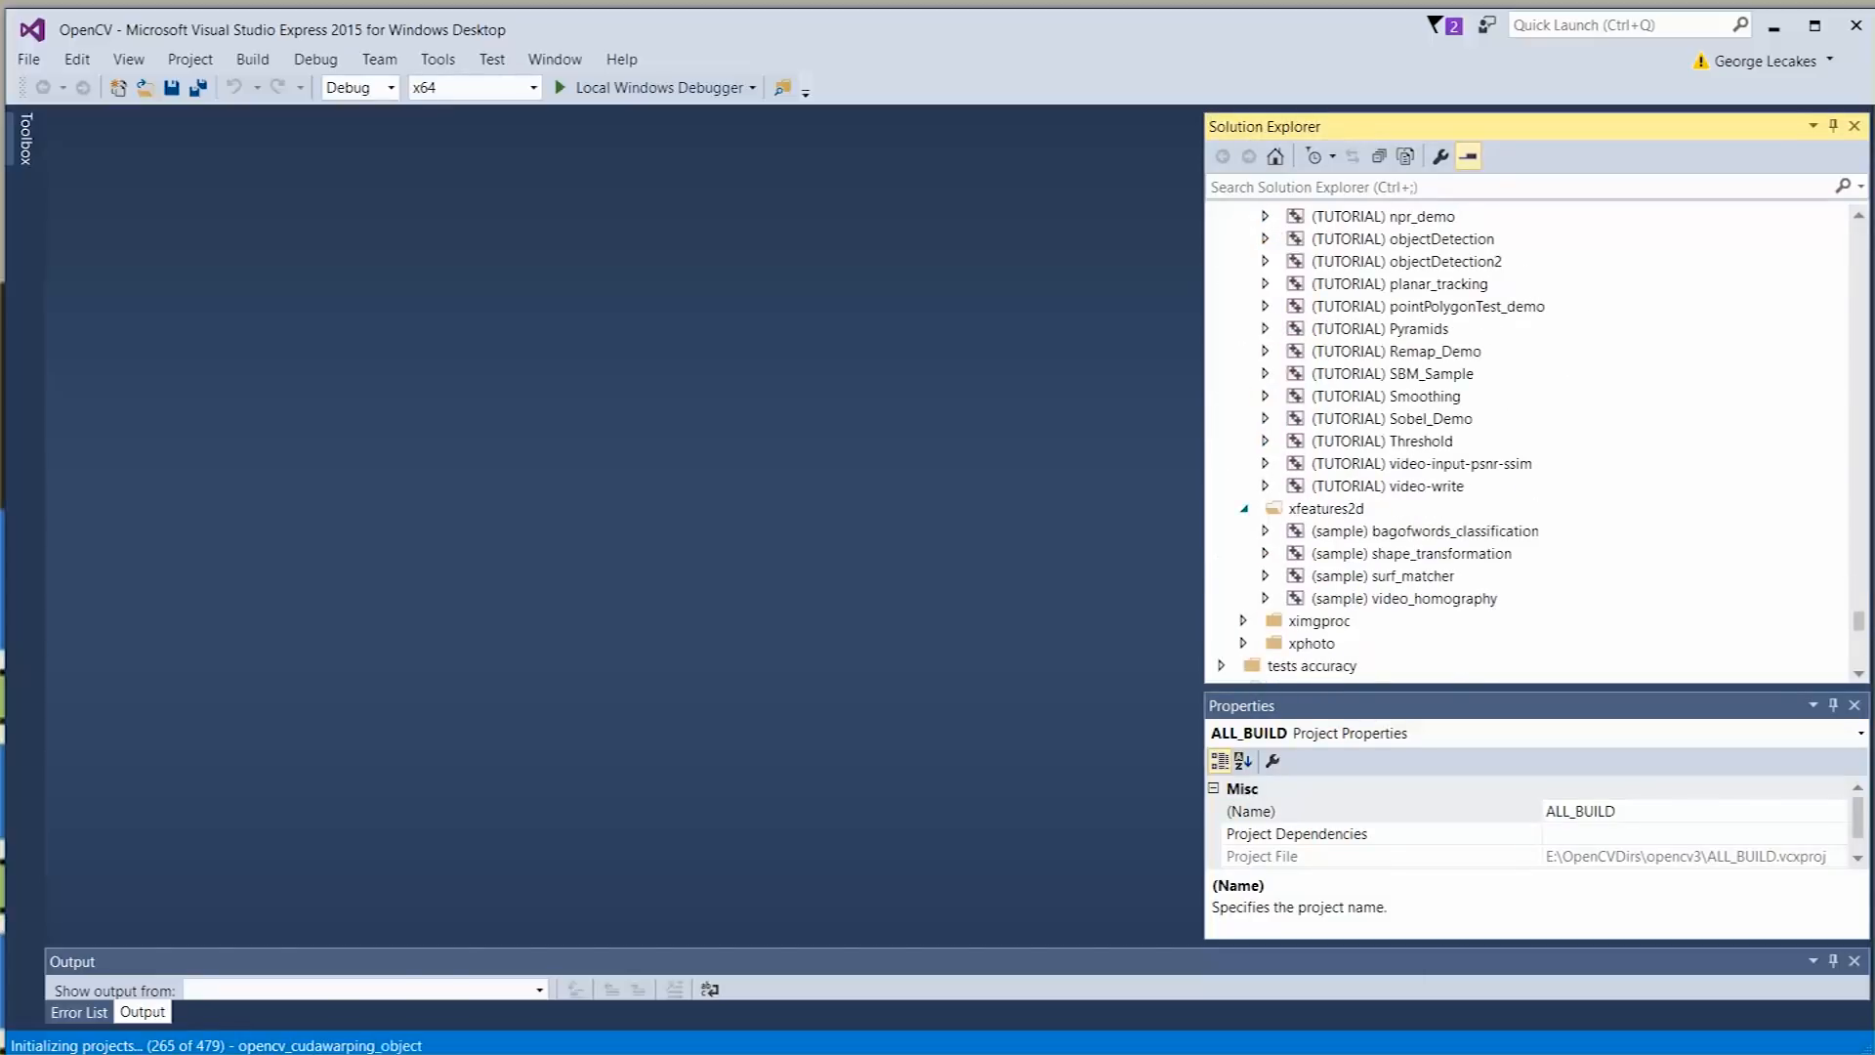
pyautogui.scroll(3)
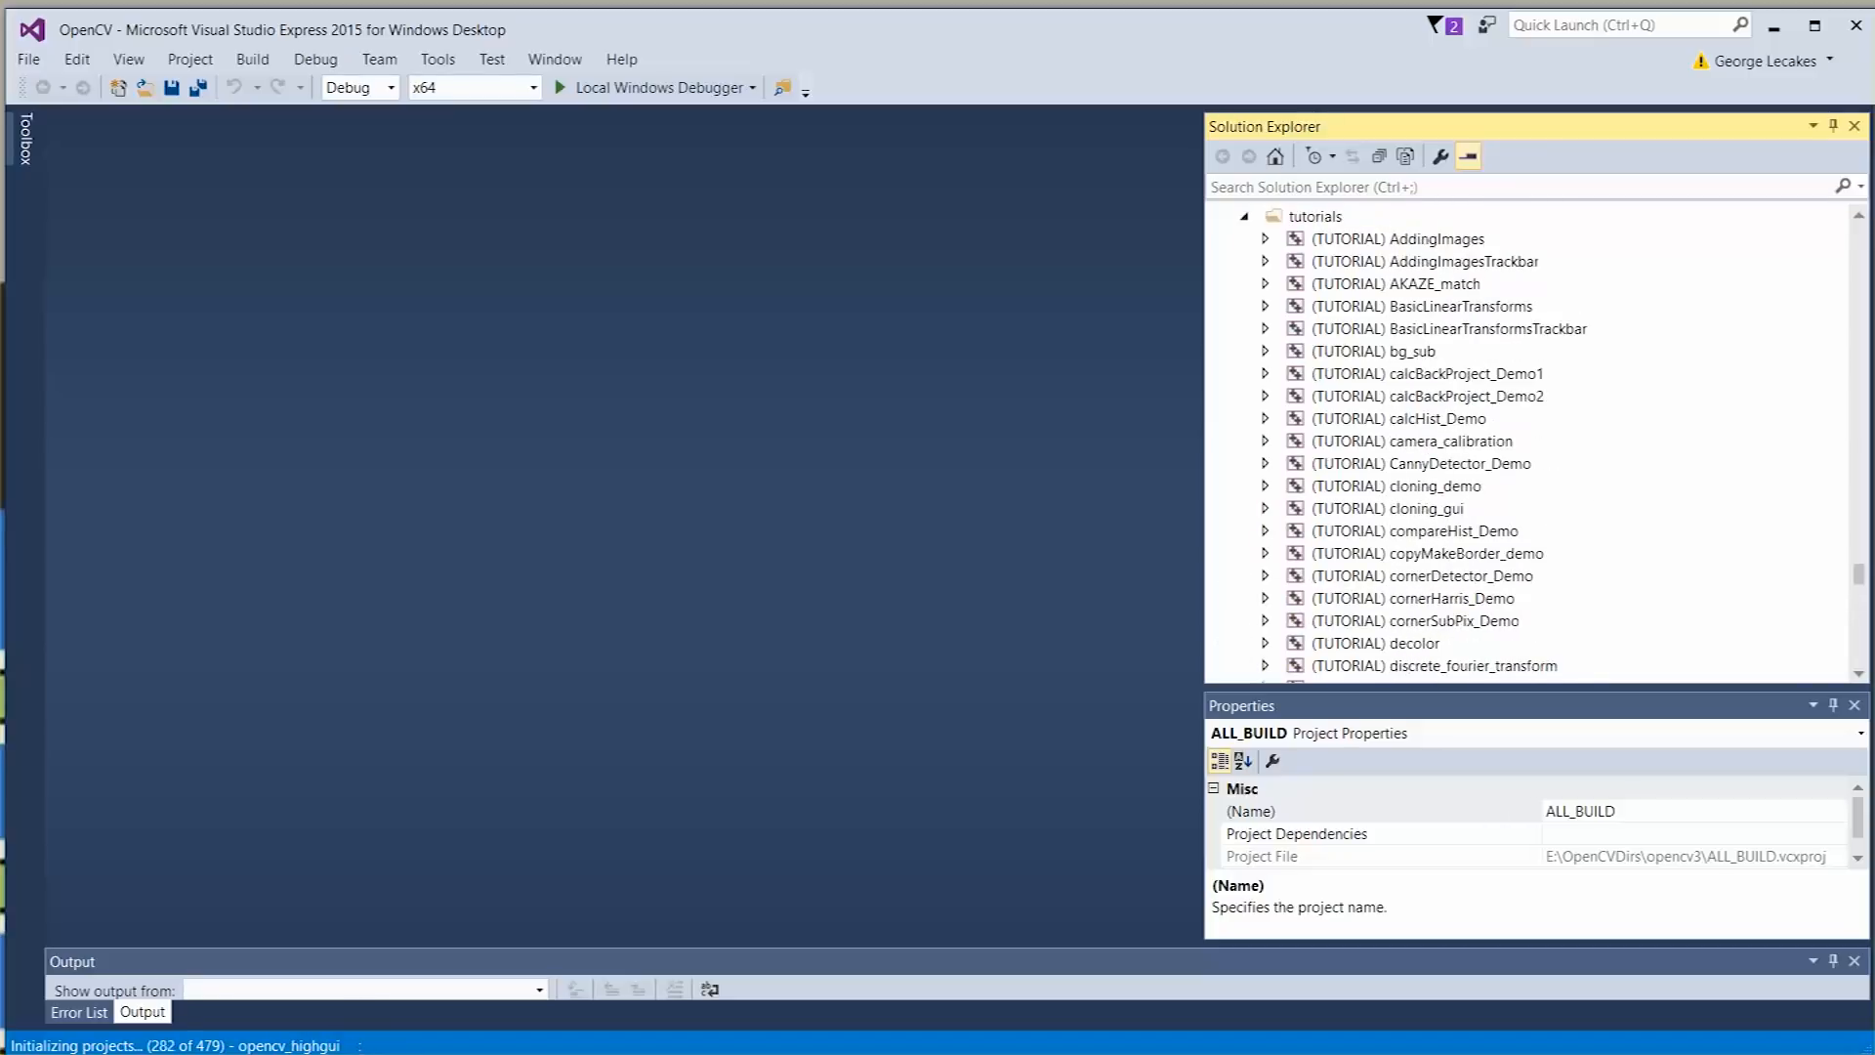
pyautogui.scroll(-3)
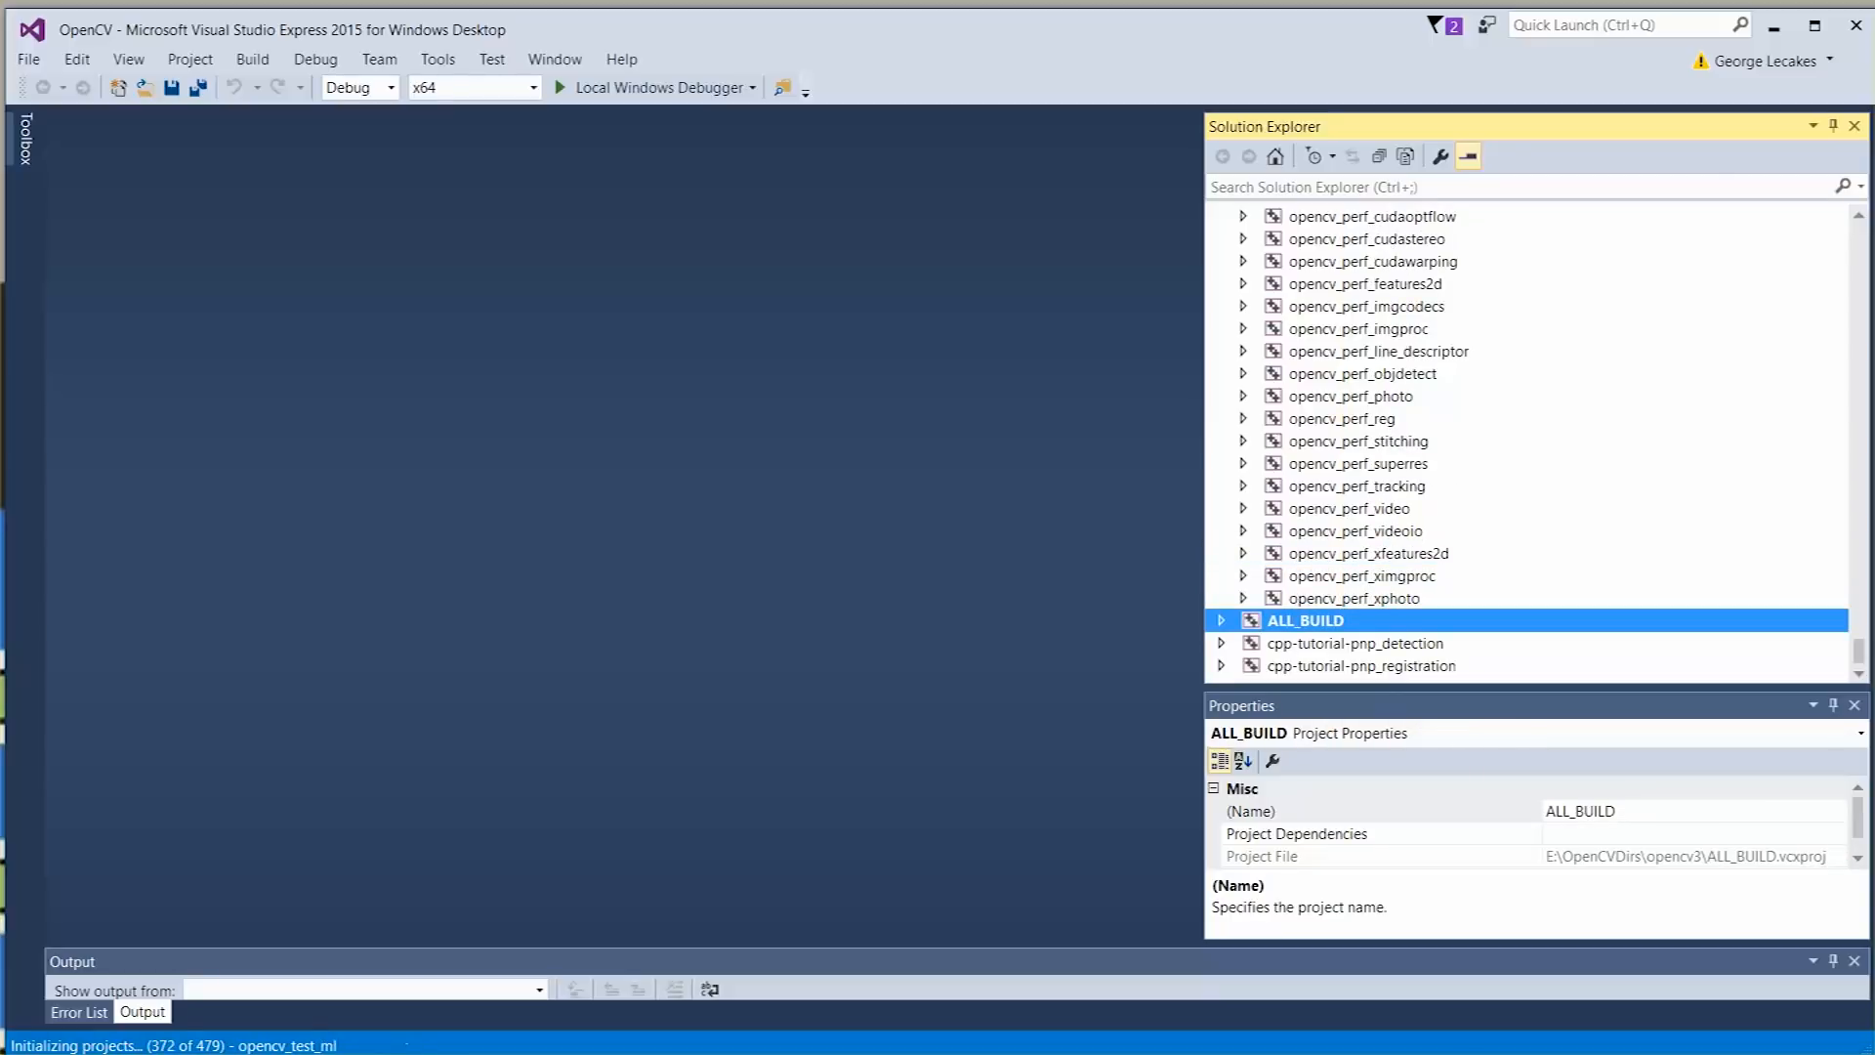
pyautogui.scroll(3)
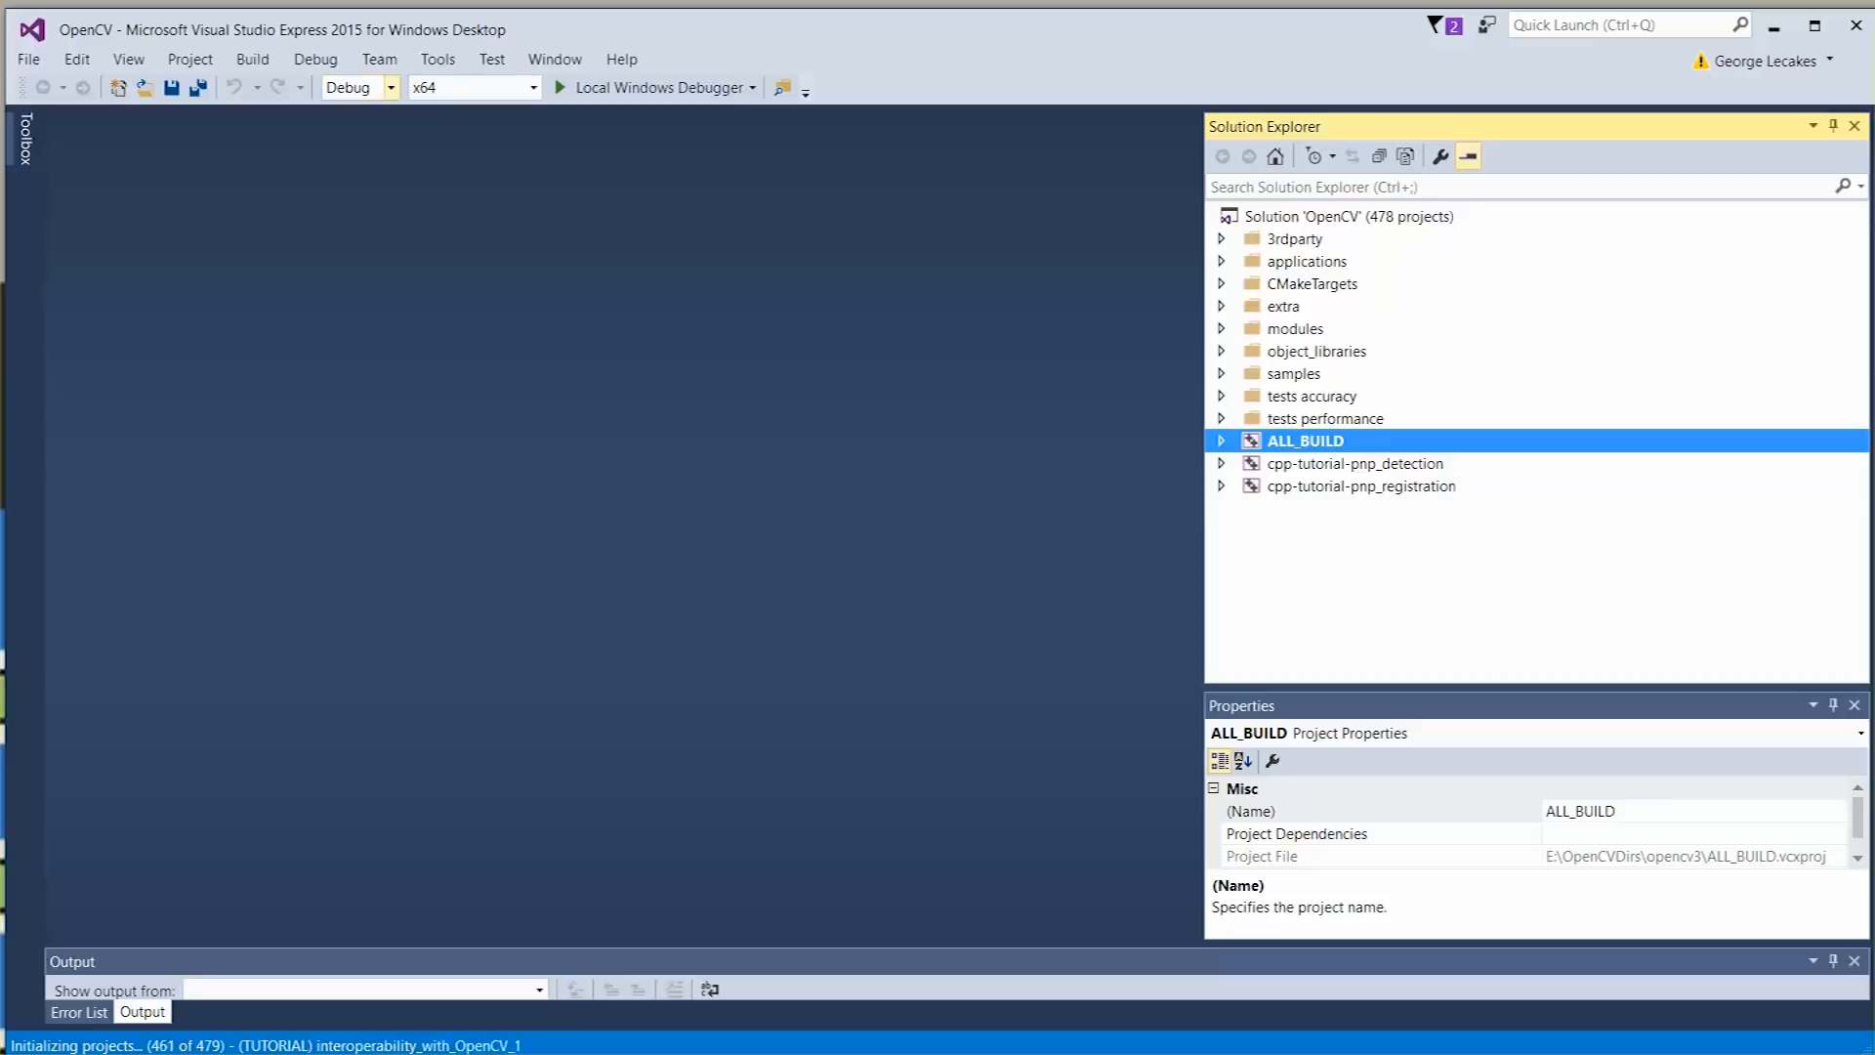
pyautogui.moveTo(473, 86)
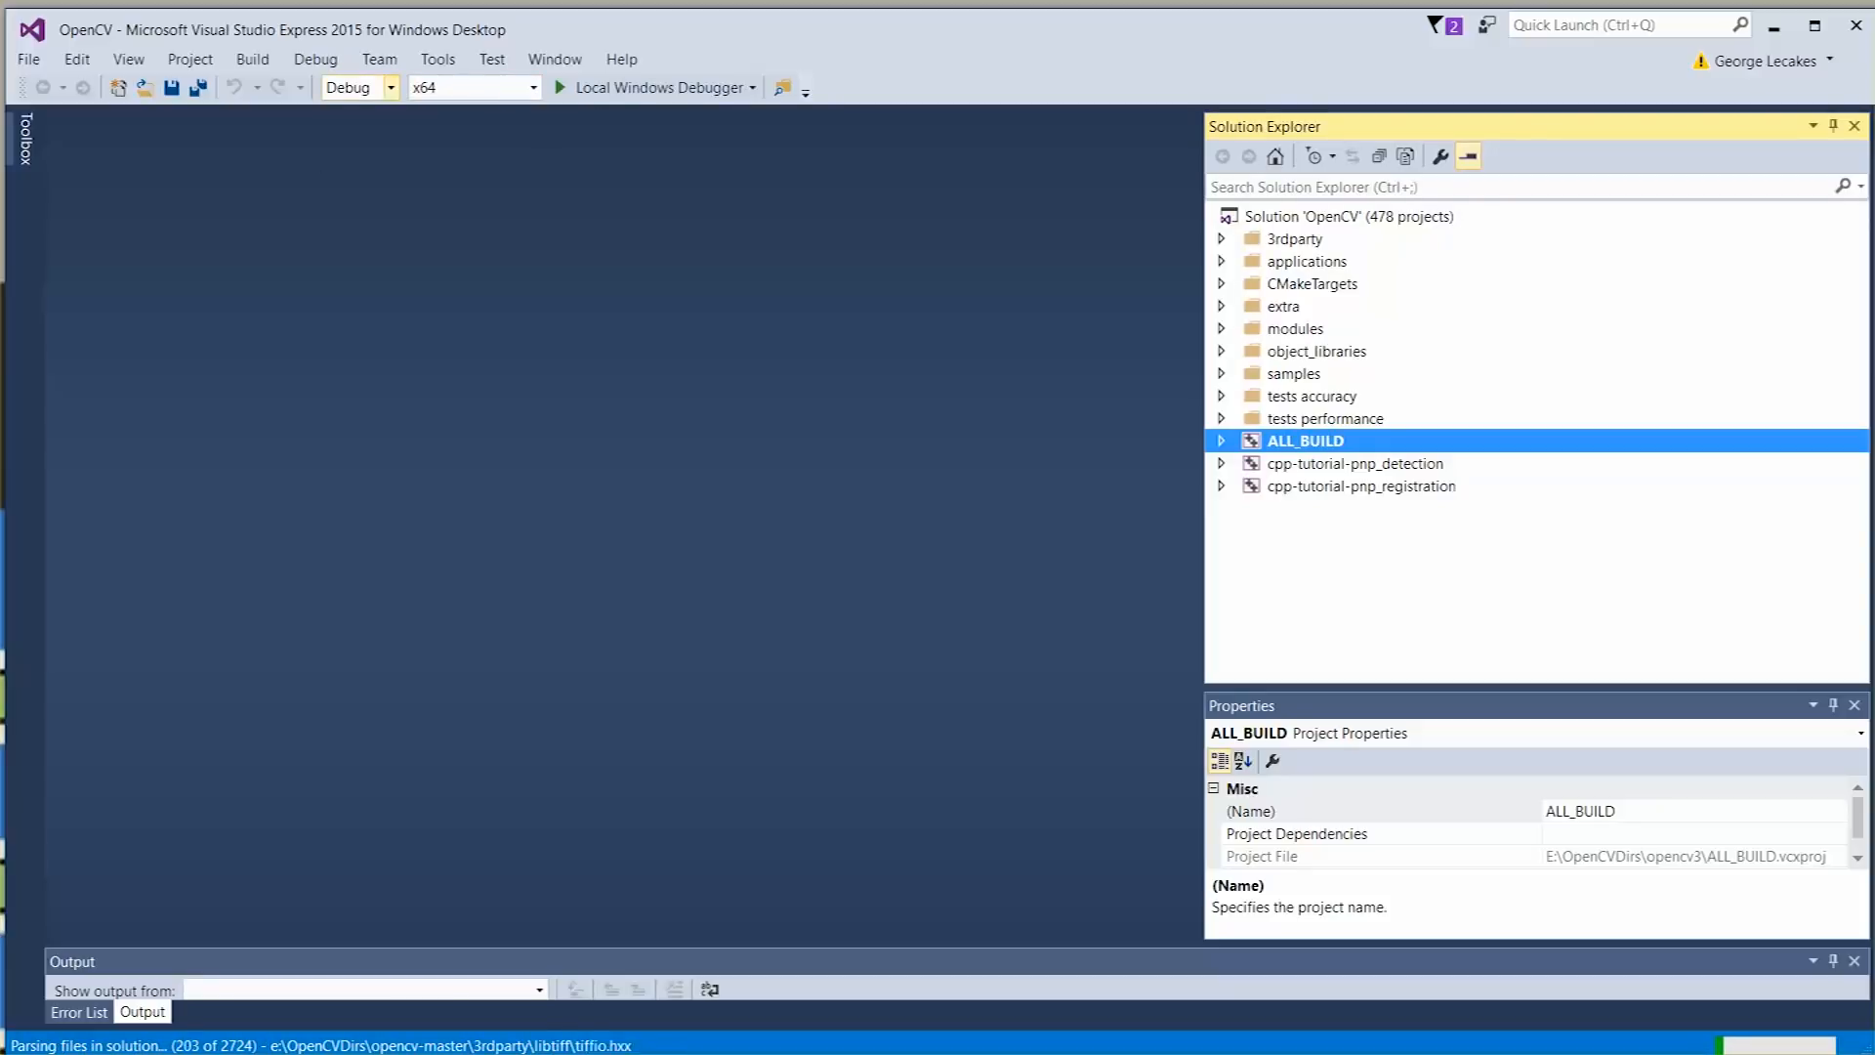
# Build the ALL_BUILD project in Debug from Solution Explorer, ending with 439 errors and 279 warnings.
pyautogui.click(393, 86)
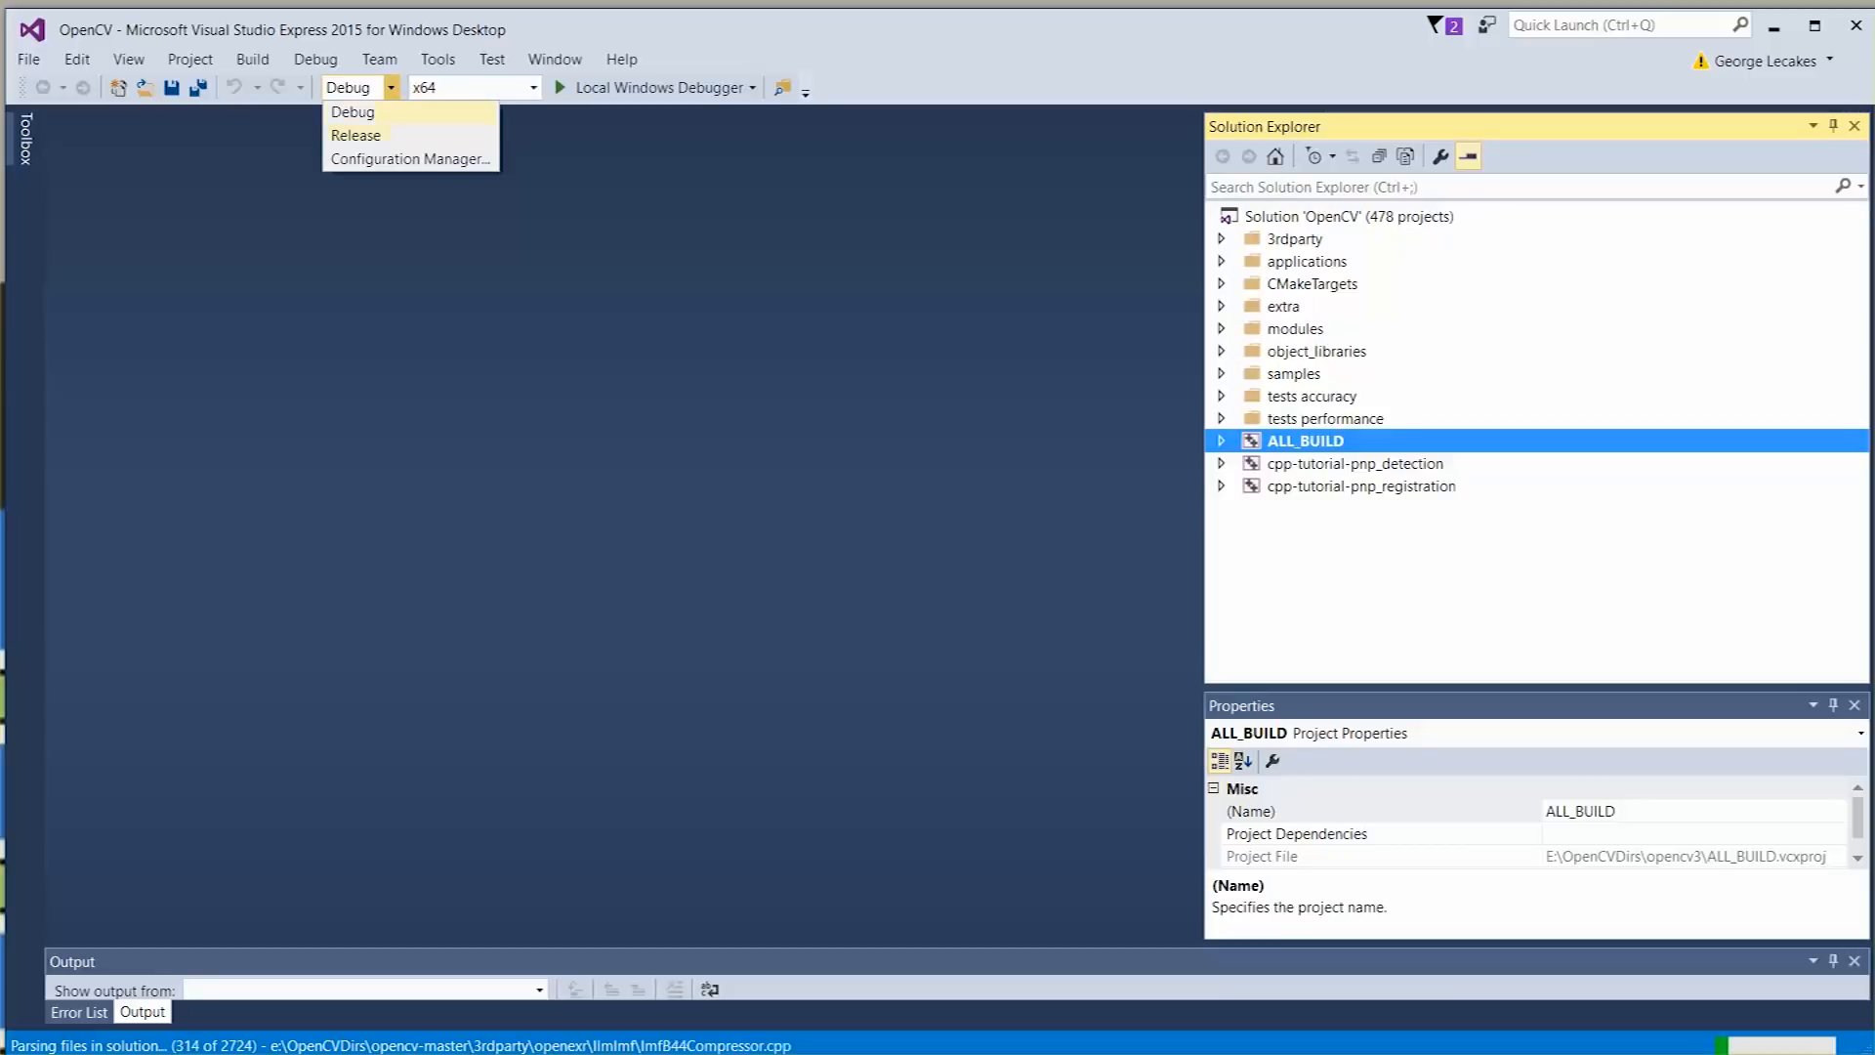
pyautogui.rightClick(1303, 439)
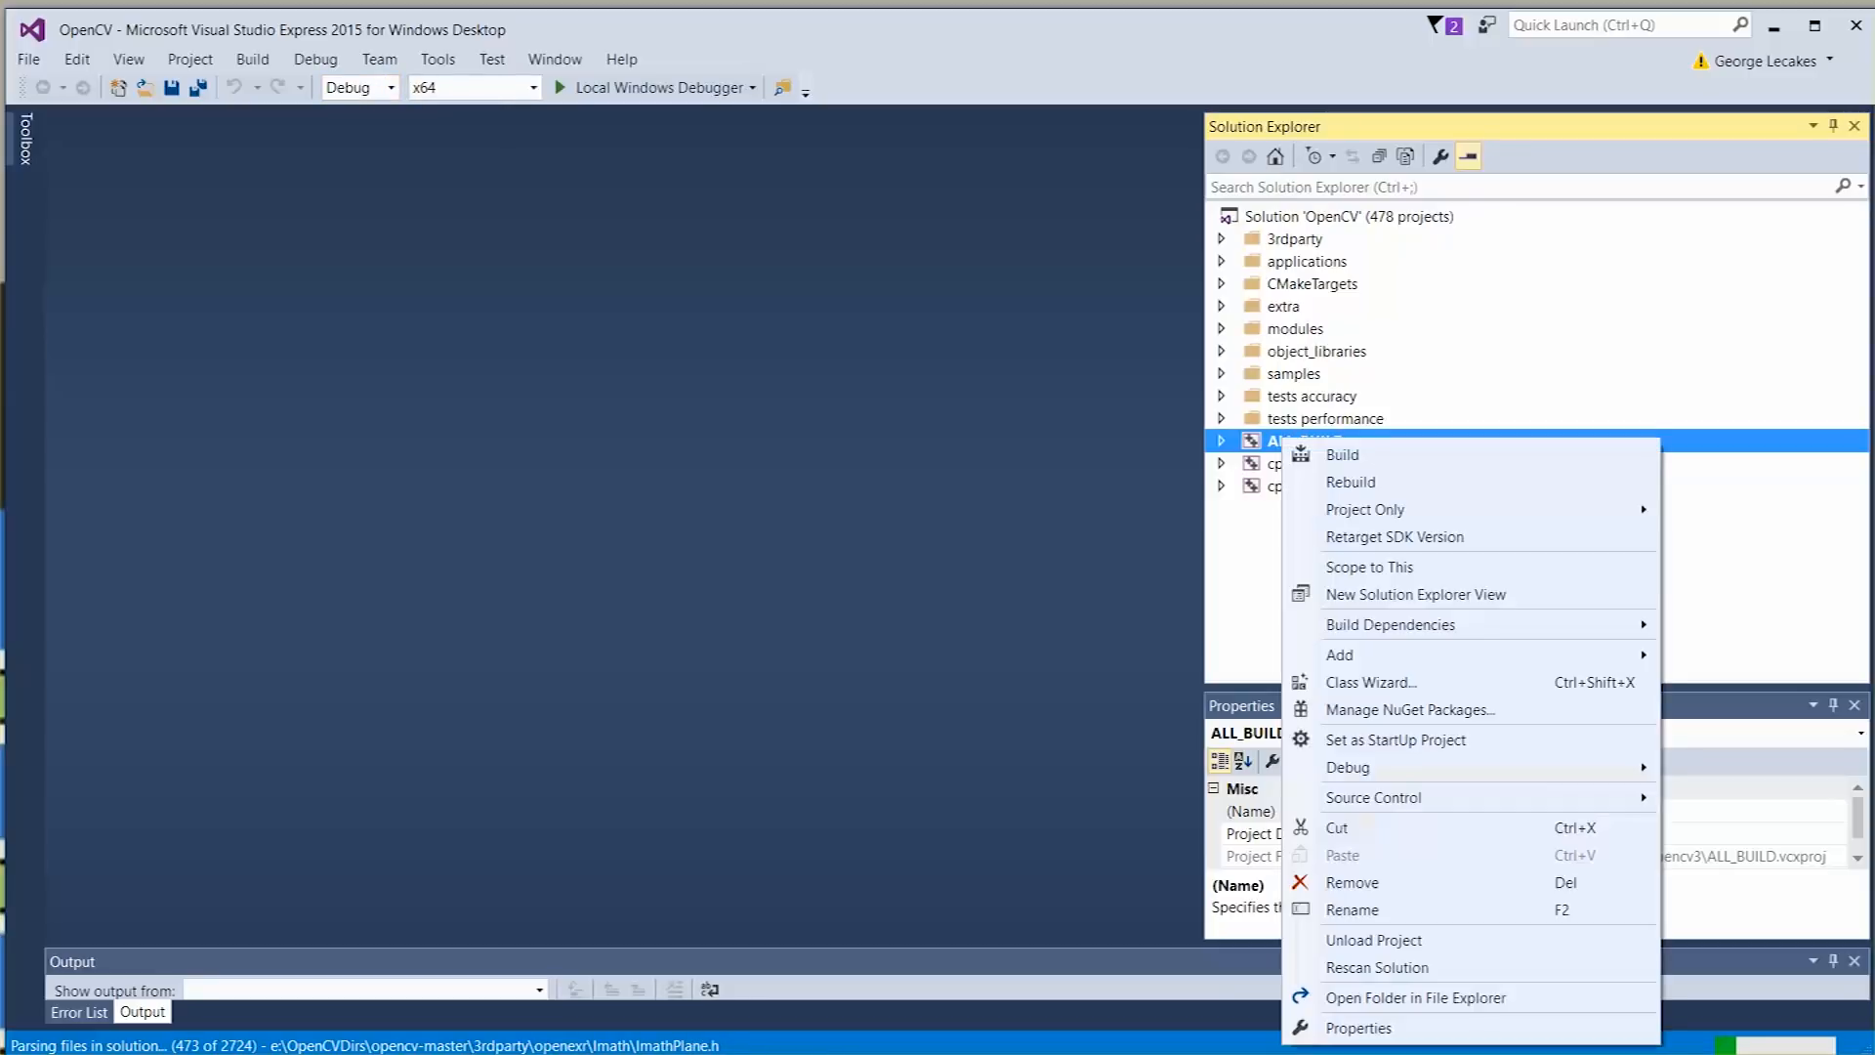
pyautogui.click(1414, 996)
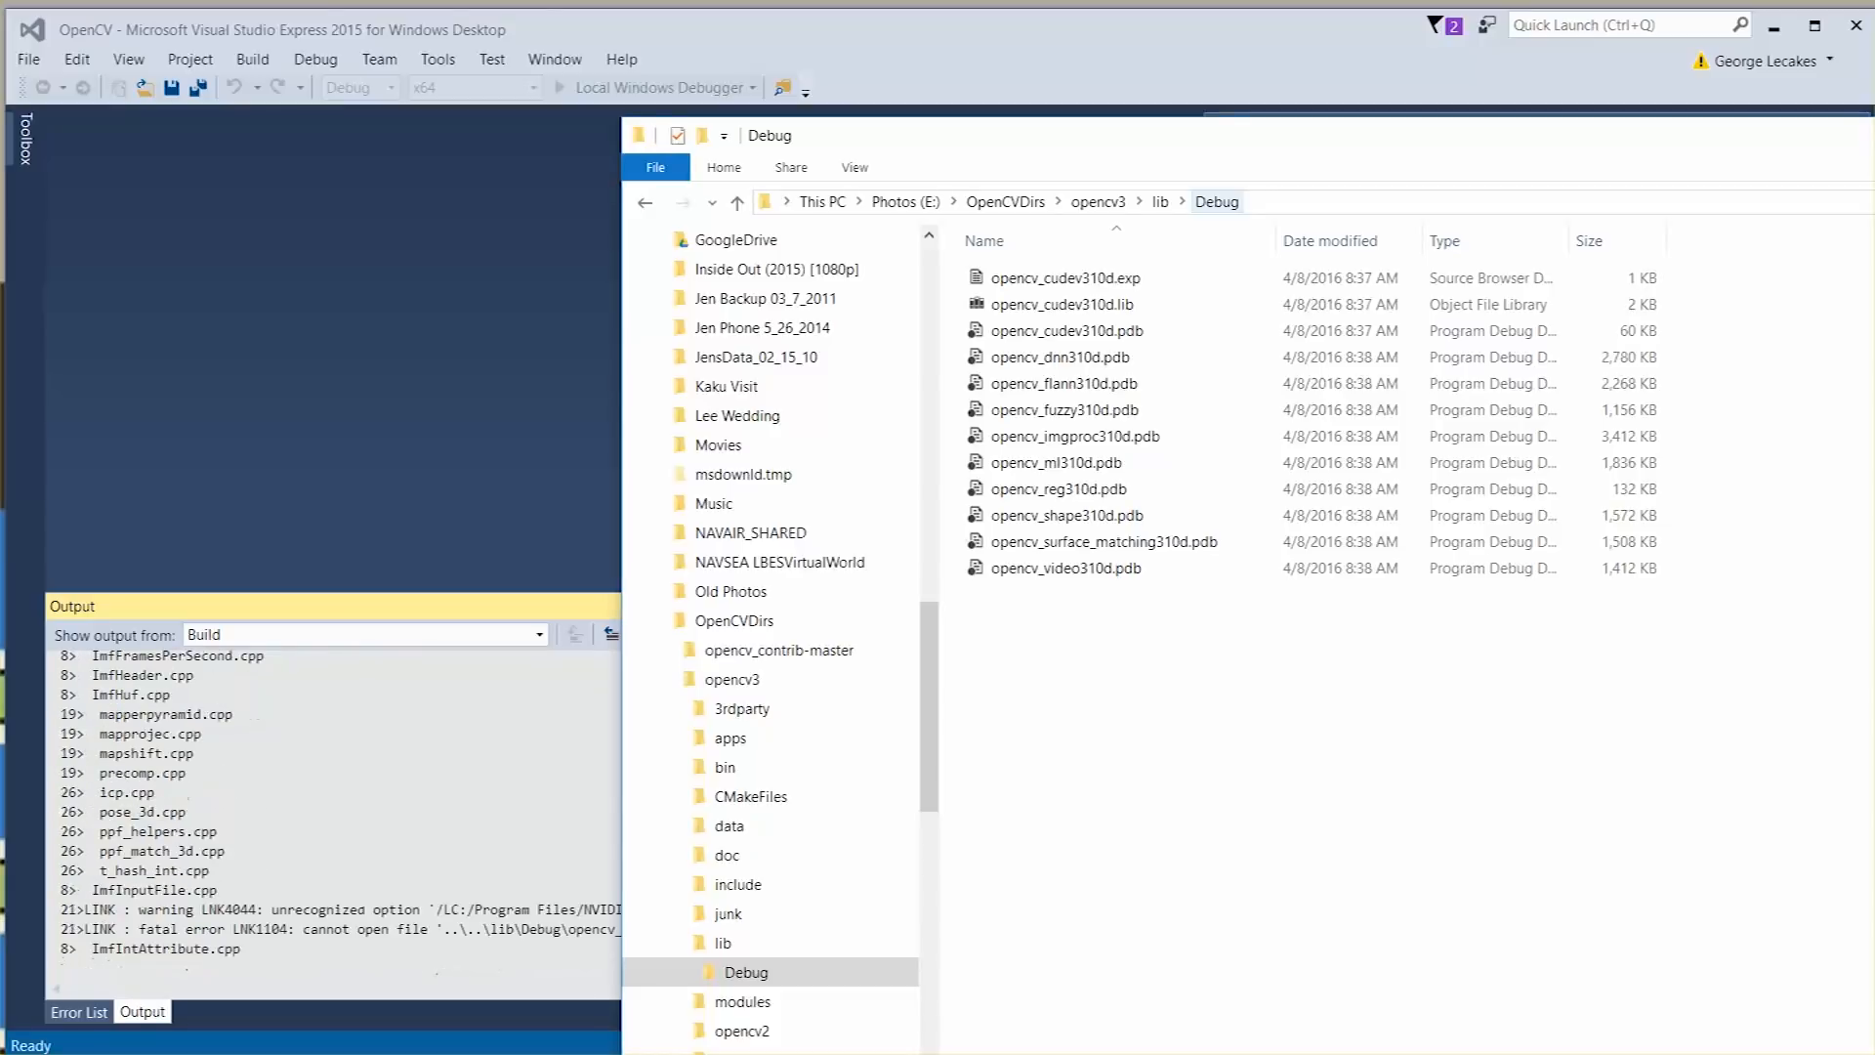
pyautogui.scroll(-3)
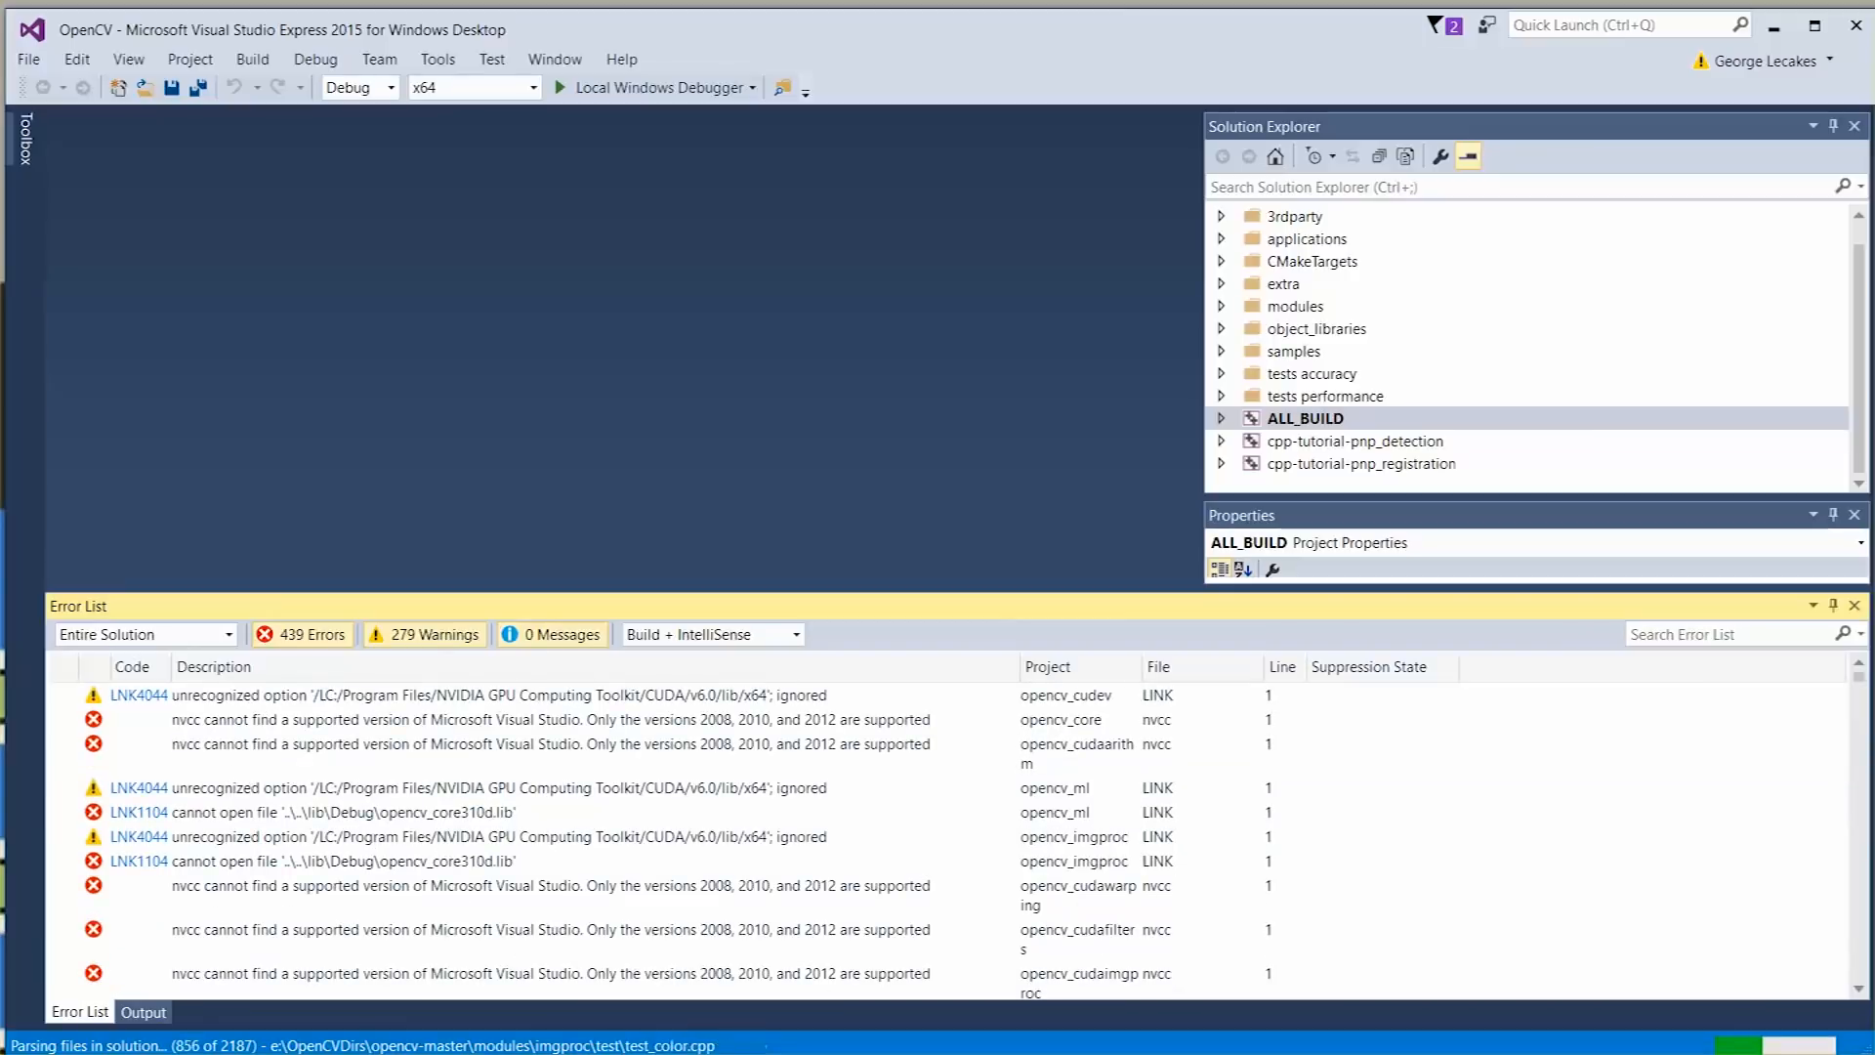
# Inspect the nvcc 'cannot find a supported Visual Studio version' error, then return to CMake.
pyautogui.click(514, 719)
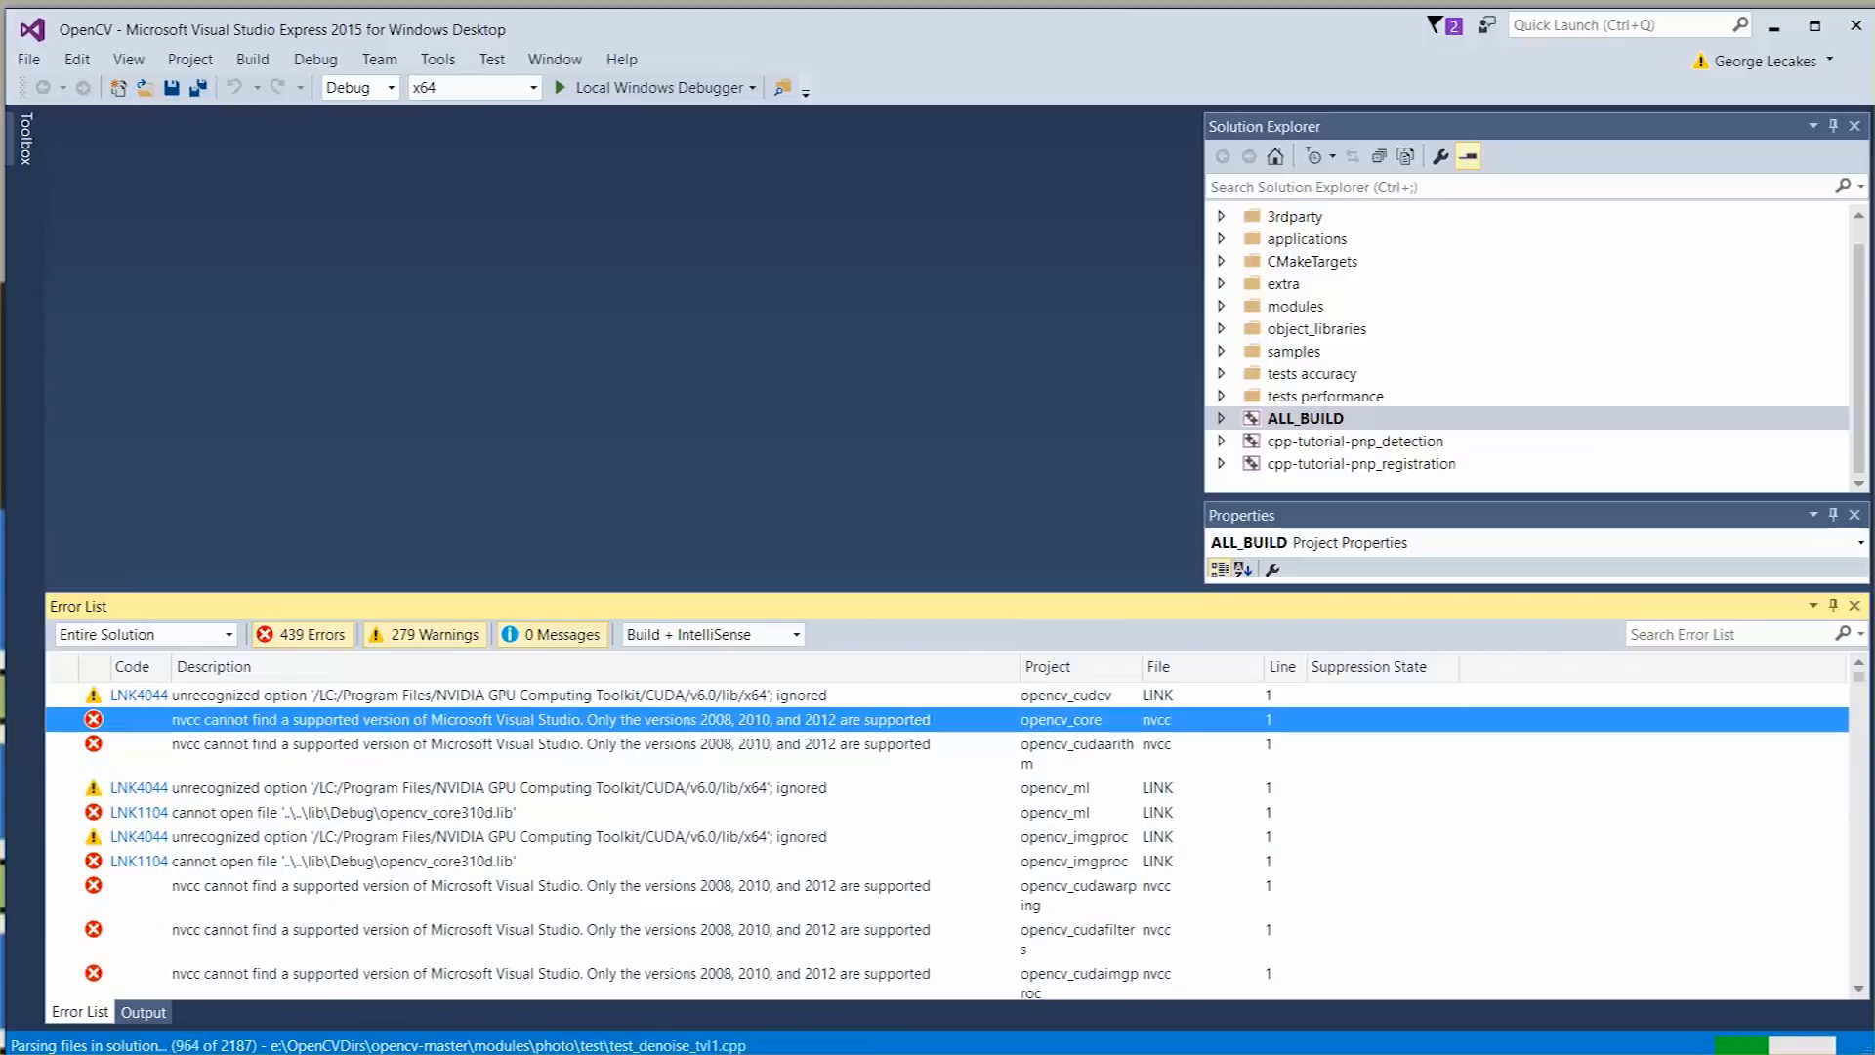
pyautogui.click(479, 696)
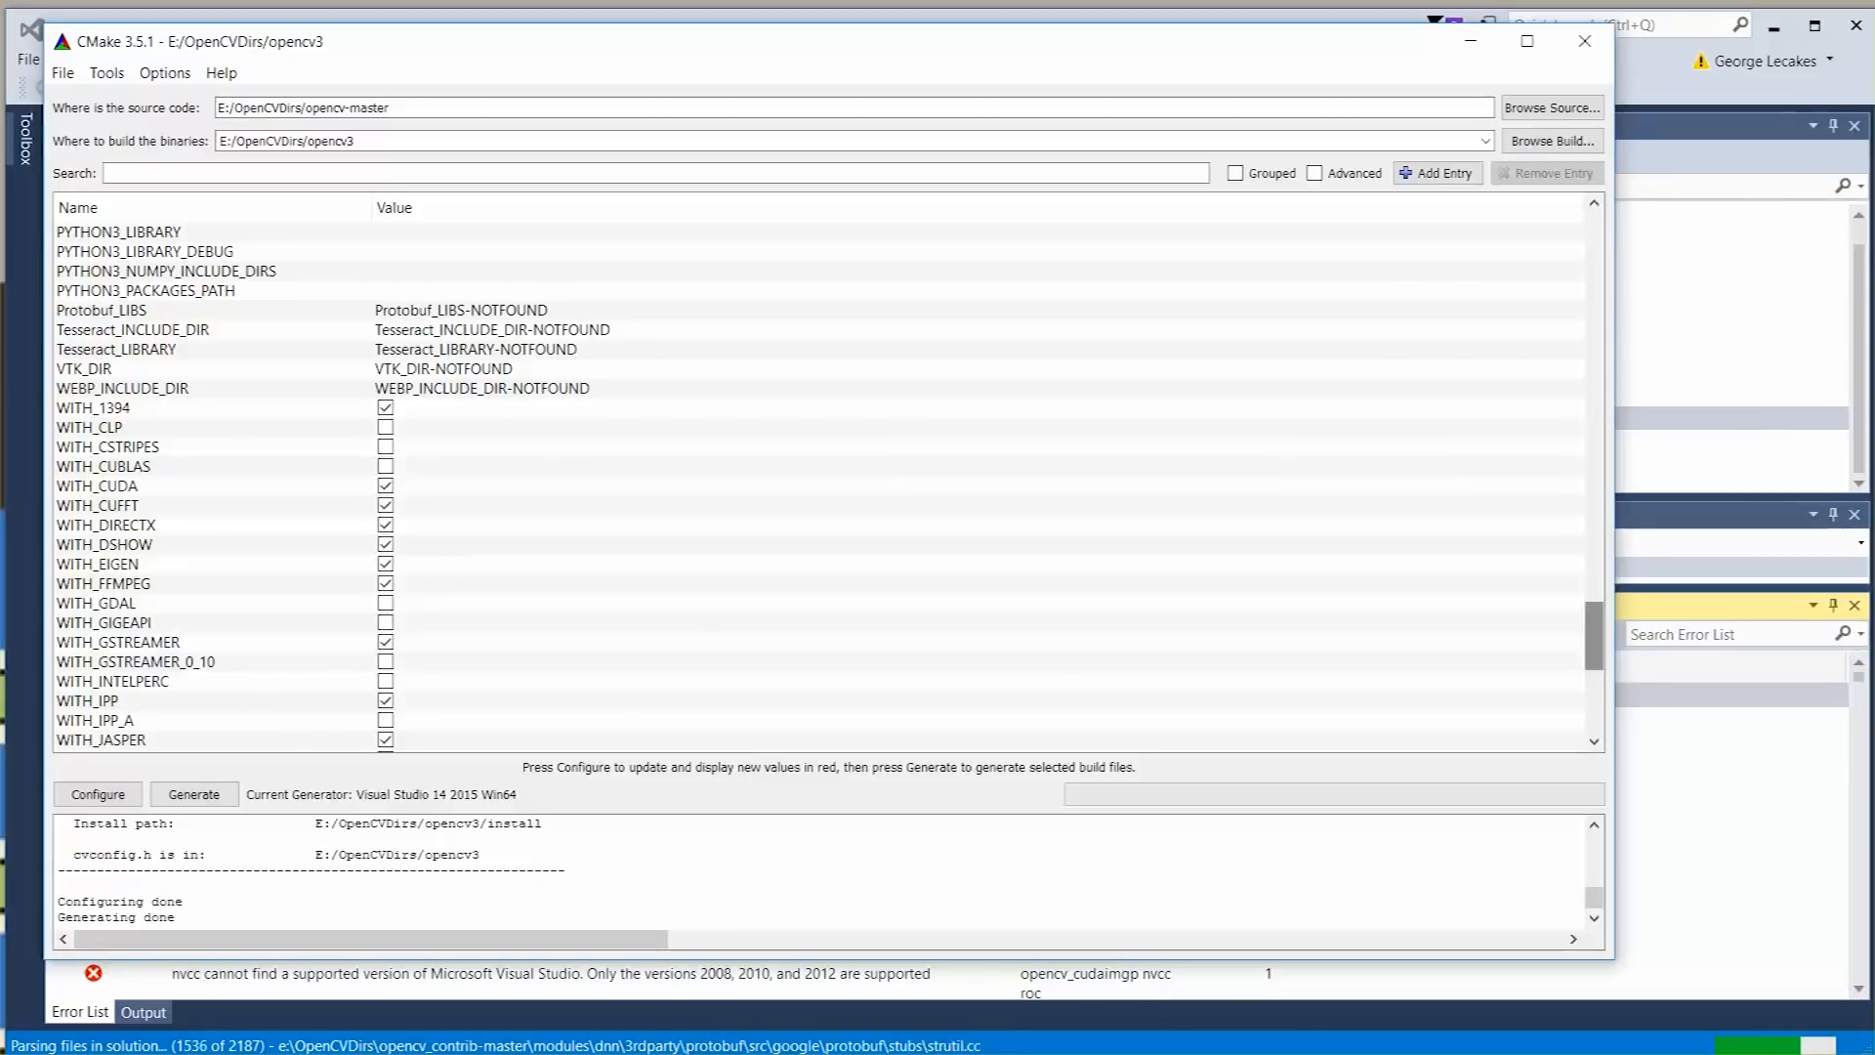
# Uncheck the CUDA module options and WITH_CUDA in CMake, reviewing the remaining WITH_ options.
pyautogui.scroll(3)
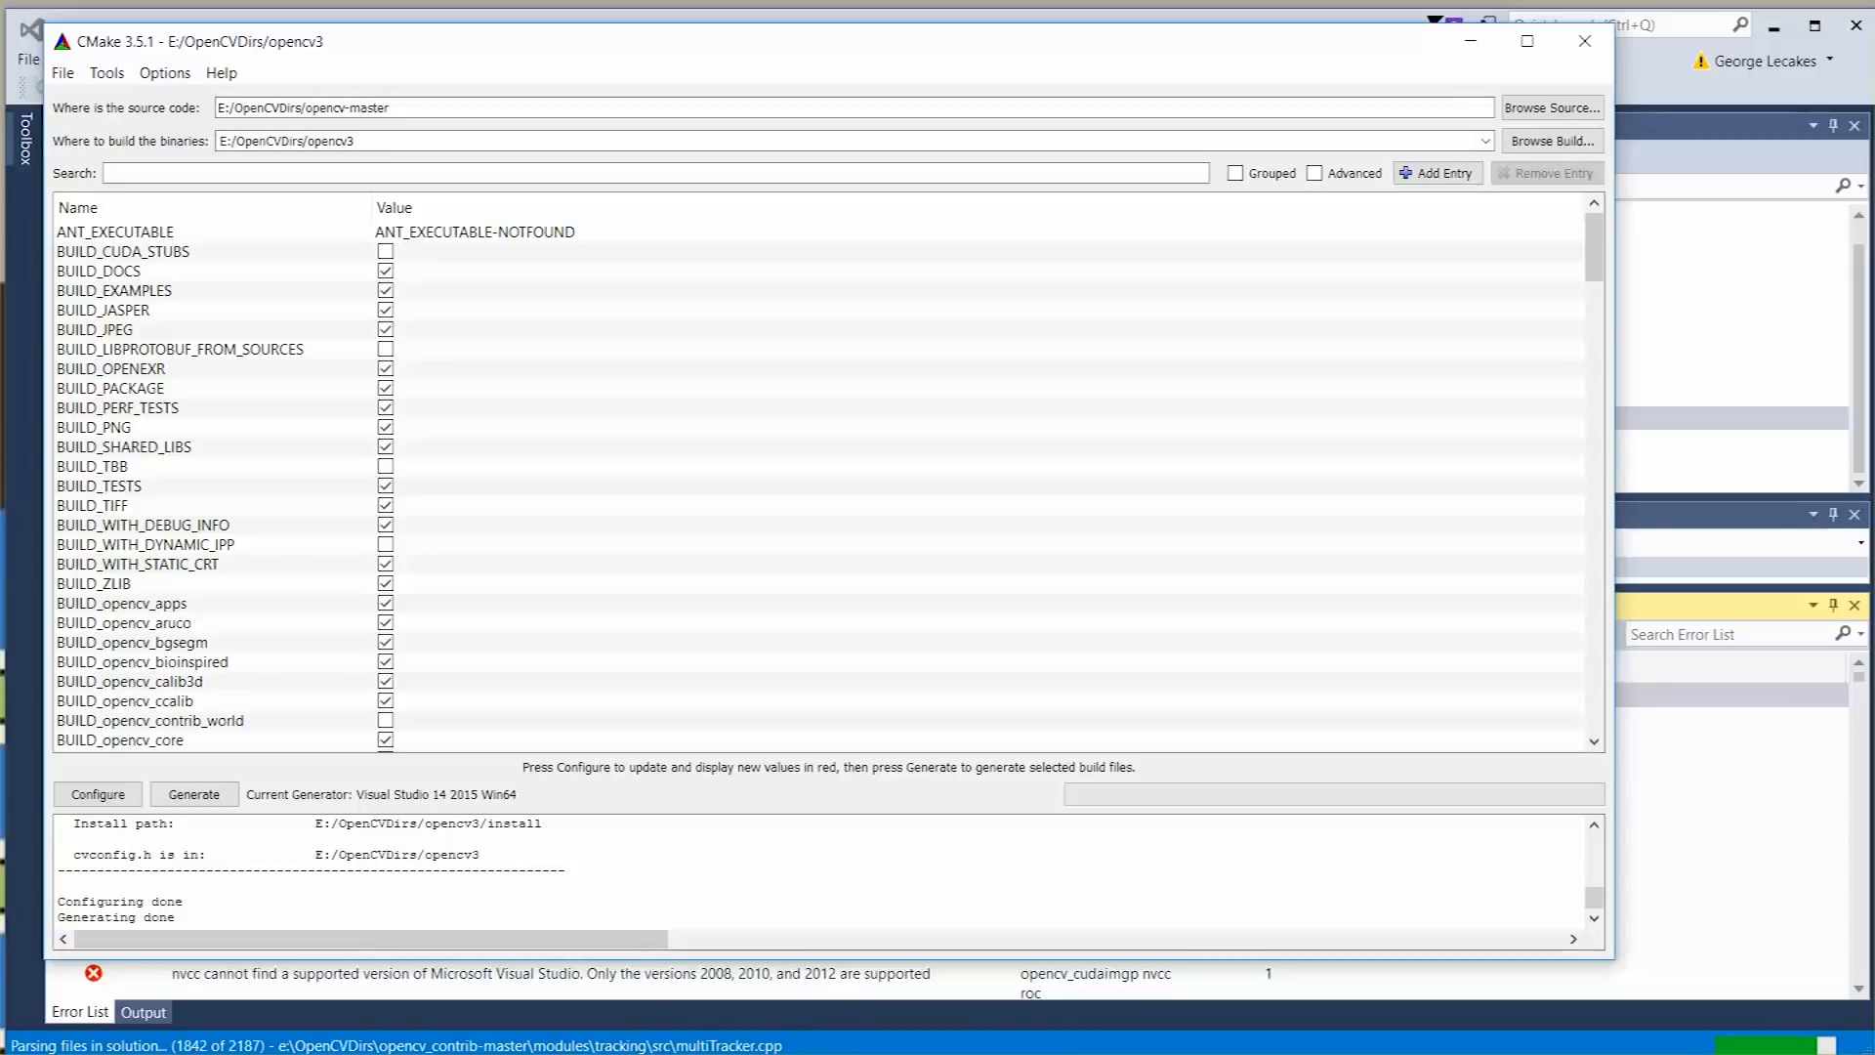
pyautogui.click(156, 408)
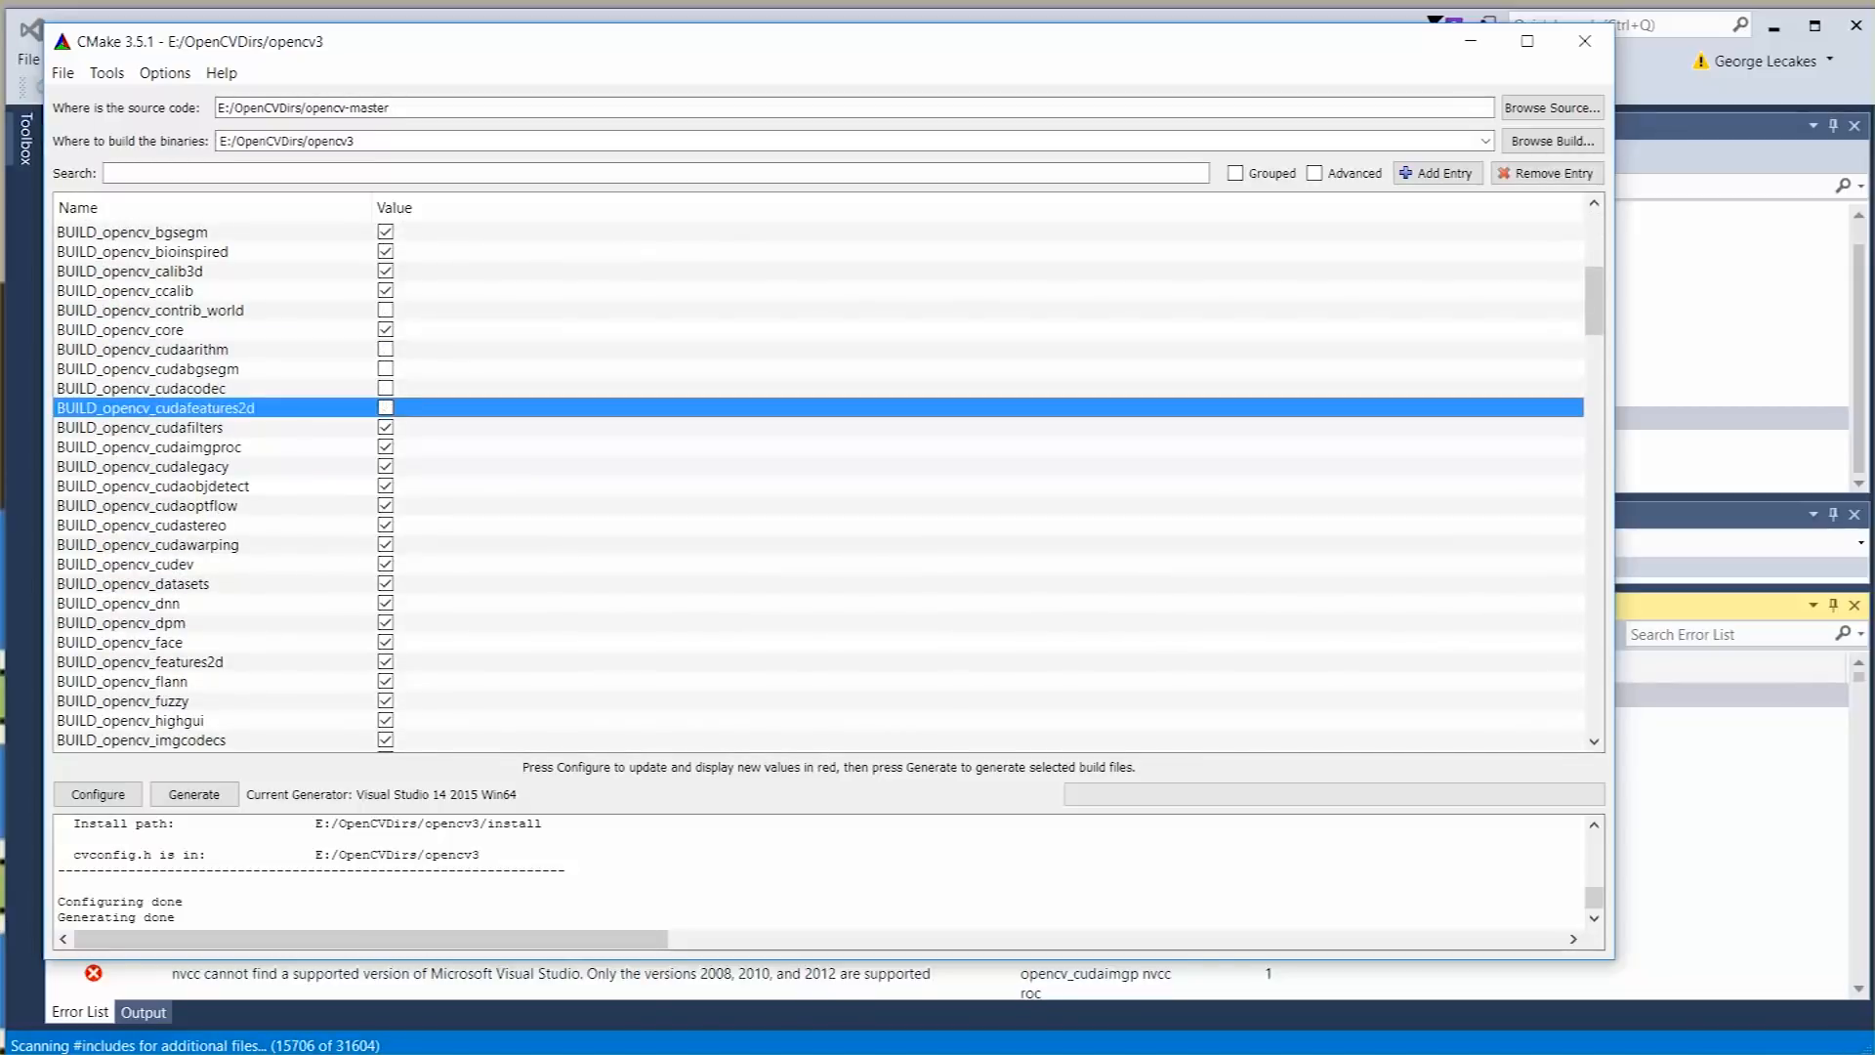
pyautogui.click(152, 486)
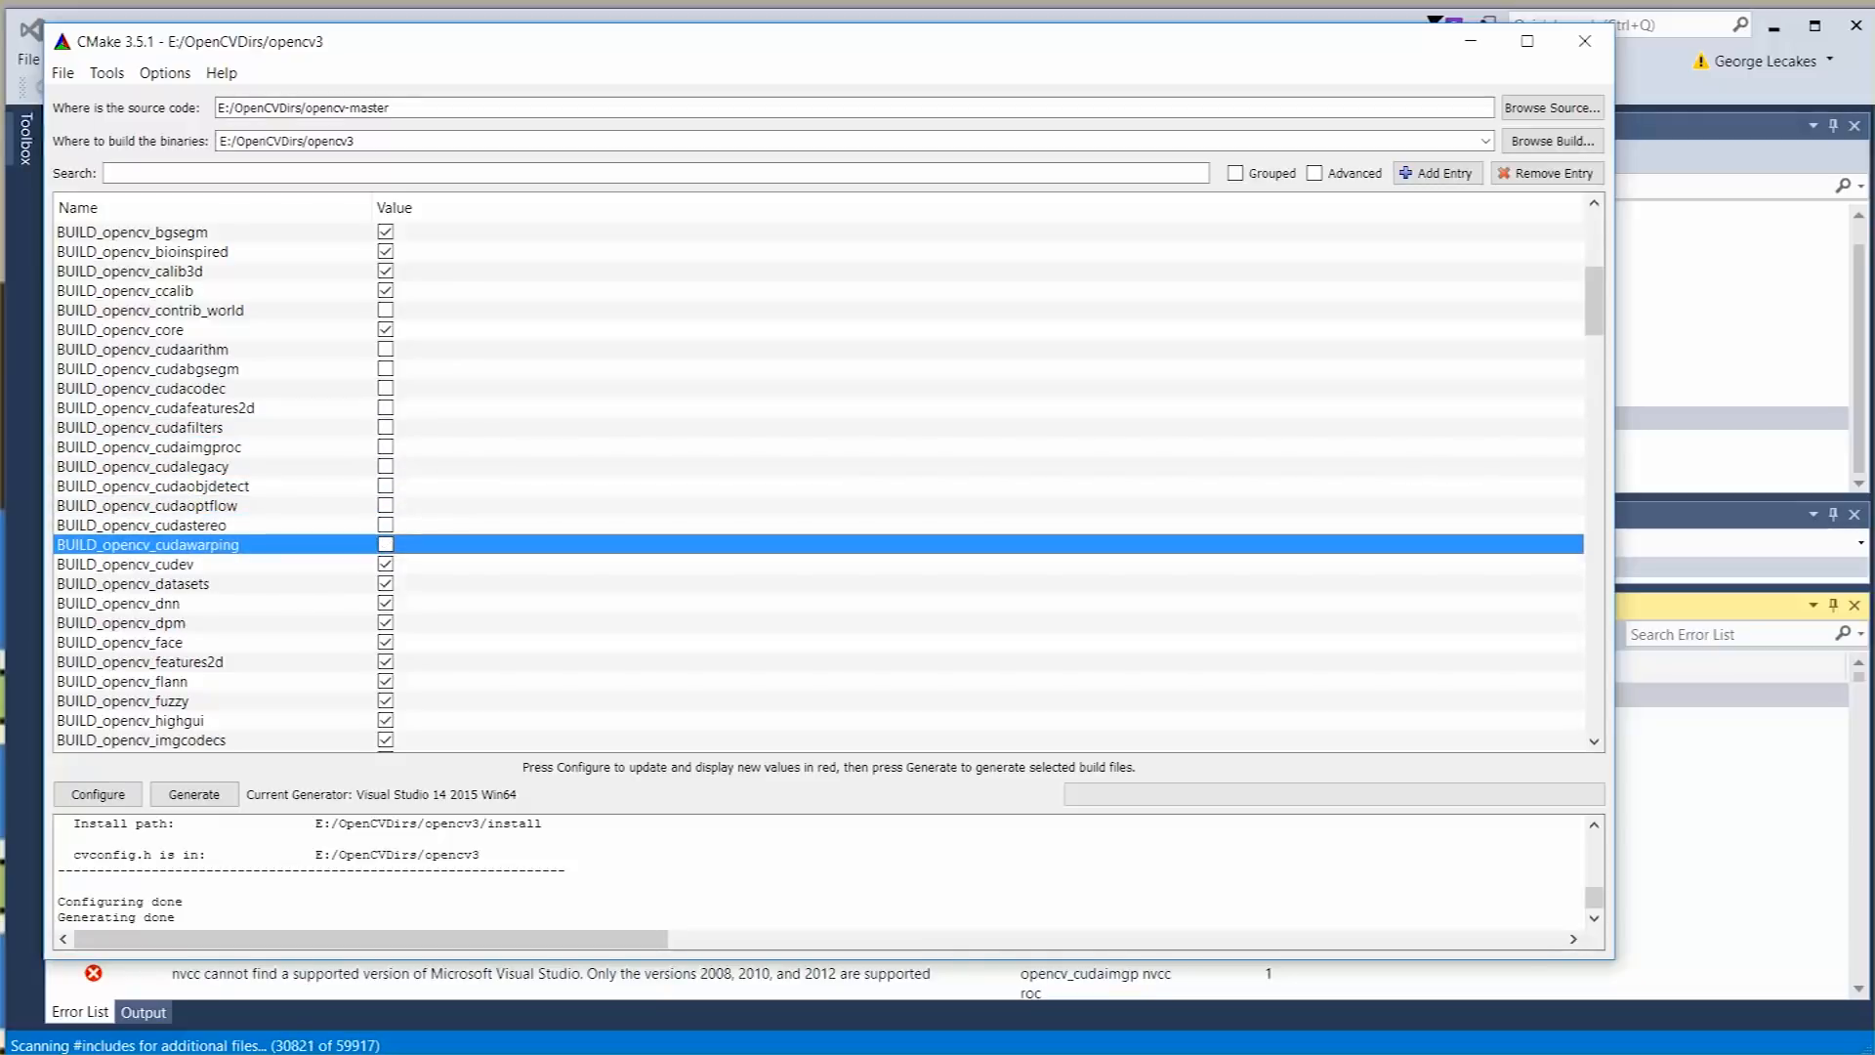
pyautogui.scroll(-3)
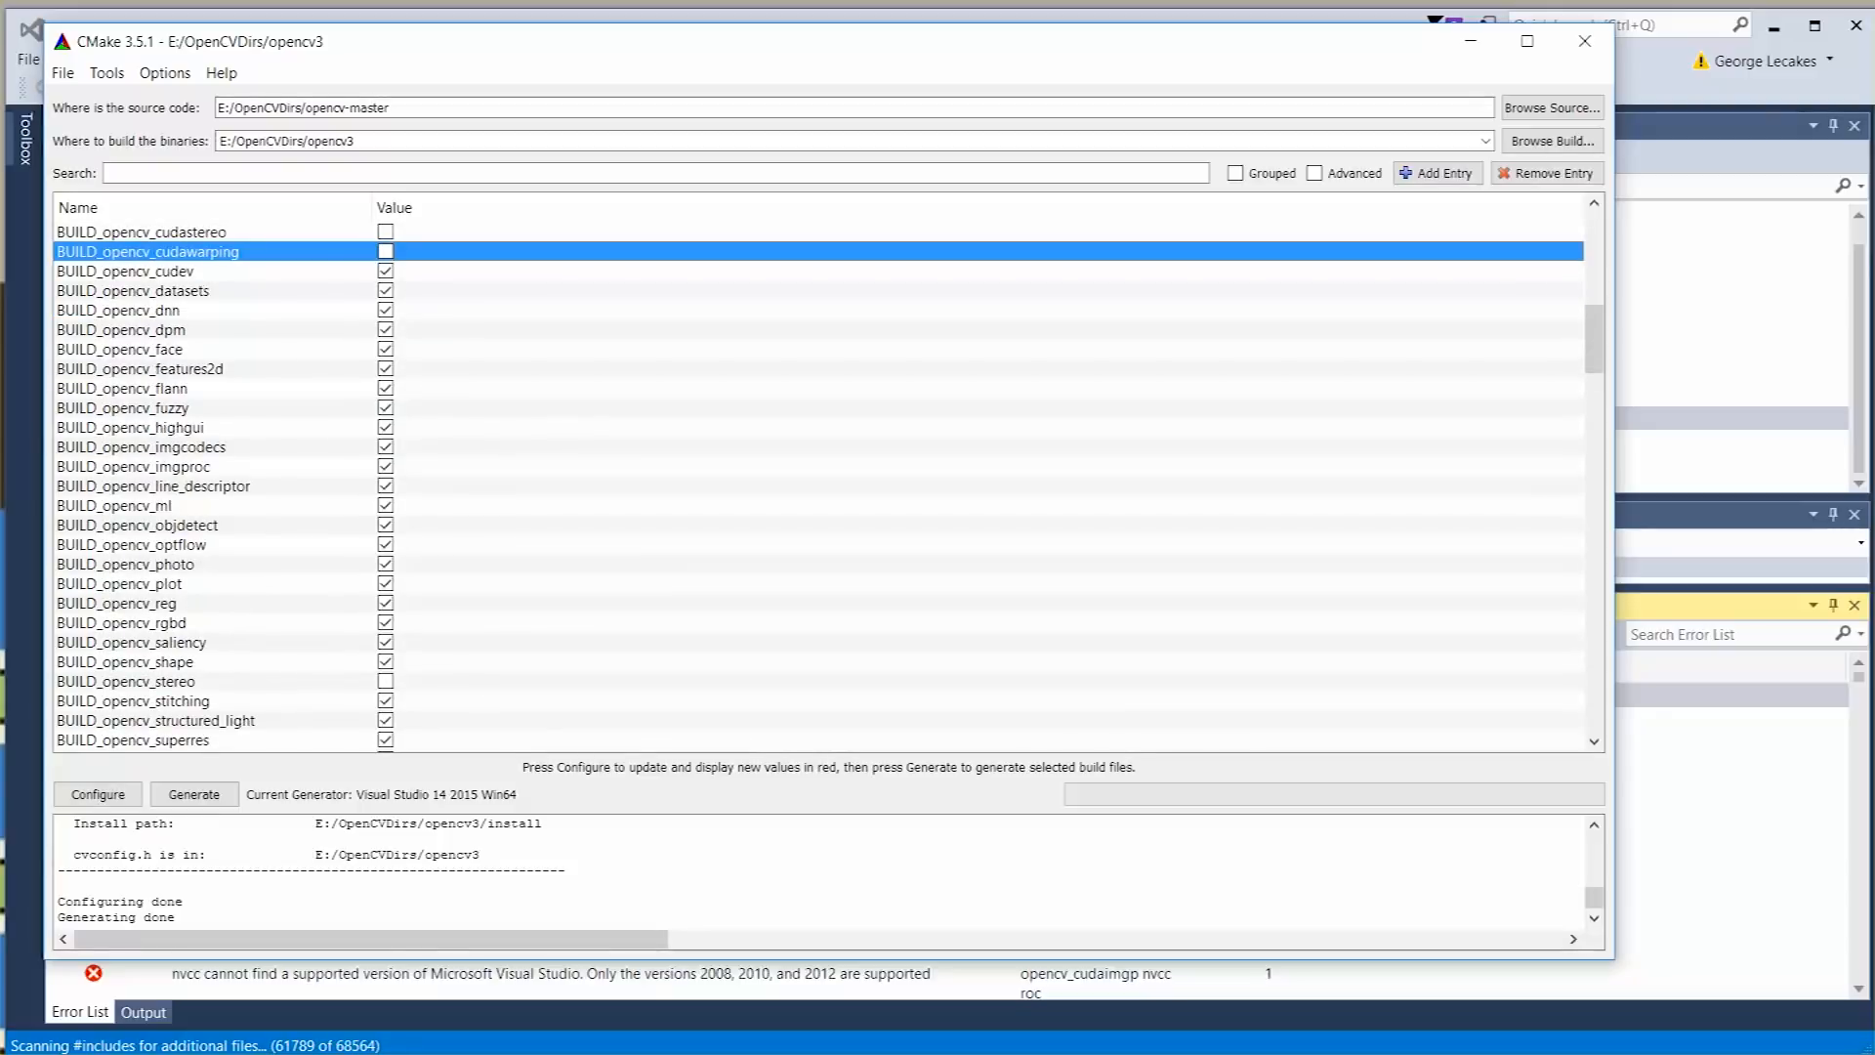
pyautogui.scroll(-3)
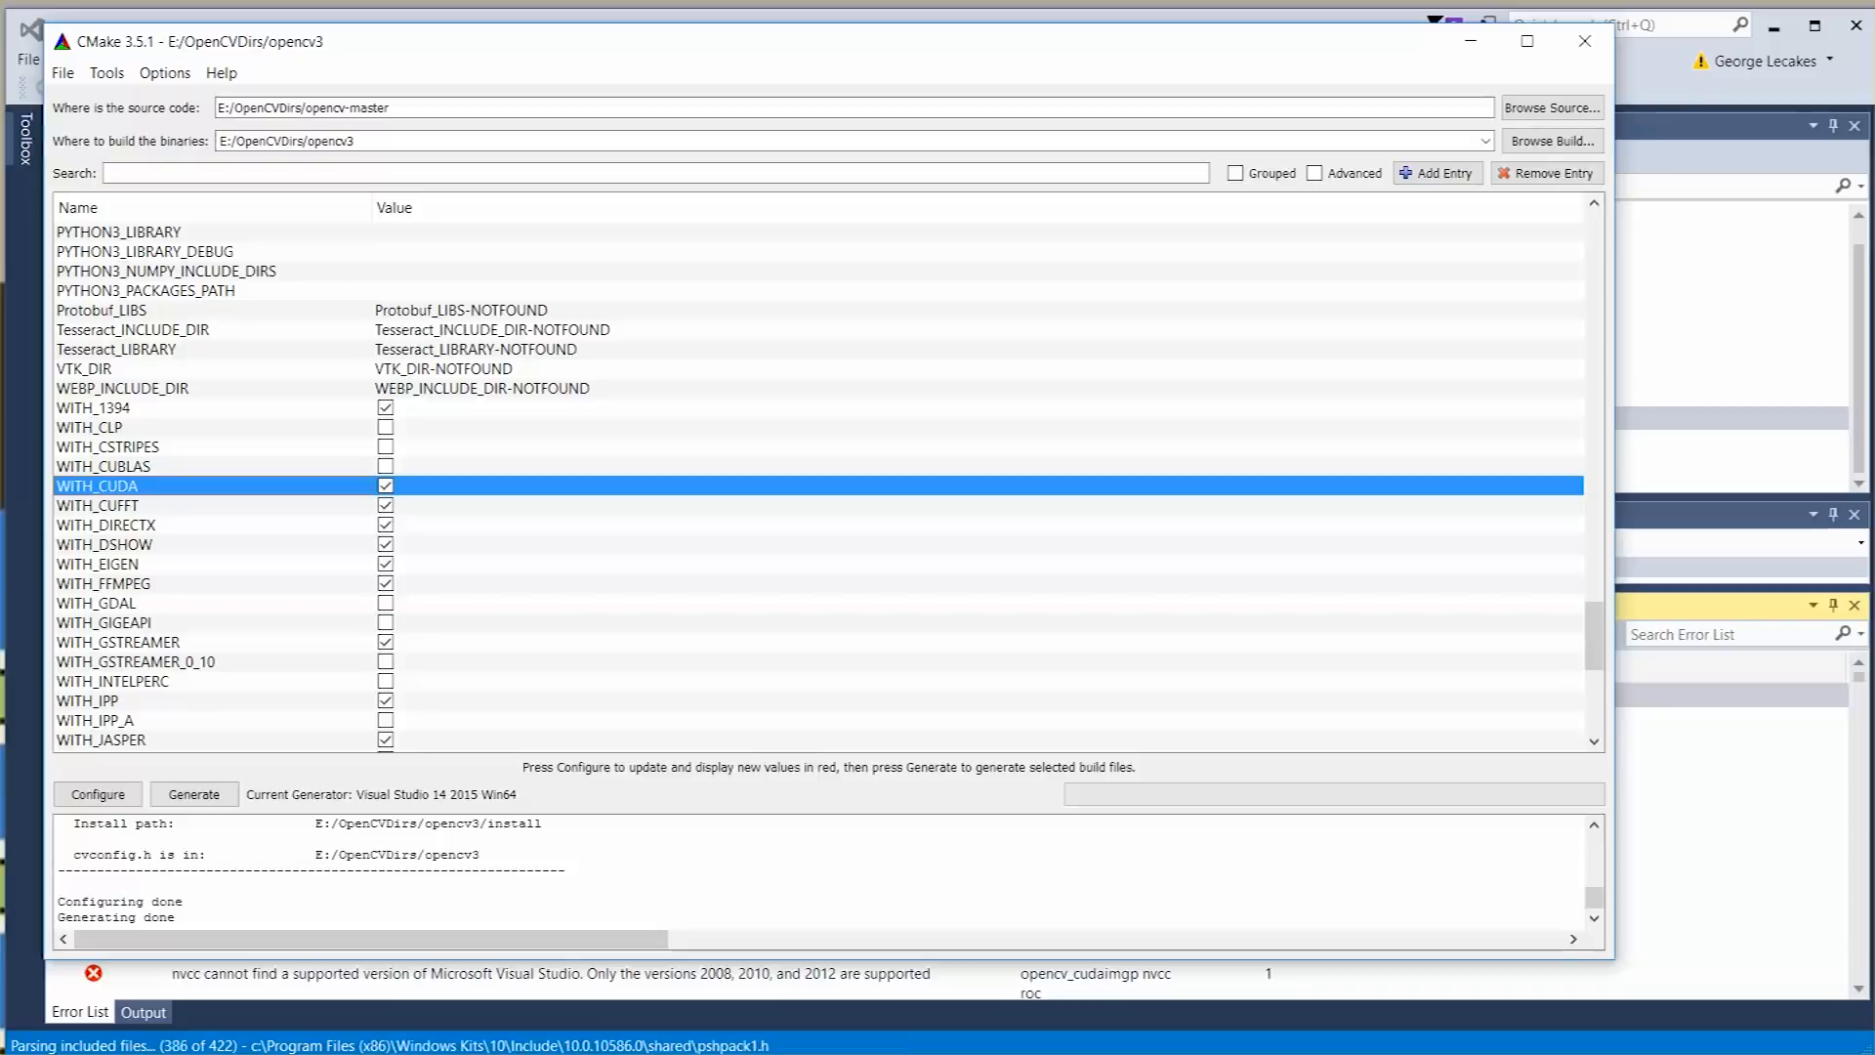
pyautogui.click(384, 486)
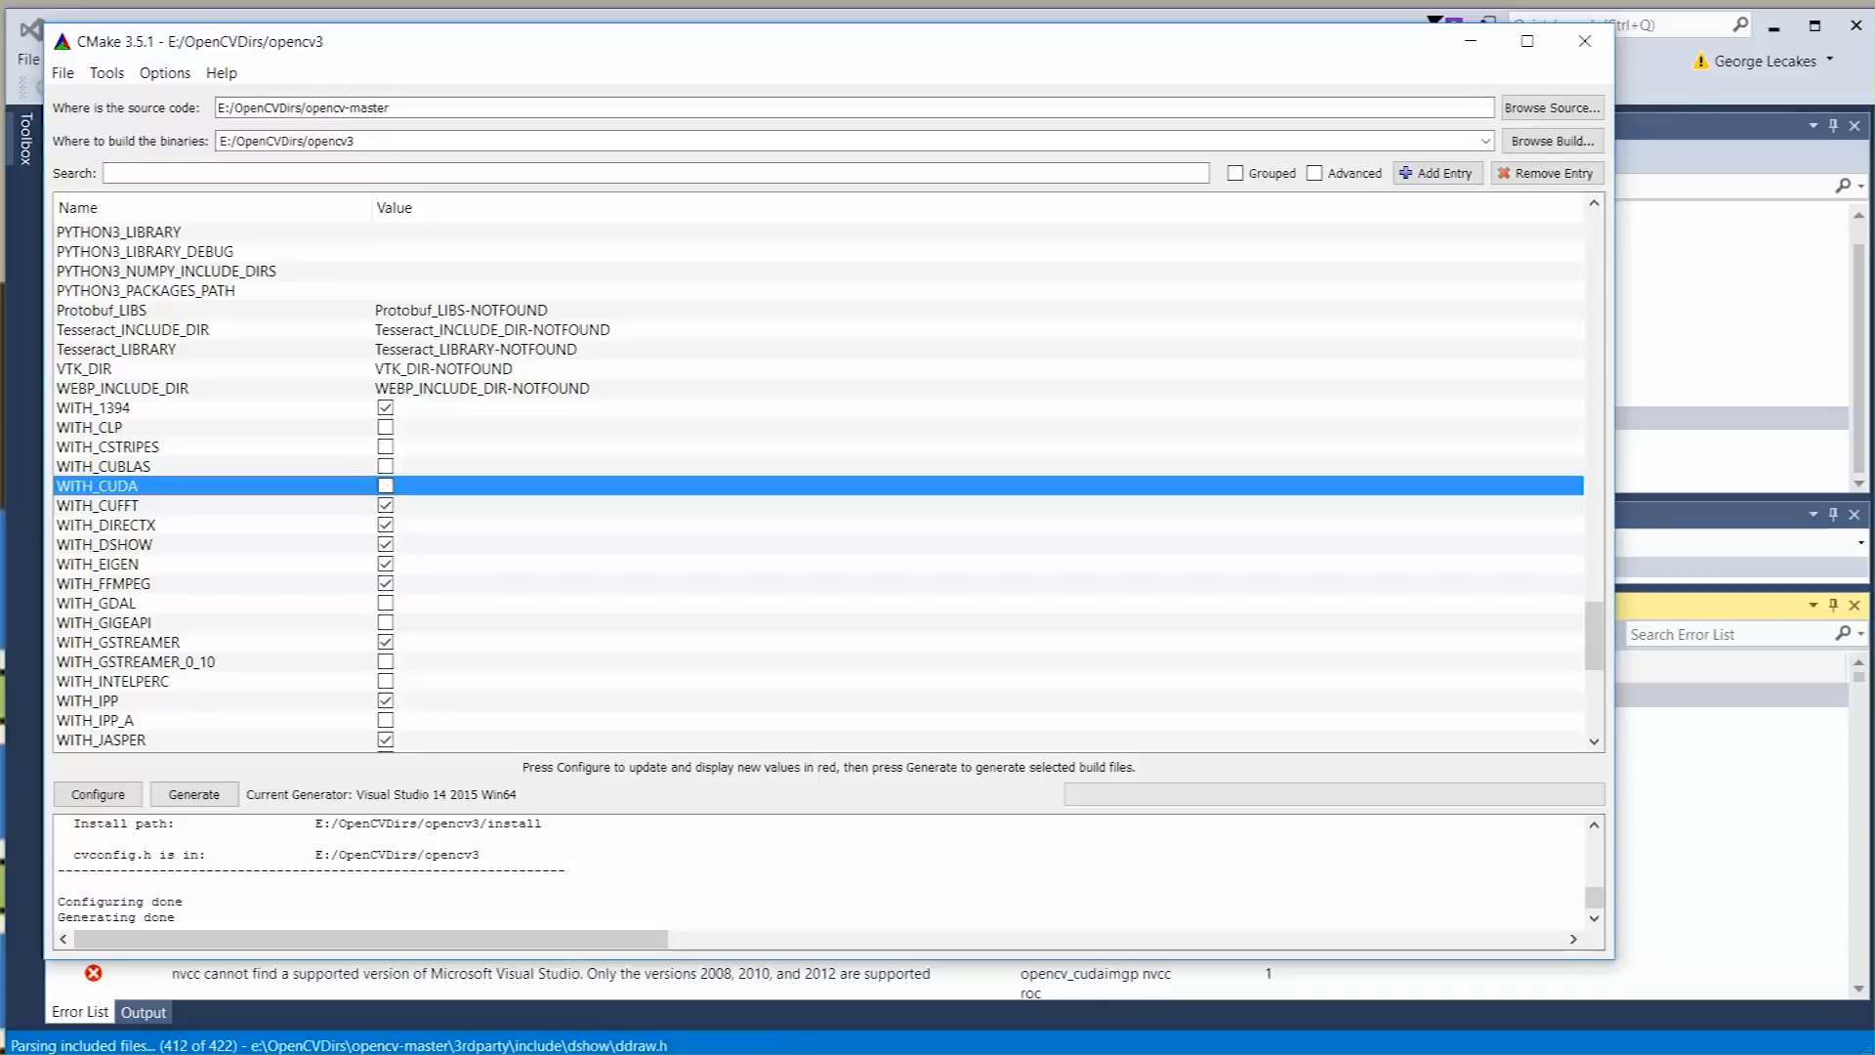
pyautogui.scroll(-3)
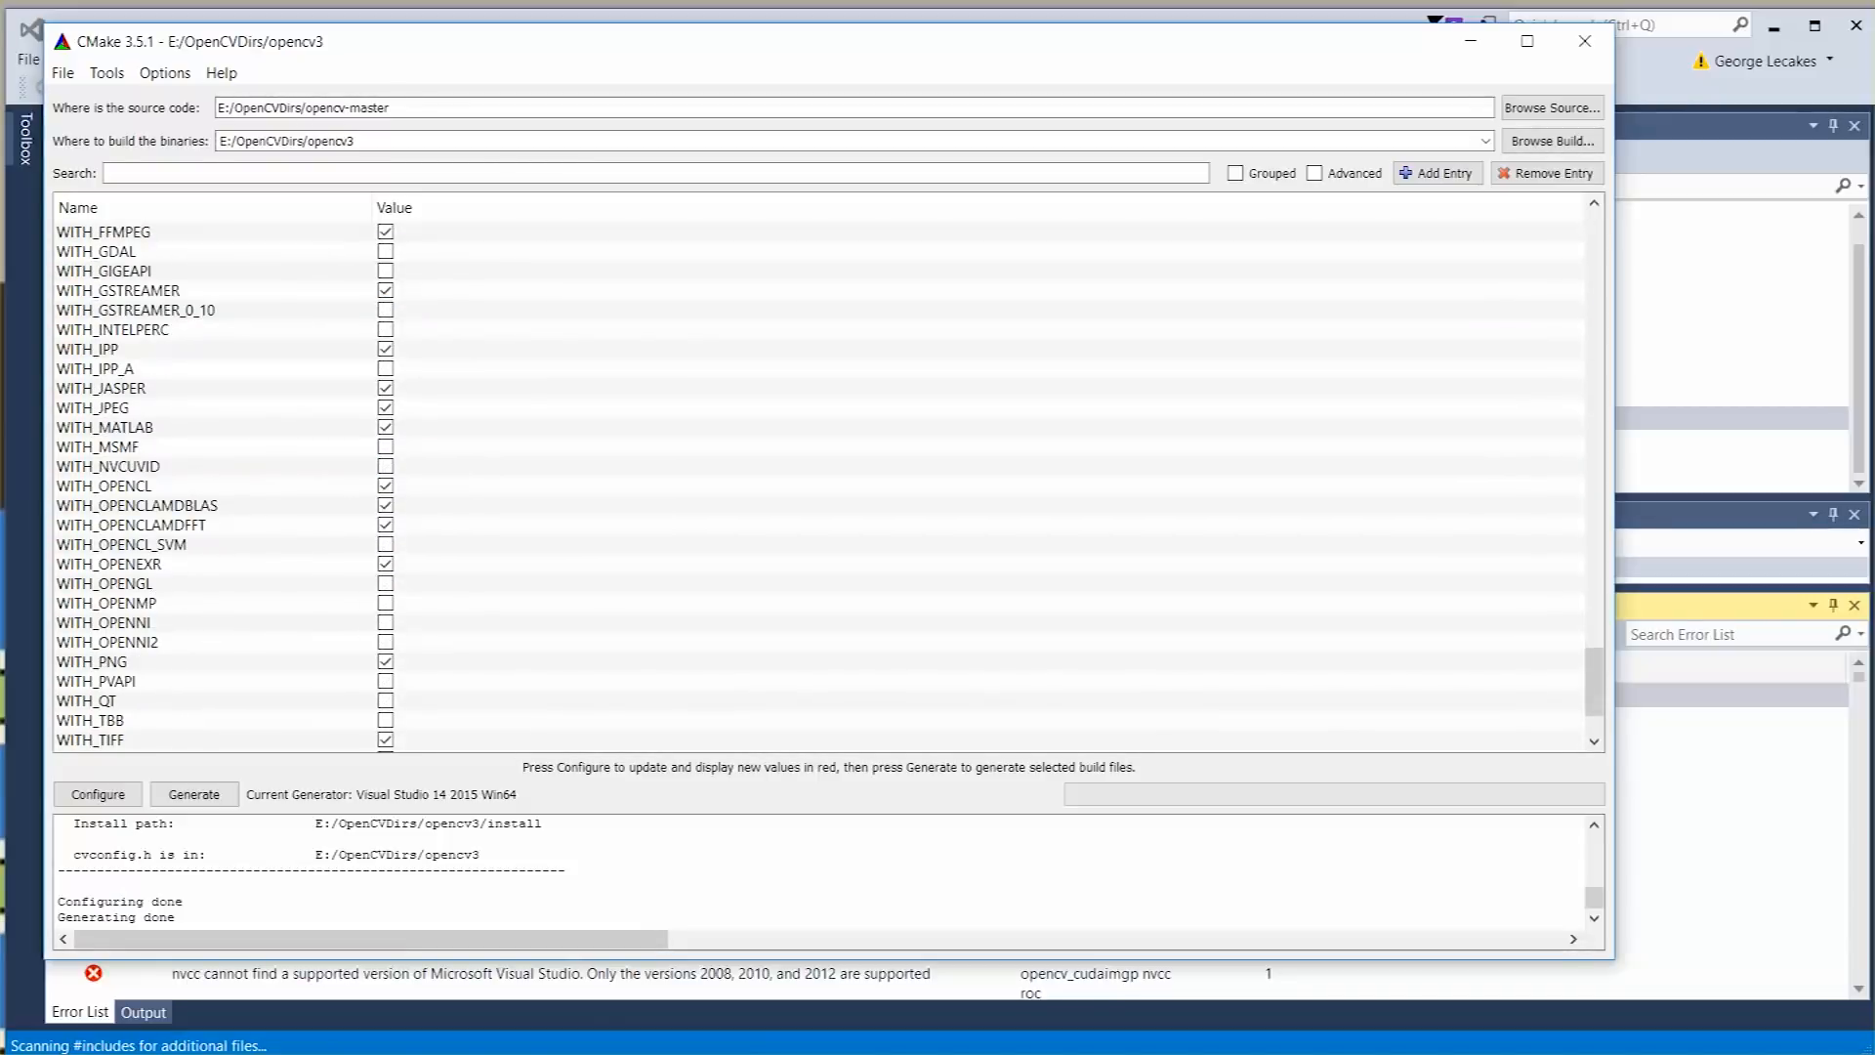
pyautogui.scroll(-3)
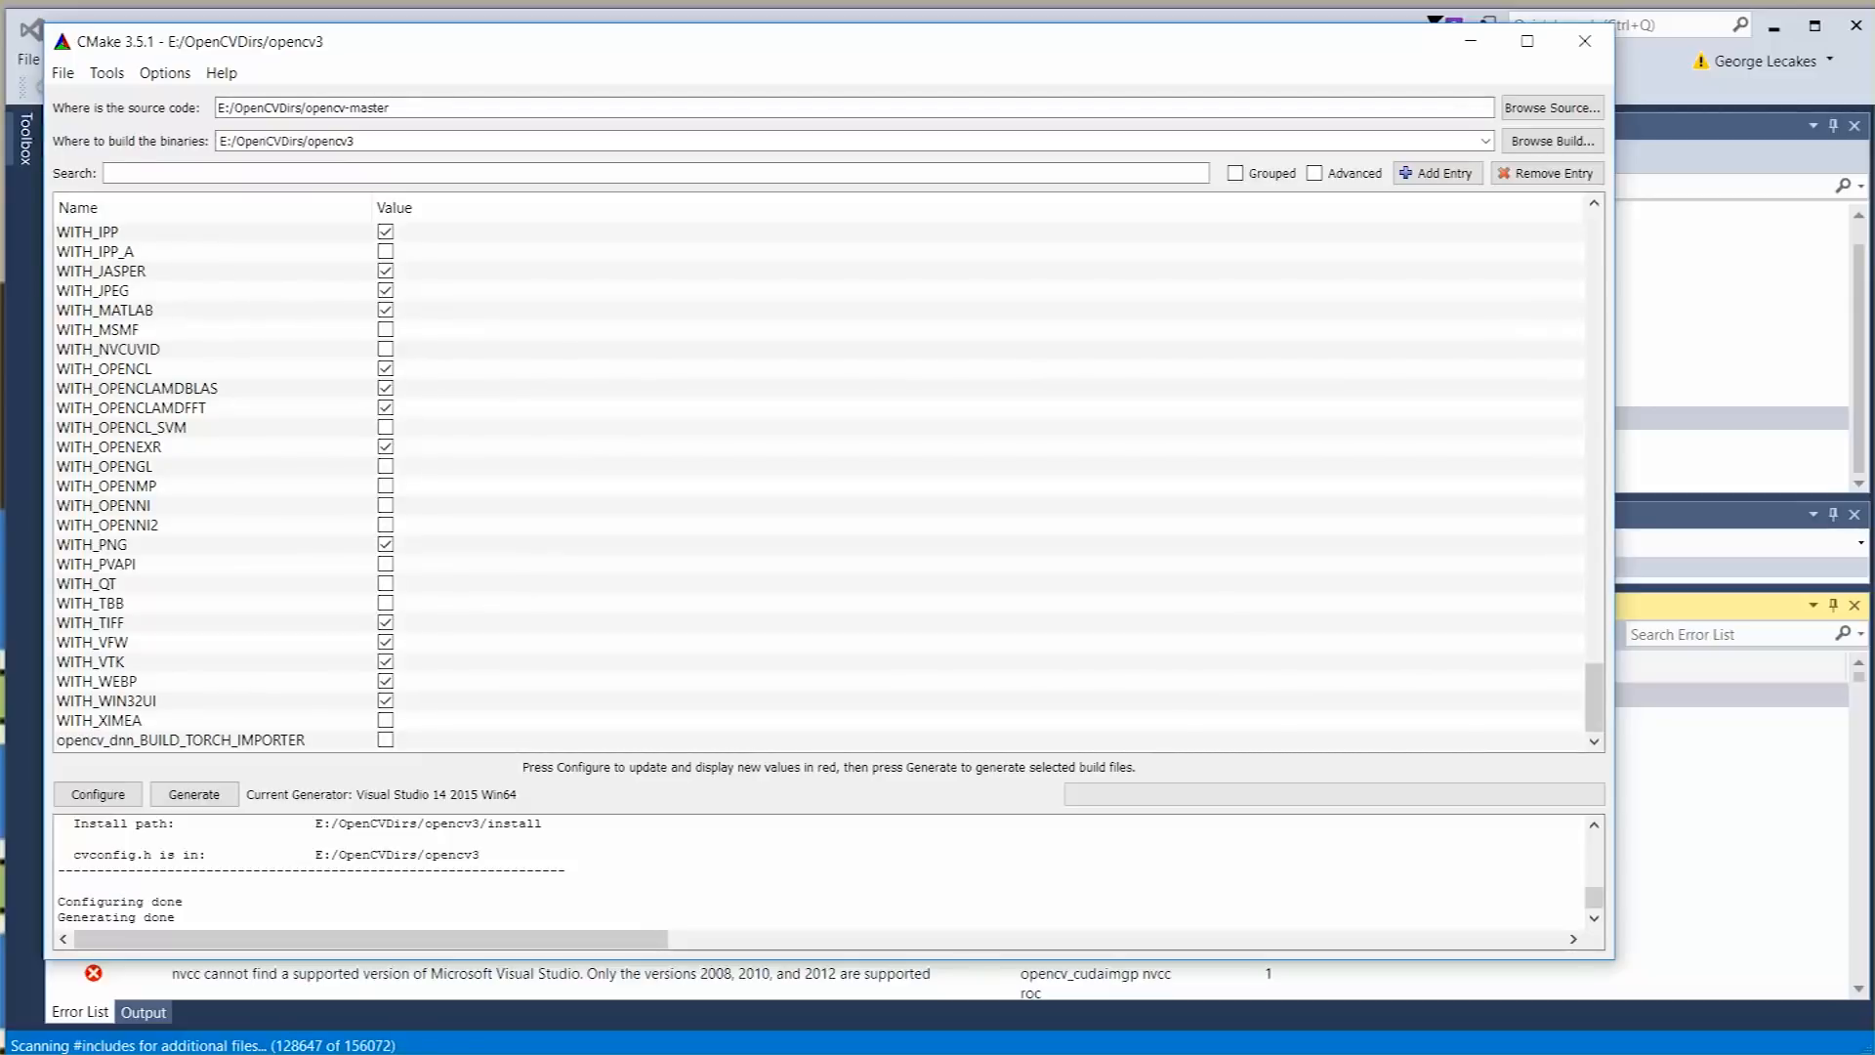
pyautogui.moveTo(105, 699)
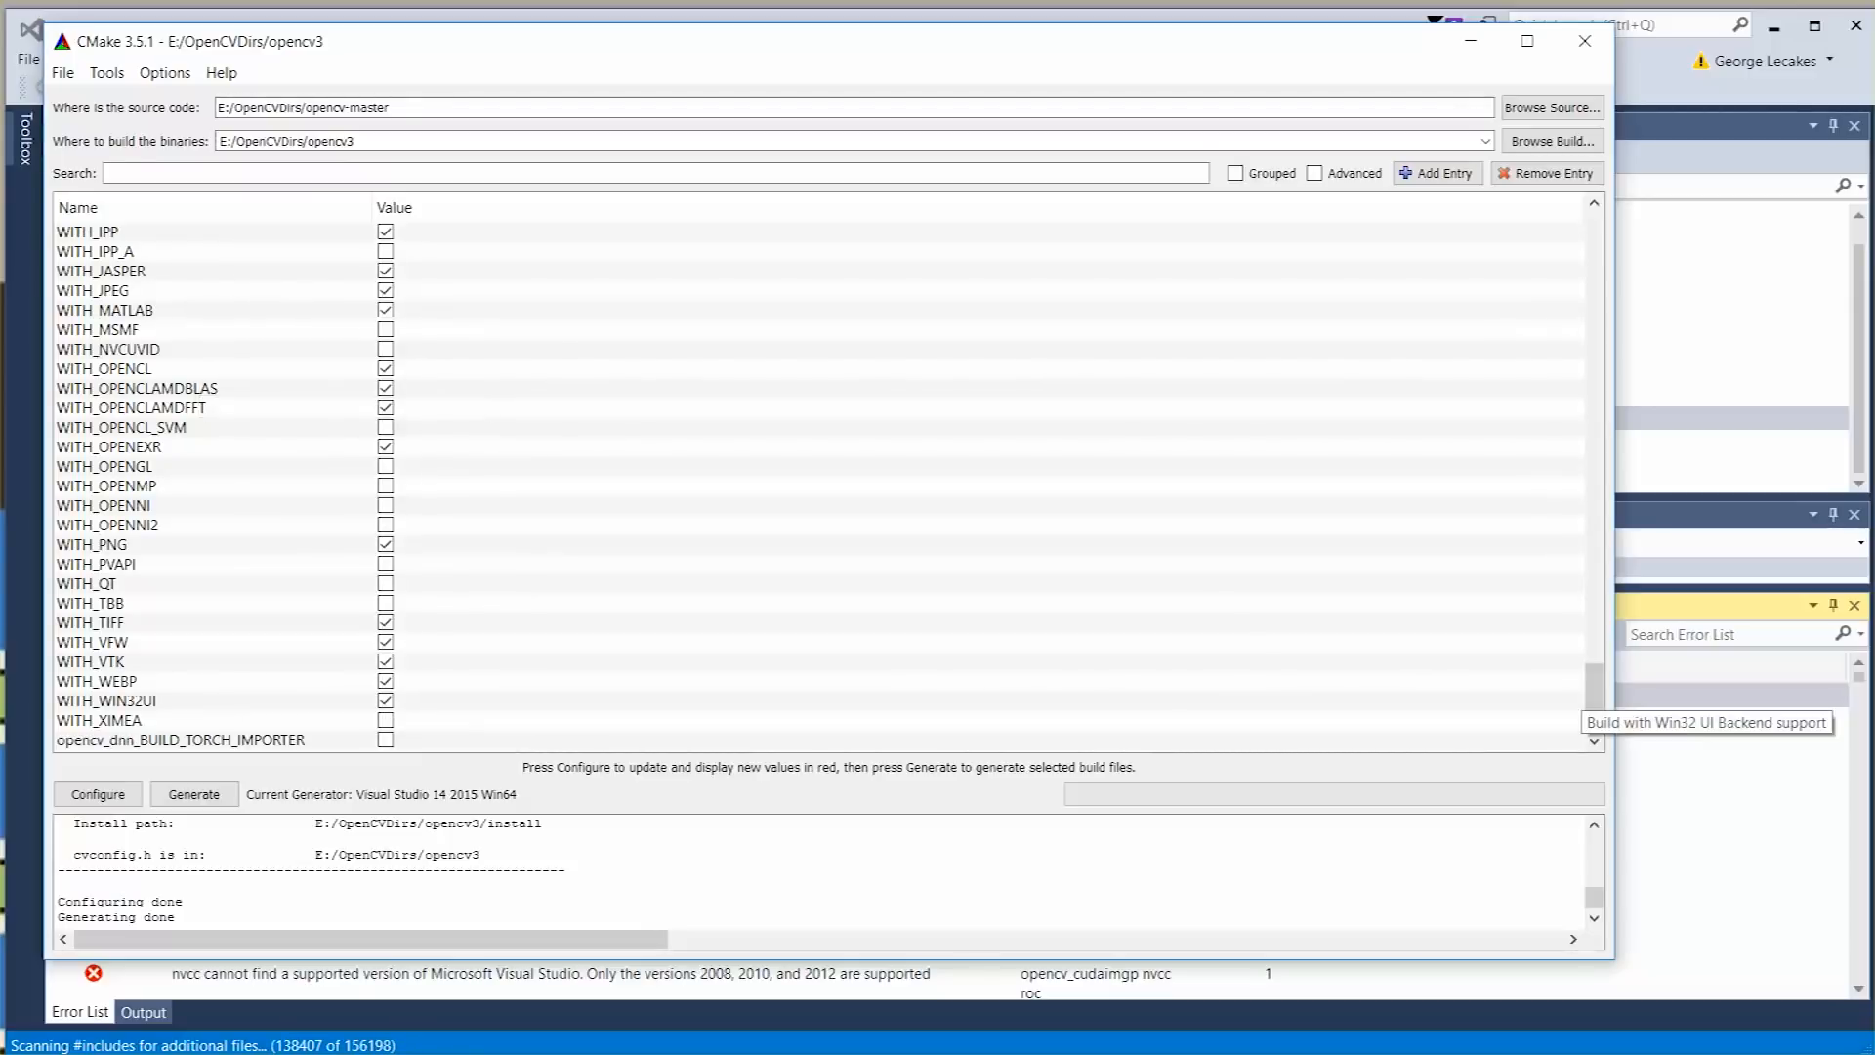
pyautogui.scroll(3)
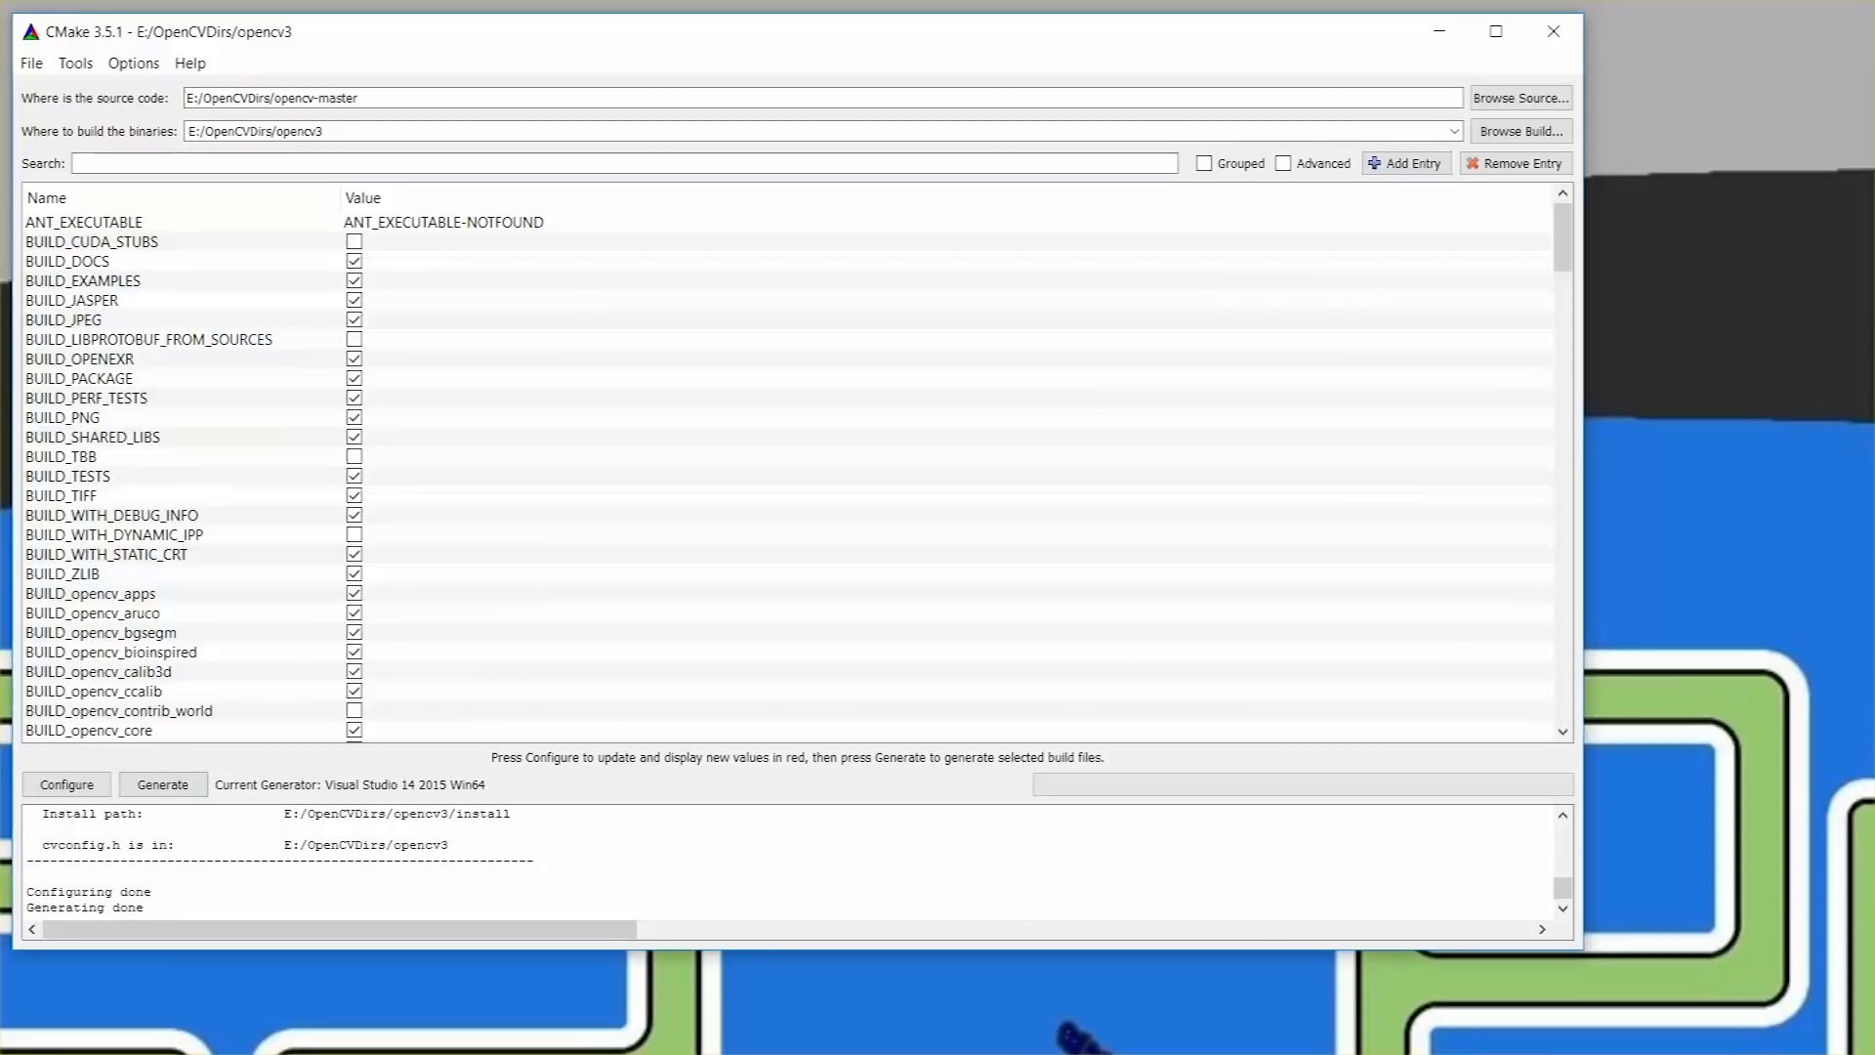
# Bring the opencv3 build folder up in File Explorer beside CMake.
pyautogui.click(66, 783)
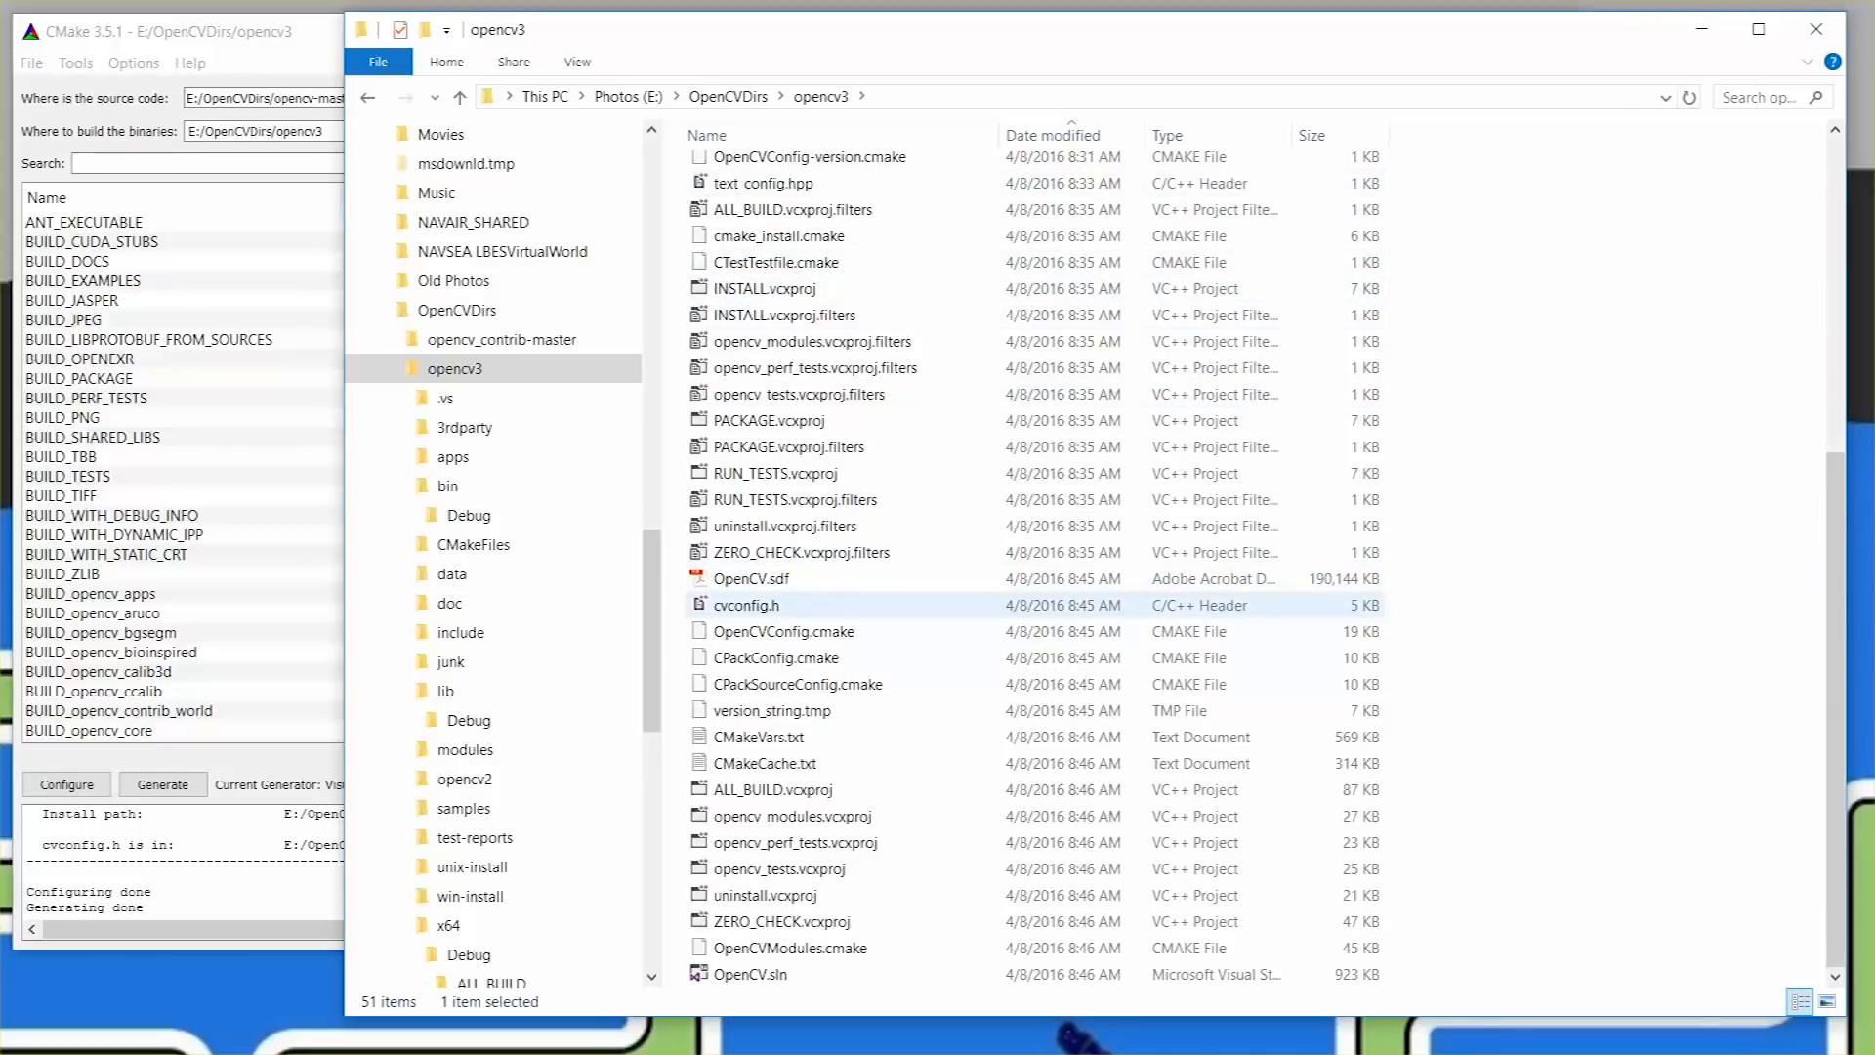
# Reopen OpenCV.sln from the opencv3 build folder and select the ALL_BUILD project.
pyautogui.click(748, 972)
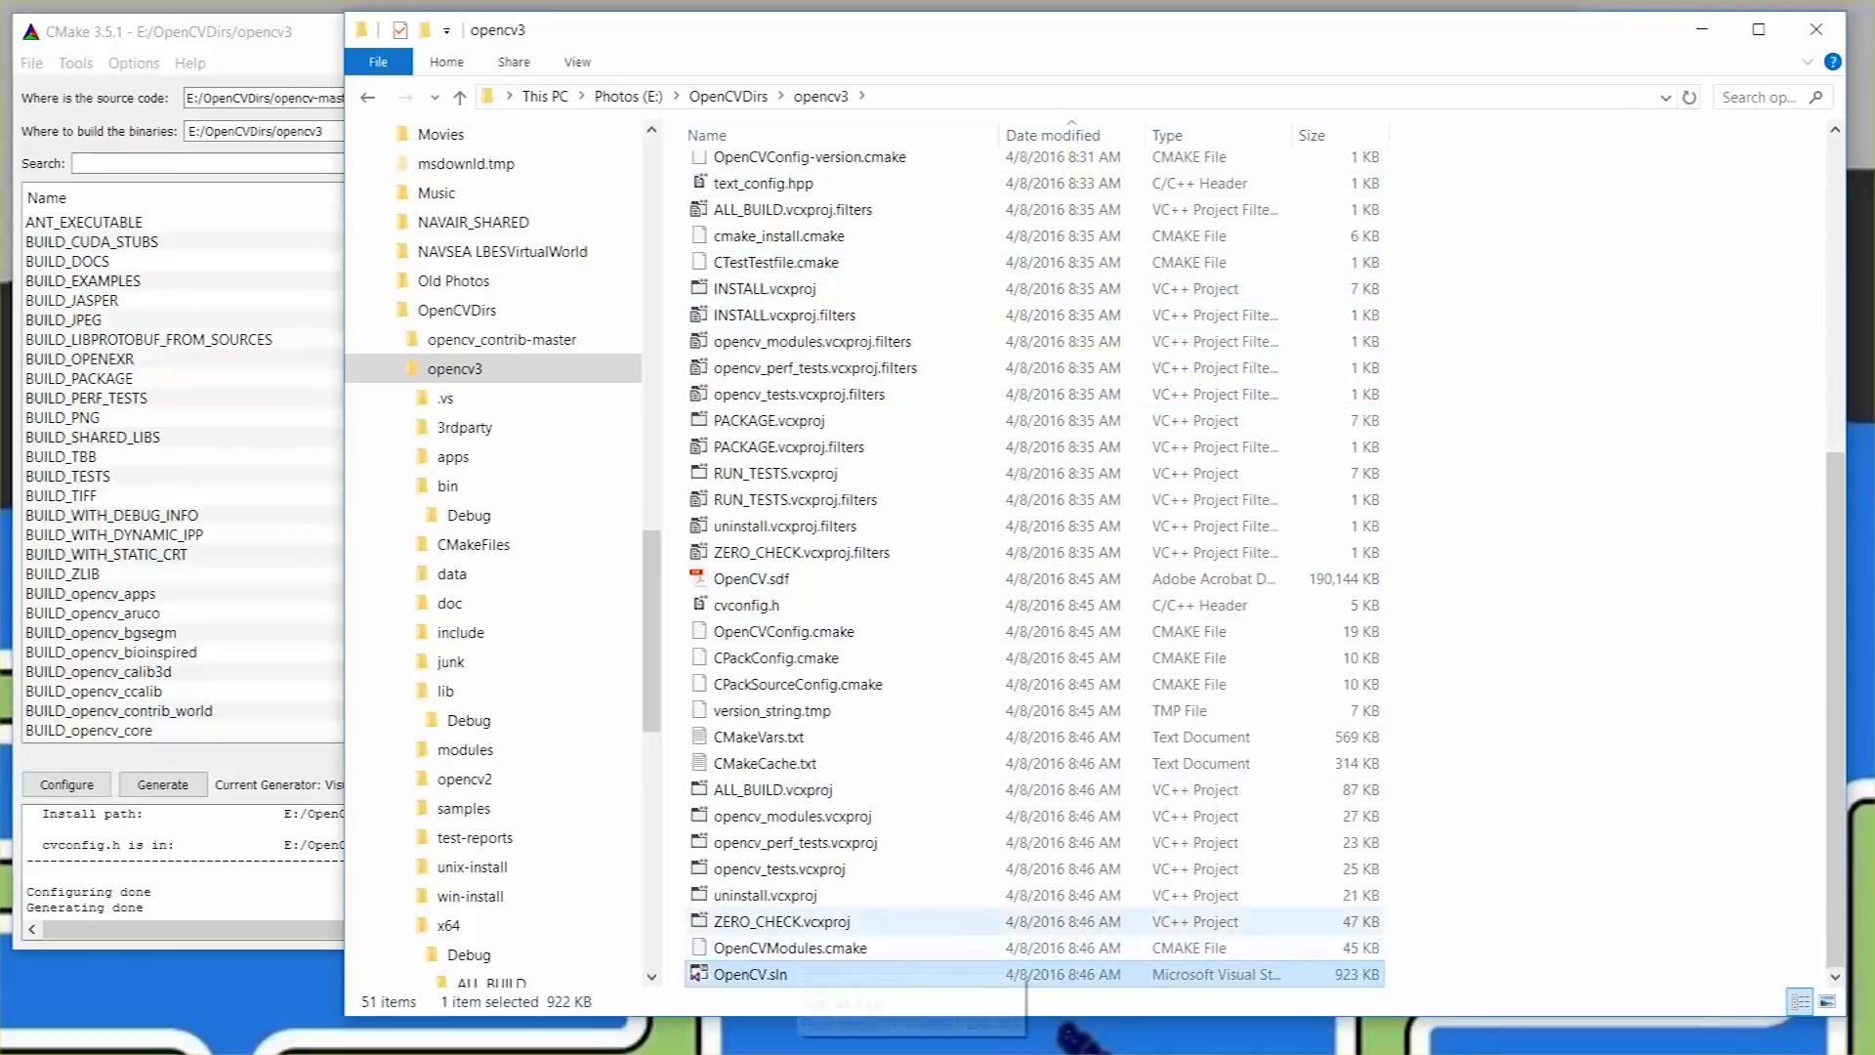
pyautogui.doubleClick(745, 972)
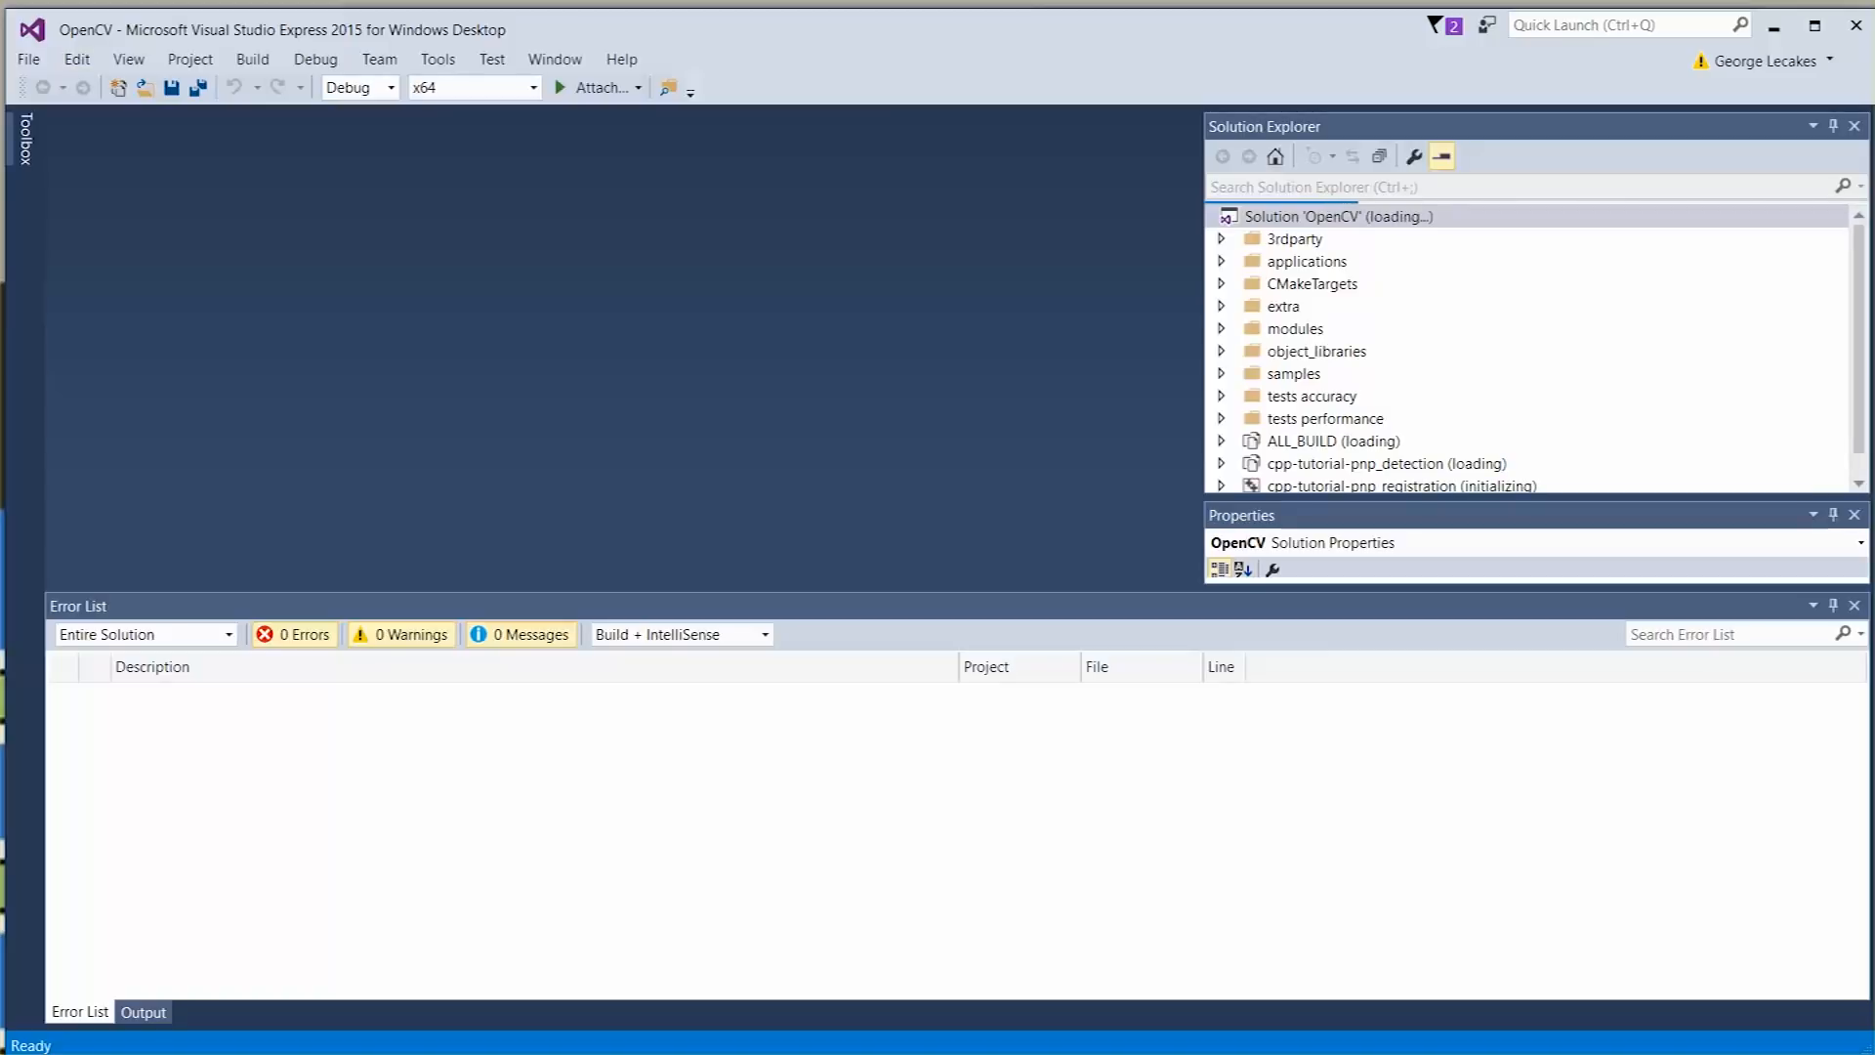
pyautogui.click(1334, 439)
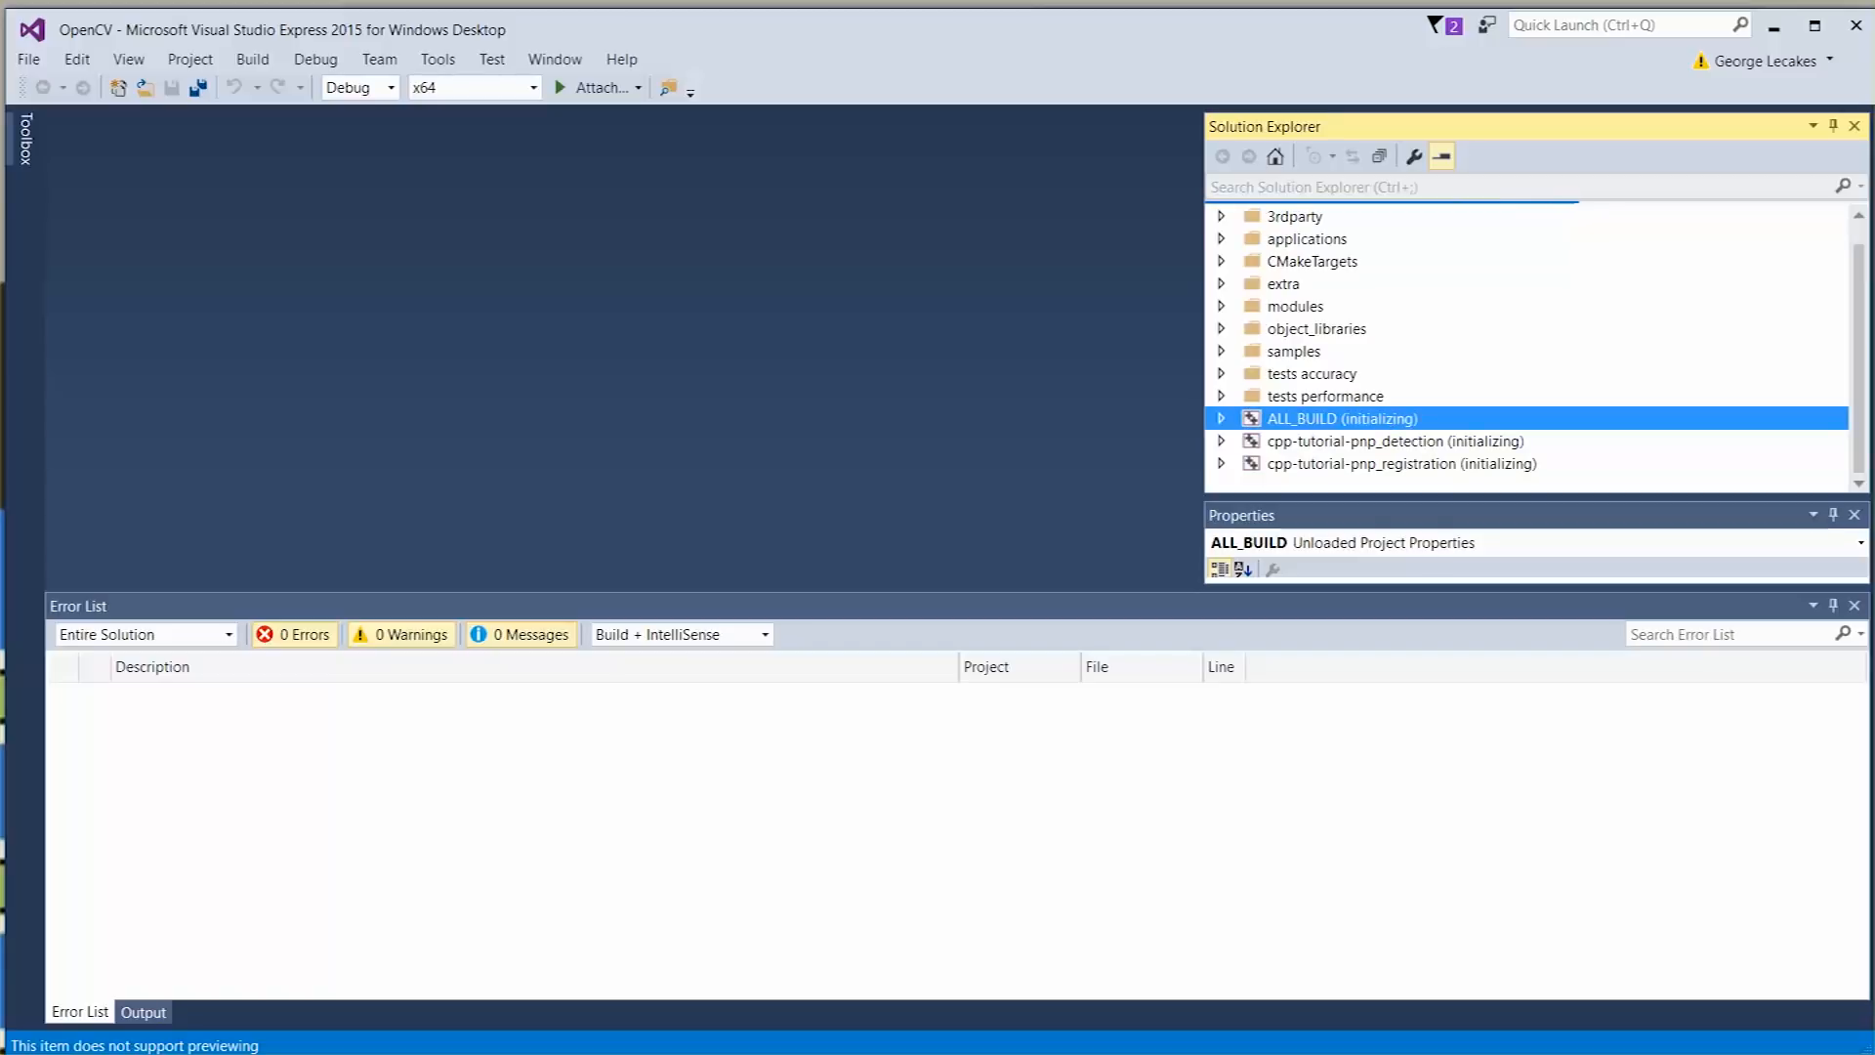
# Make ALL_BUILD the startup project and start its Debug x64 build.
pyautogui.click(1355, 440)
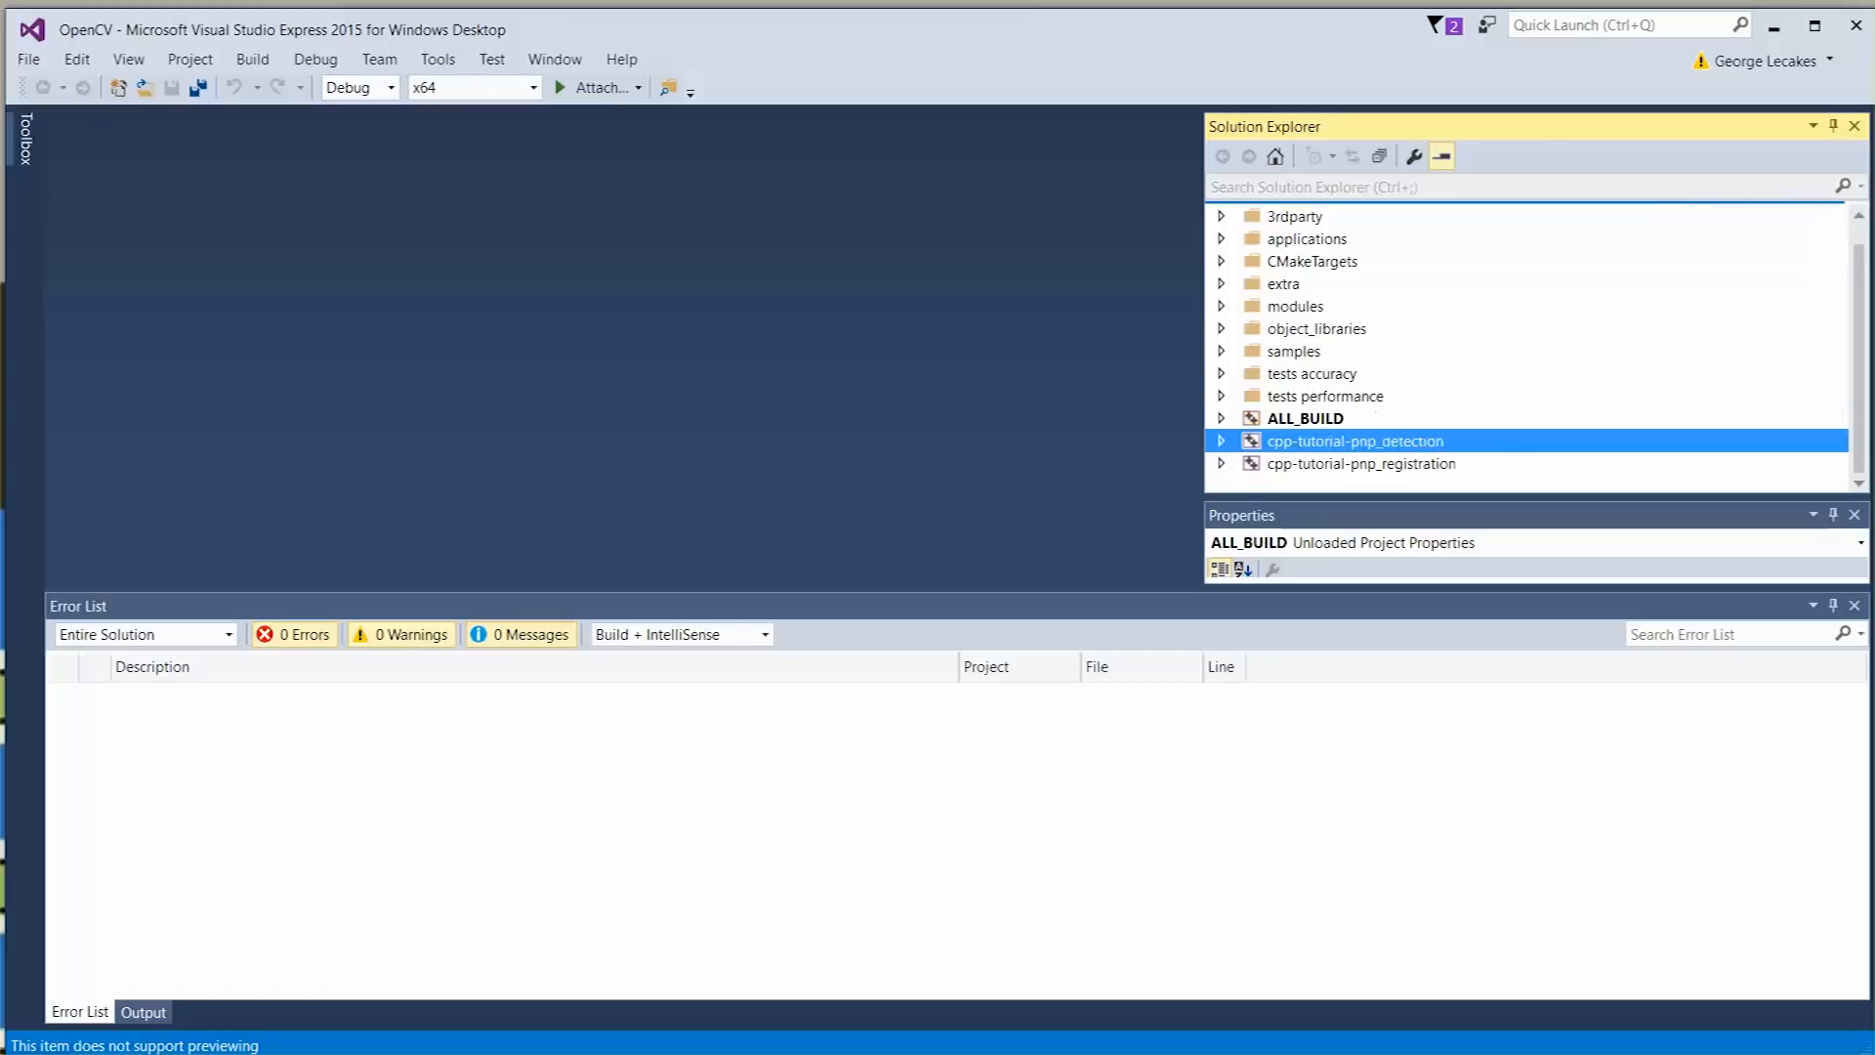
pyautogui.click(1304, 418)
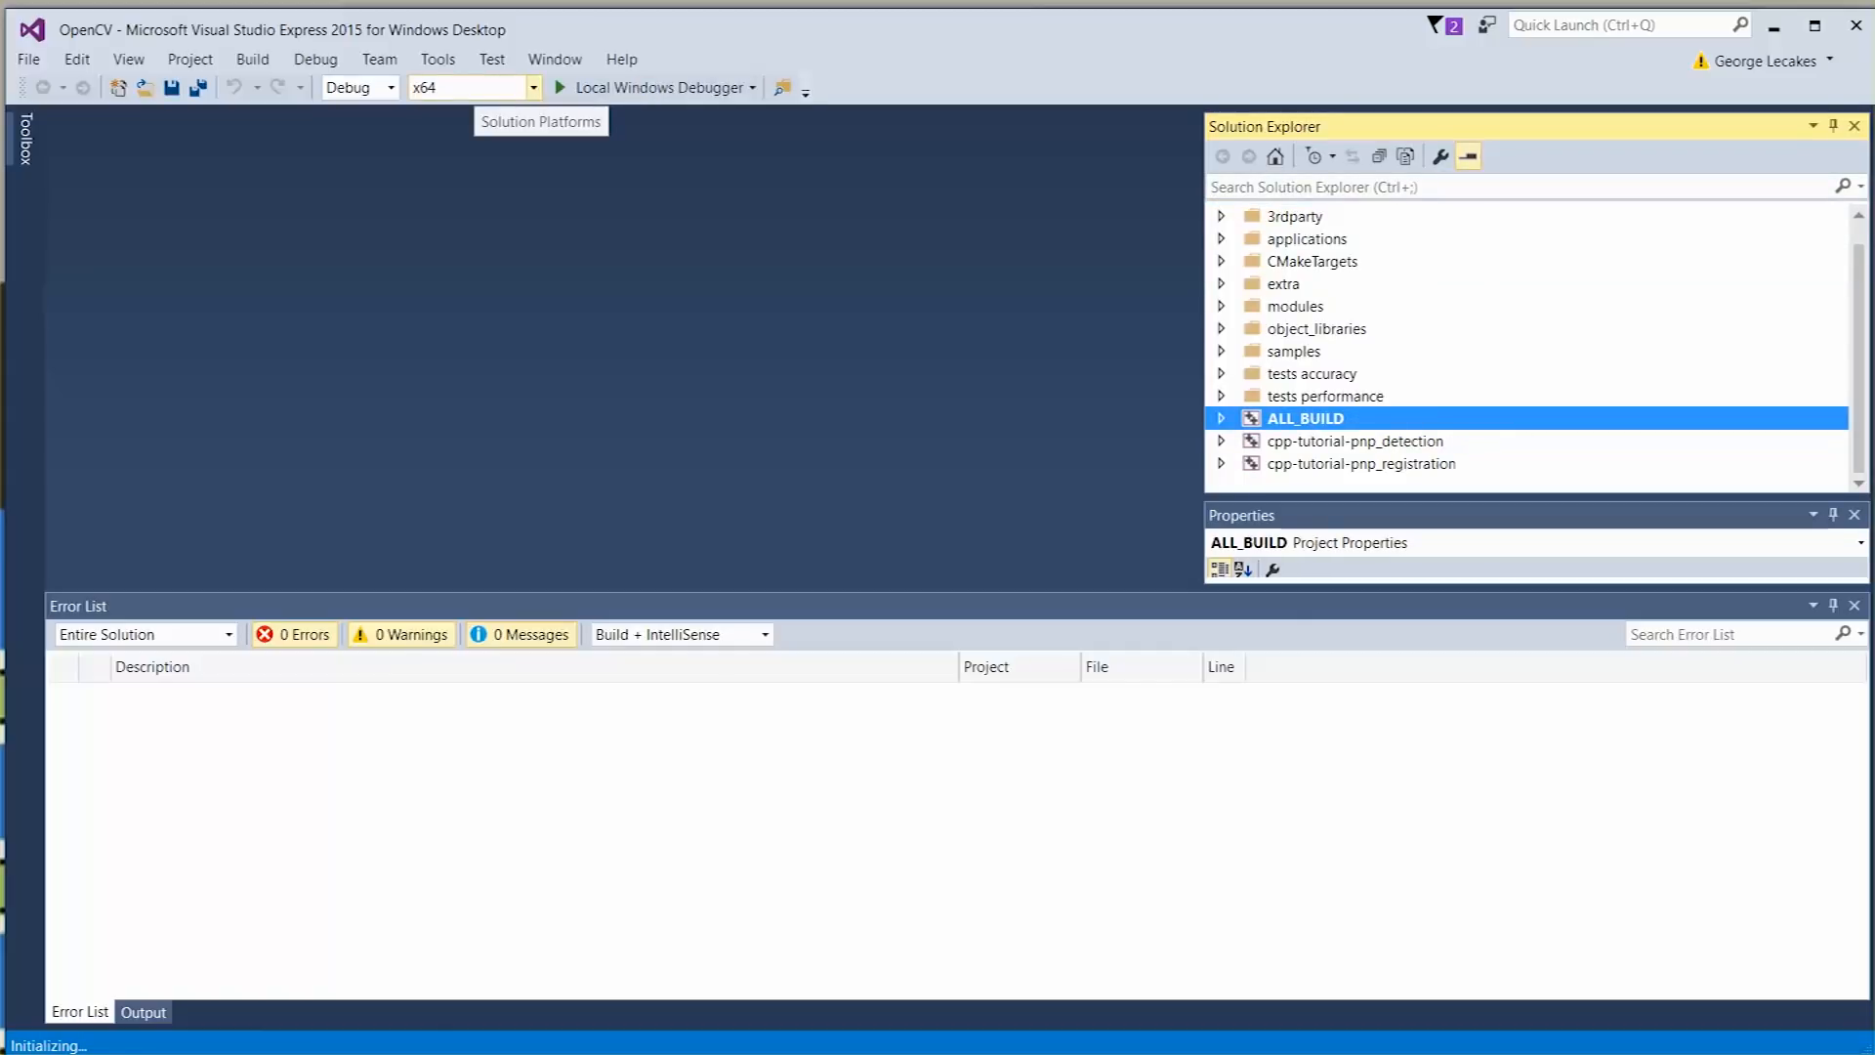
pyautogui.click(1355, 439)
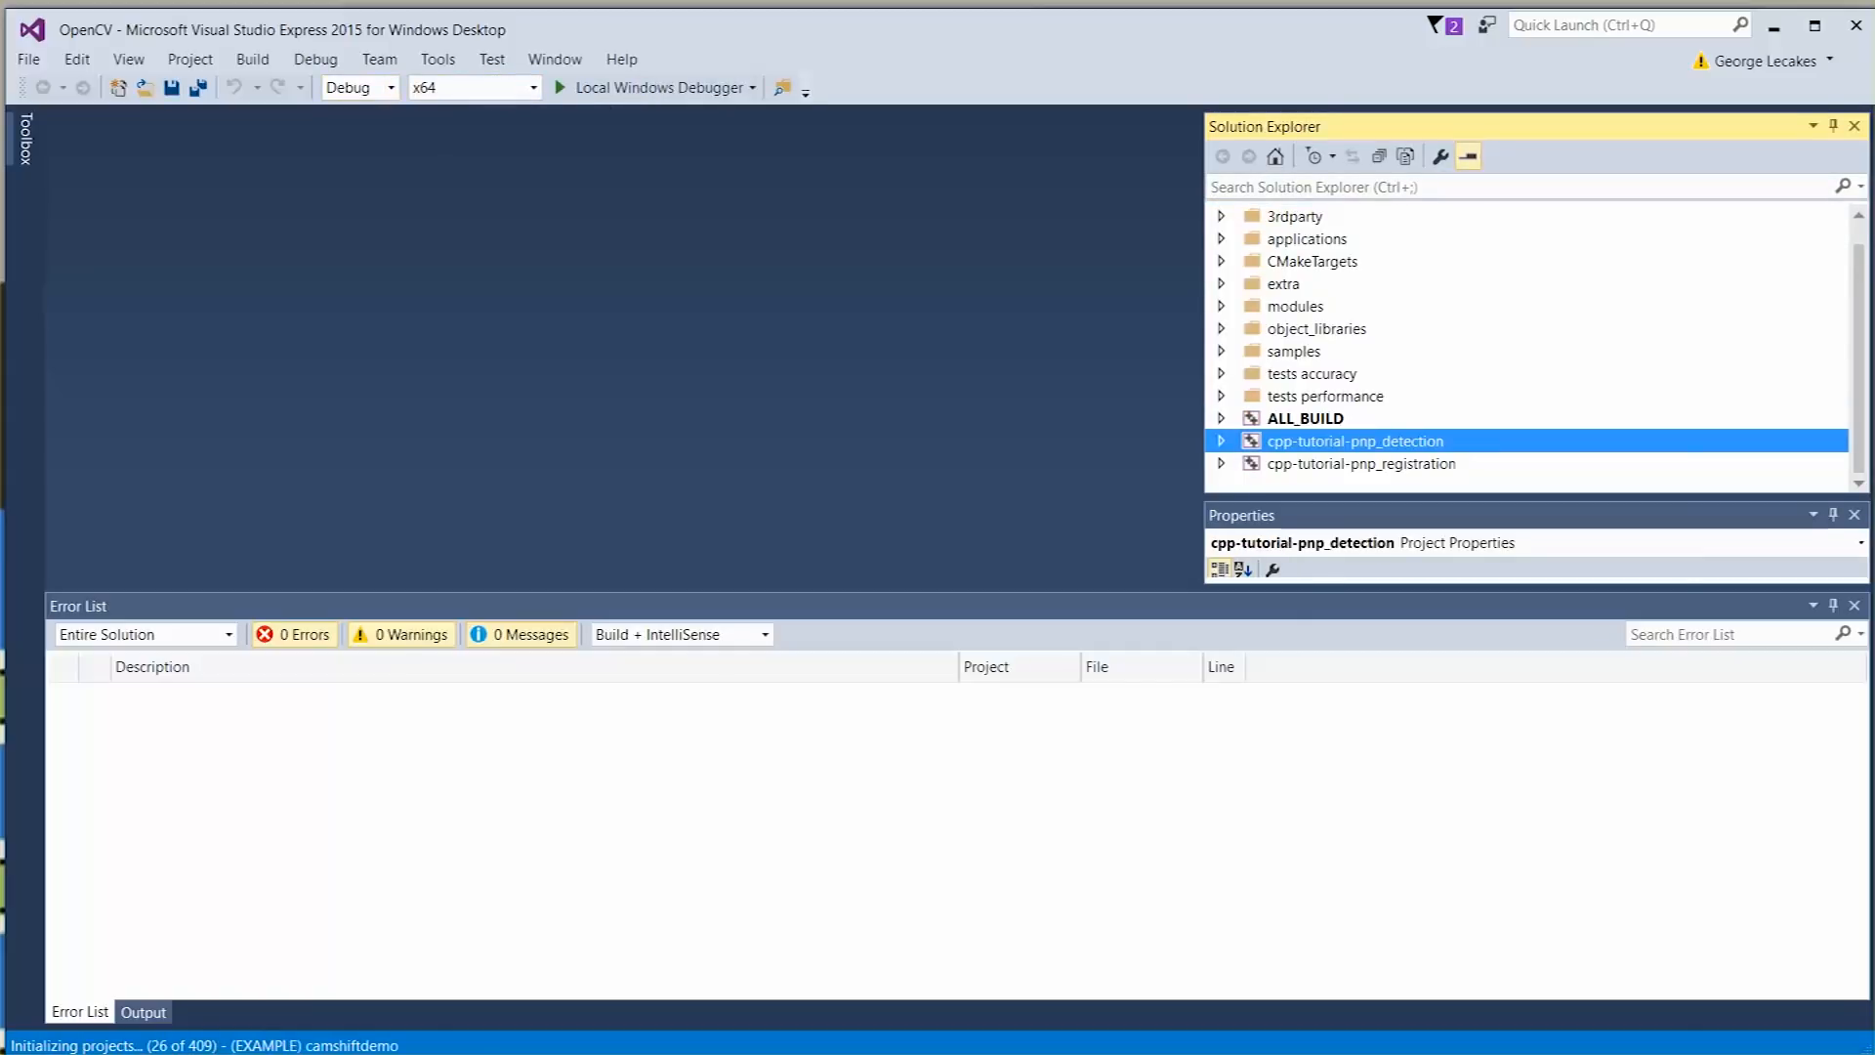
pyautogui.click(1305, 418)
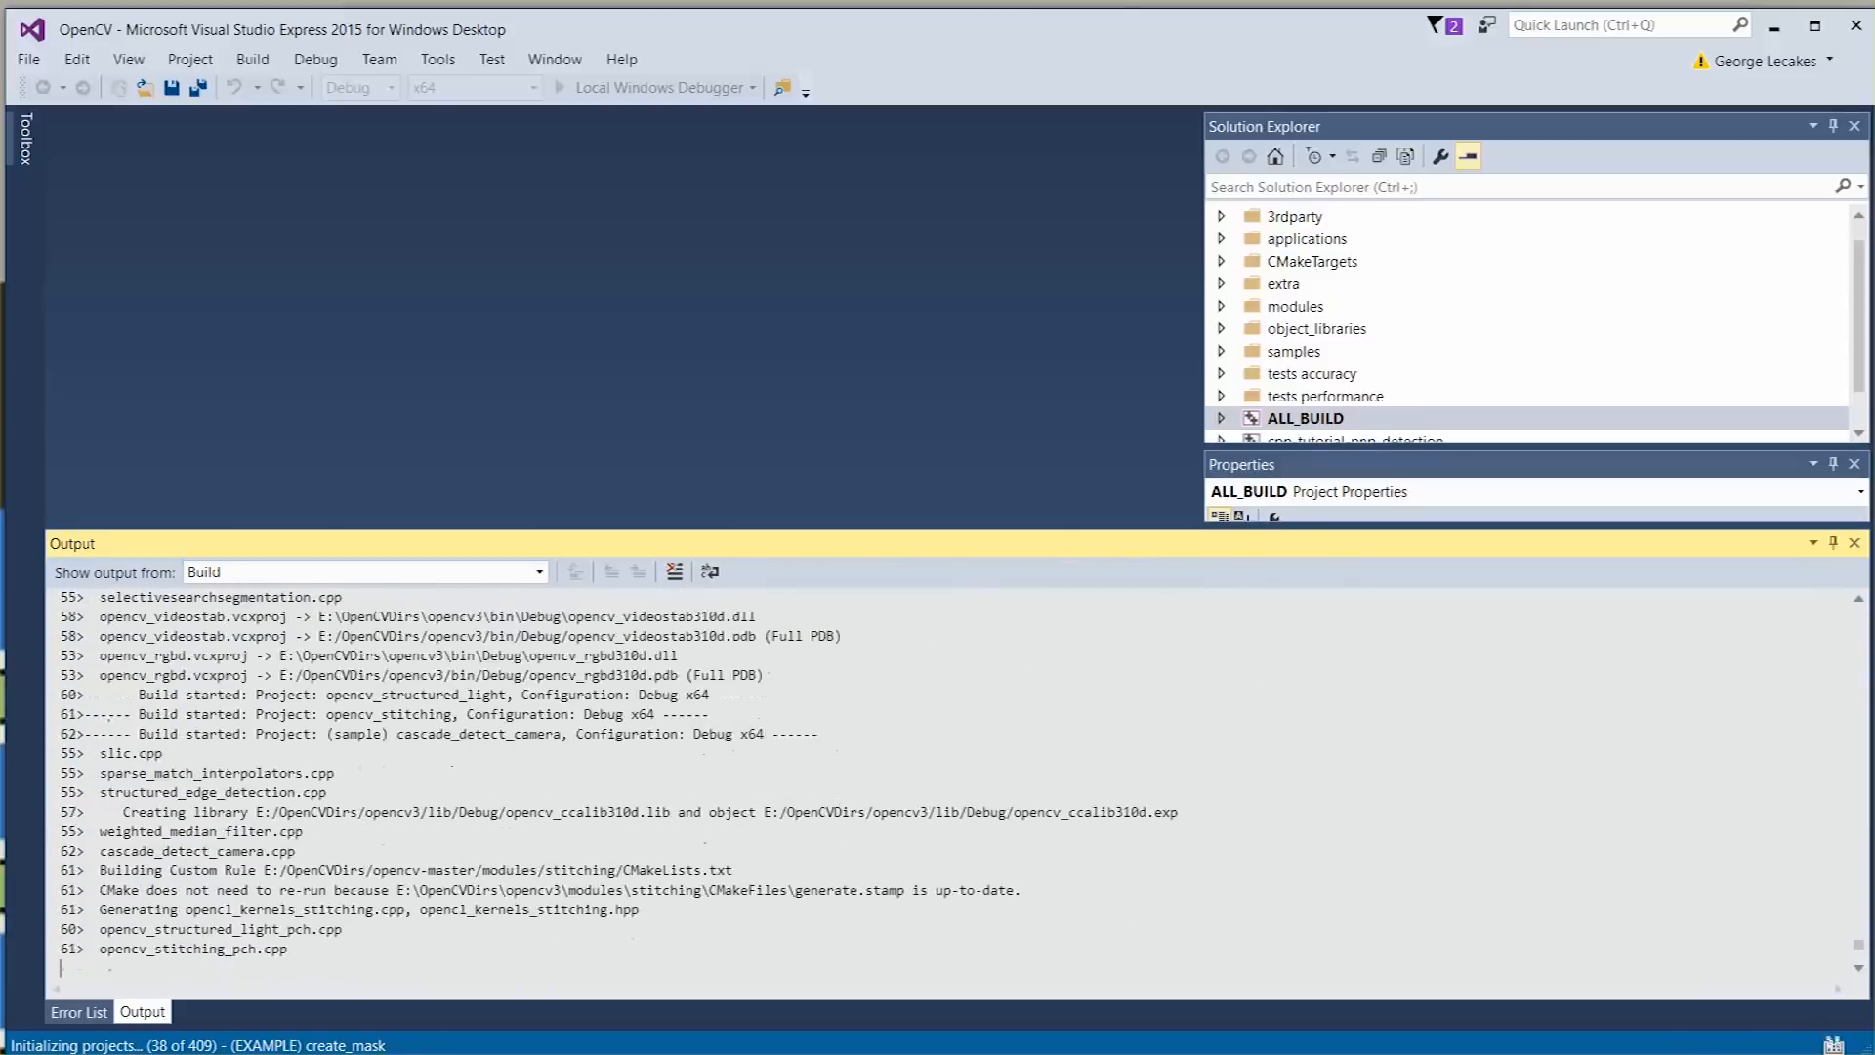
# Scroll the Output window as the Debug build completes with 354 succeeded, 0 failed.
pyautogui.scroll(-3)
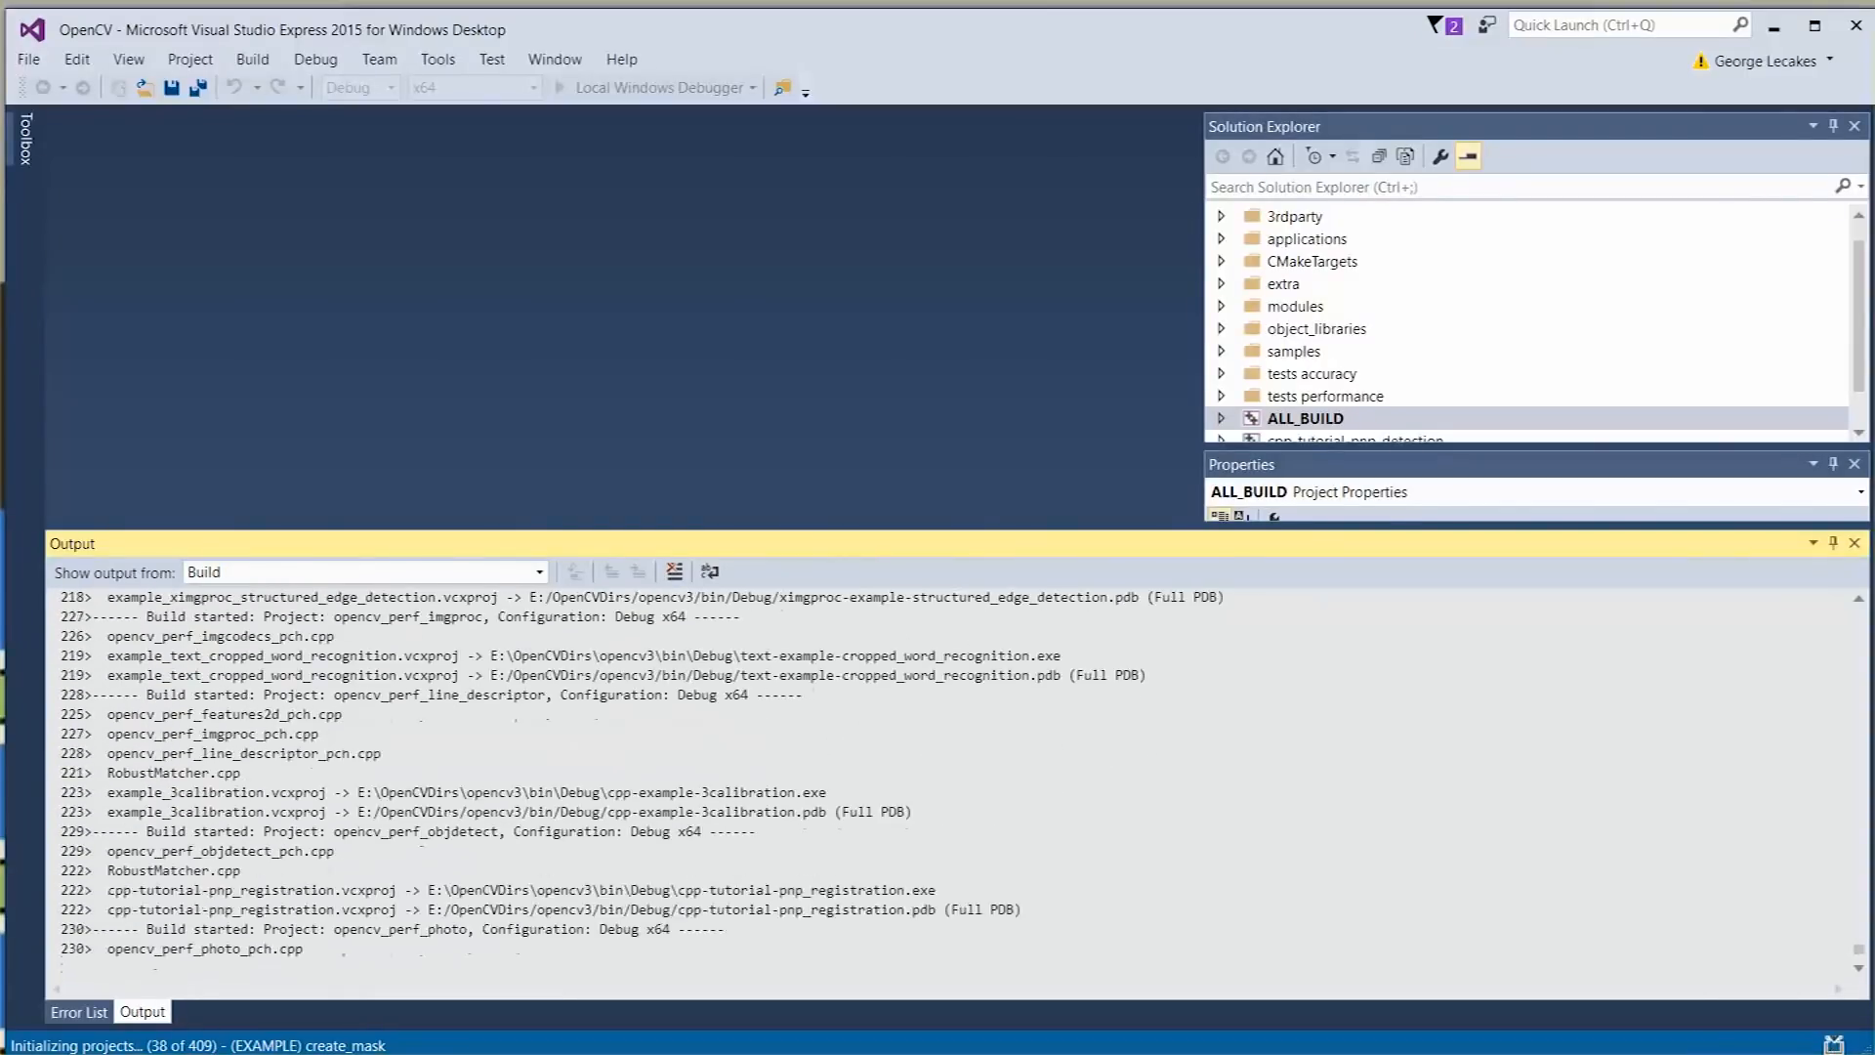
pyautogui.scroll(-3)
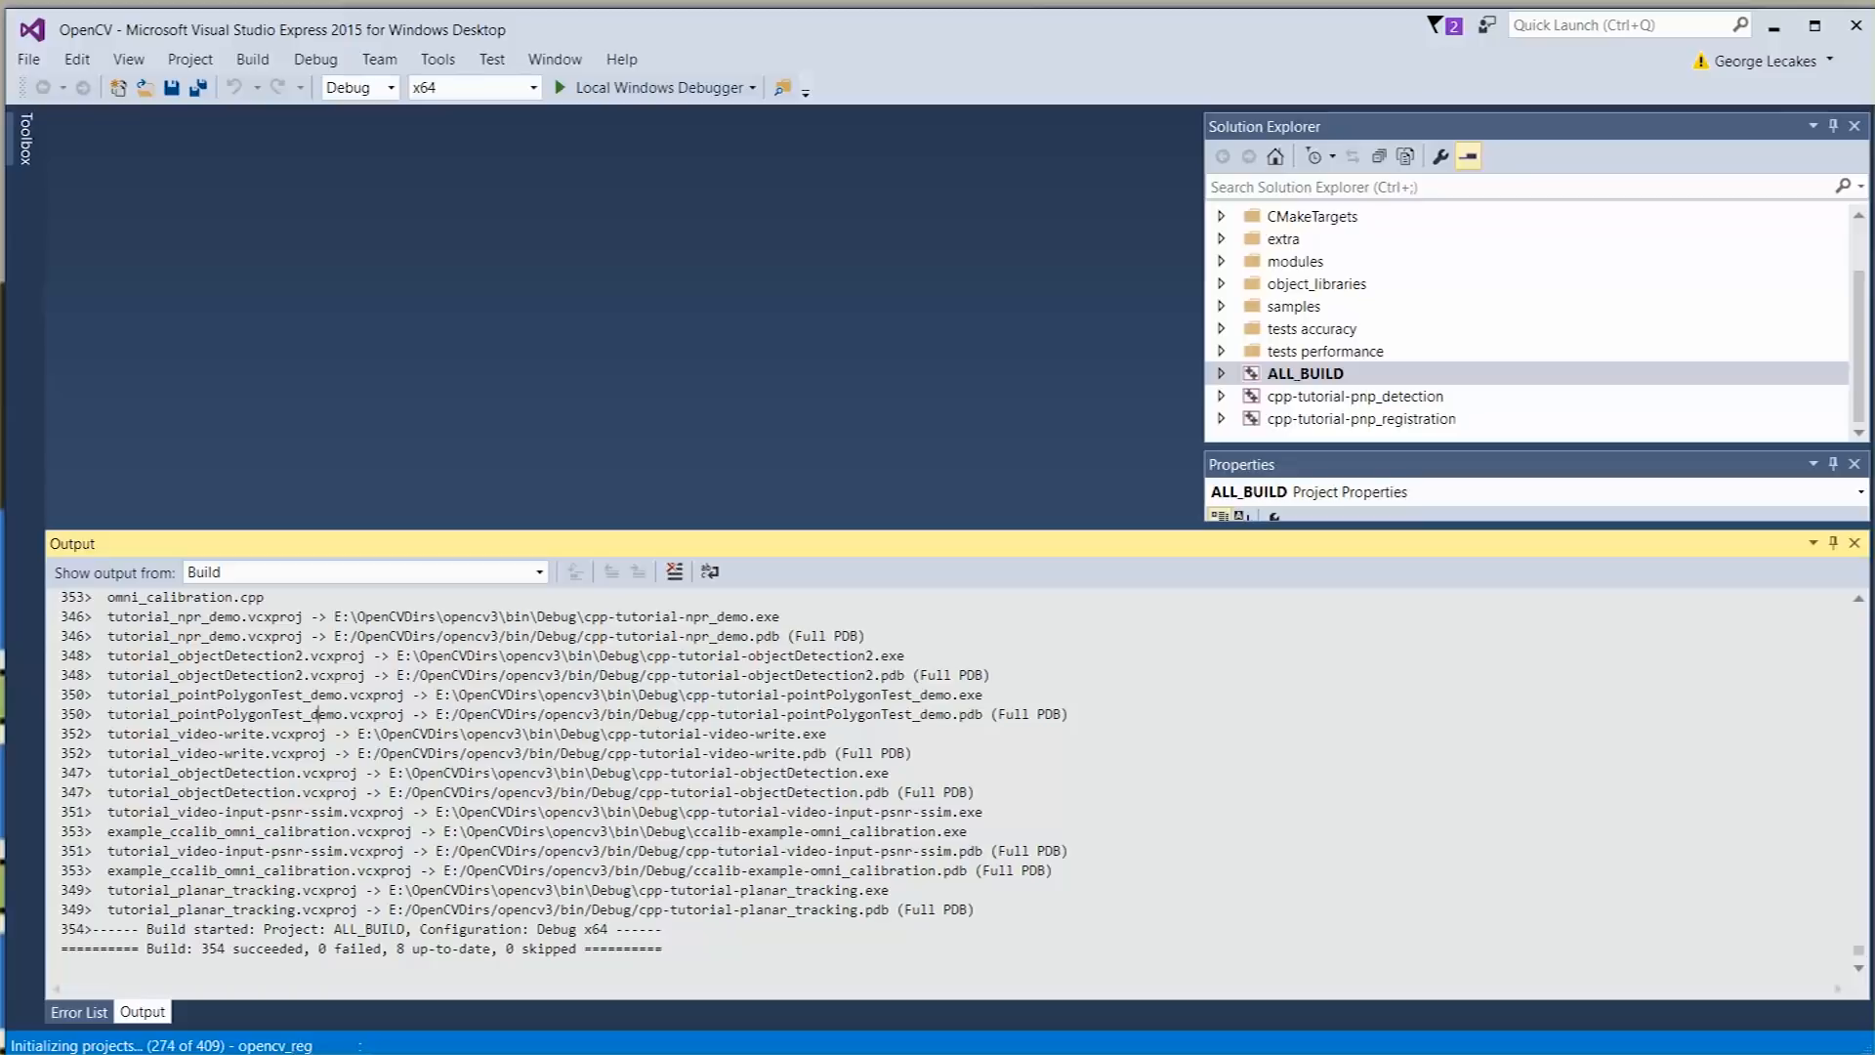
# Switch the solution configuration to Release and build ALL_BUILD again.
pyautogui.click(354, 86)
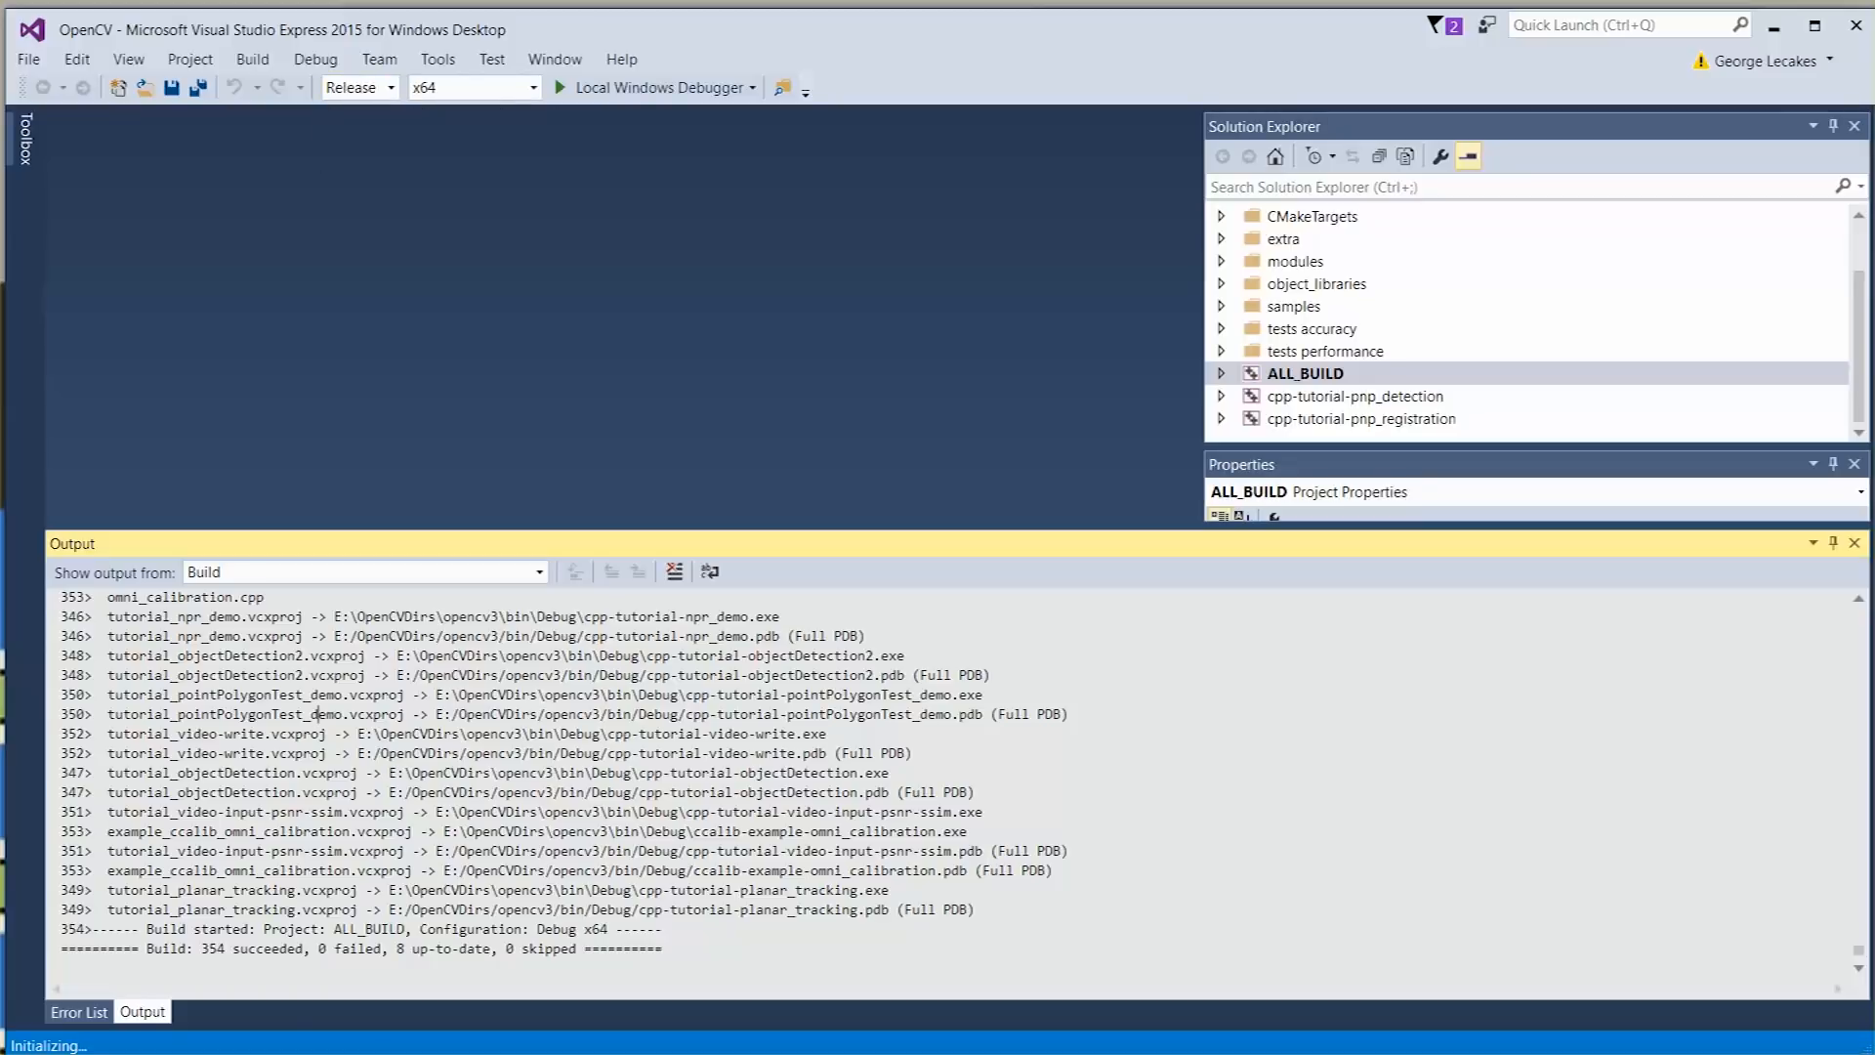
pyautogui.click(1303, 371)
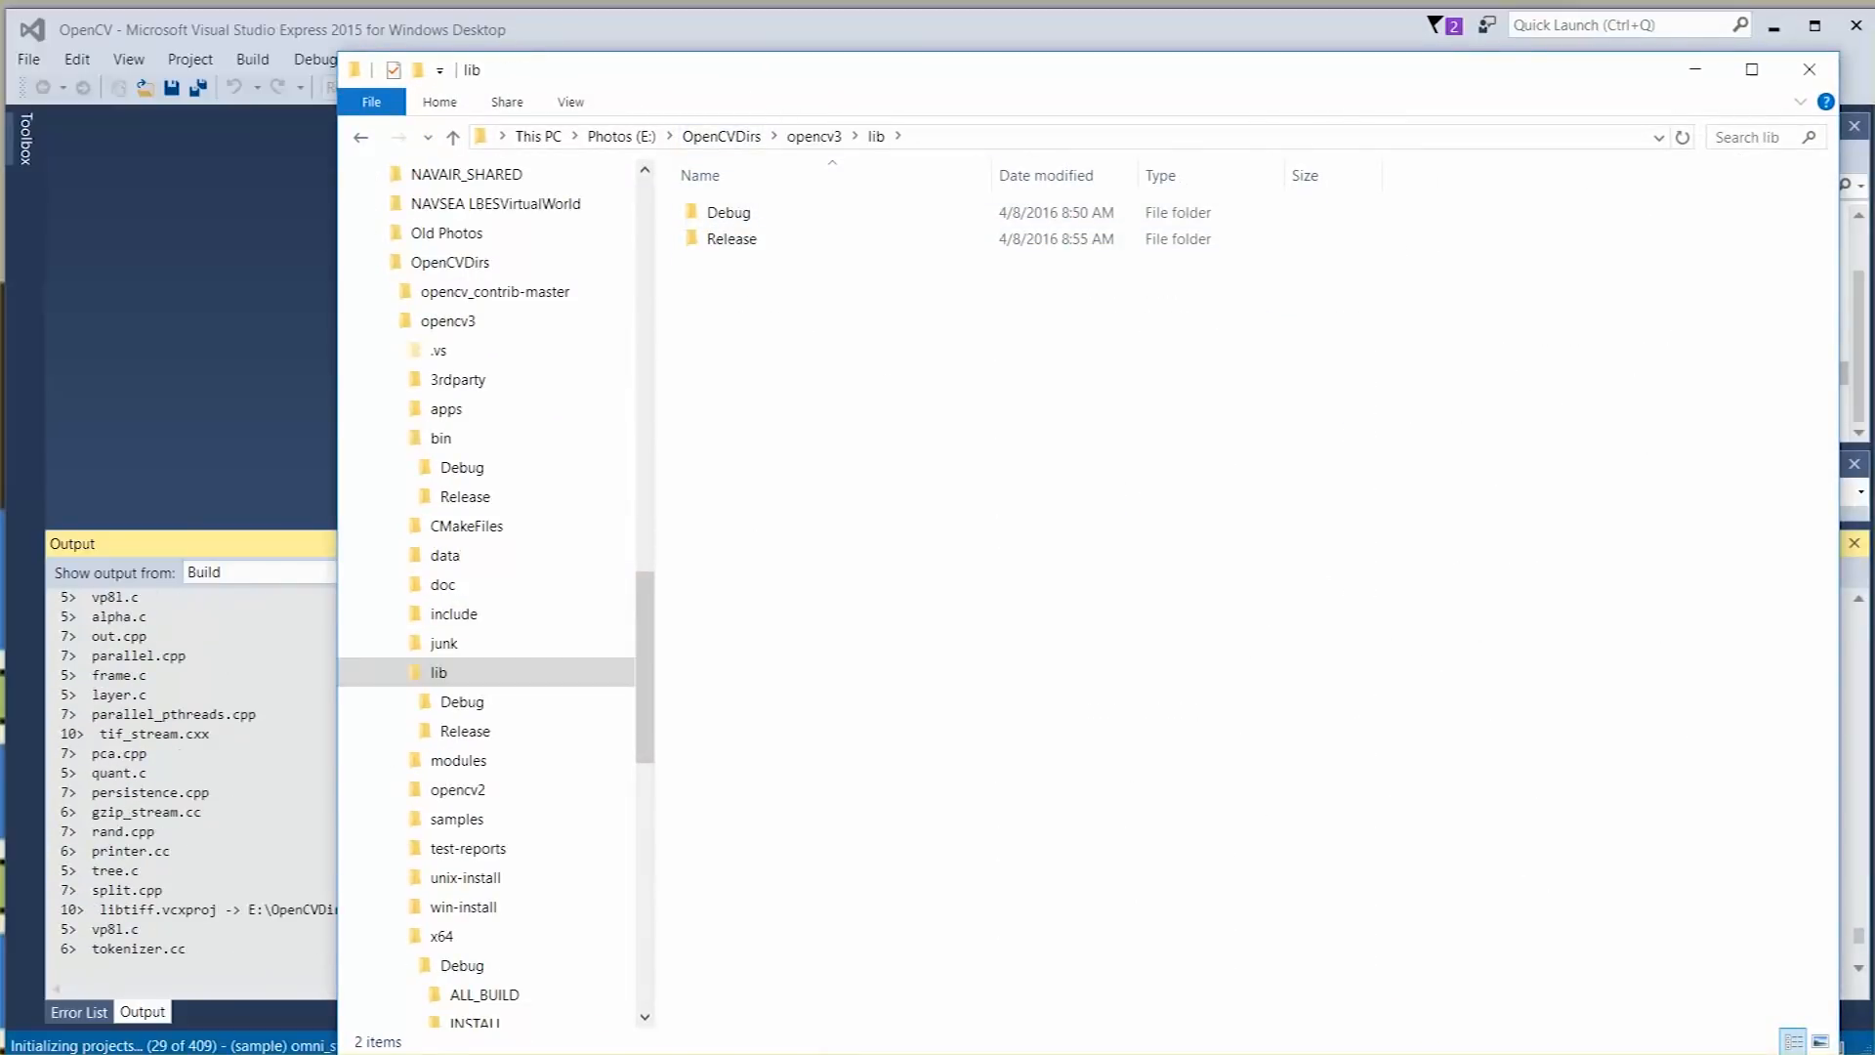
# Browse to opencv3\lib and check the Debug folder's .lib files.
pyautogui.click(449, 321)
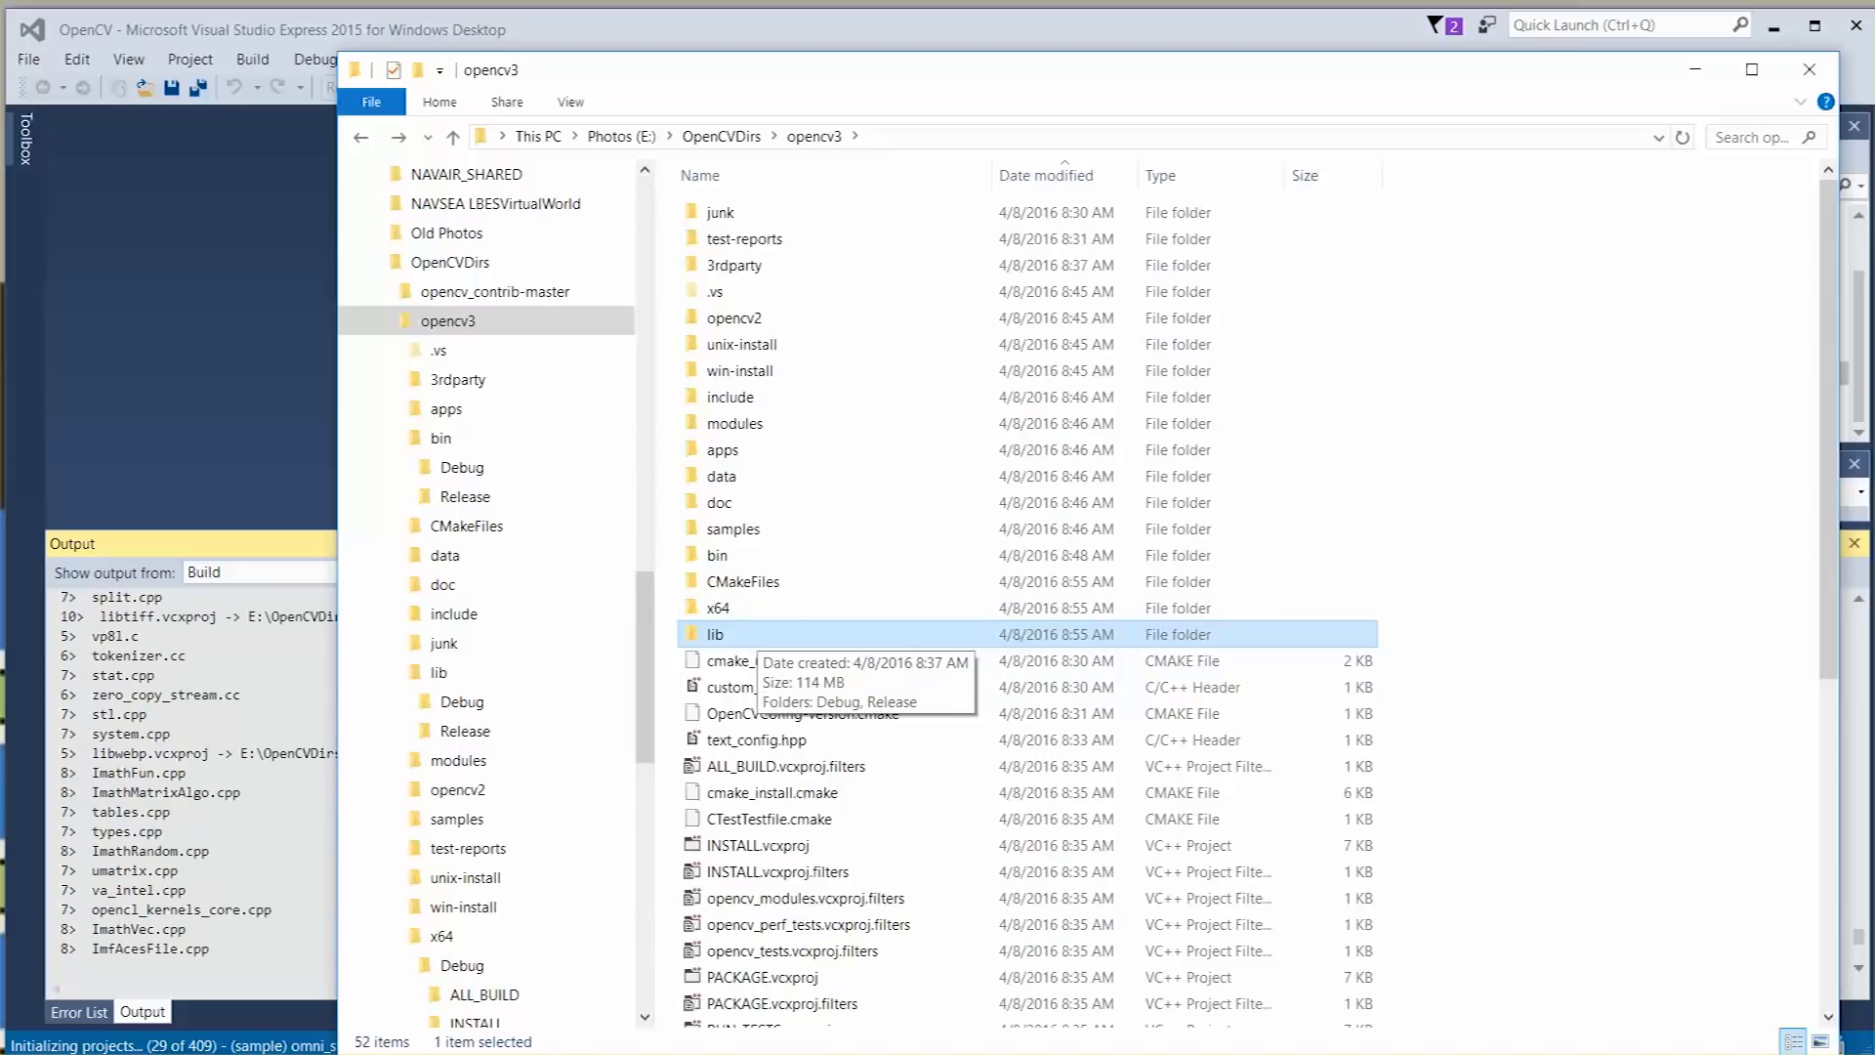
pyautogui.doubleClick(715, 633)
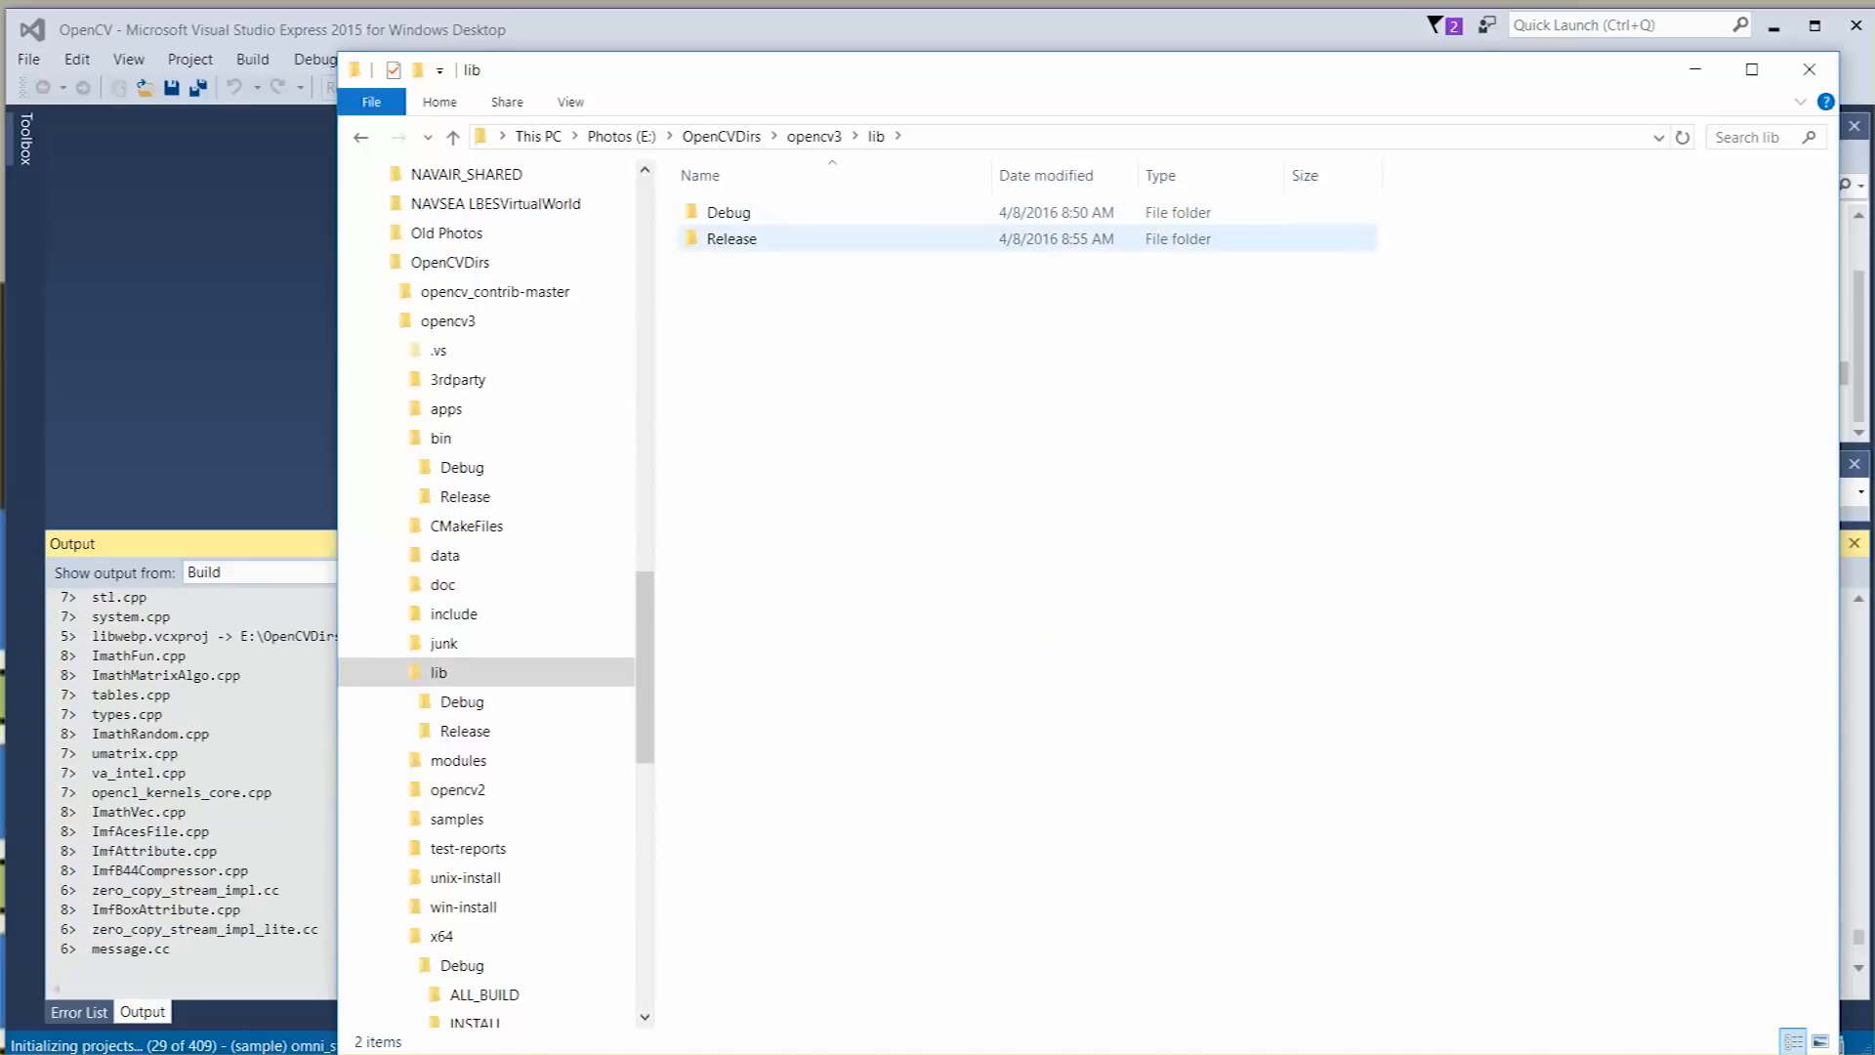
pyautogui.click(728, 211)
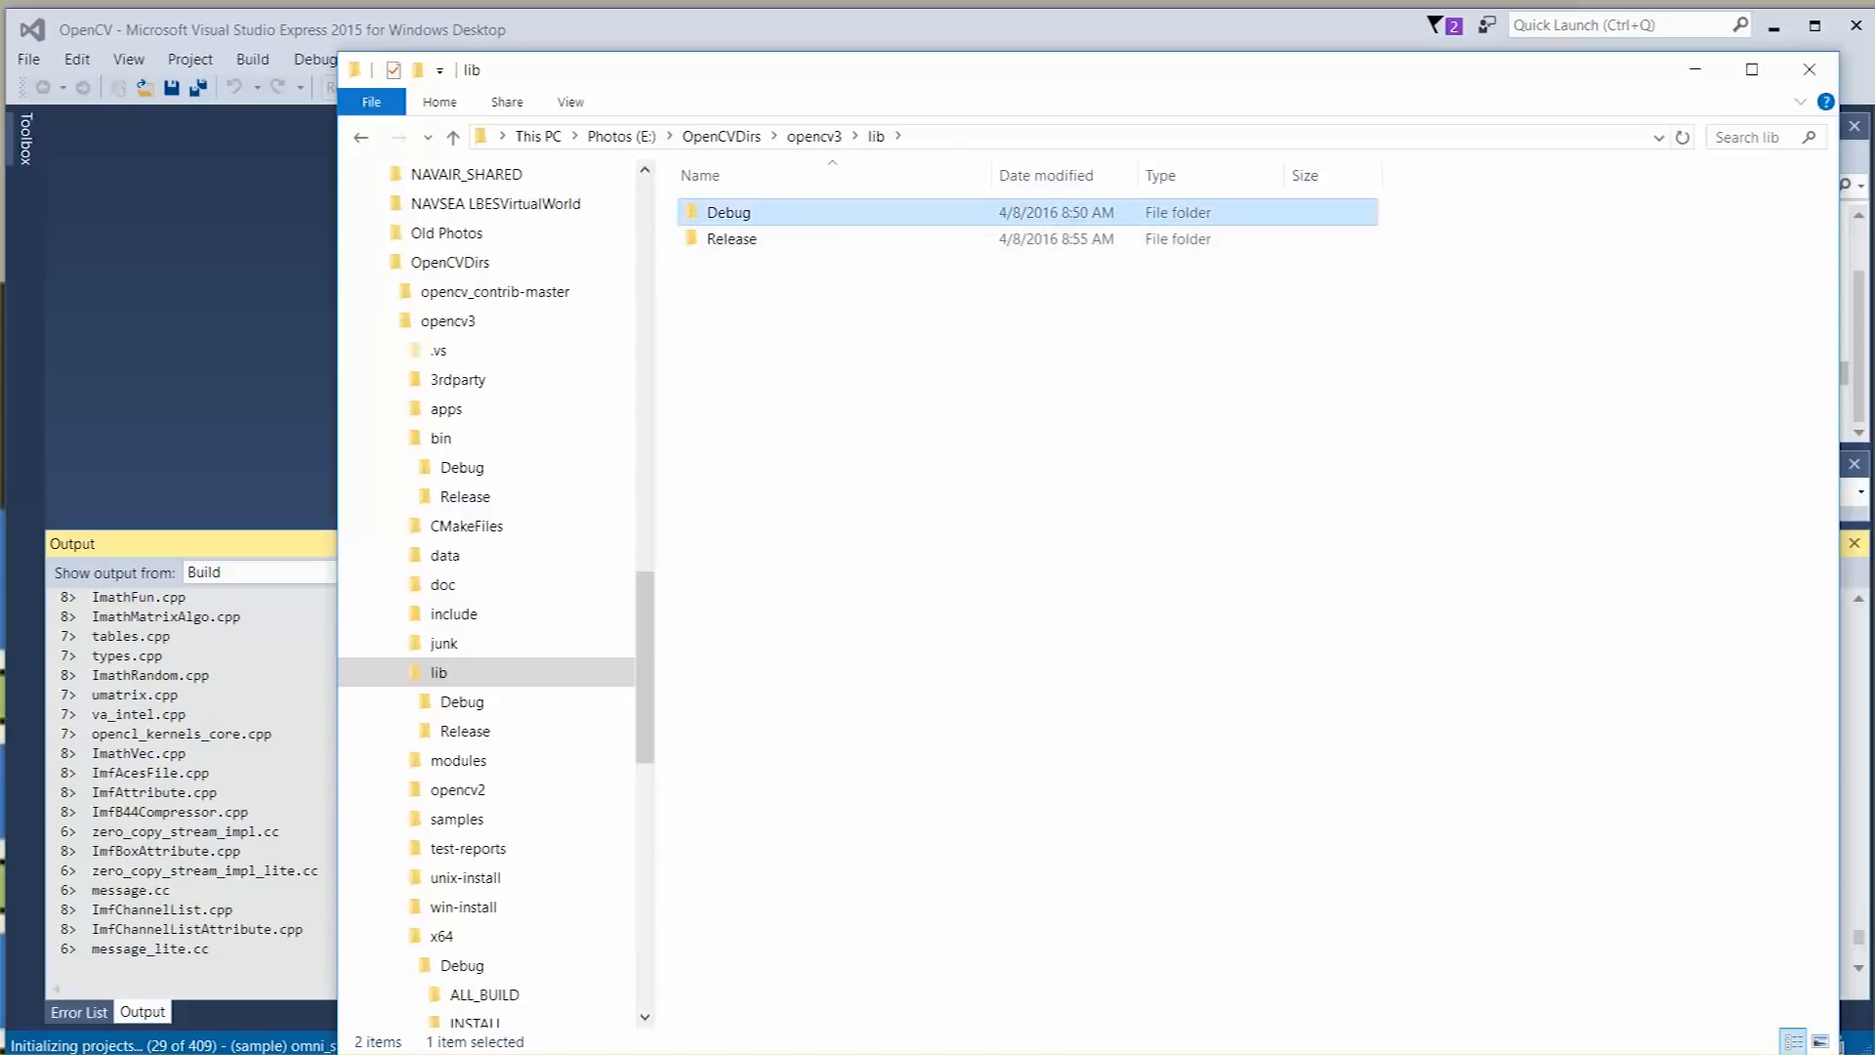
pyautogui.doubleClick(729, 211)
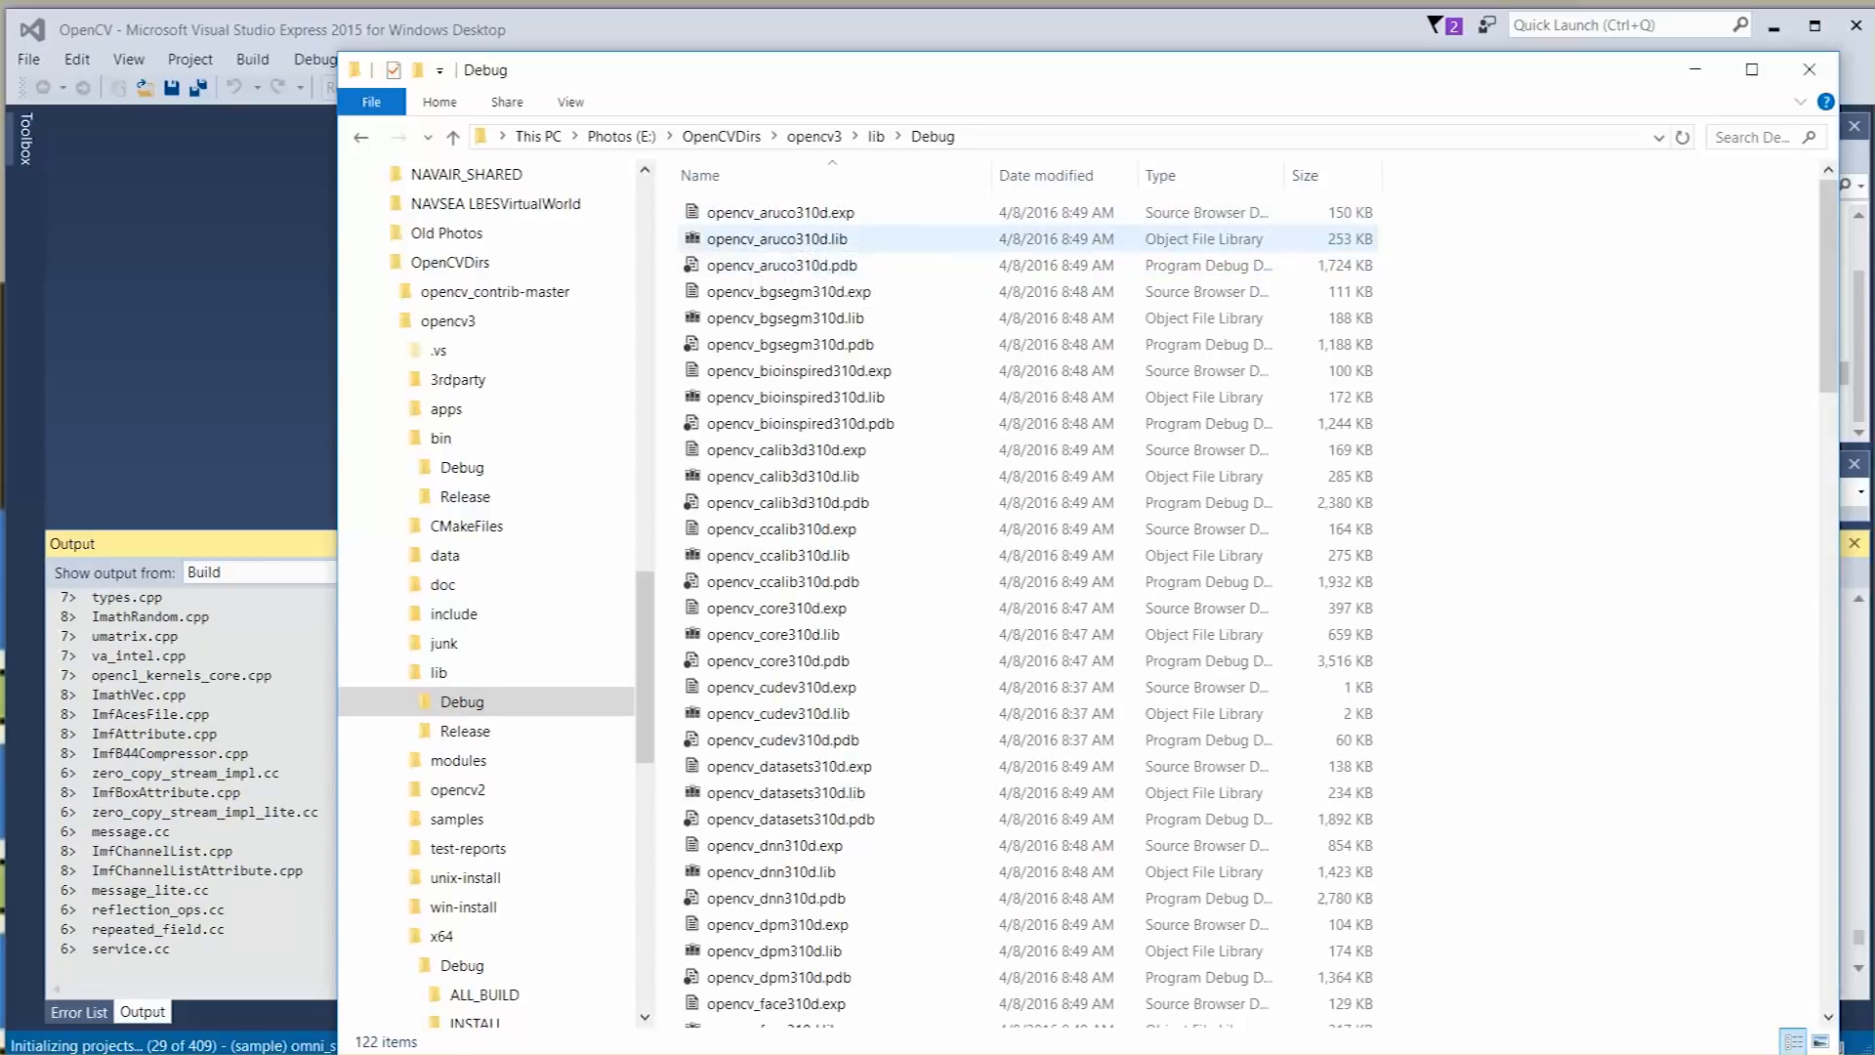
pyautogui.moveTo(777, 923)
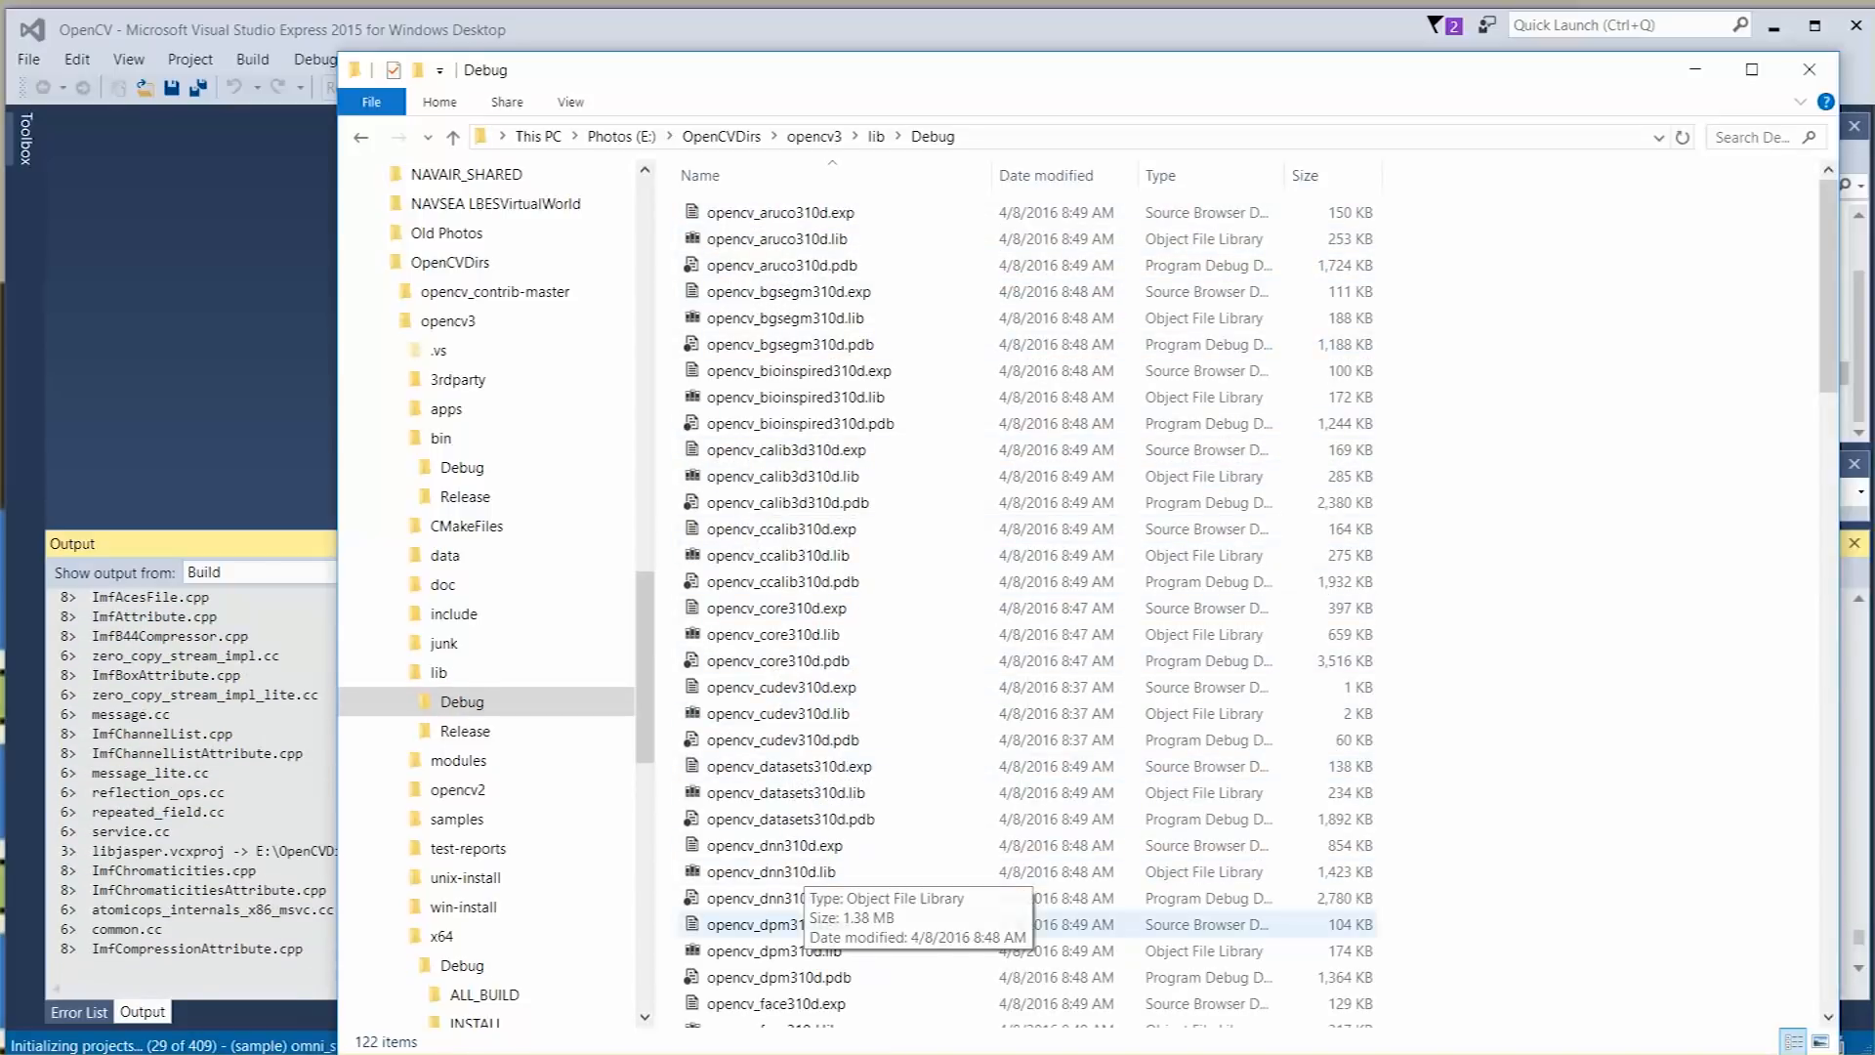
# Check lib\Release for opencv_core310.lib, then return to Visual Studio's running build.
pyautogui.click(776, 608)
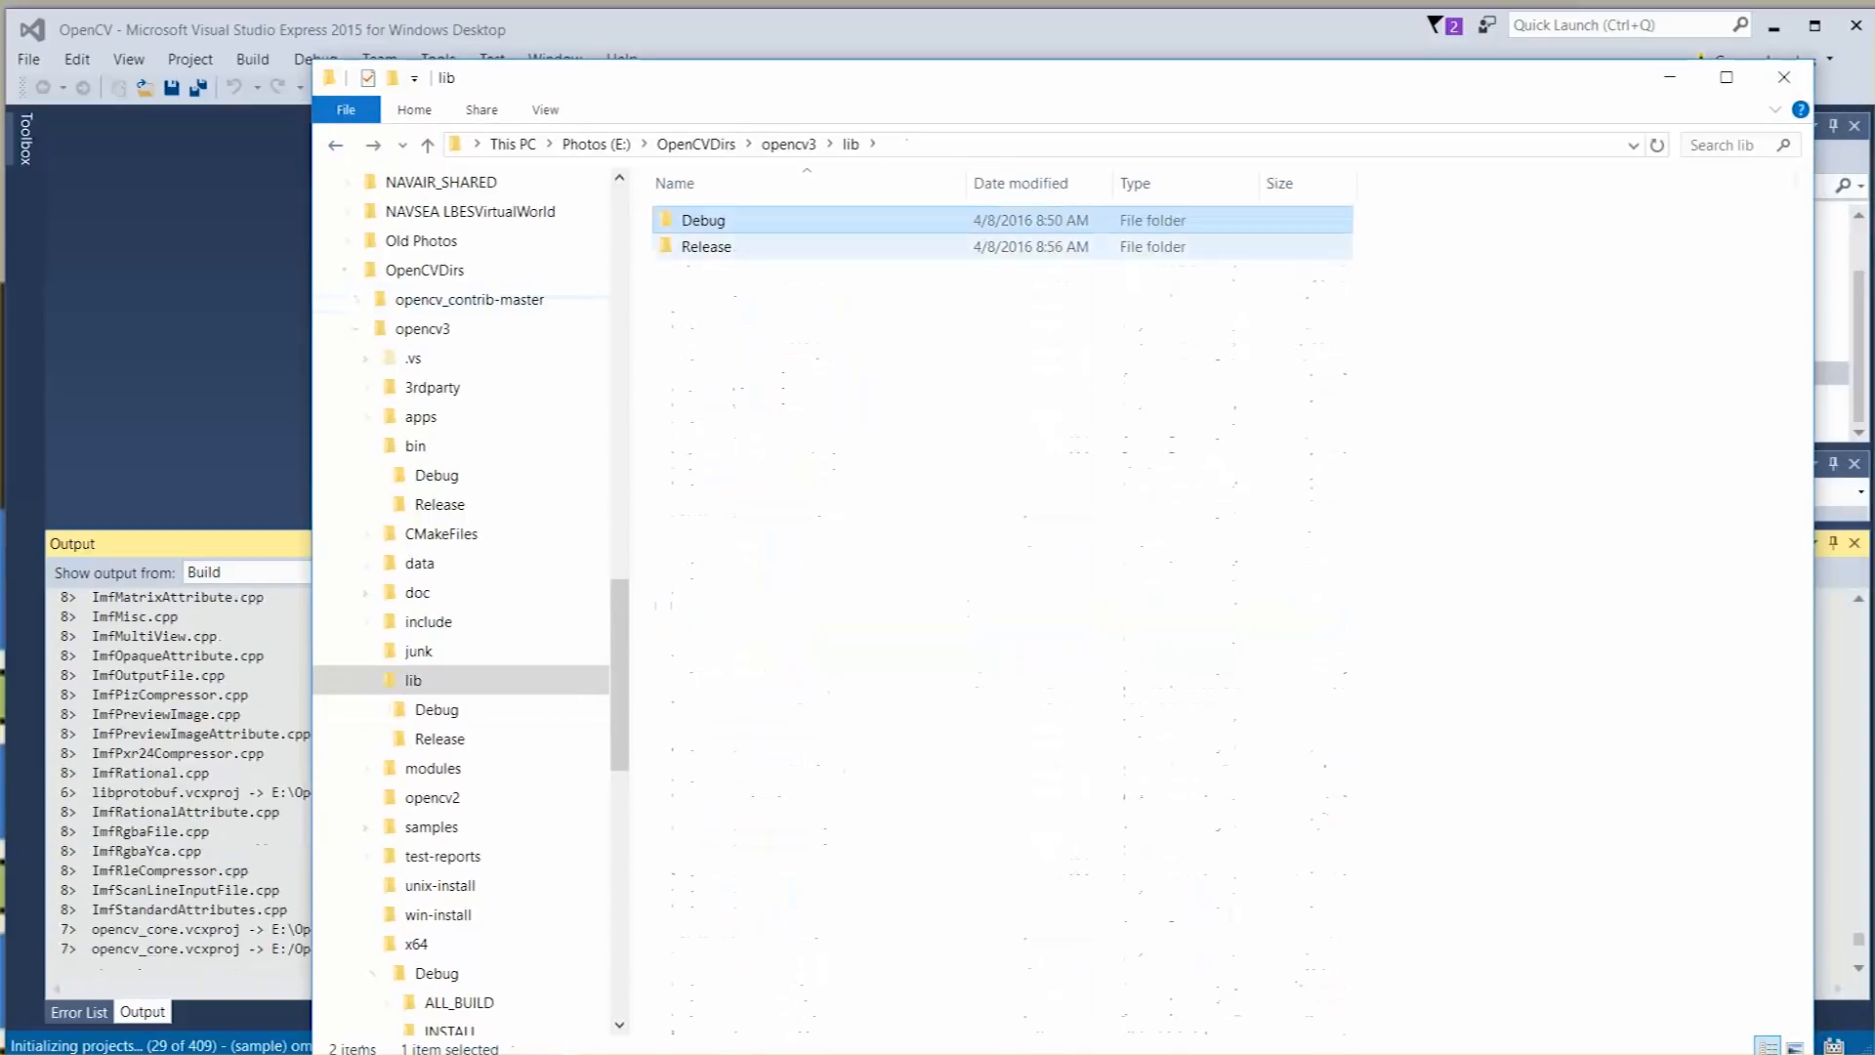
pyautogui.doubleClick(705, 246)
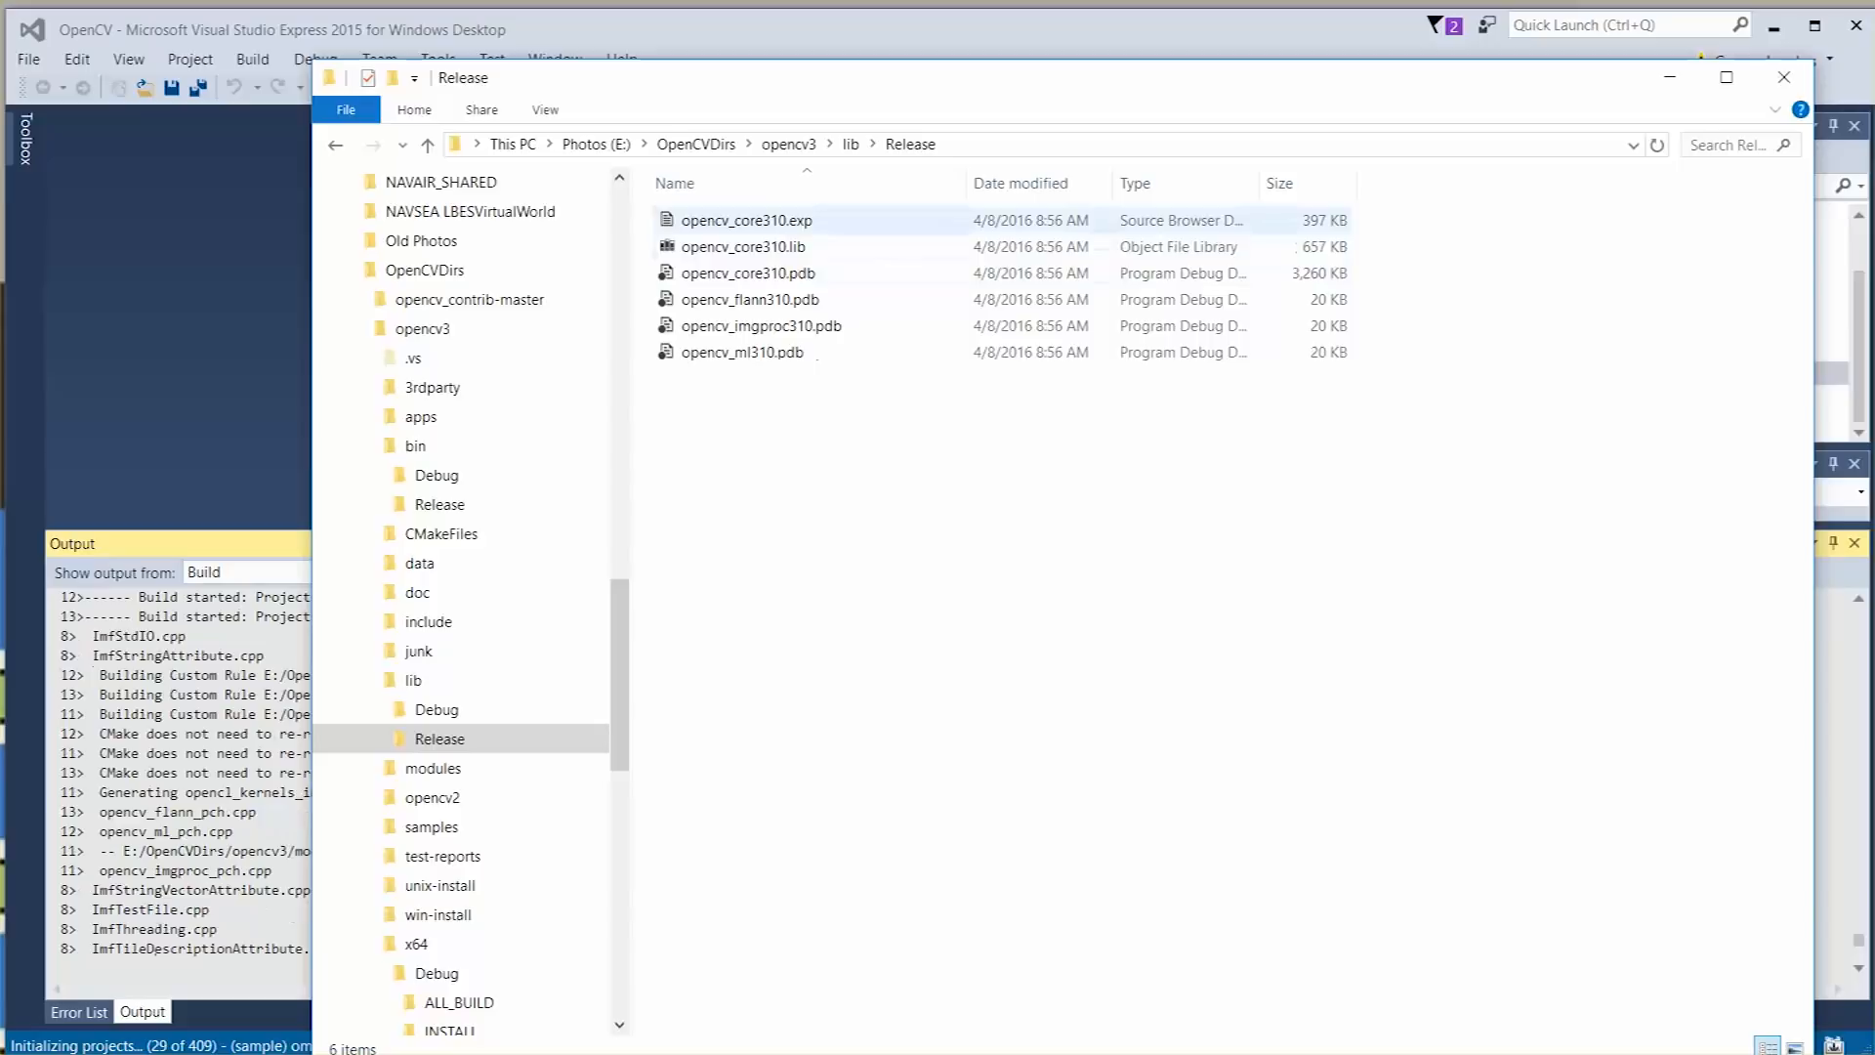
pyautogui.click(746, 221)
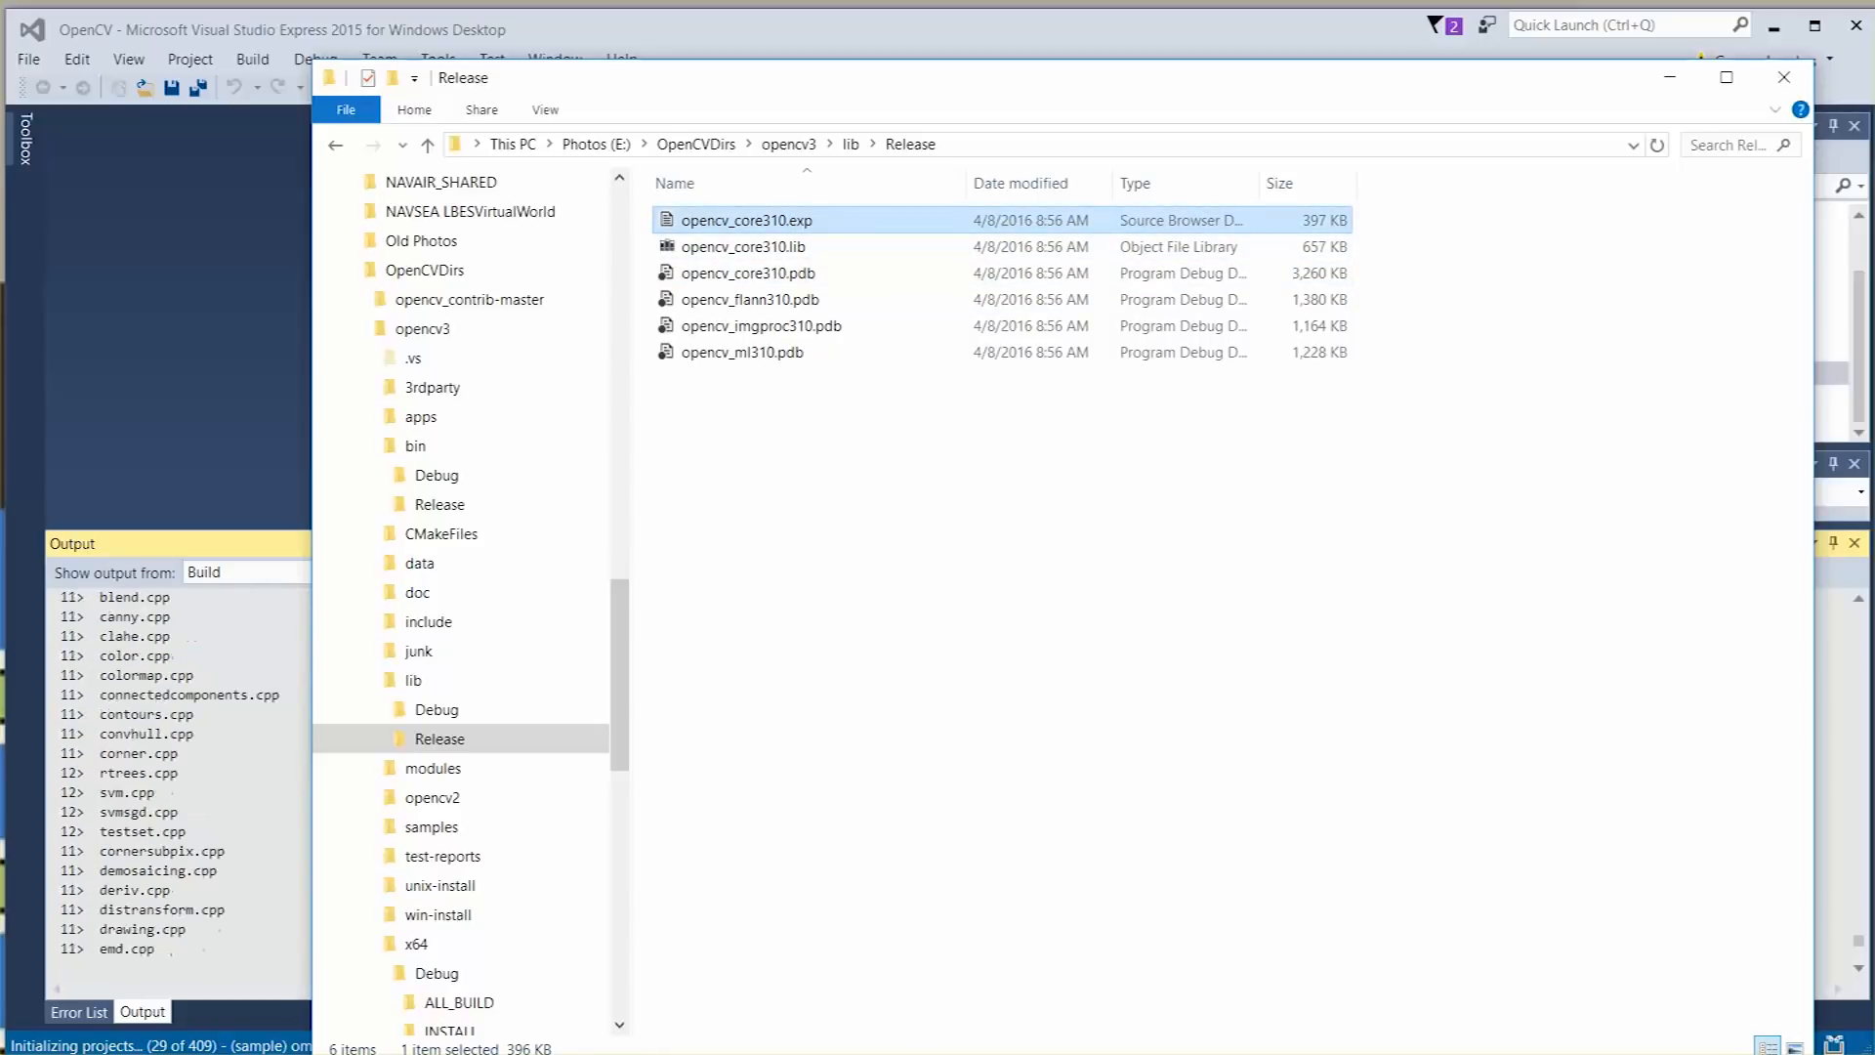
pyautogui.click(1781, 77)
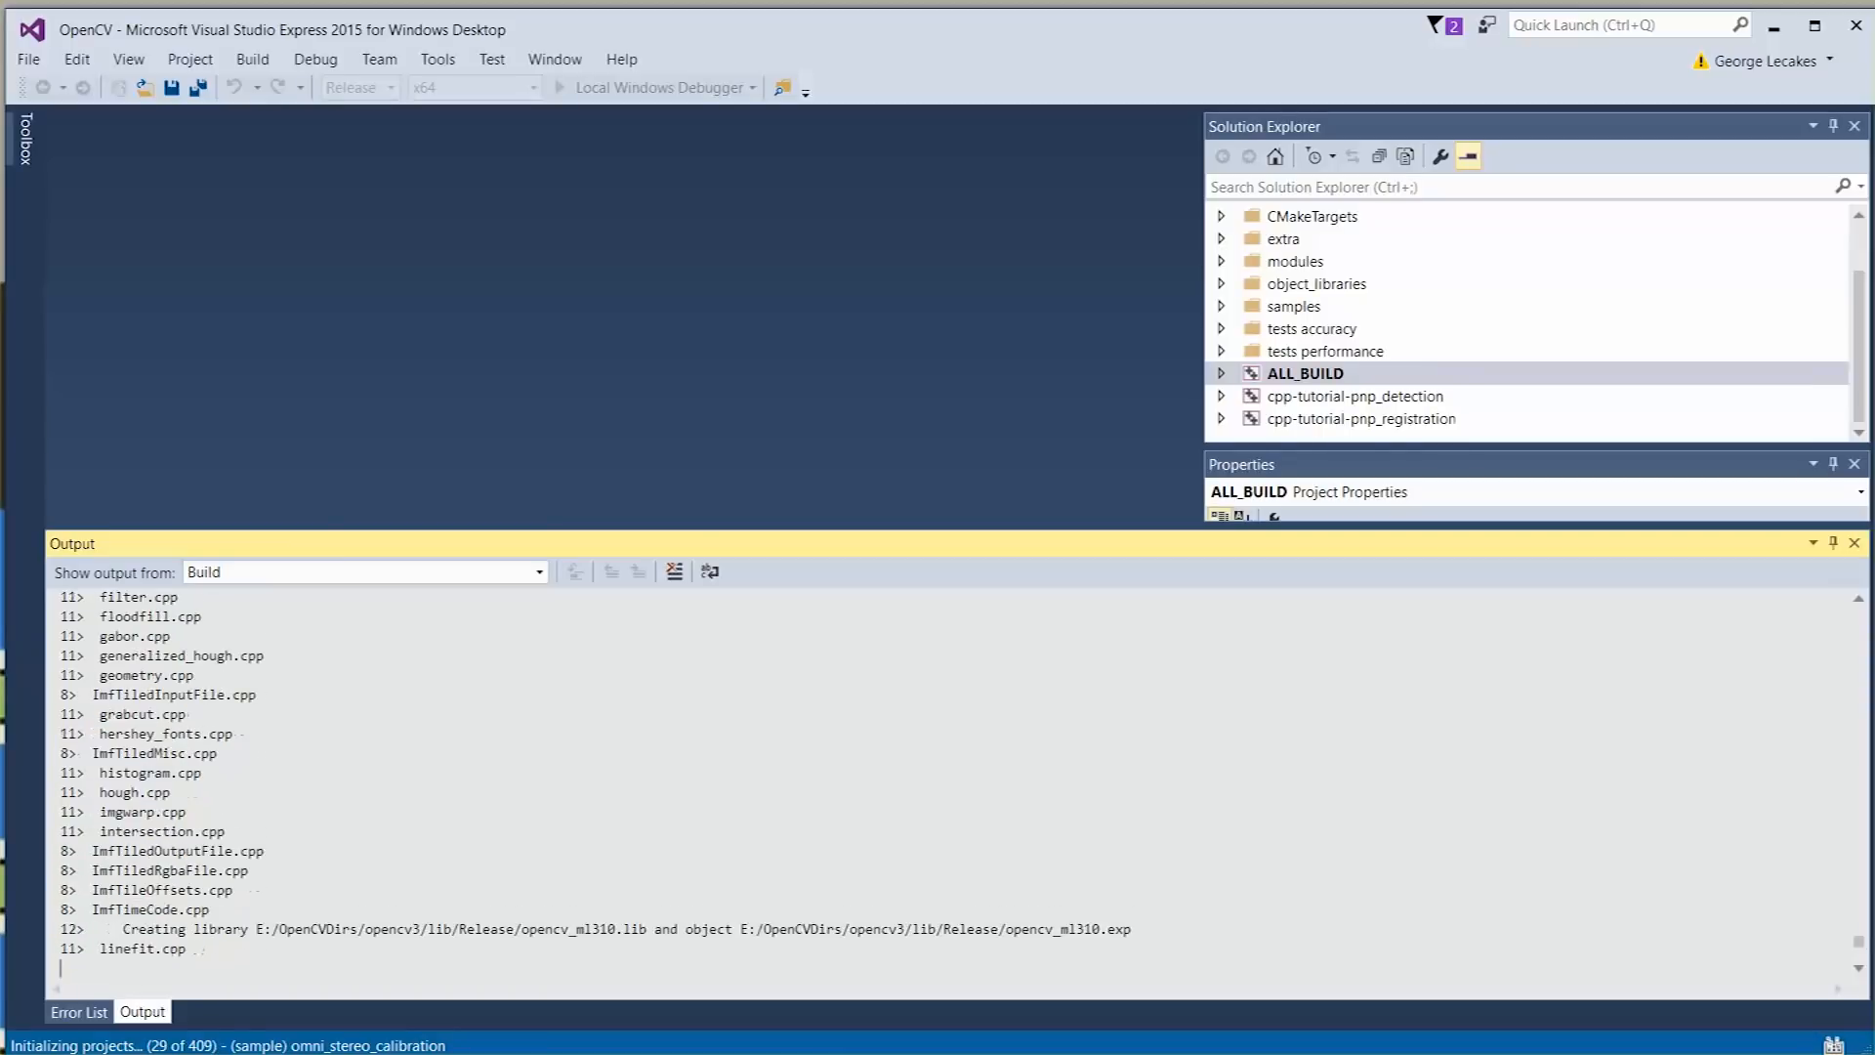
# Scroll the Output window while the Release build works through the perf and test projects.
pyautogui.scroll(-3)
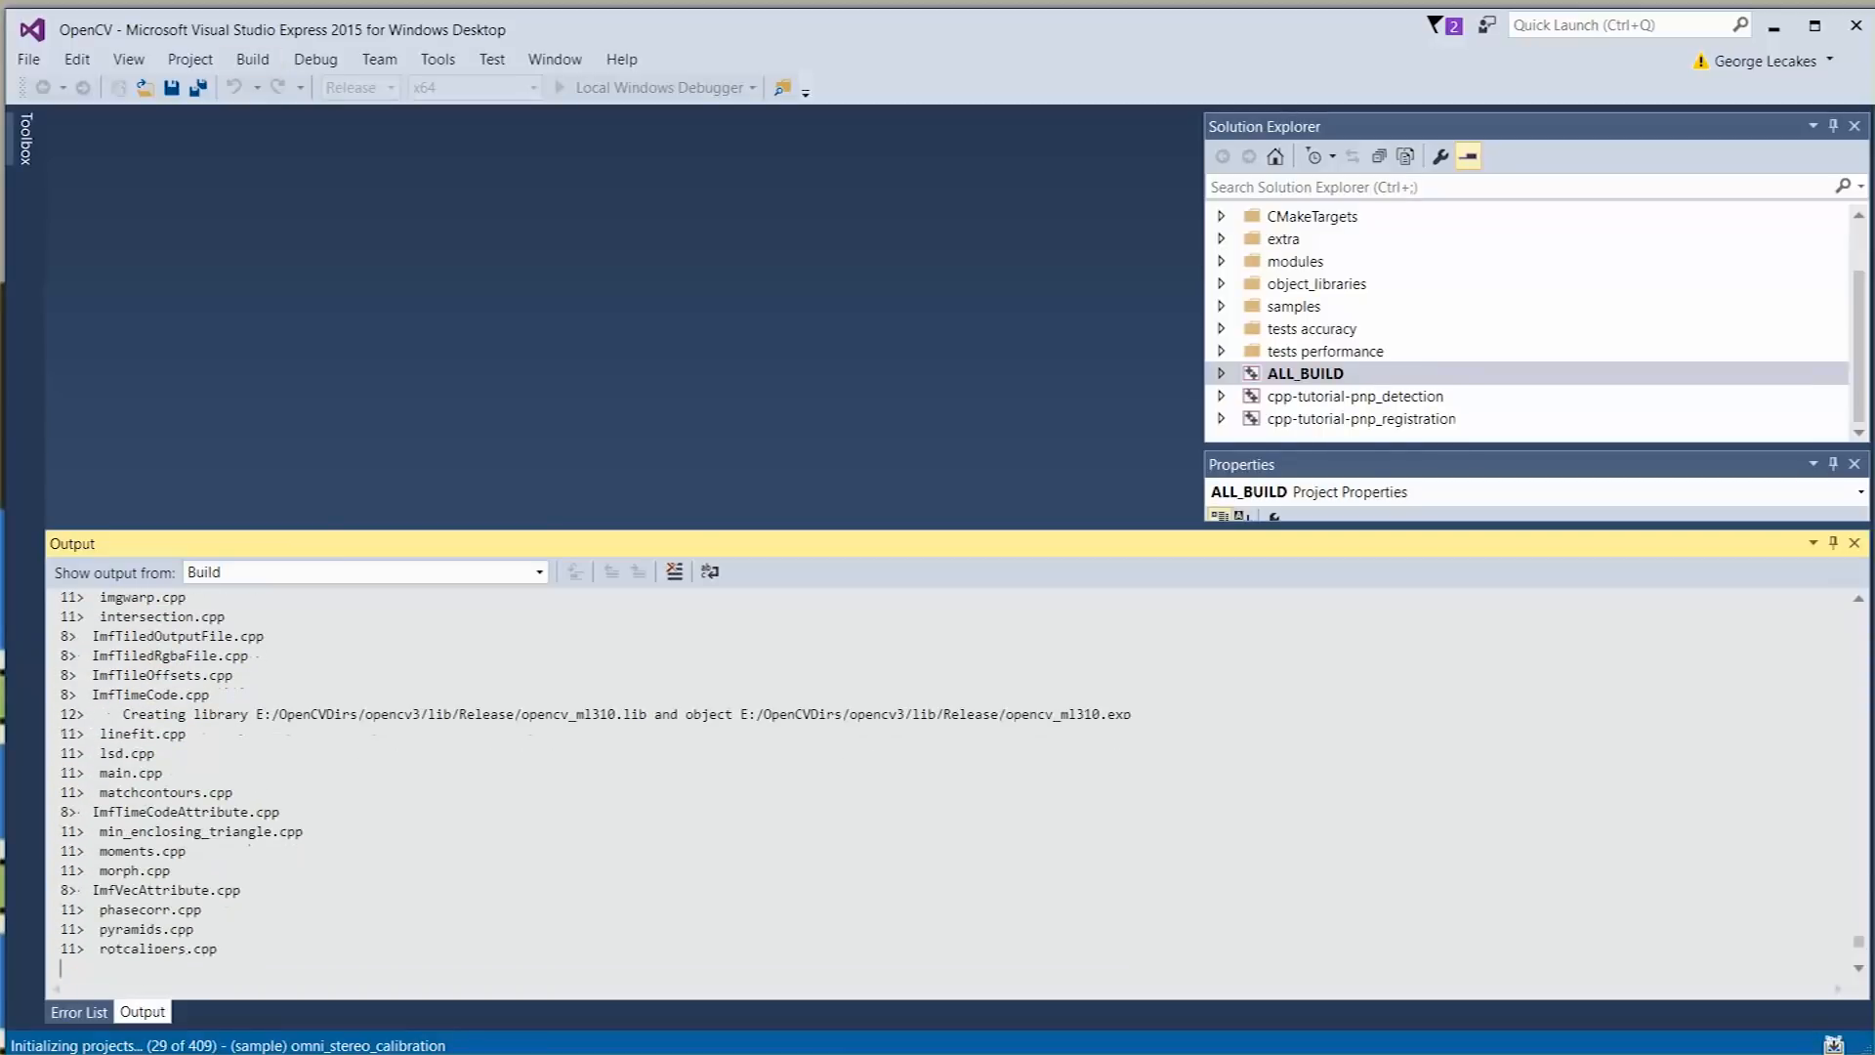
pyautogui.scroll(-3)
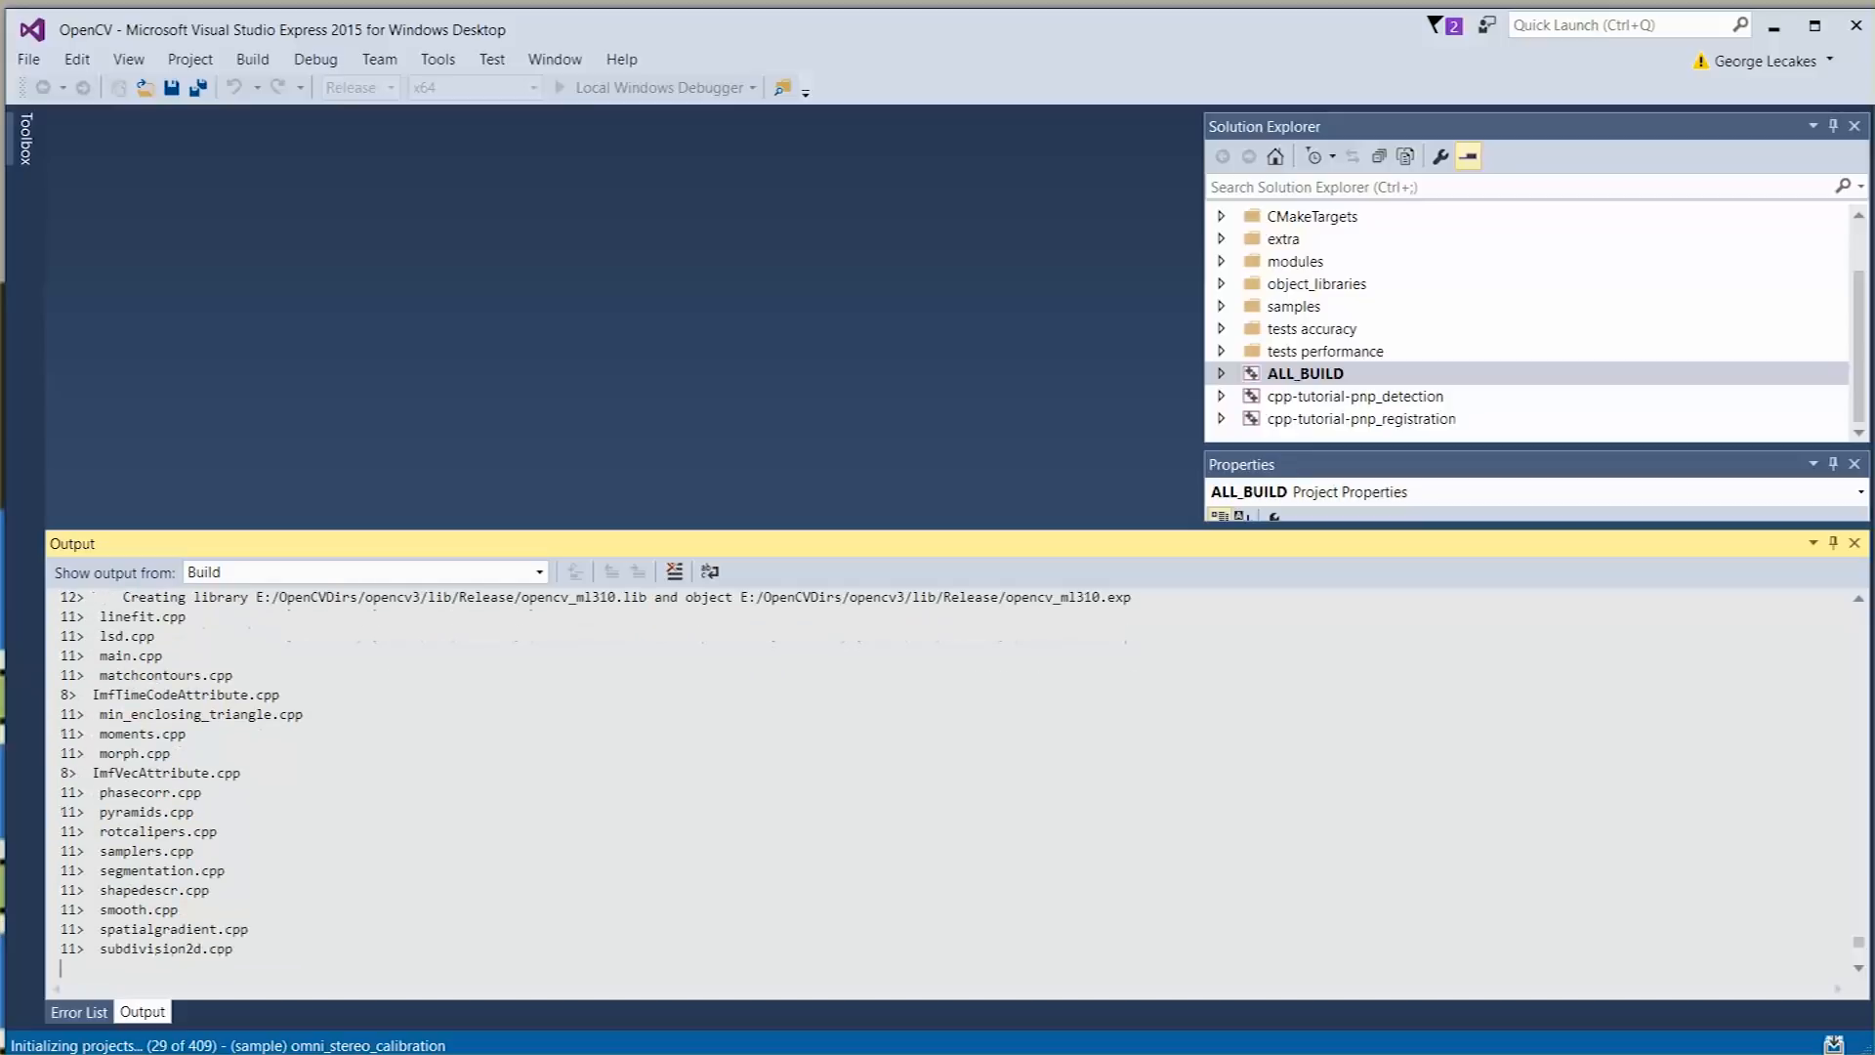
pyautogui.scroll(-3)
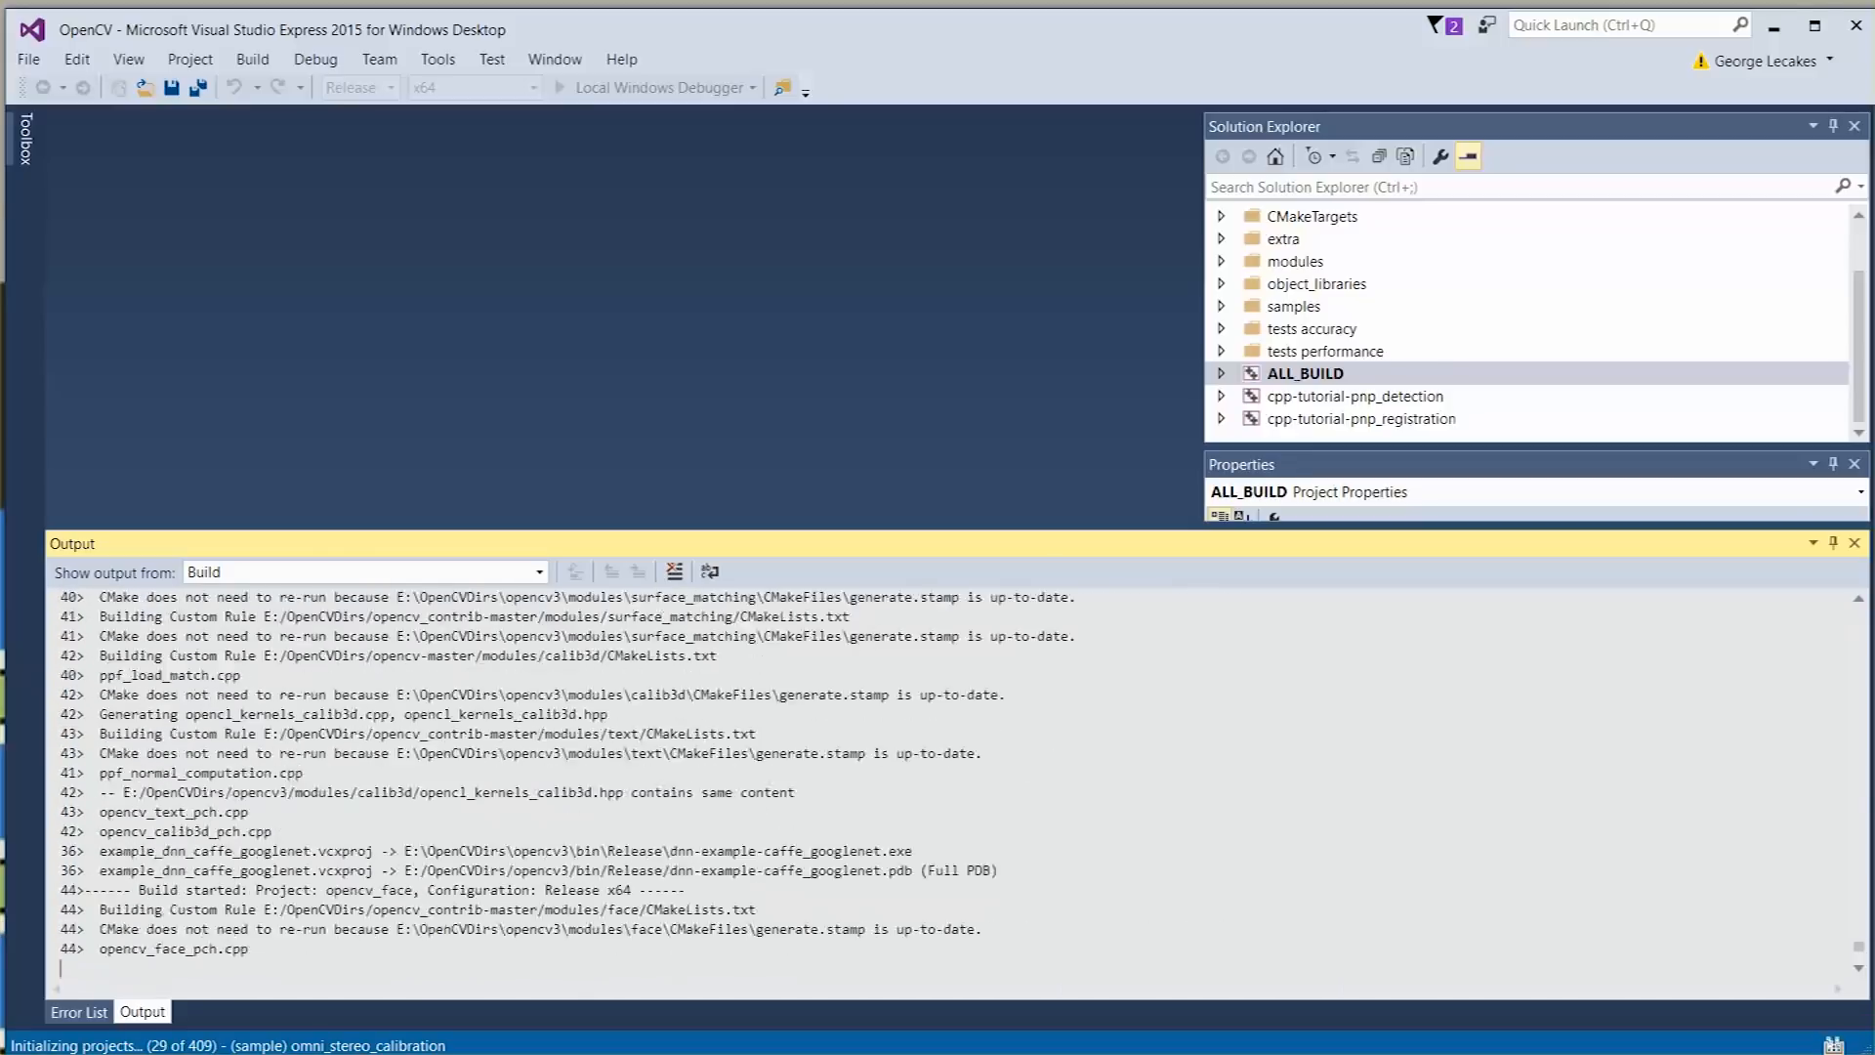
pyautogui.scroll(-3)
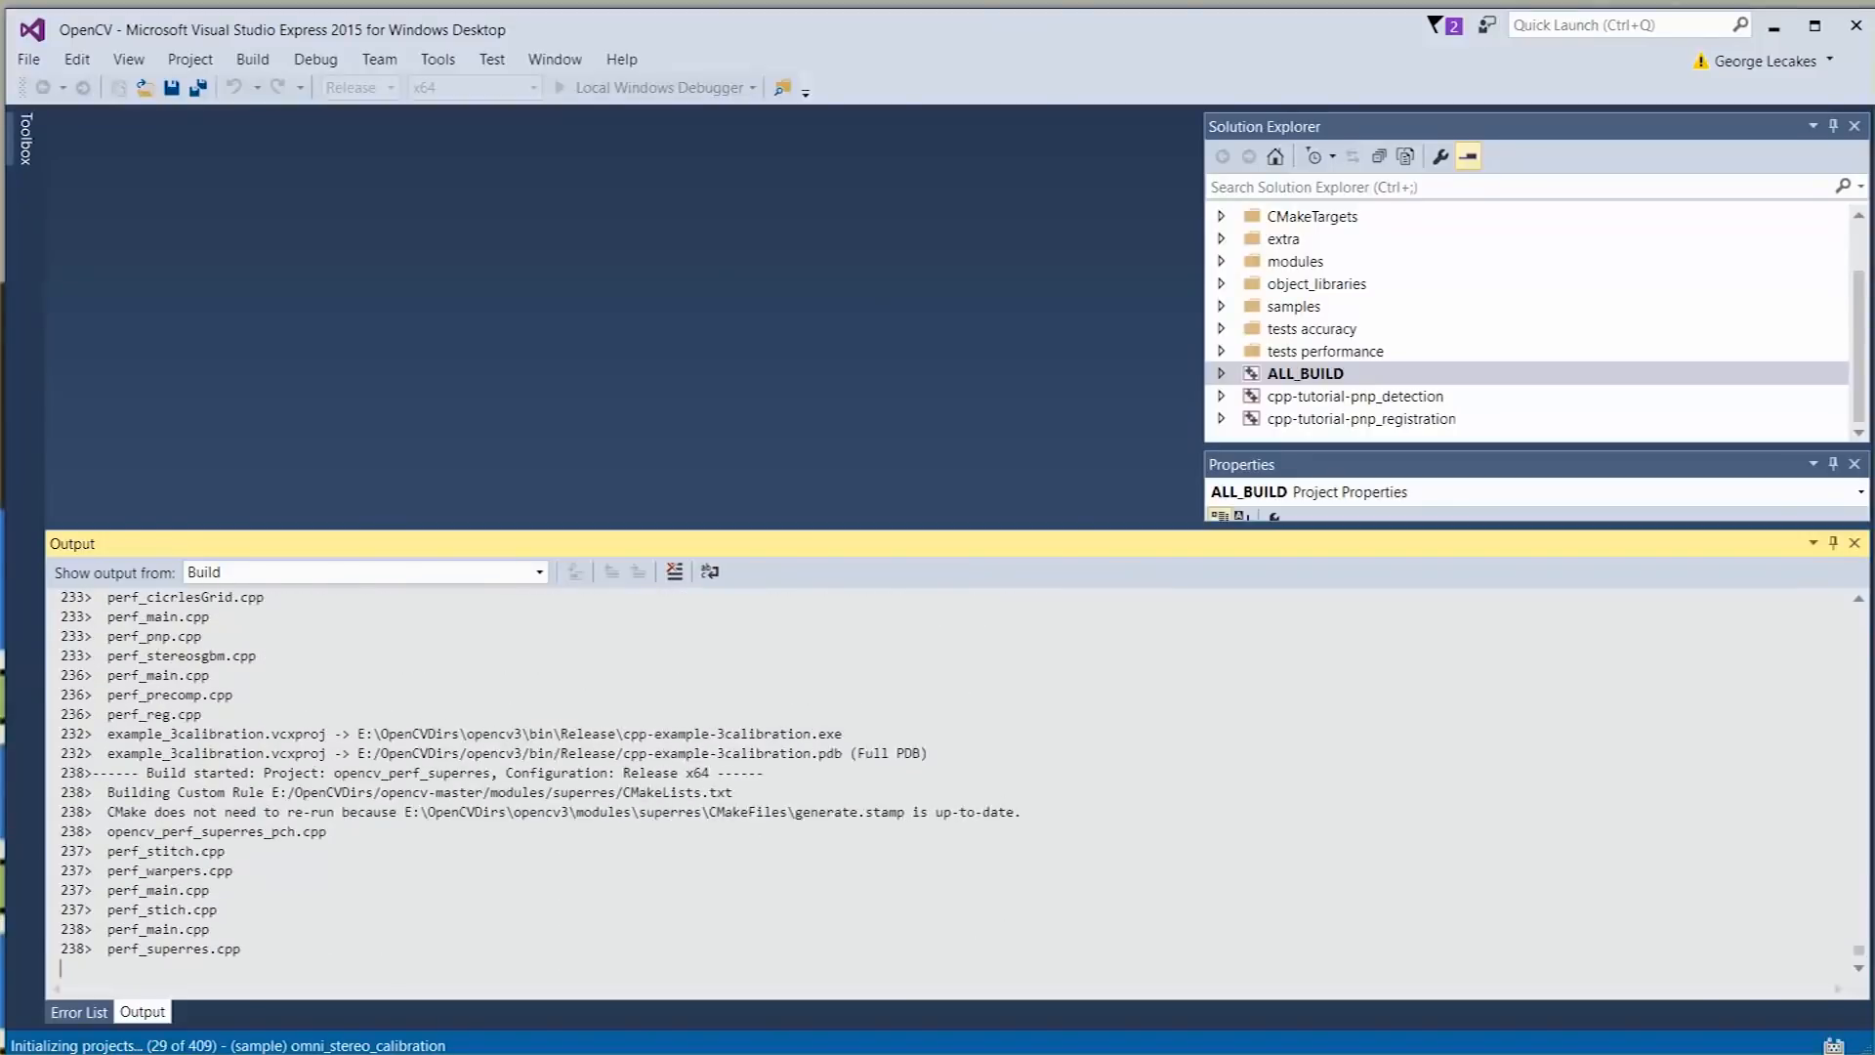
# Build the INSTALL target under CMakeTargets in the Release configuration.
pyautogui.click(1221, 216)
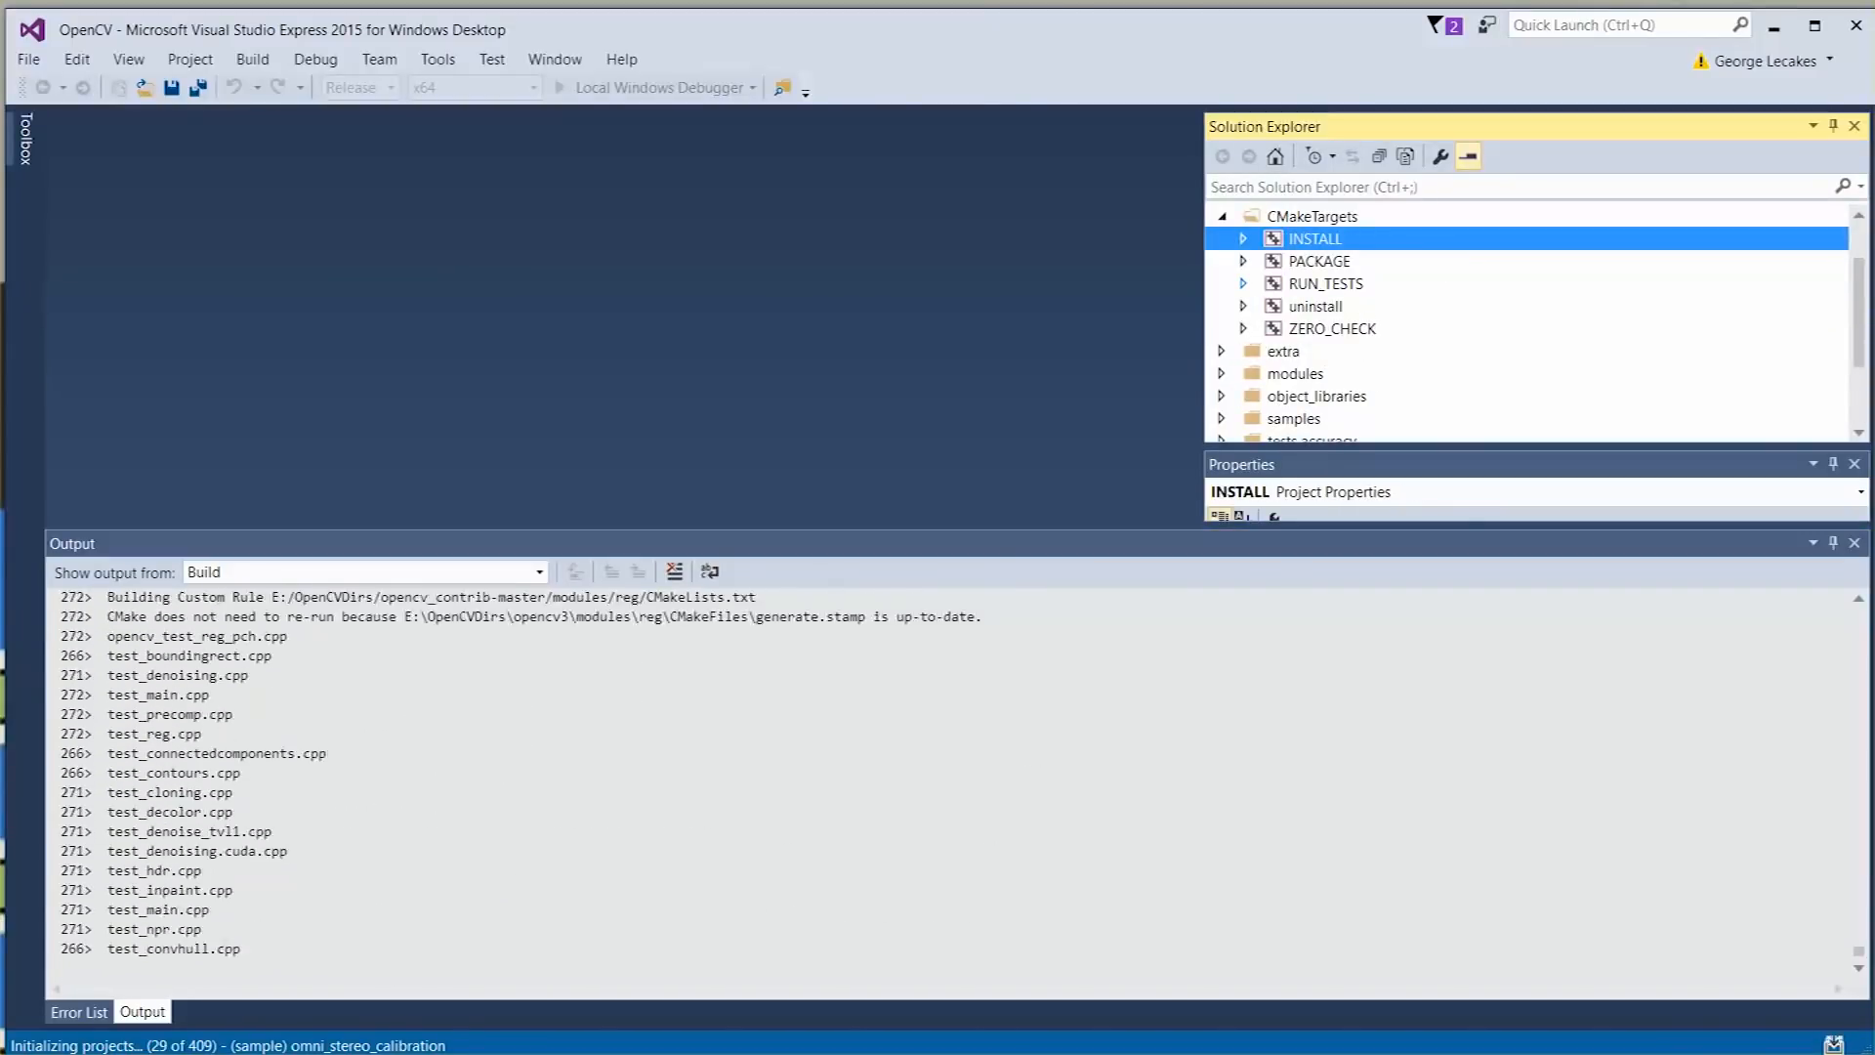
pyautogui.click(1319, 260)
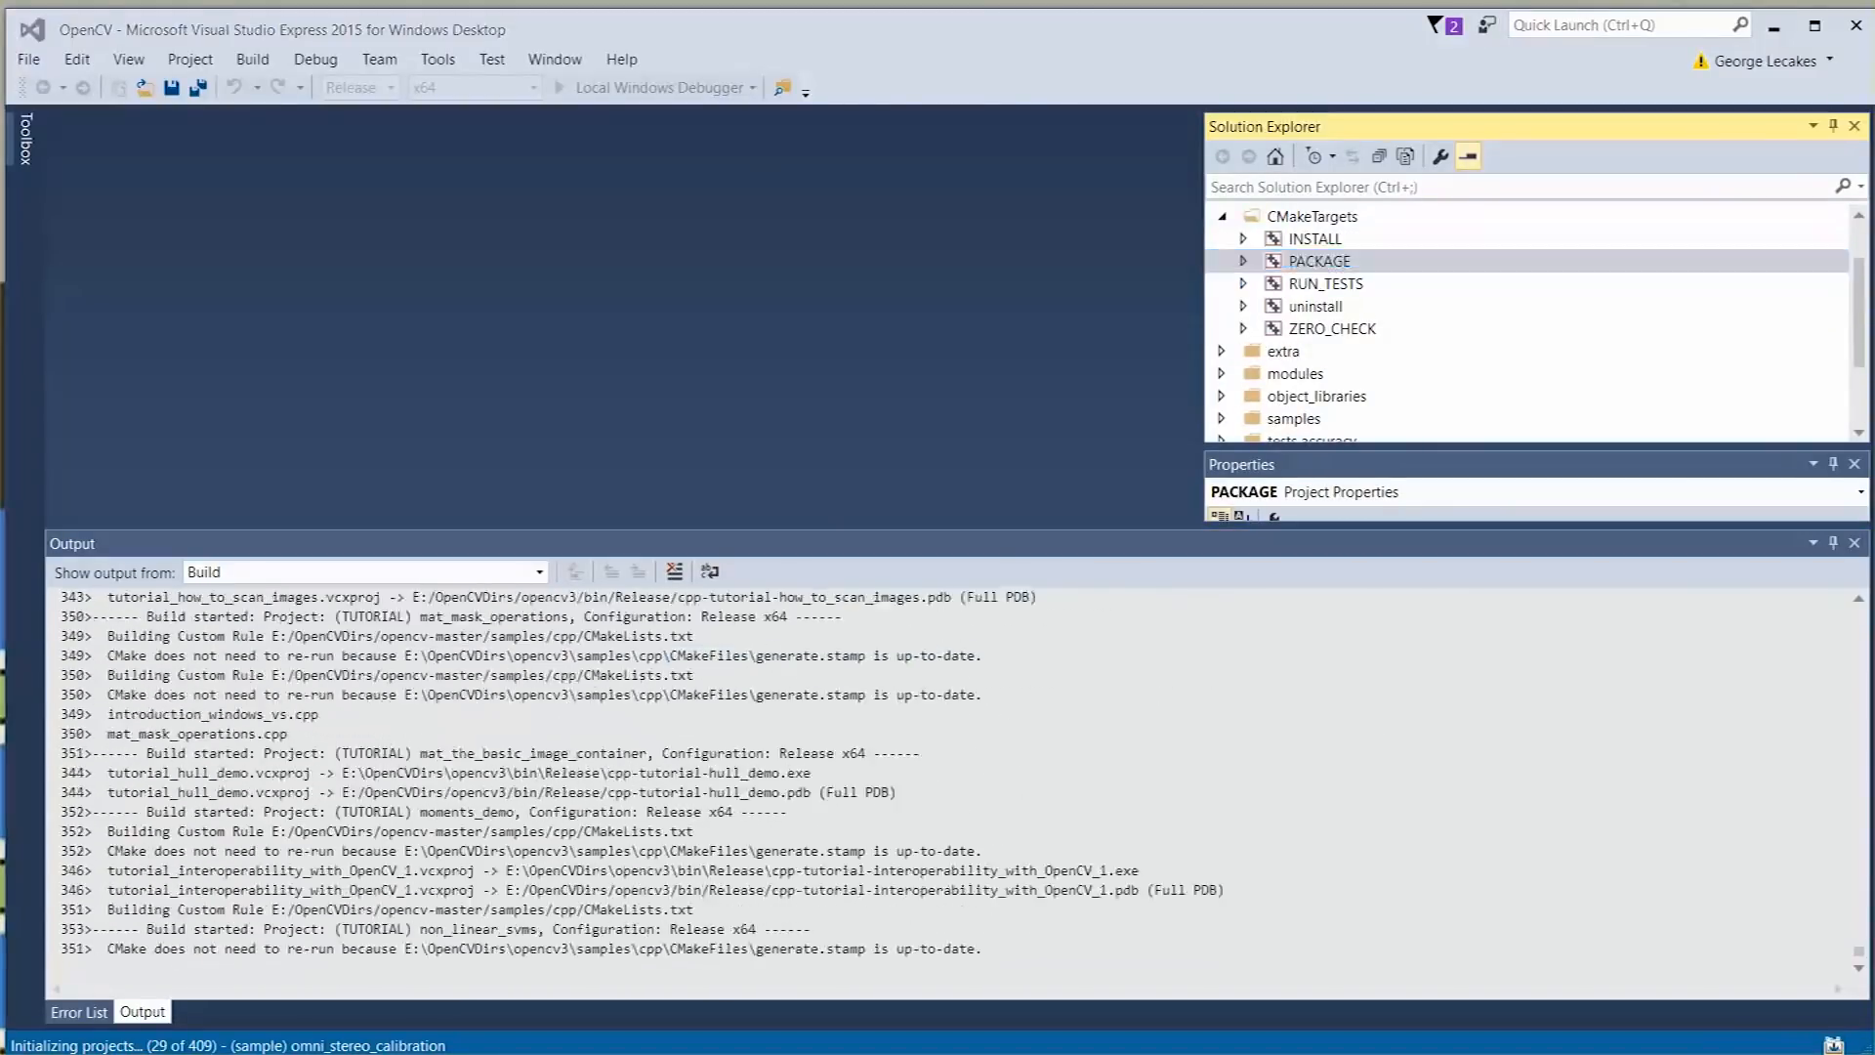
pyautogui.click(1319, 260)
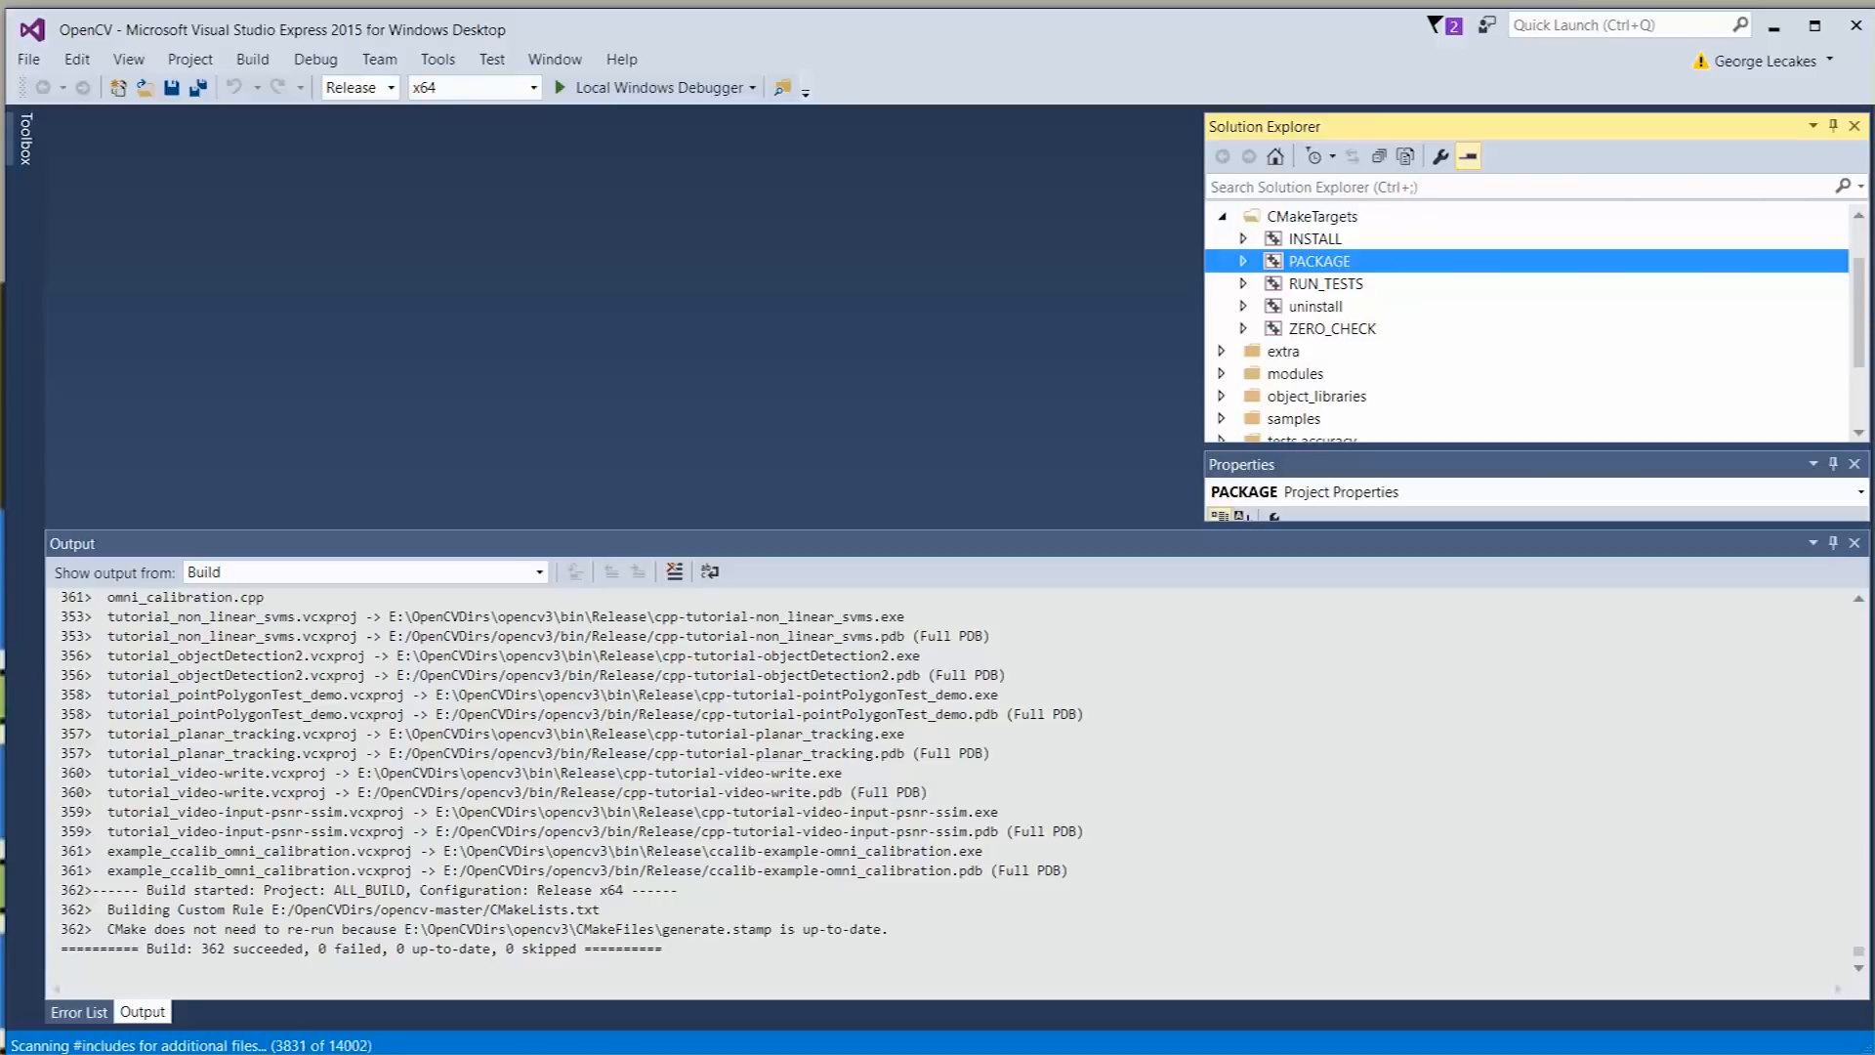
pyautogui.click(390, 86)
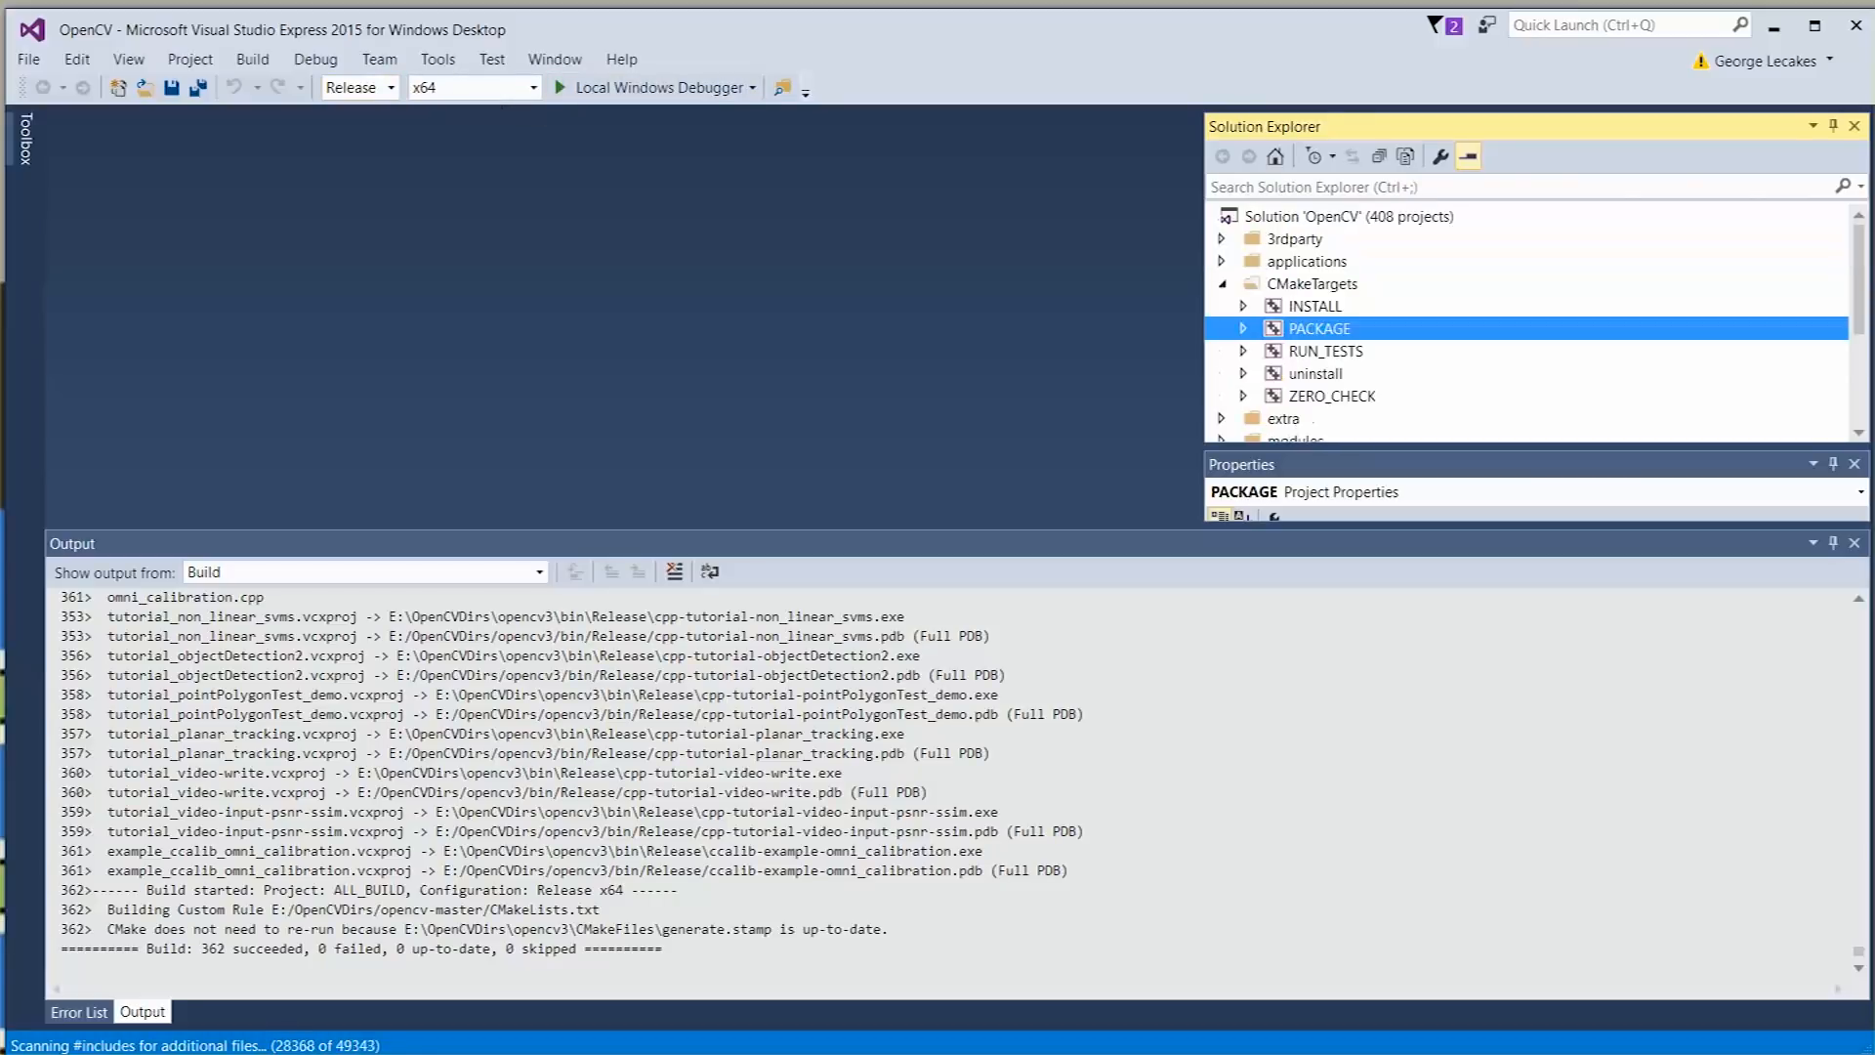
pyautogui.click(1312, 307)
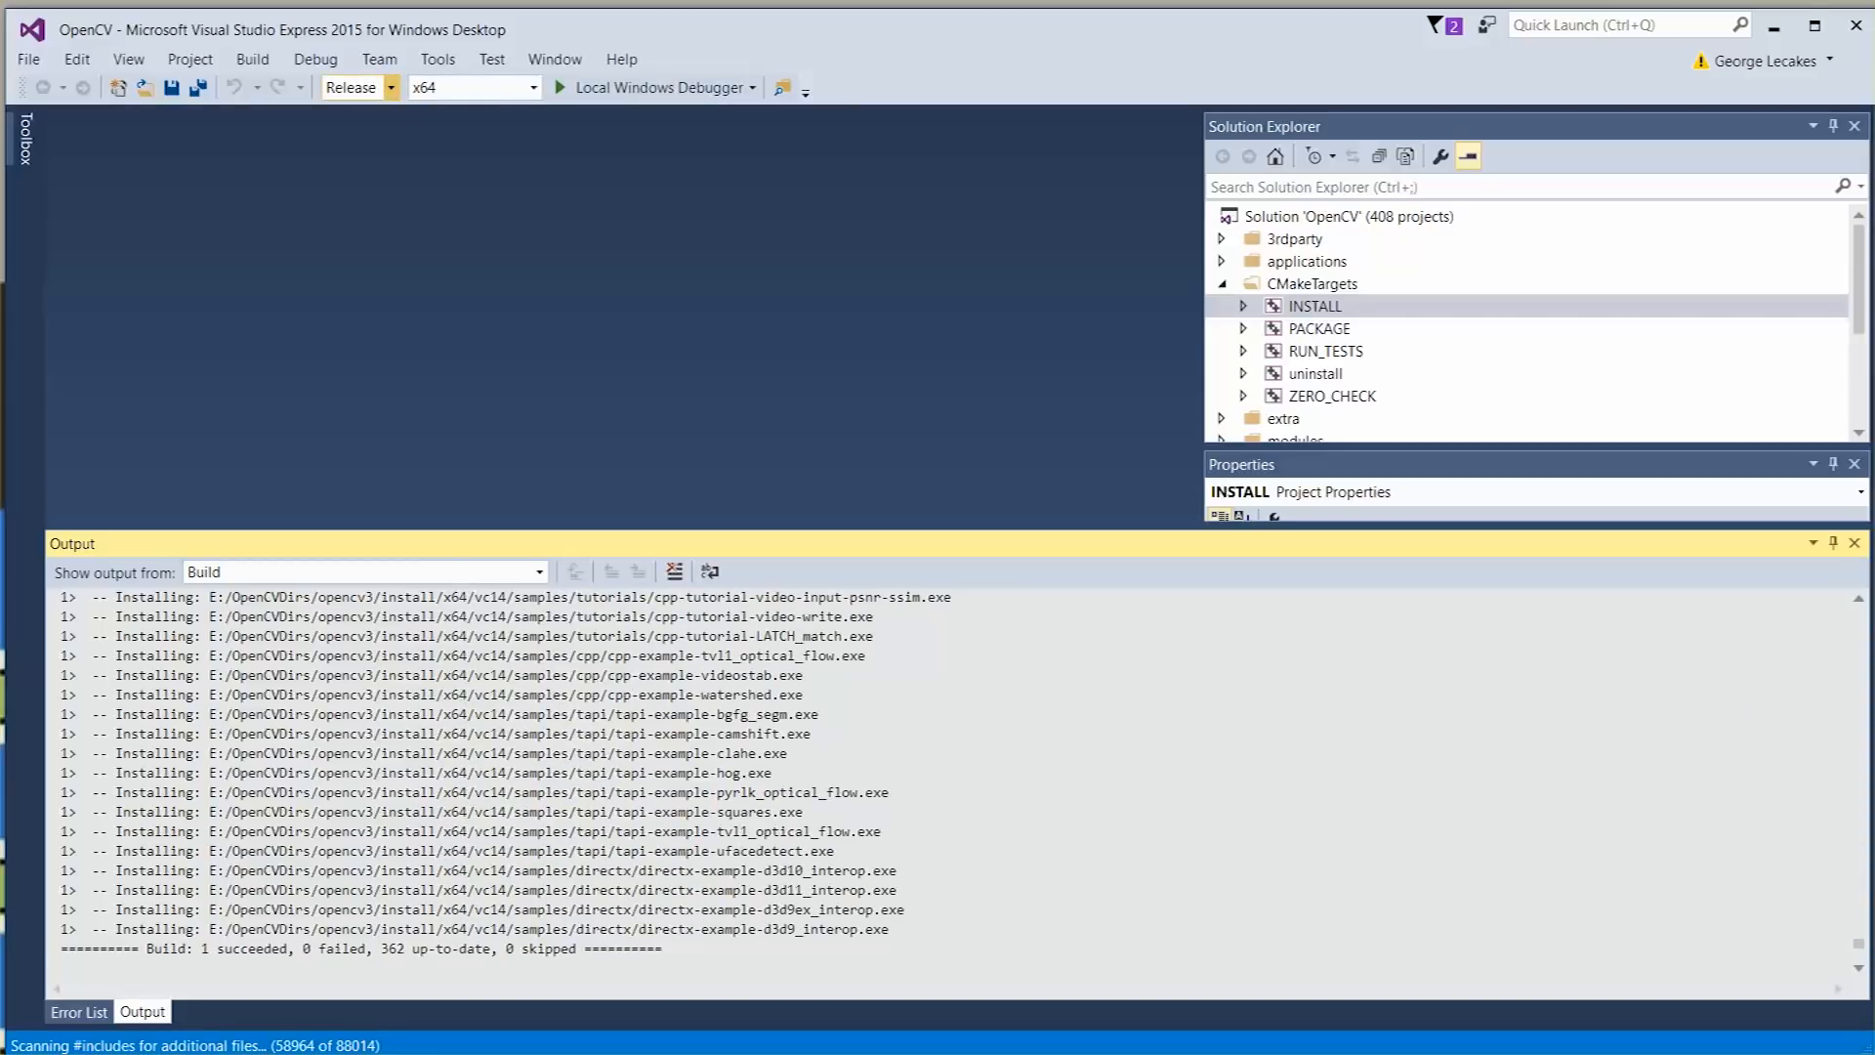
# Build the INSTALL target again in the Debug configuration to produce debug DLLs.
pyautogui.rightClick(1312, 305)
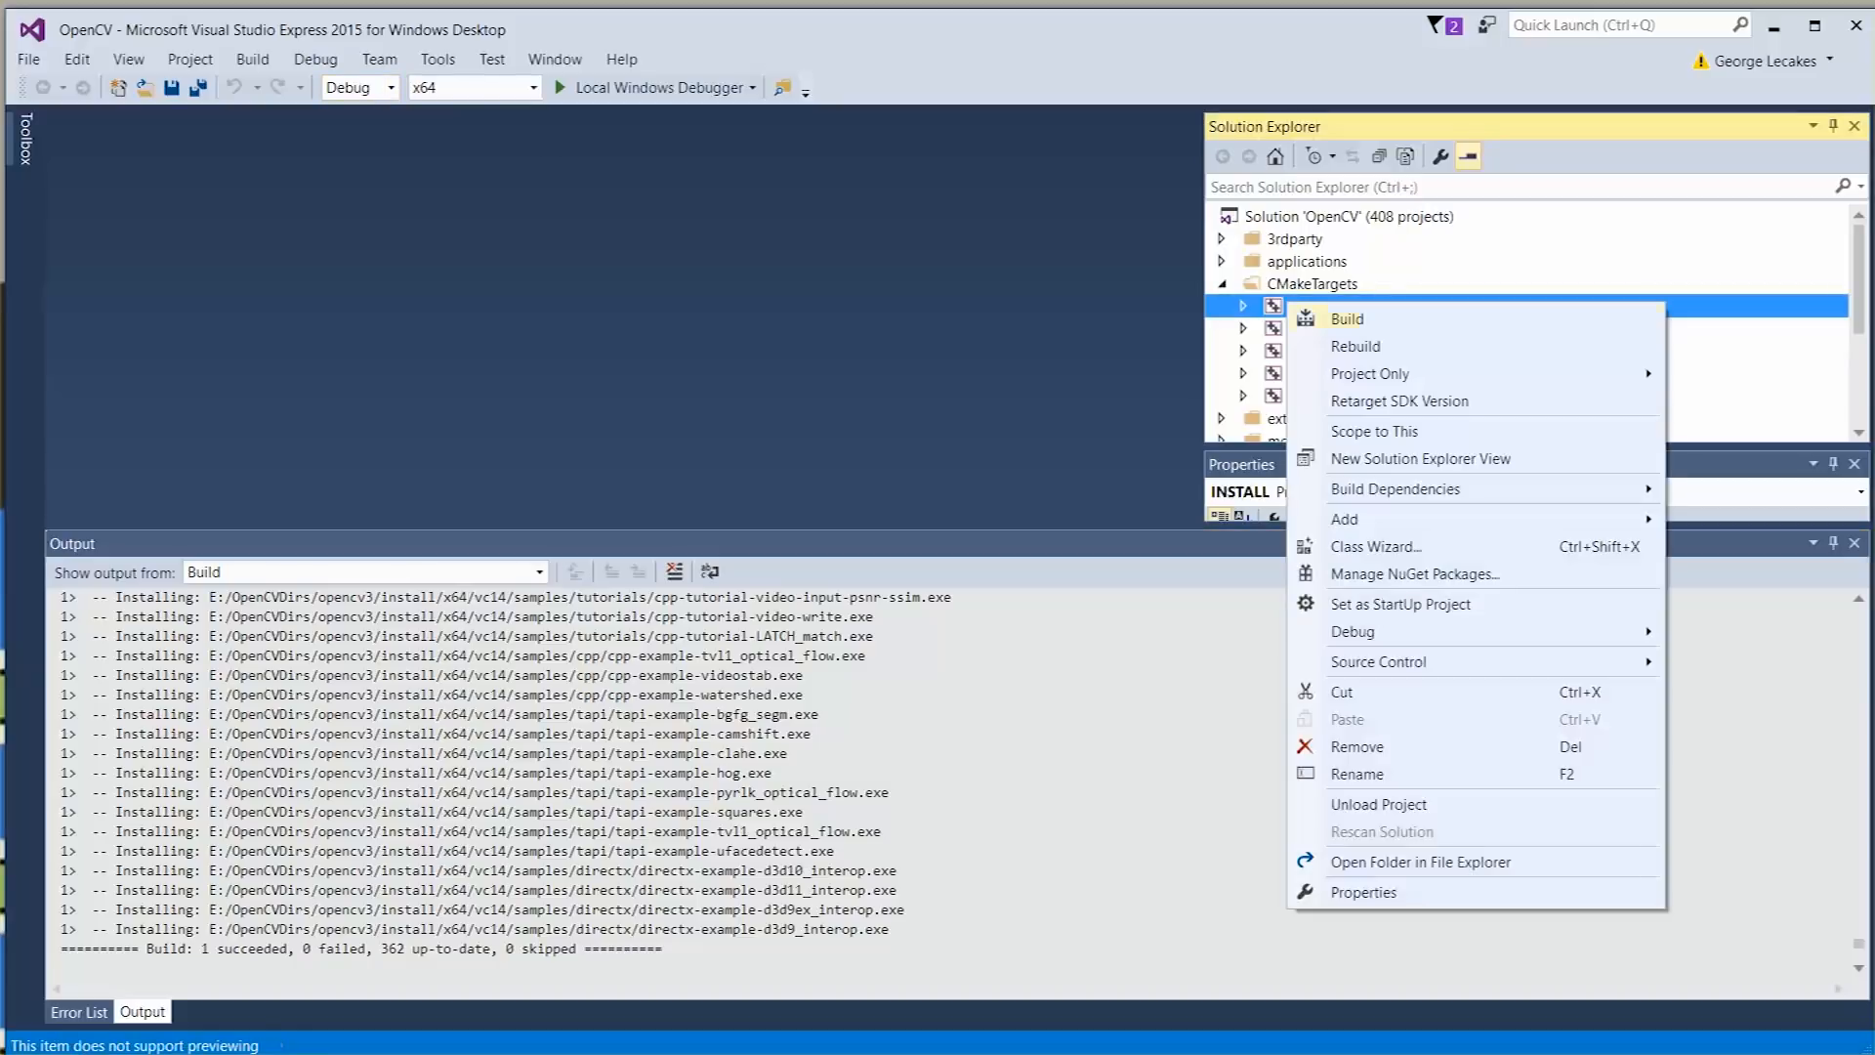
pyautogui.click(1345, 318)
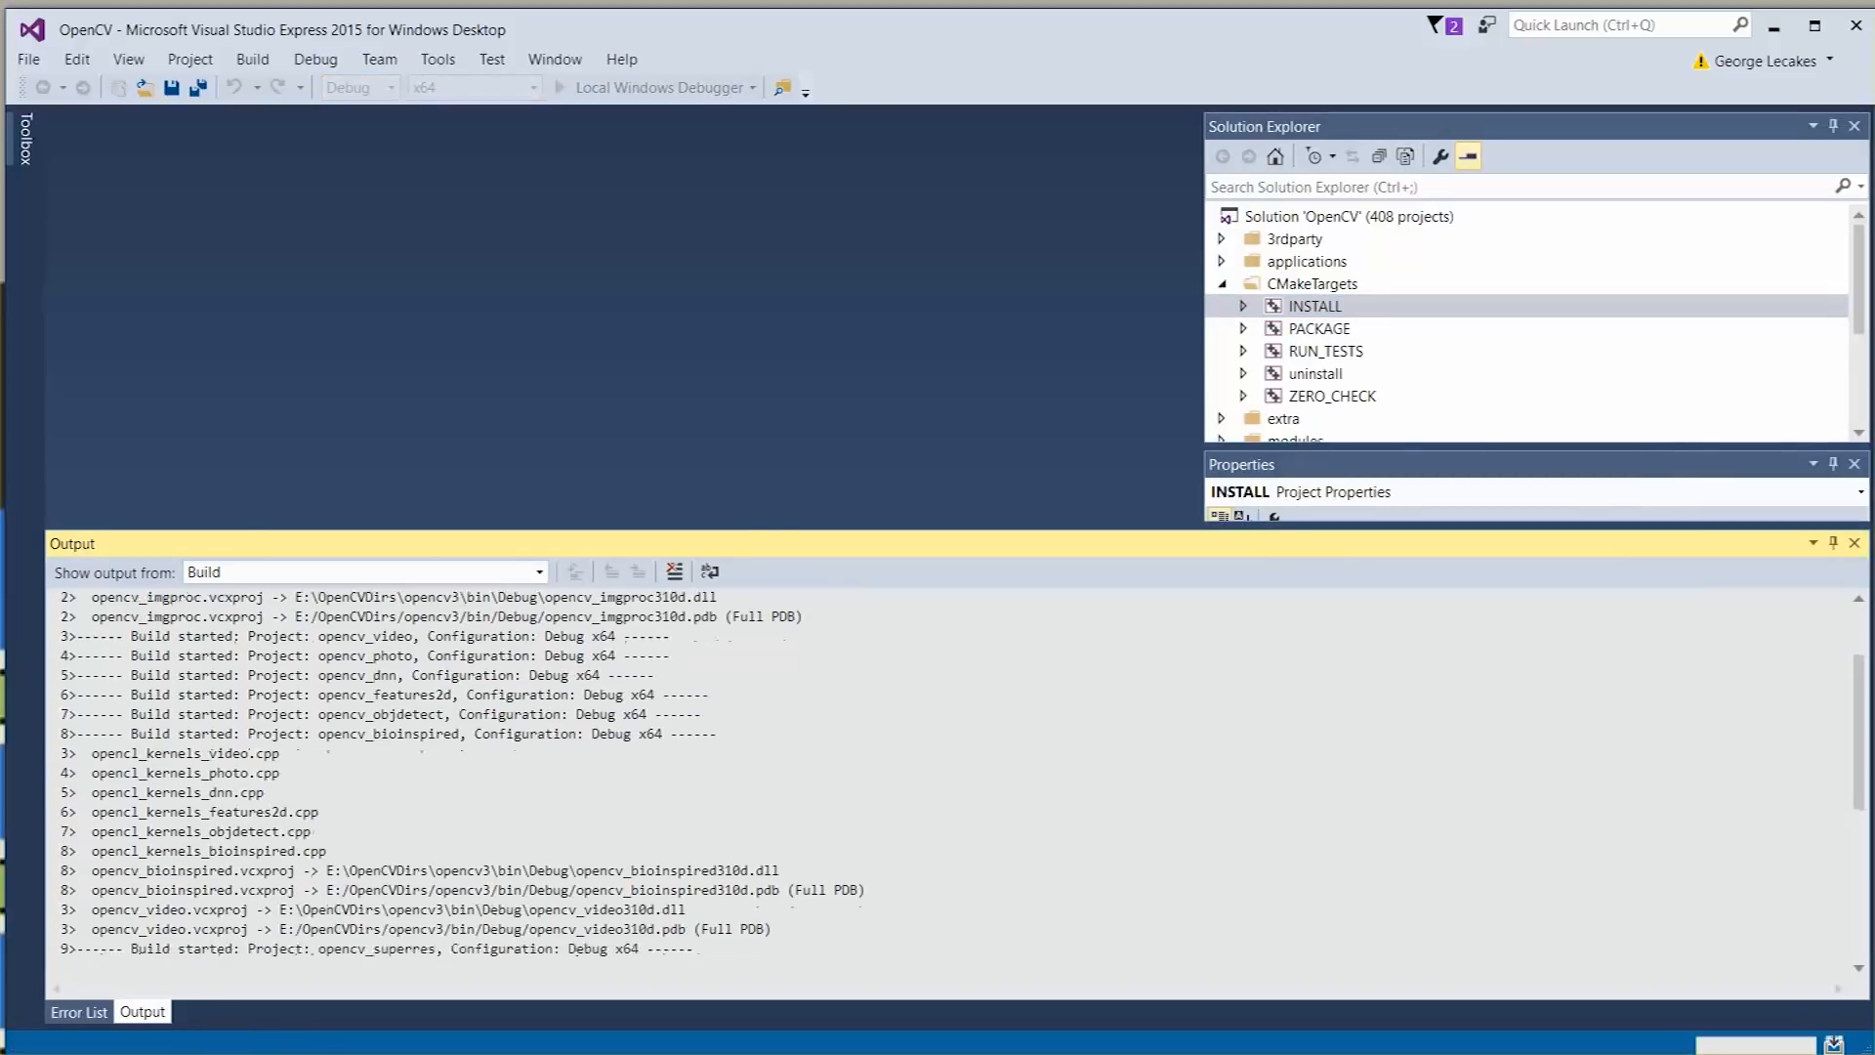
pyautogui.scroll(-3)
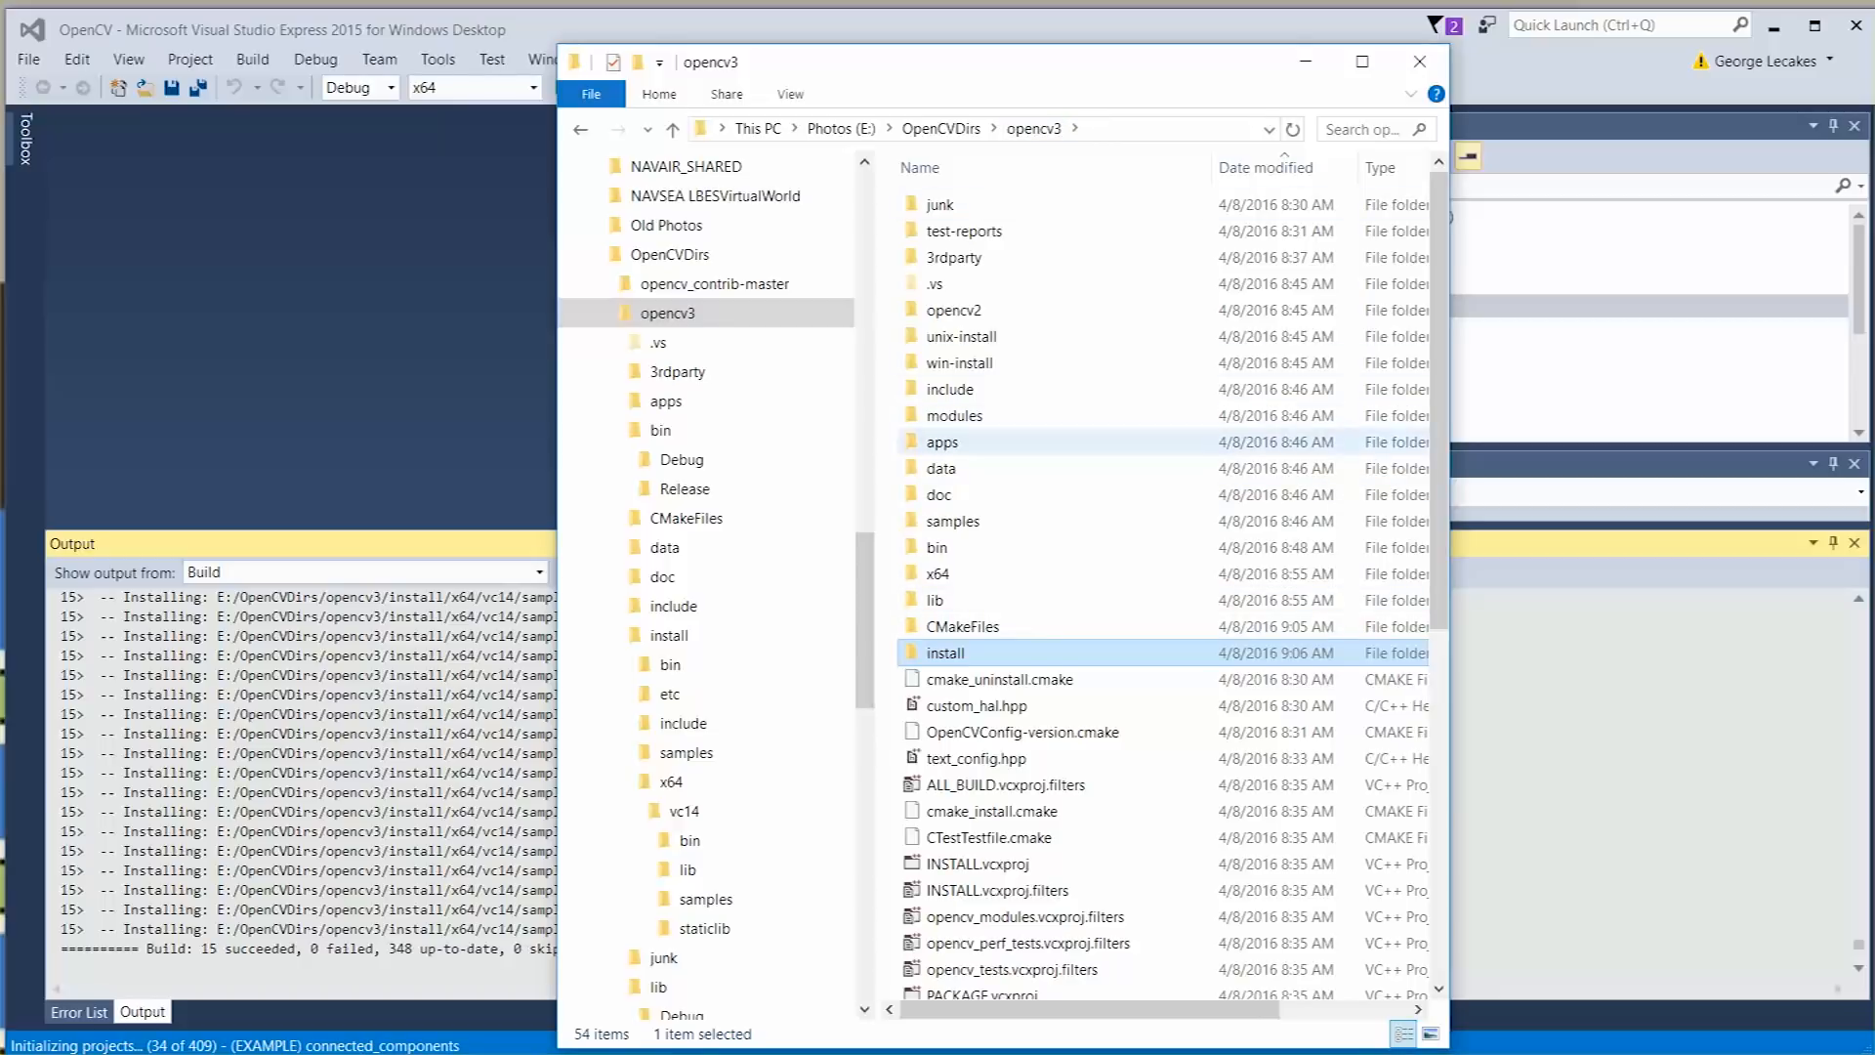
pyautogui.moveTo(944, 653)
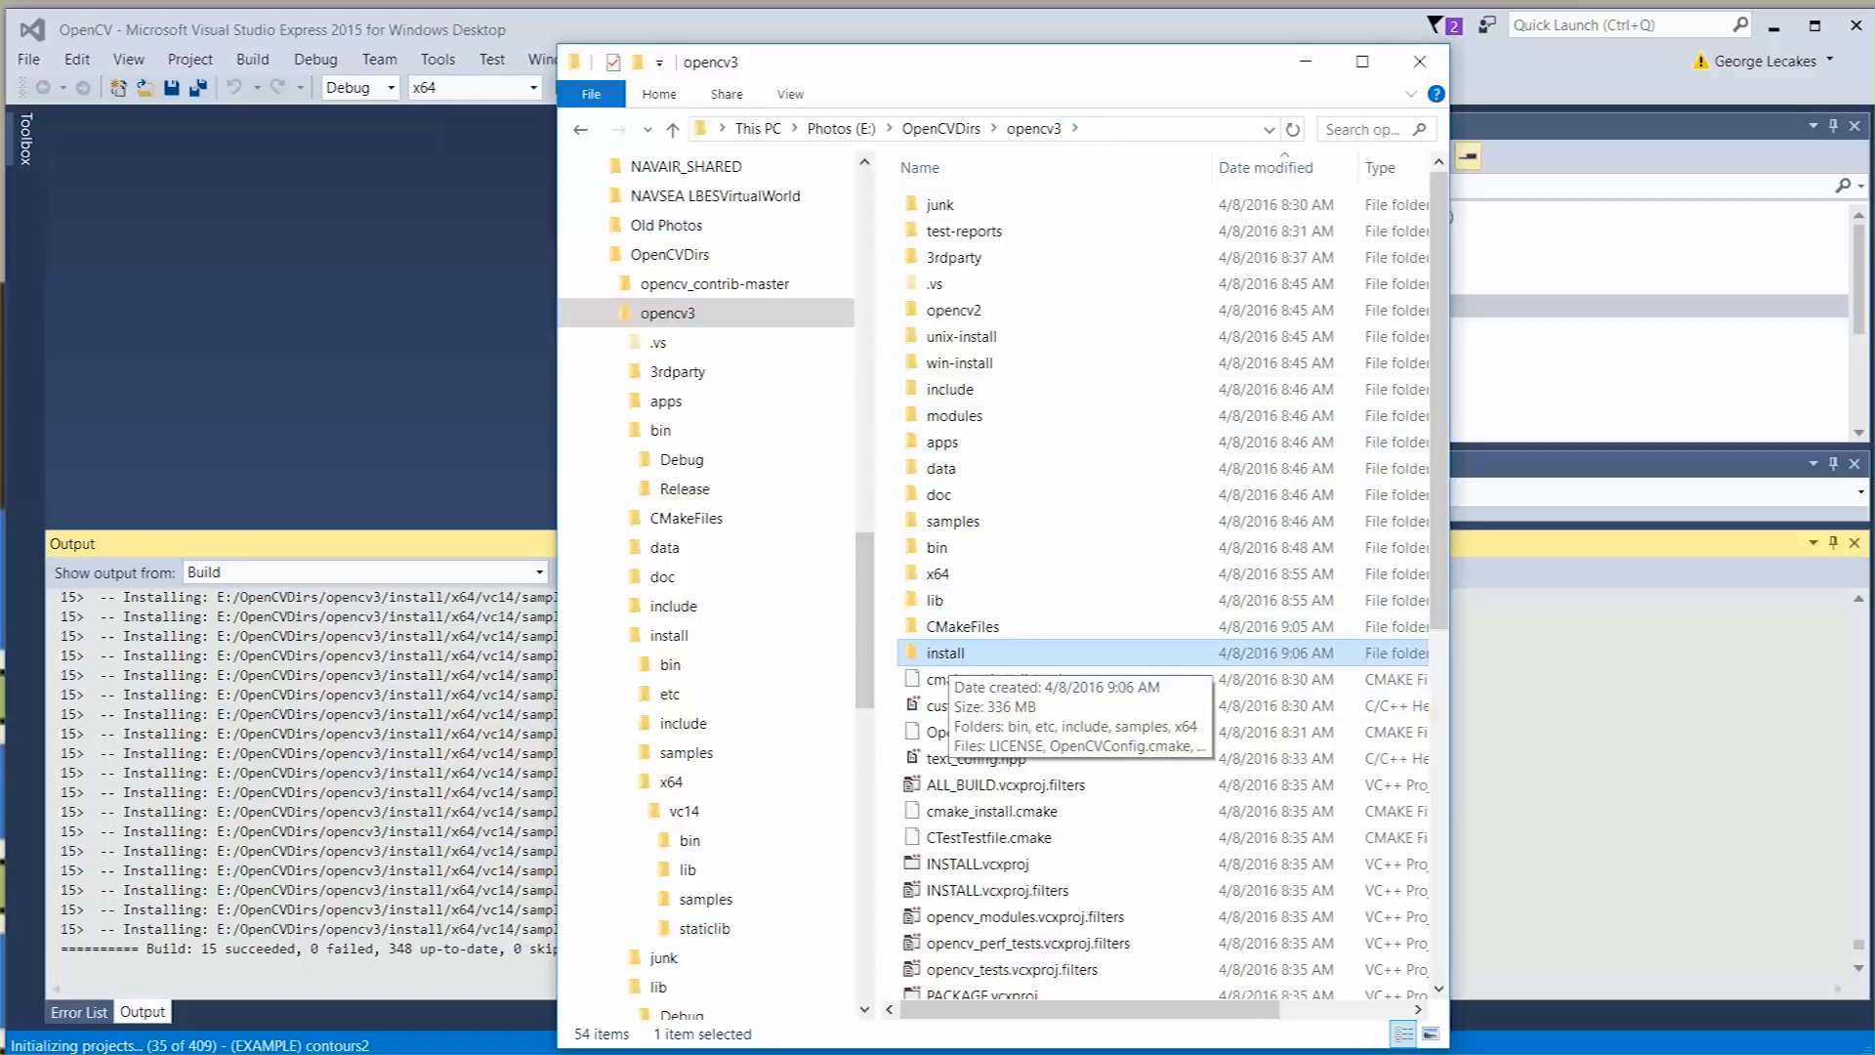
# Browse opencv3\install\include\opencv2 to check the installed header files.
pyautogui.doubleClick(944, 652)
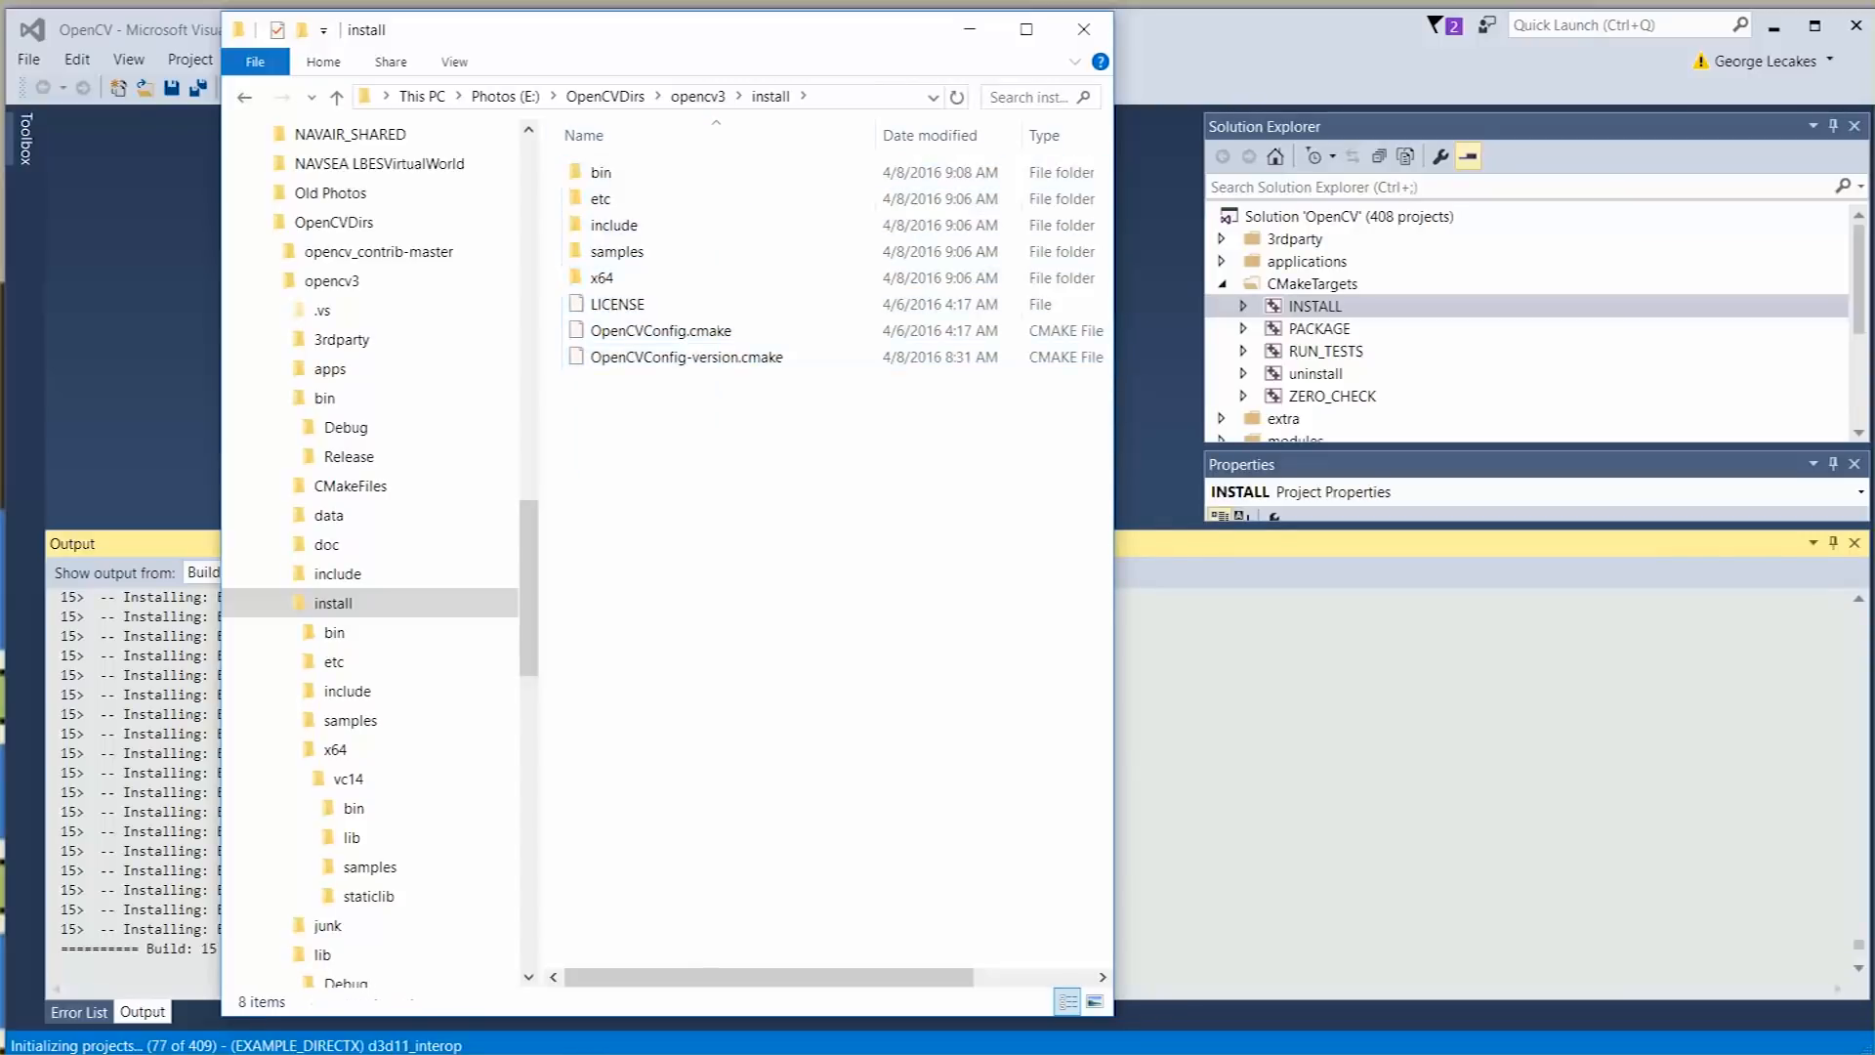
pyautogui.click(613, 225)
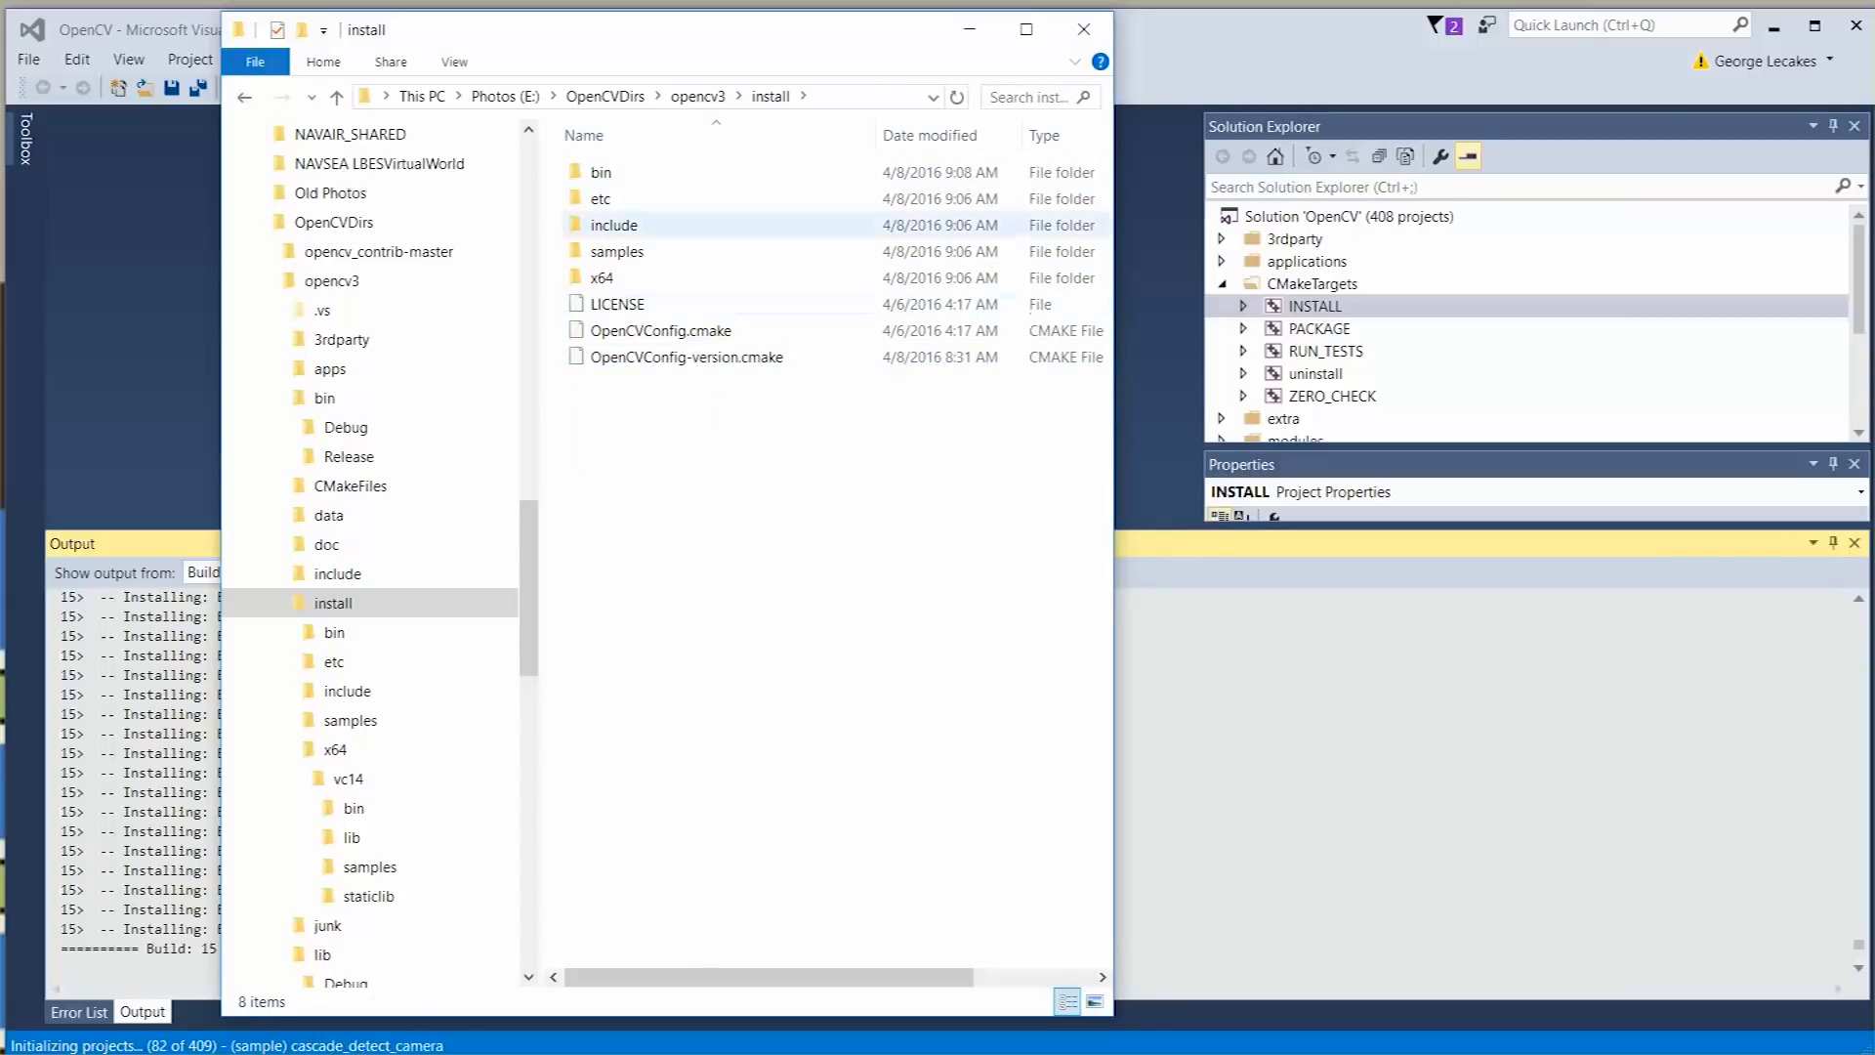
pyautogui.doubleClick(613, 224)
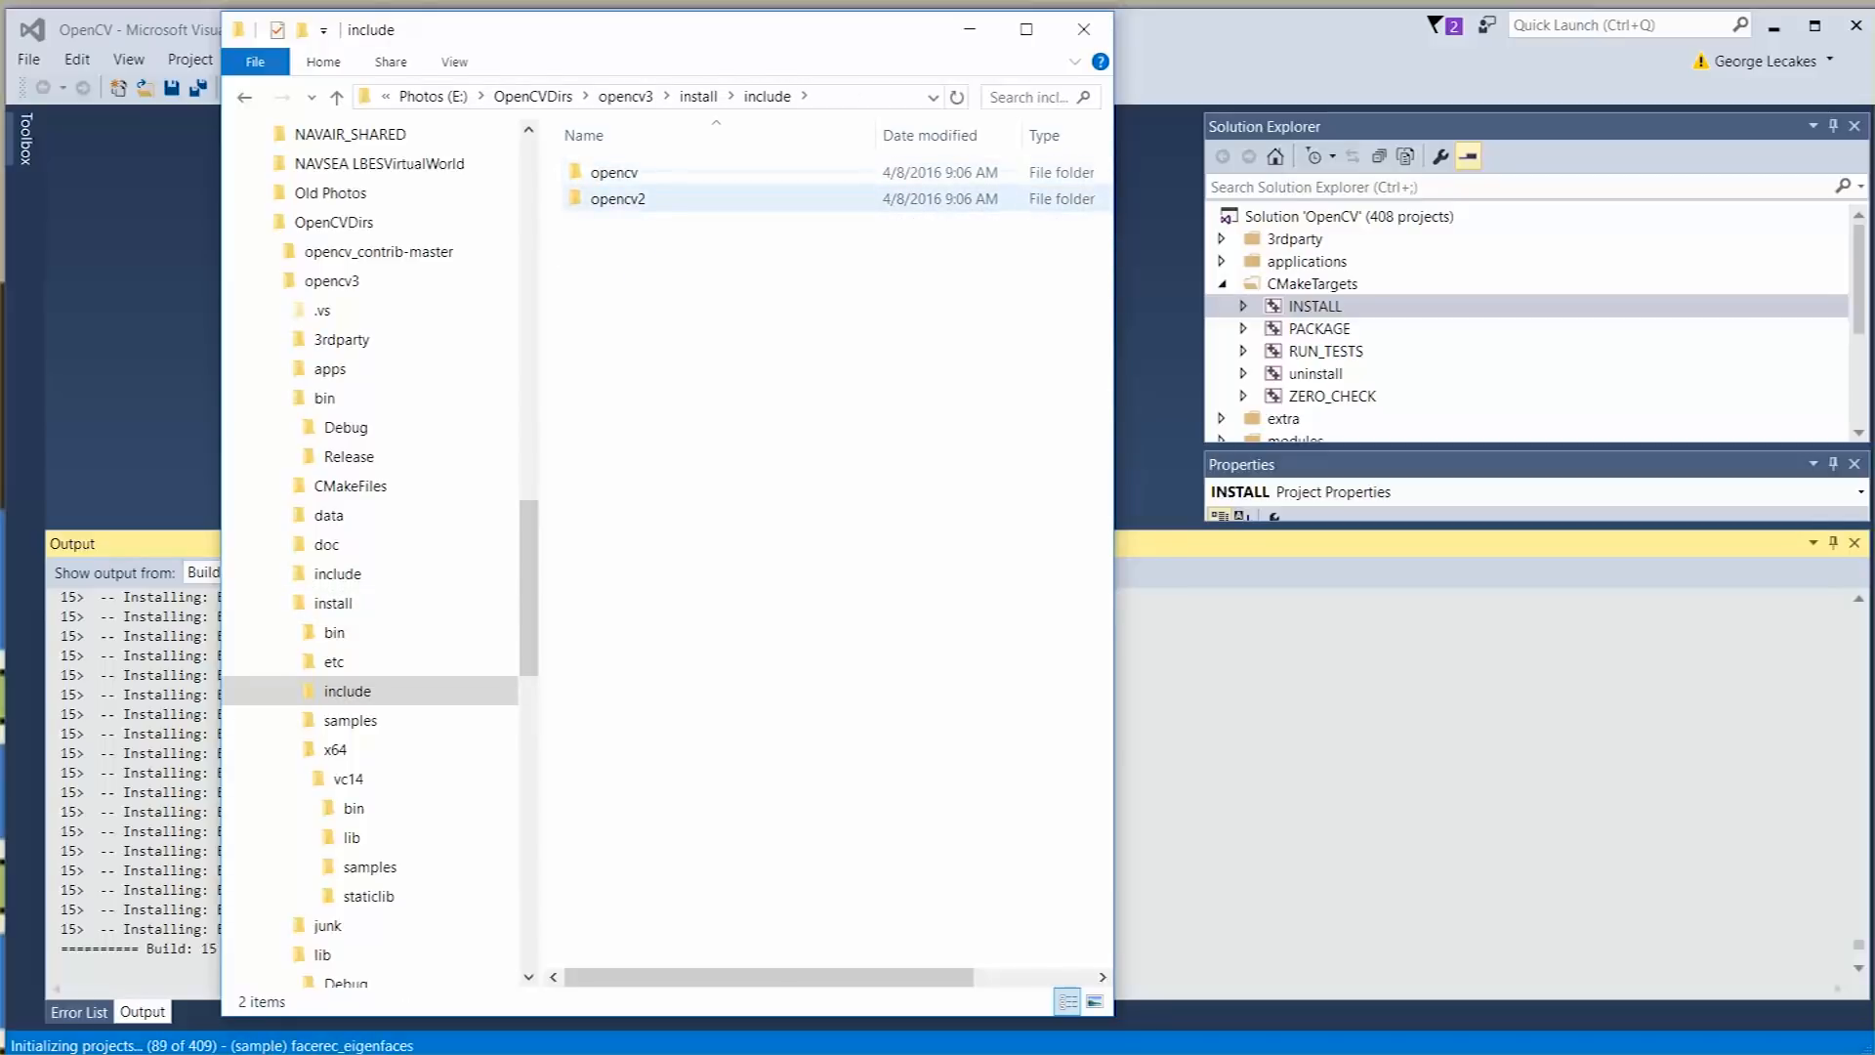
pyautogui.doubleClick(617, 199)
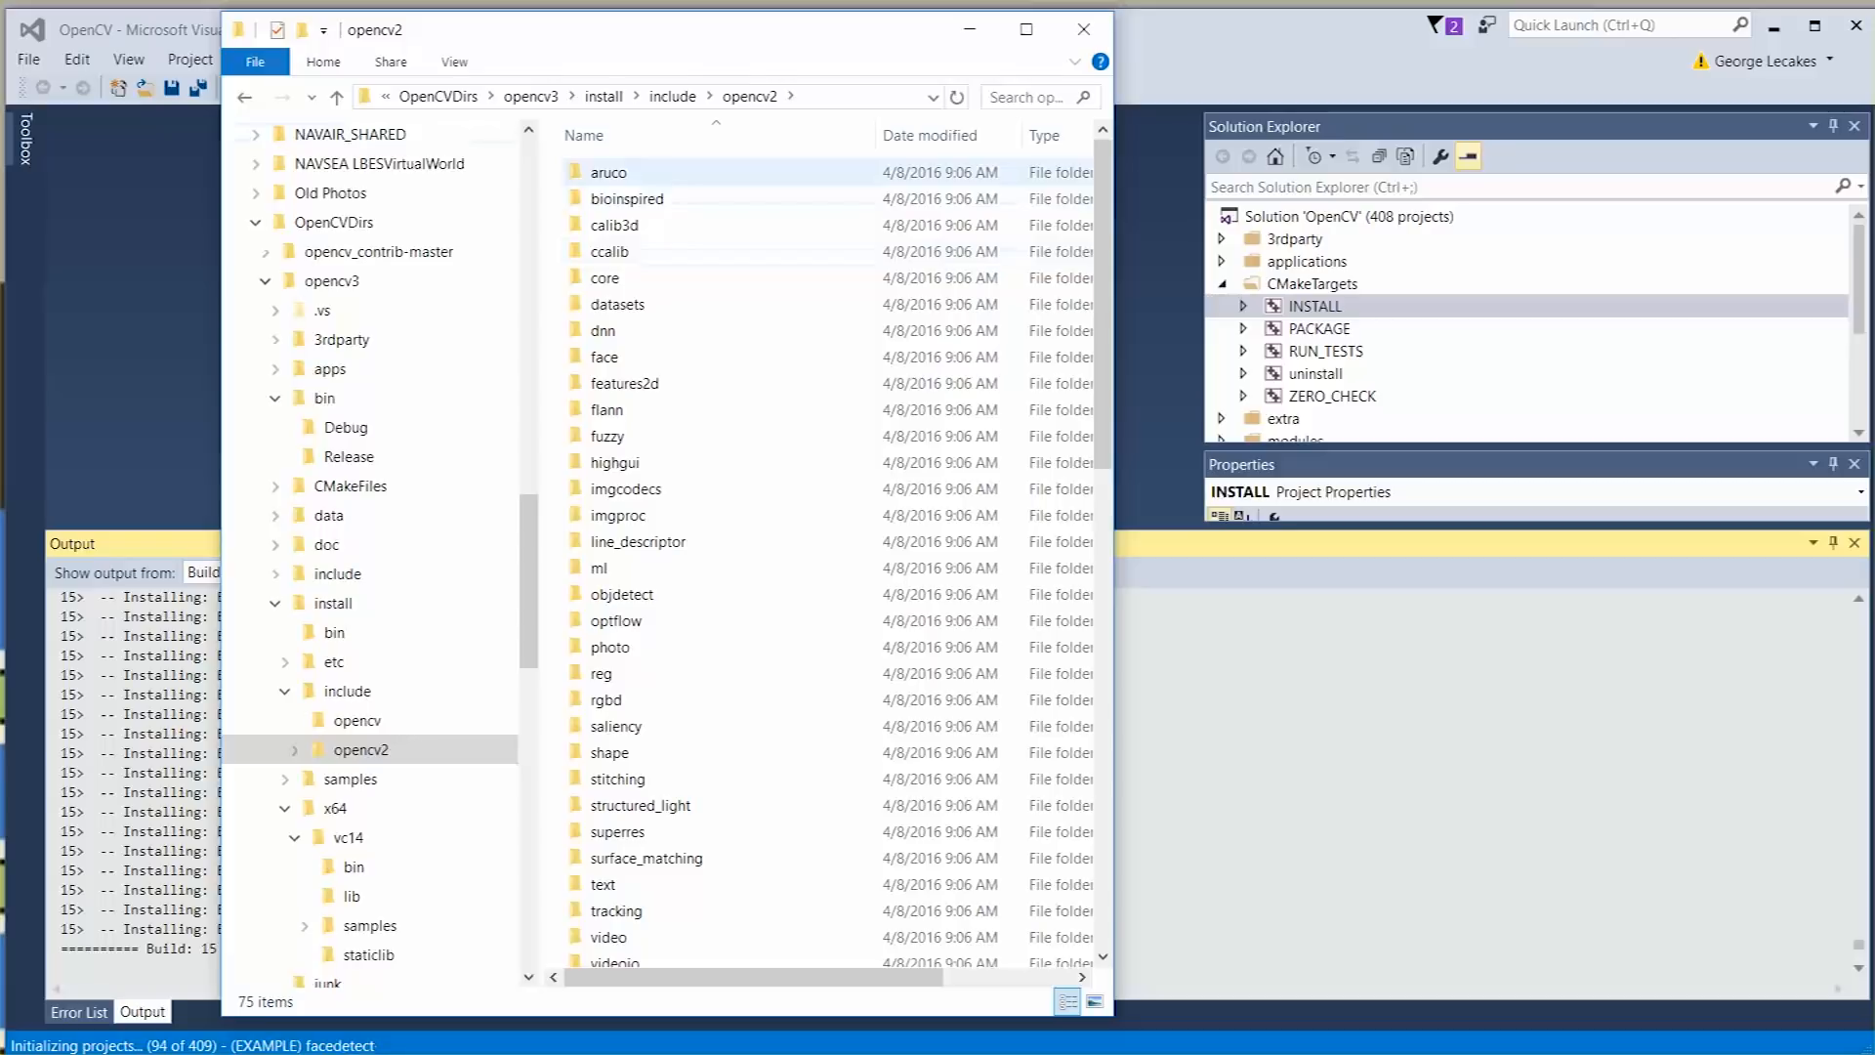
pyautogui.scroll(-3)
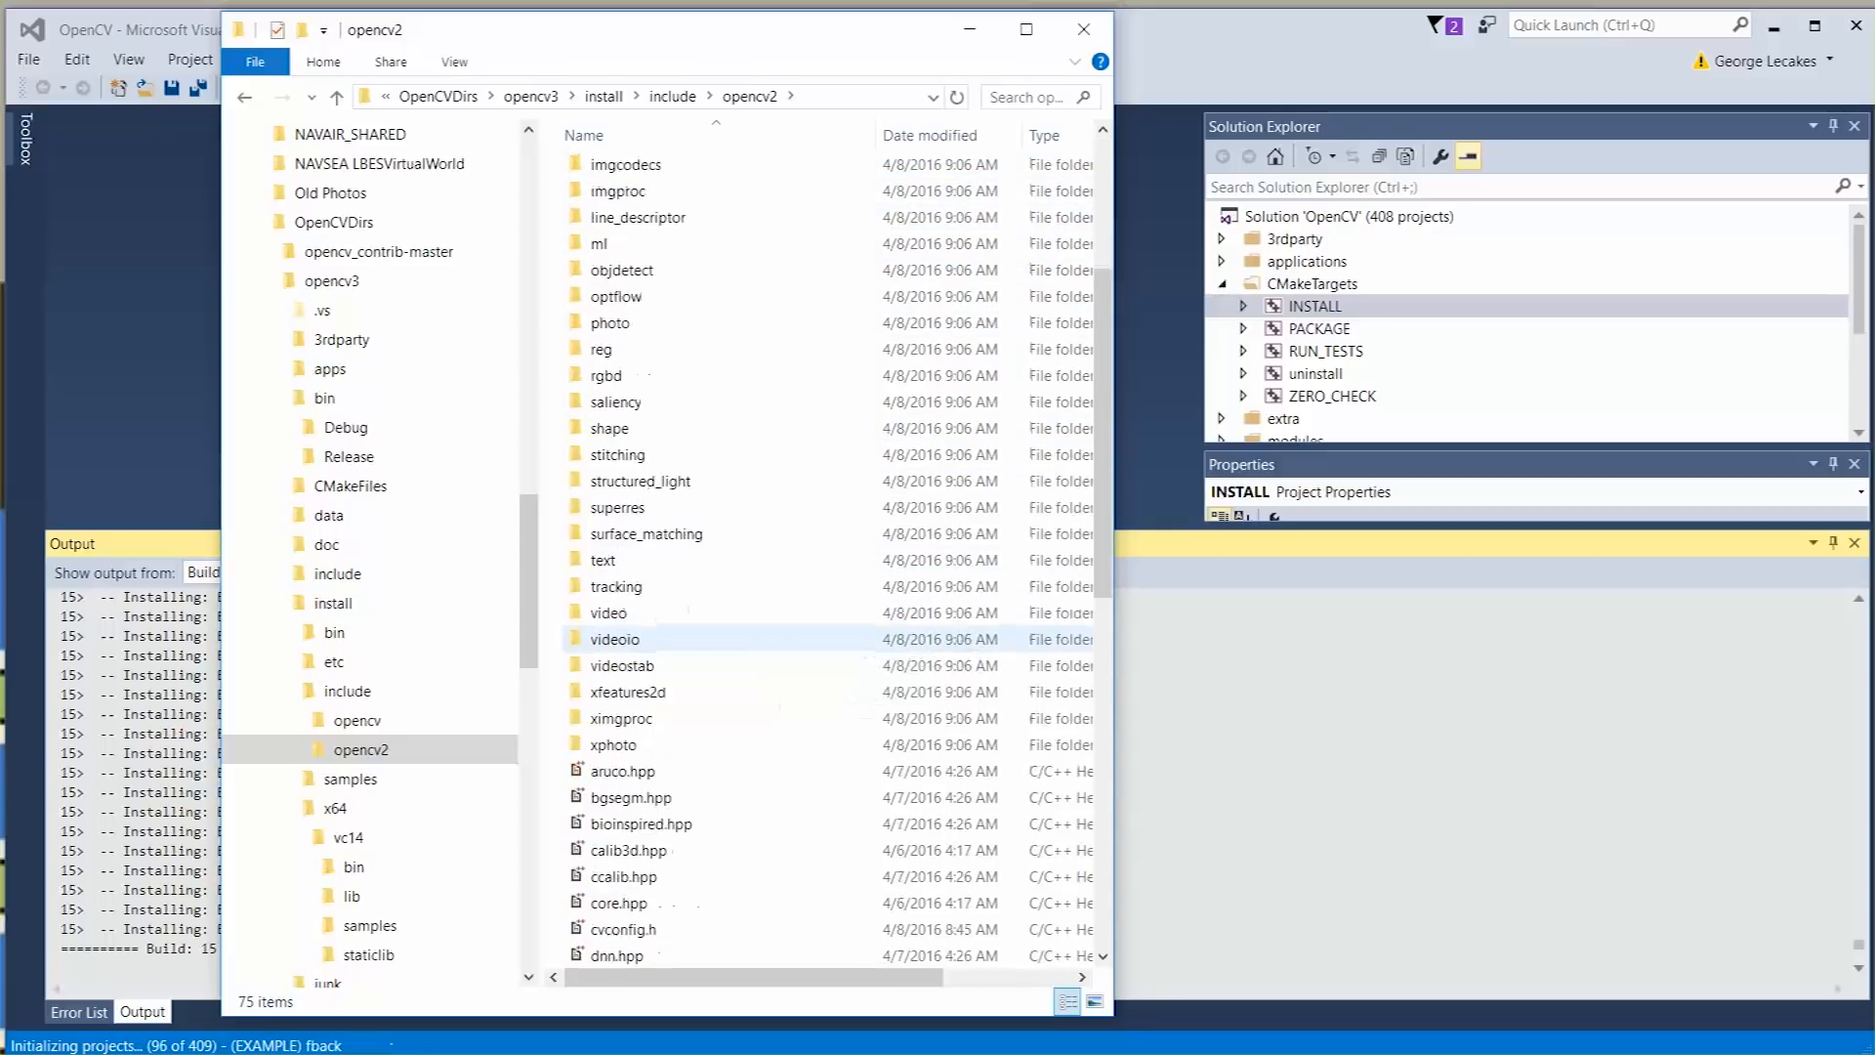
pyautogui.scroll(3)
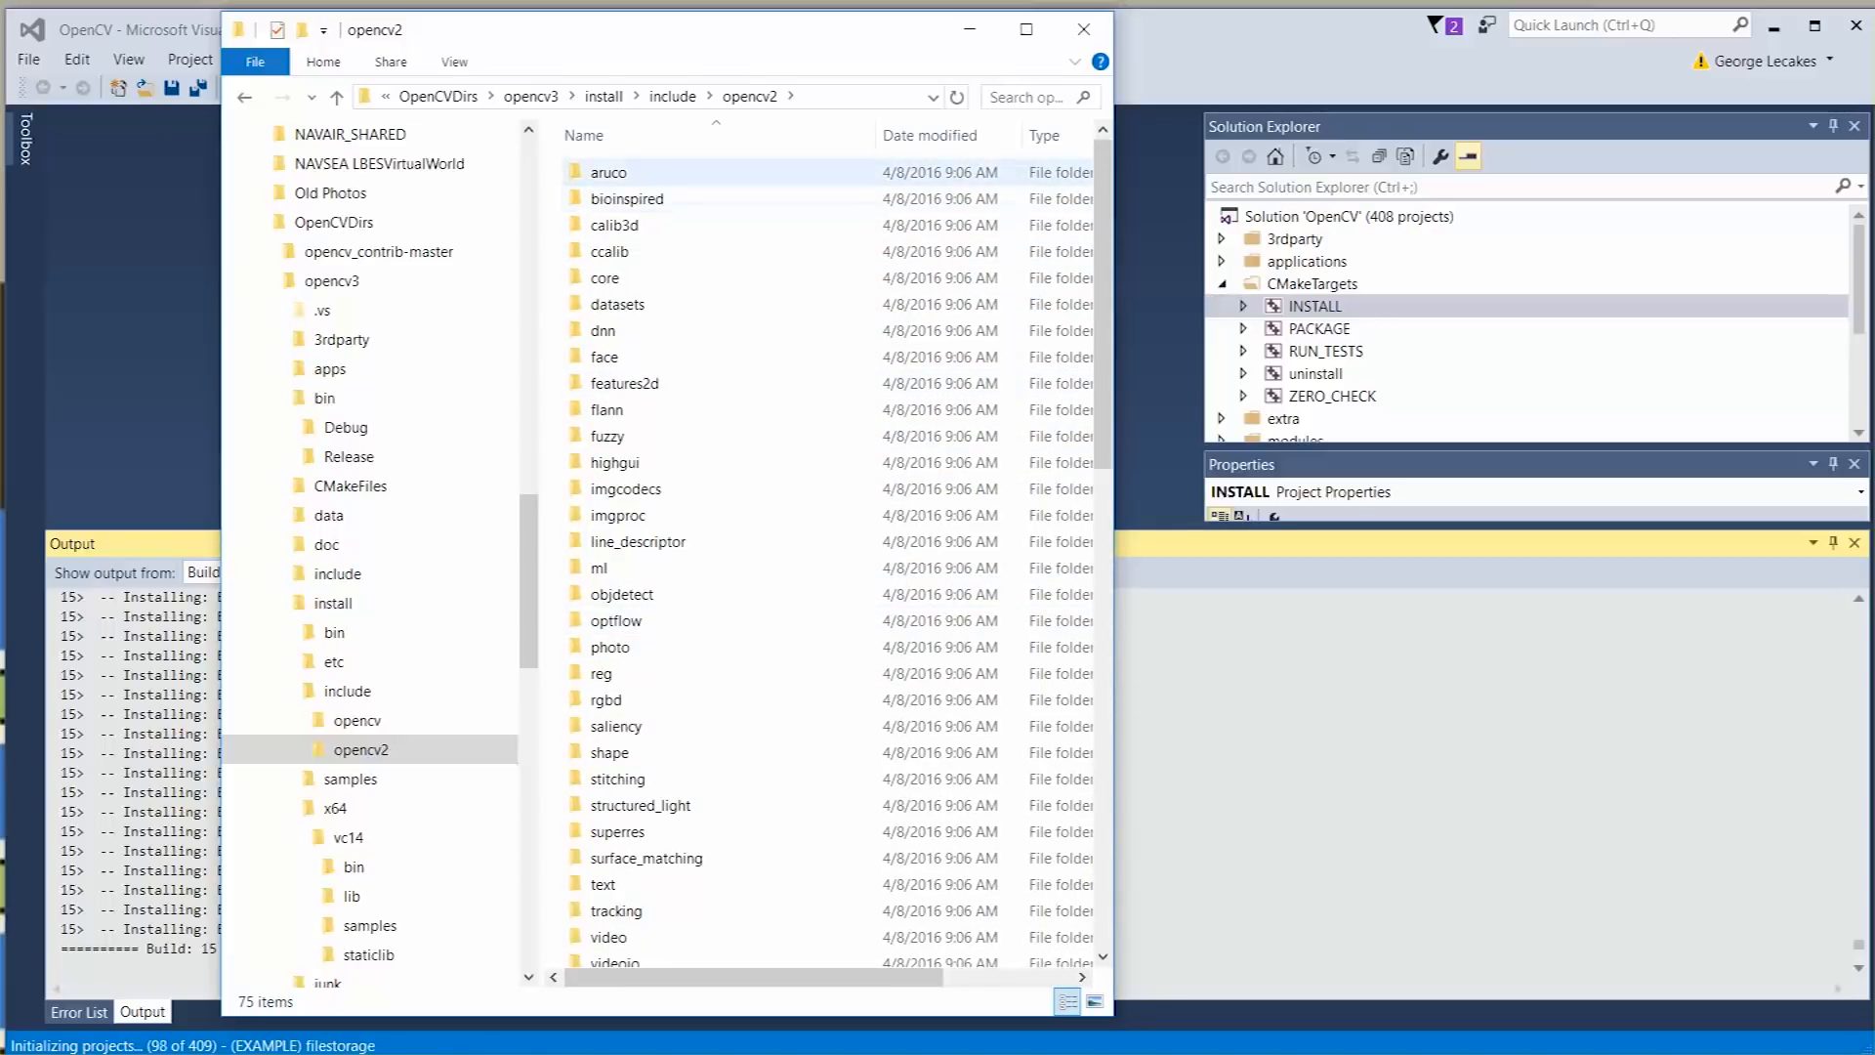
pyautogui.moveTo(609, 172)
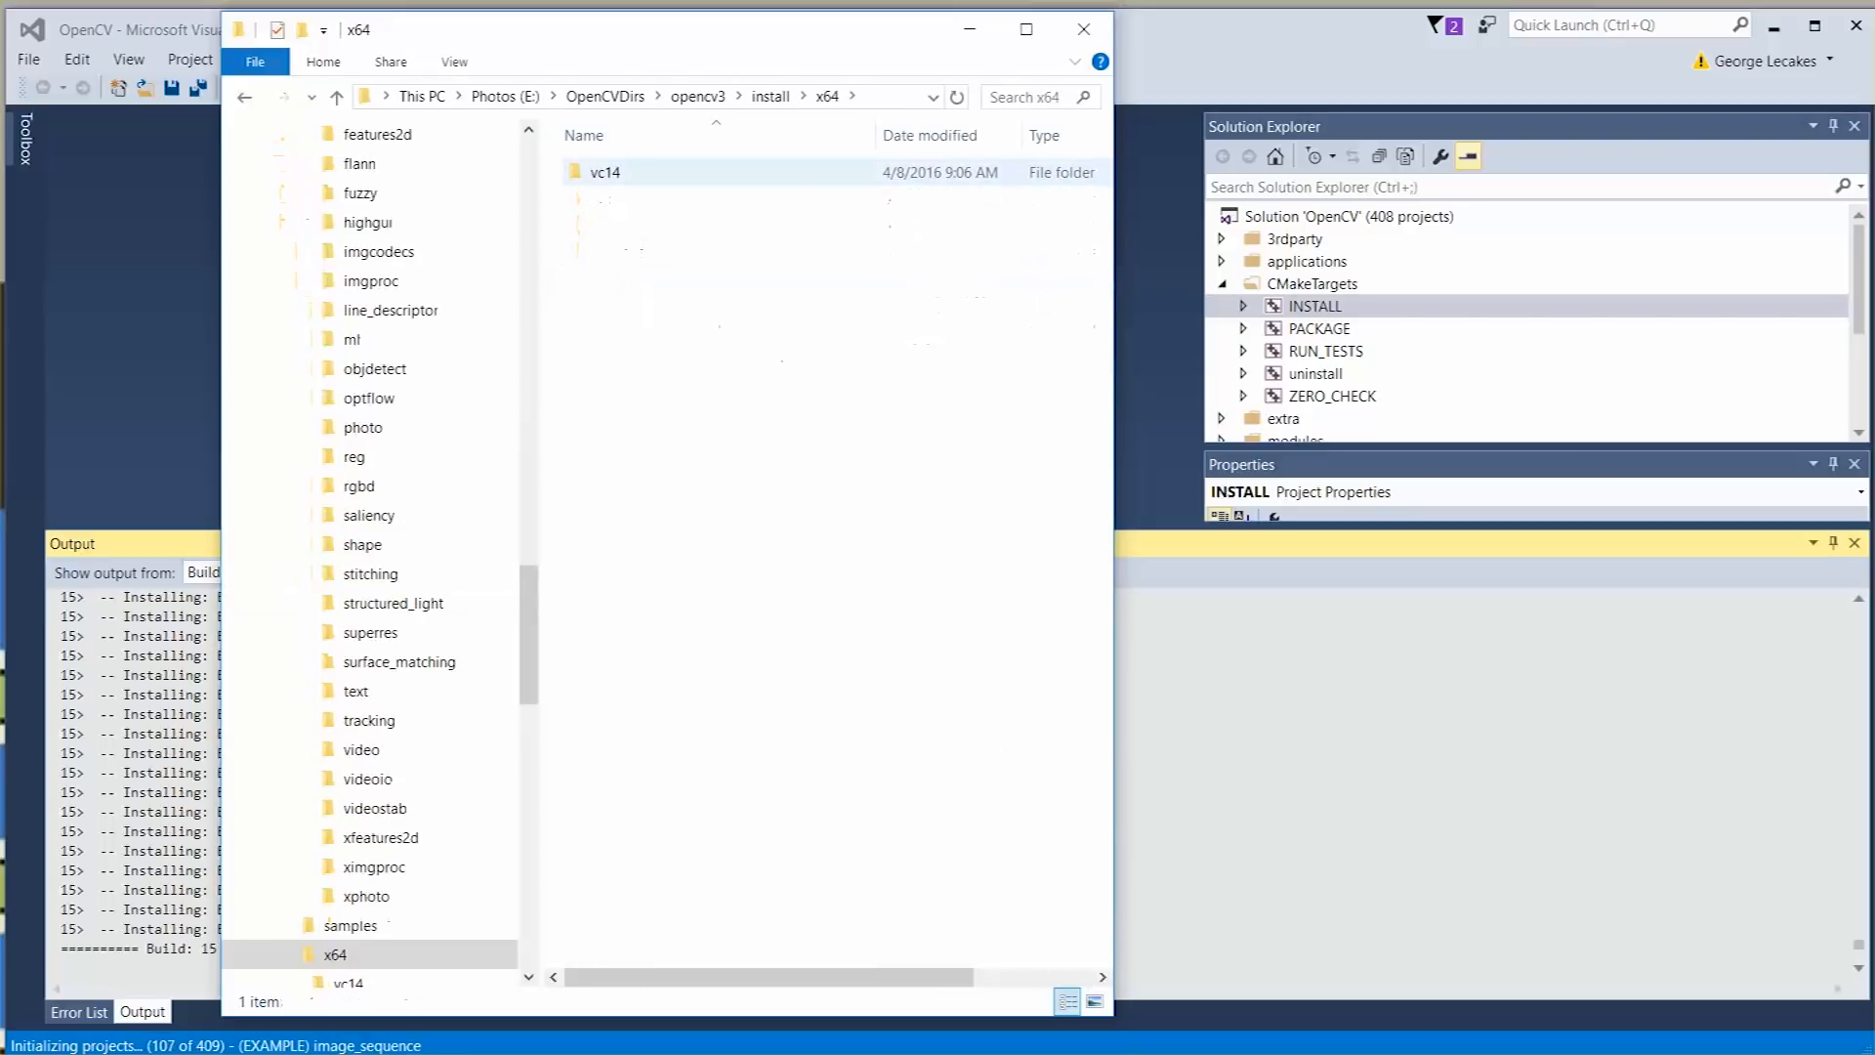
# Inspect x64\vc14\bin, comparing release opencv_aruco310.dll with debug opencv_aruco310d.dll.
pyautogui.doubleClick(606, 172)
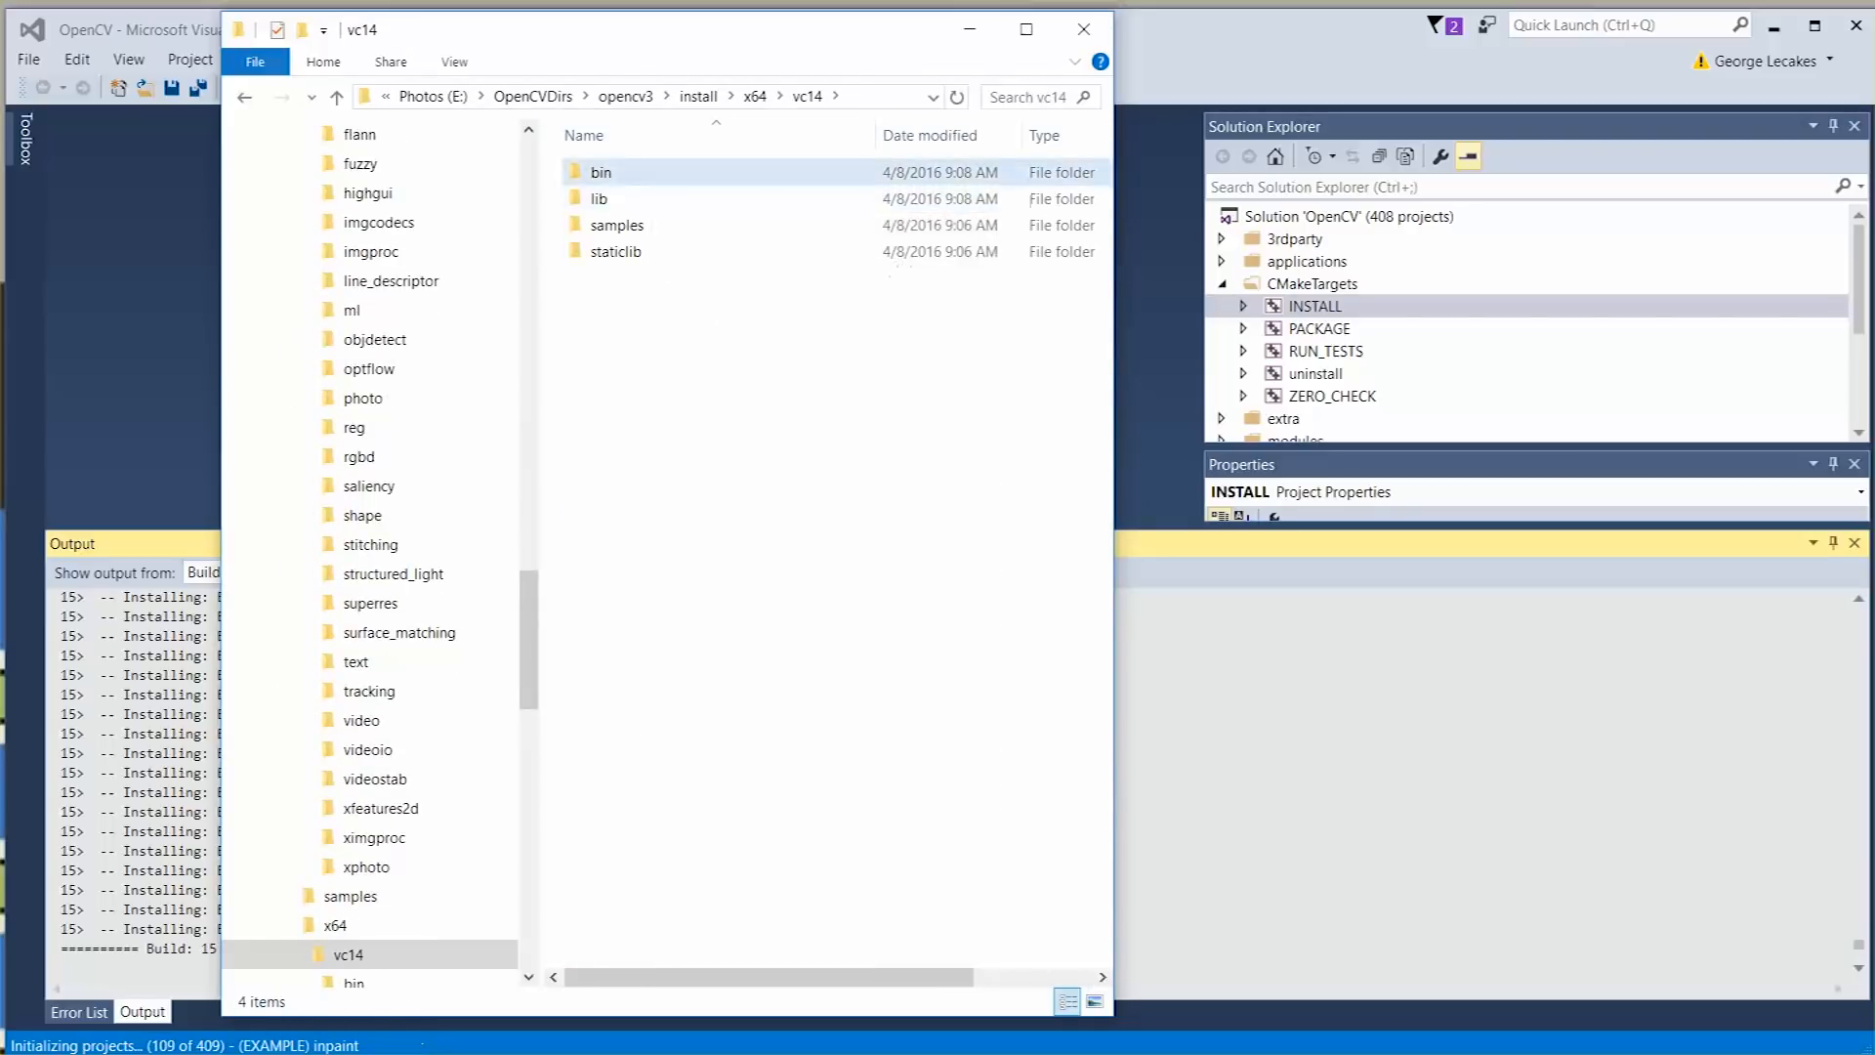
pyautogui.doubleClick(601, 172)
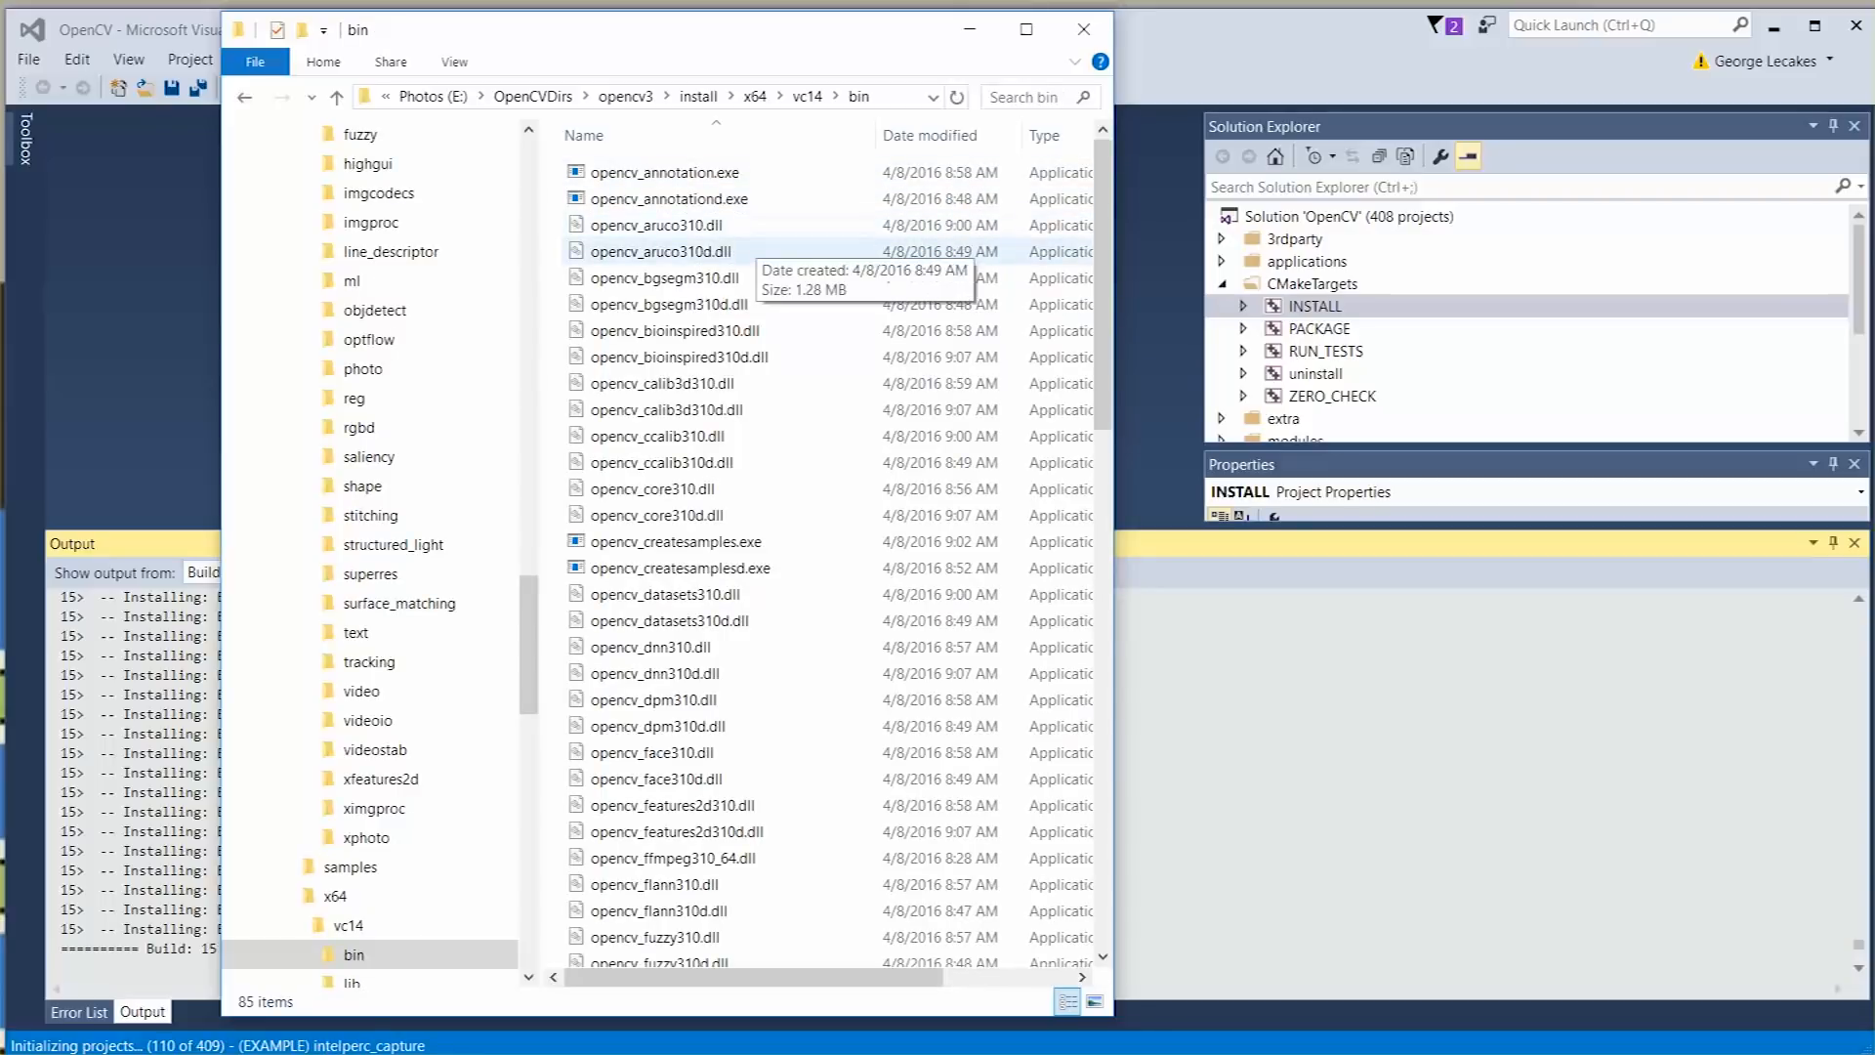
pyautogui.click(662, 252)
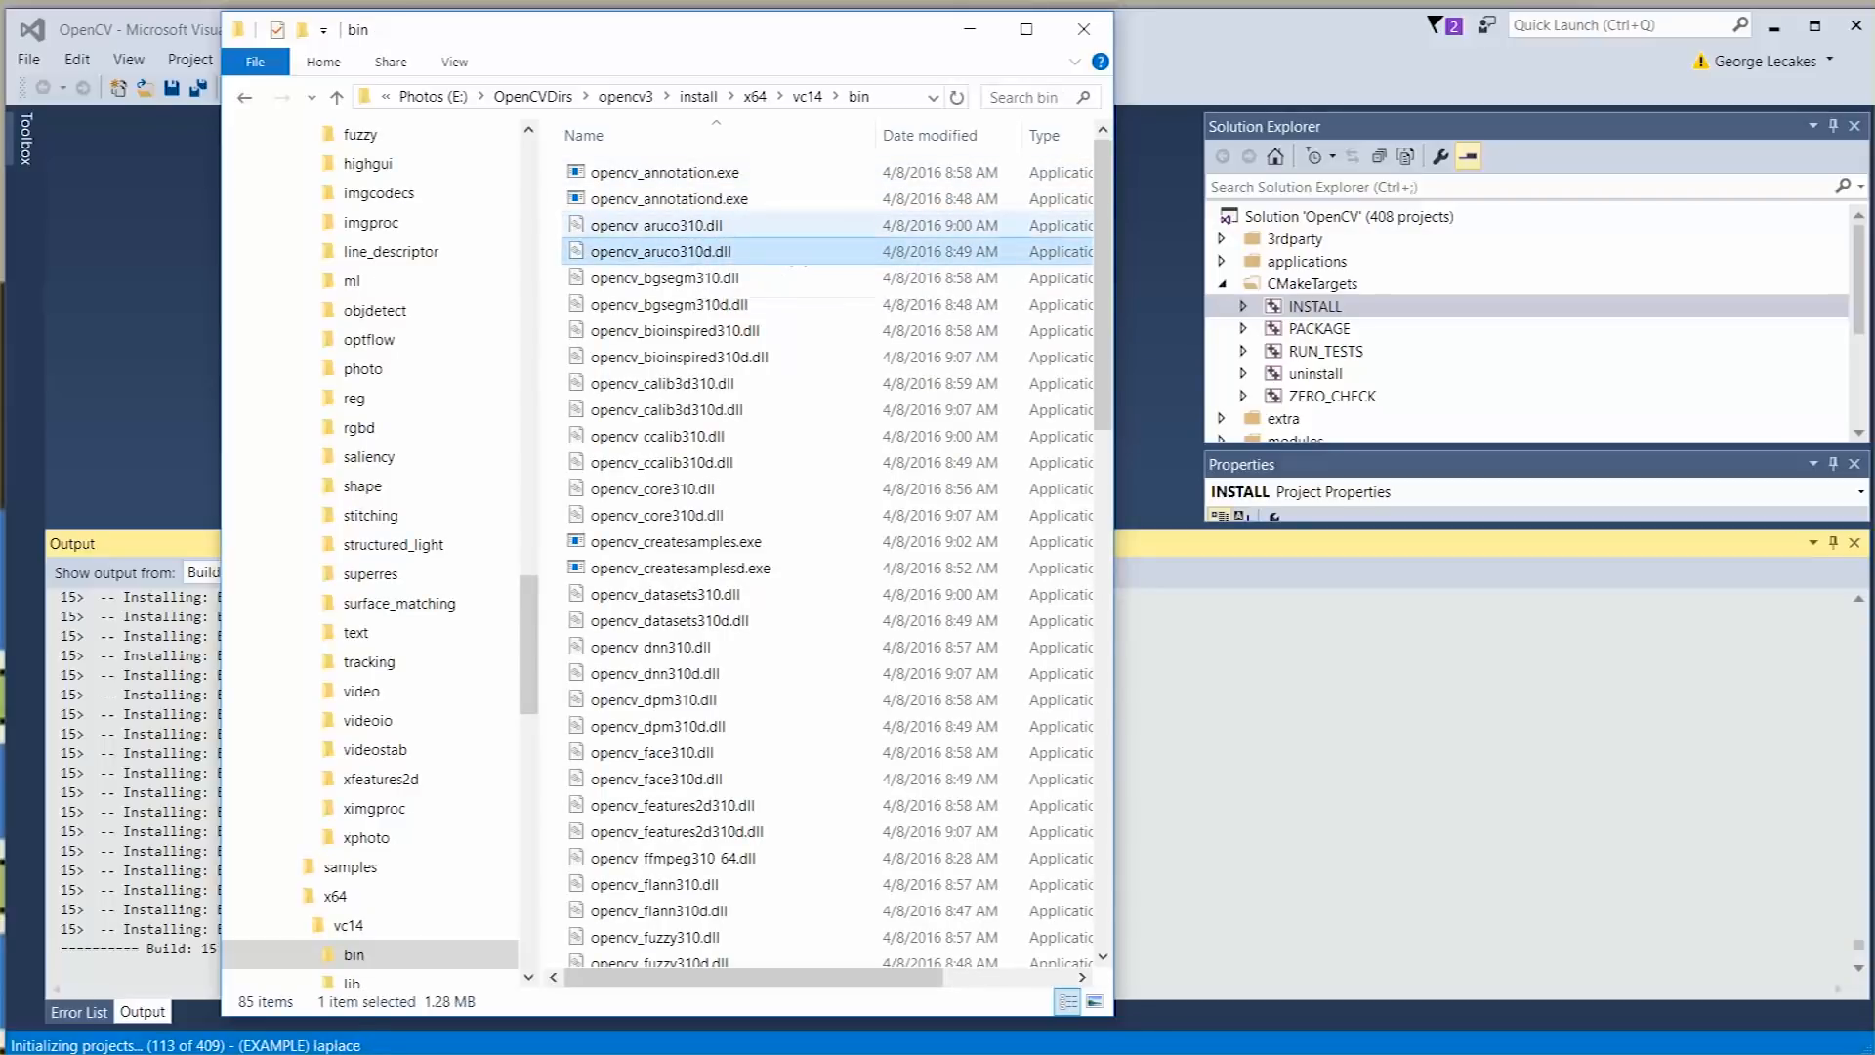
pyautogui.click(656, 225)
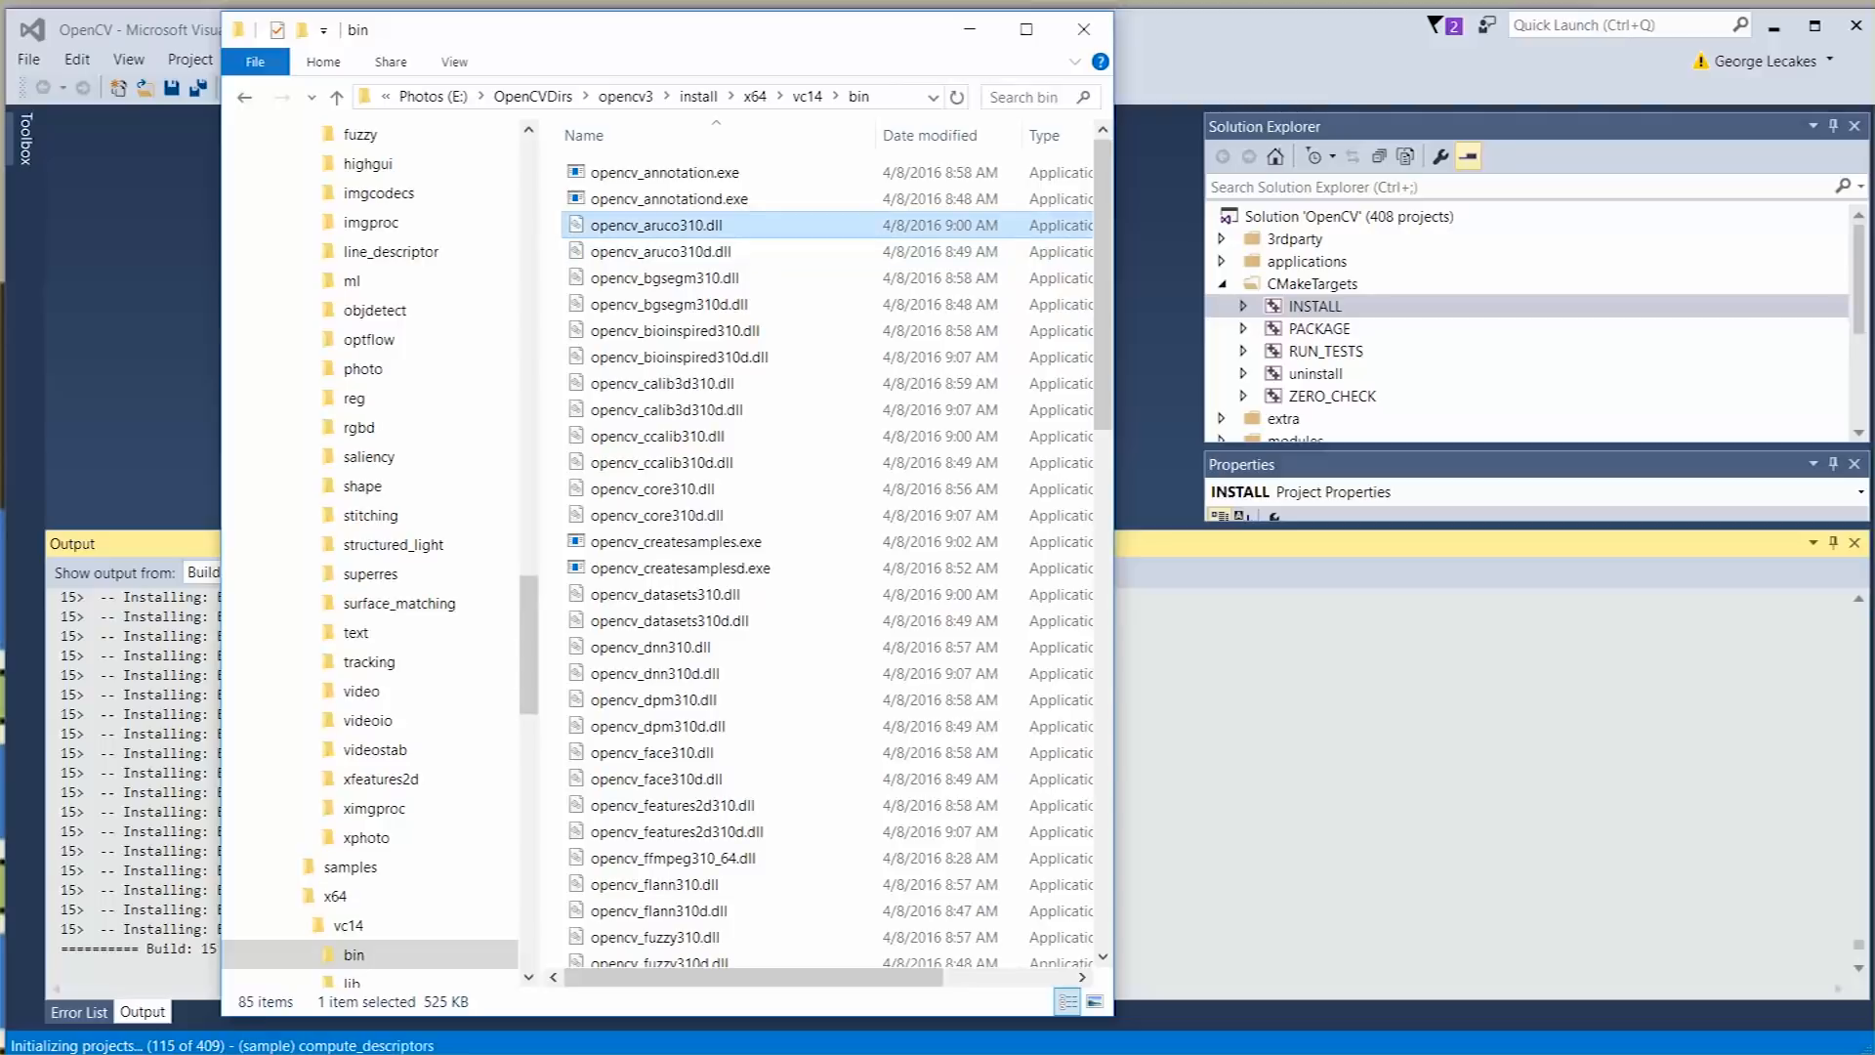
pyautogui.click(658, 252)
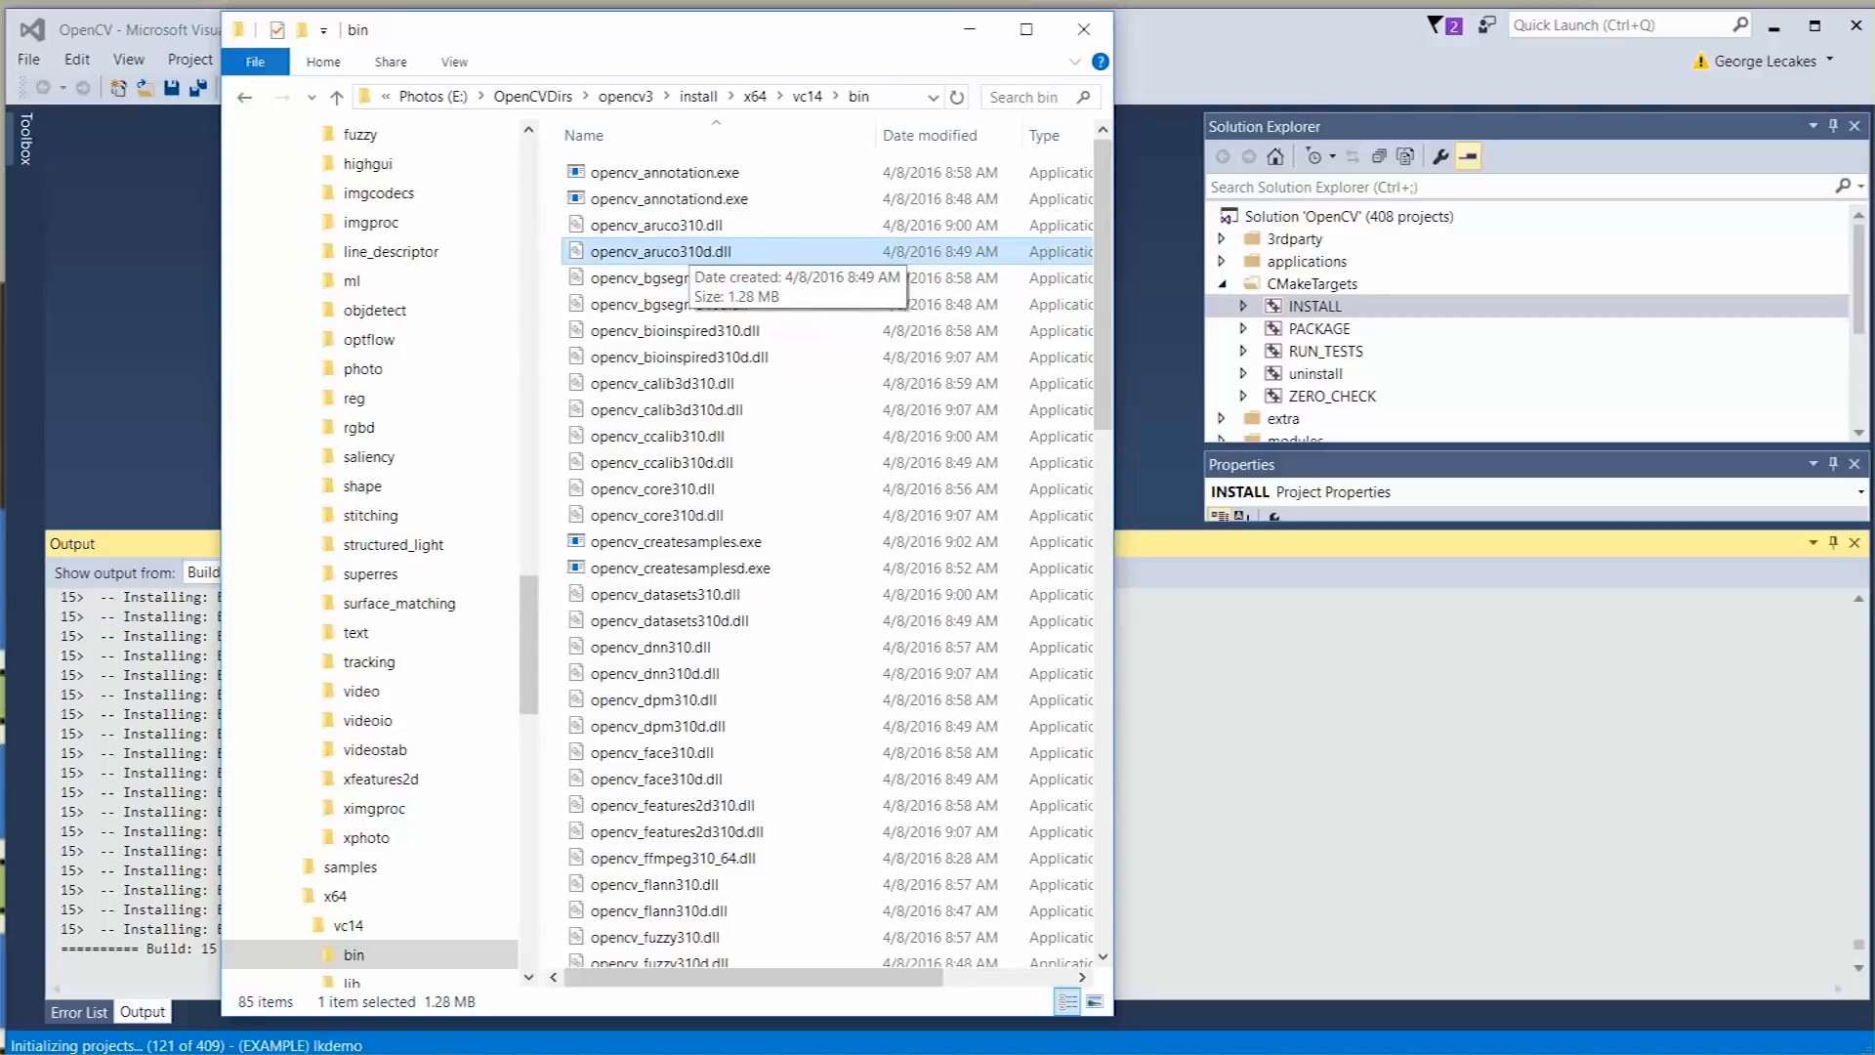